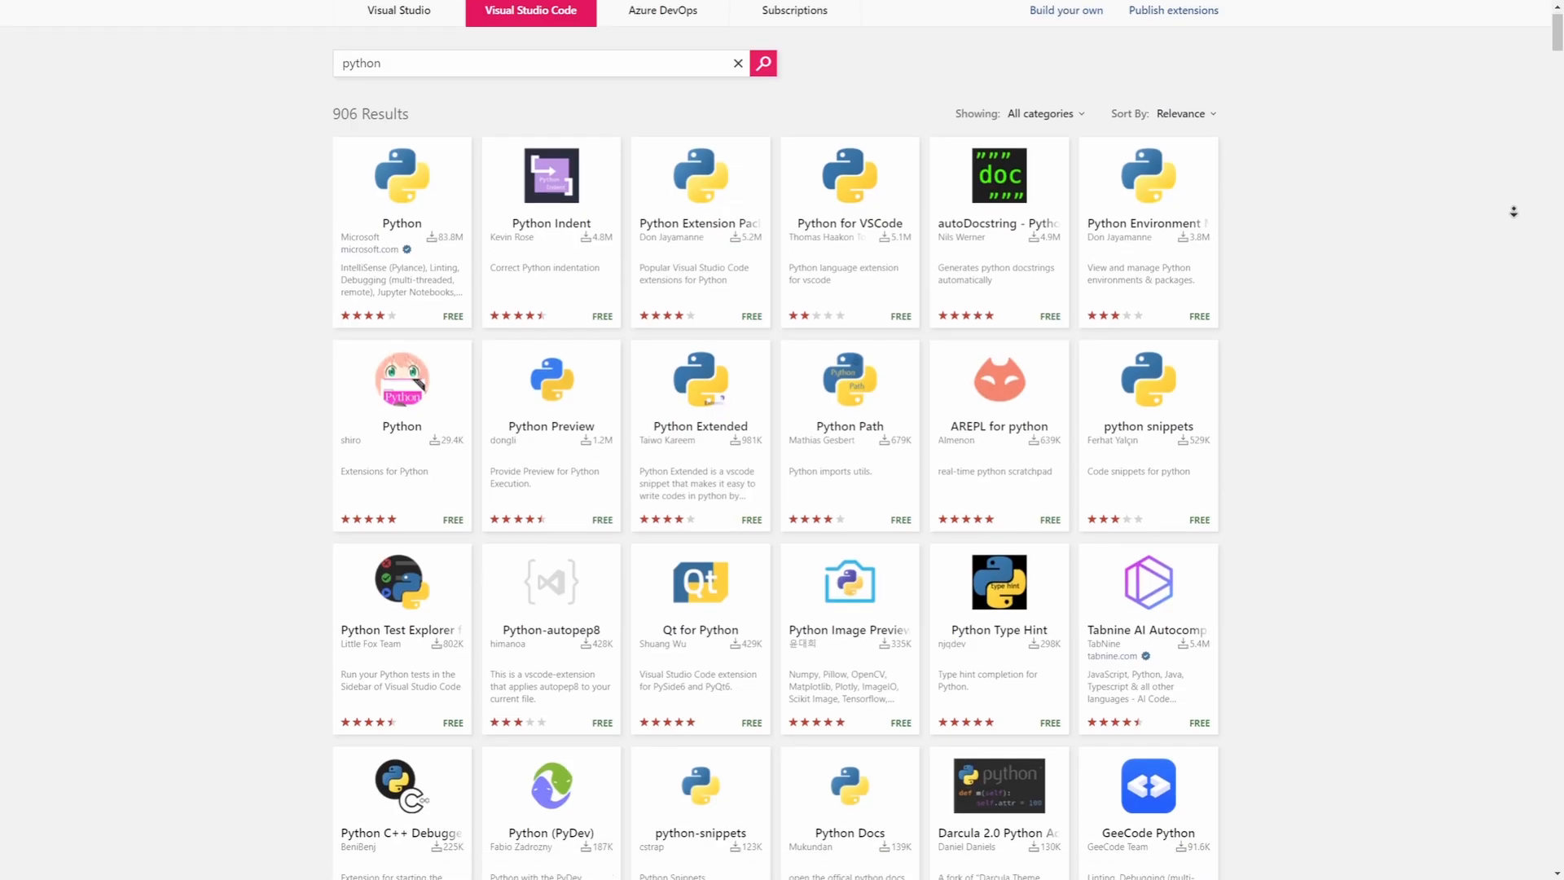
Scroll through the 906 Python extension results on Visual Studio Marketplace.
scroll("down", 3)
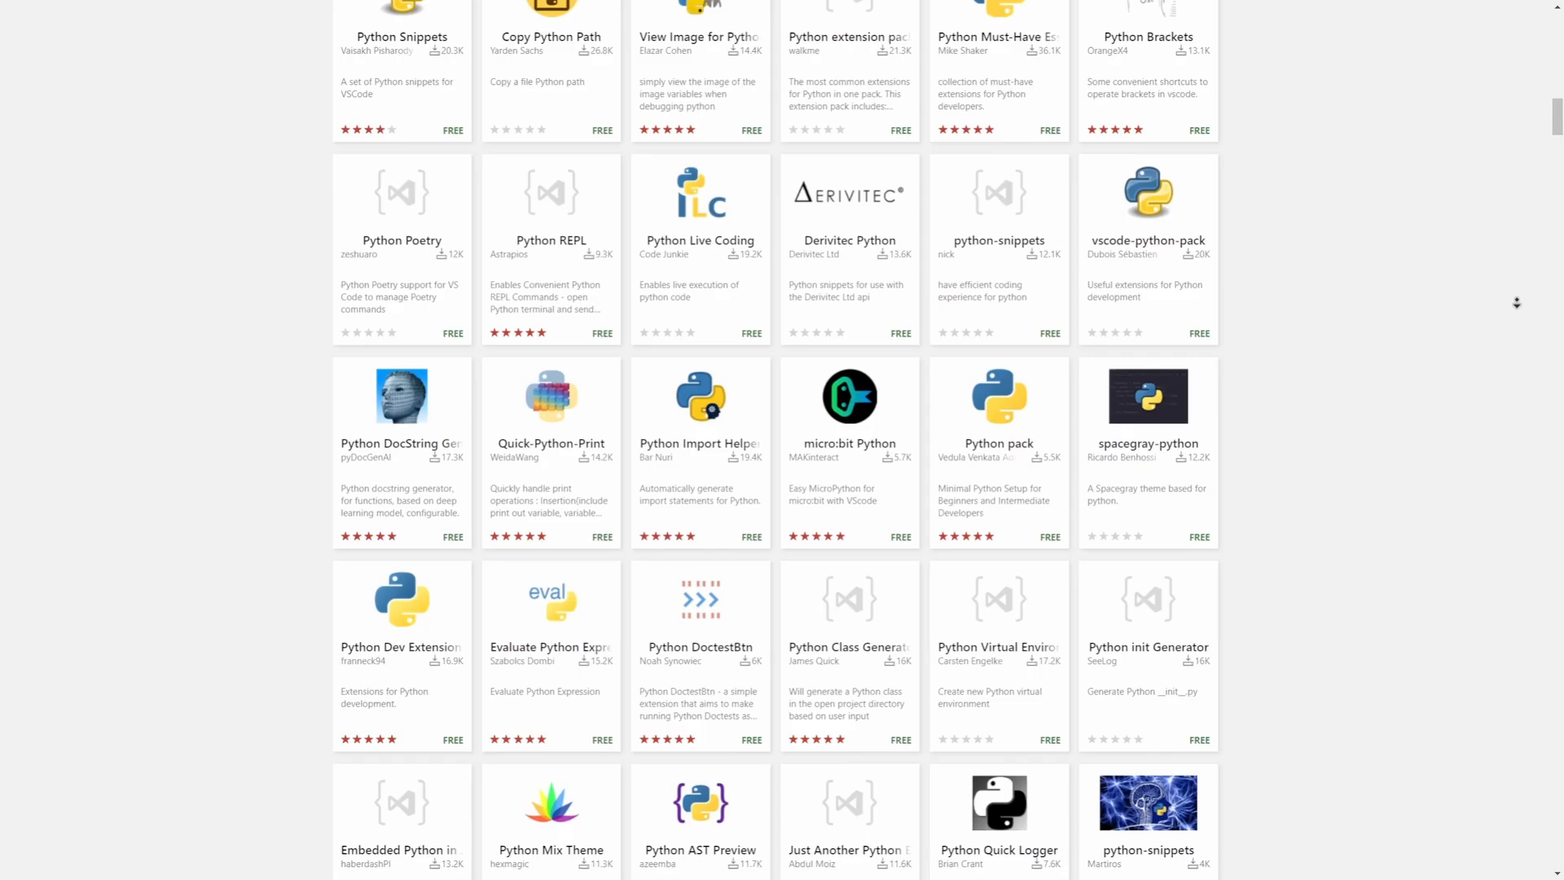
scroll("down", 3)
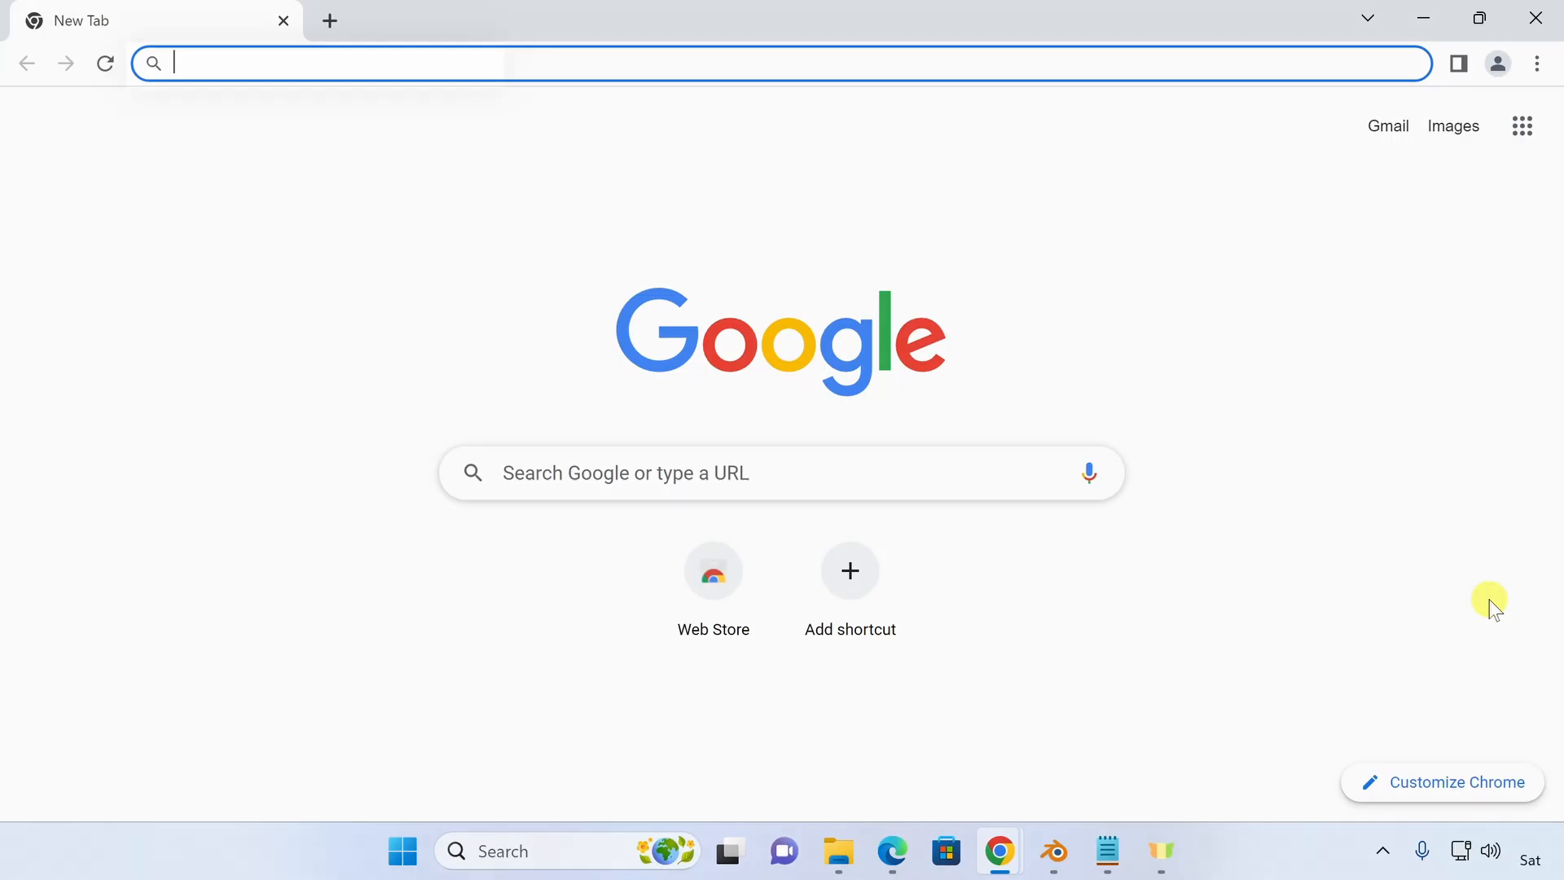
Google 'python download' and scroll python.org's downloads page to the specific releases list.
type("python download")
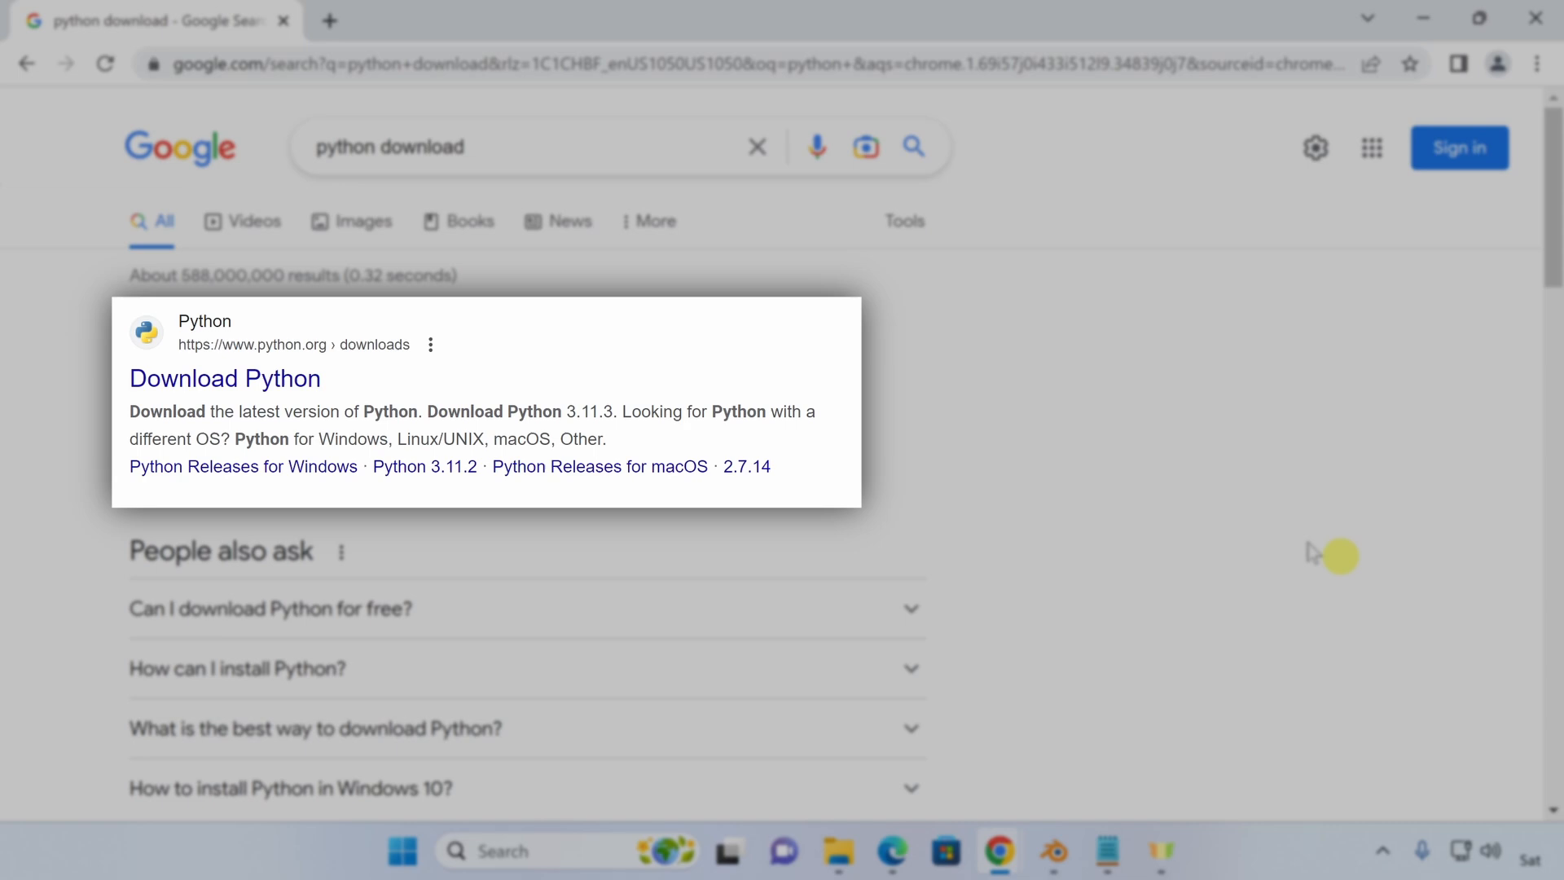
left_click(225, 378)
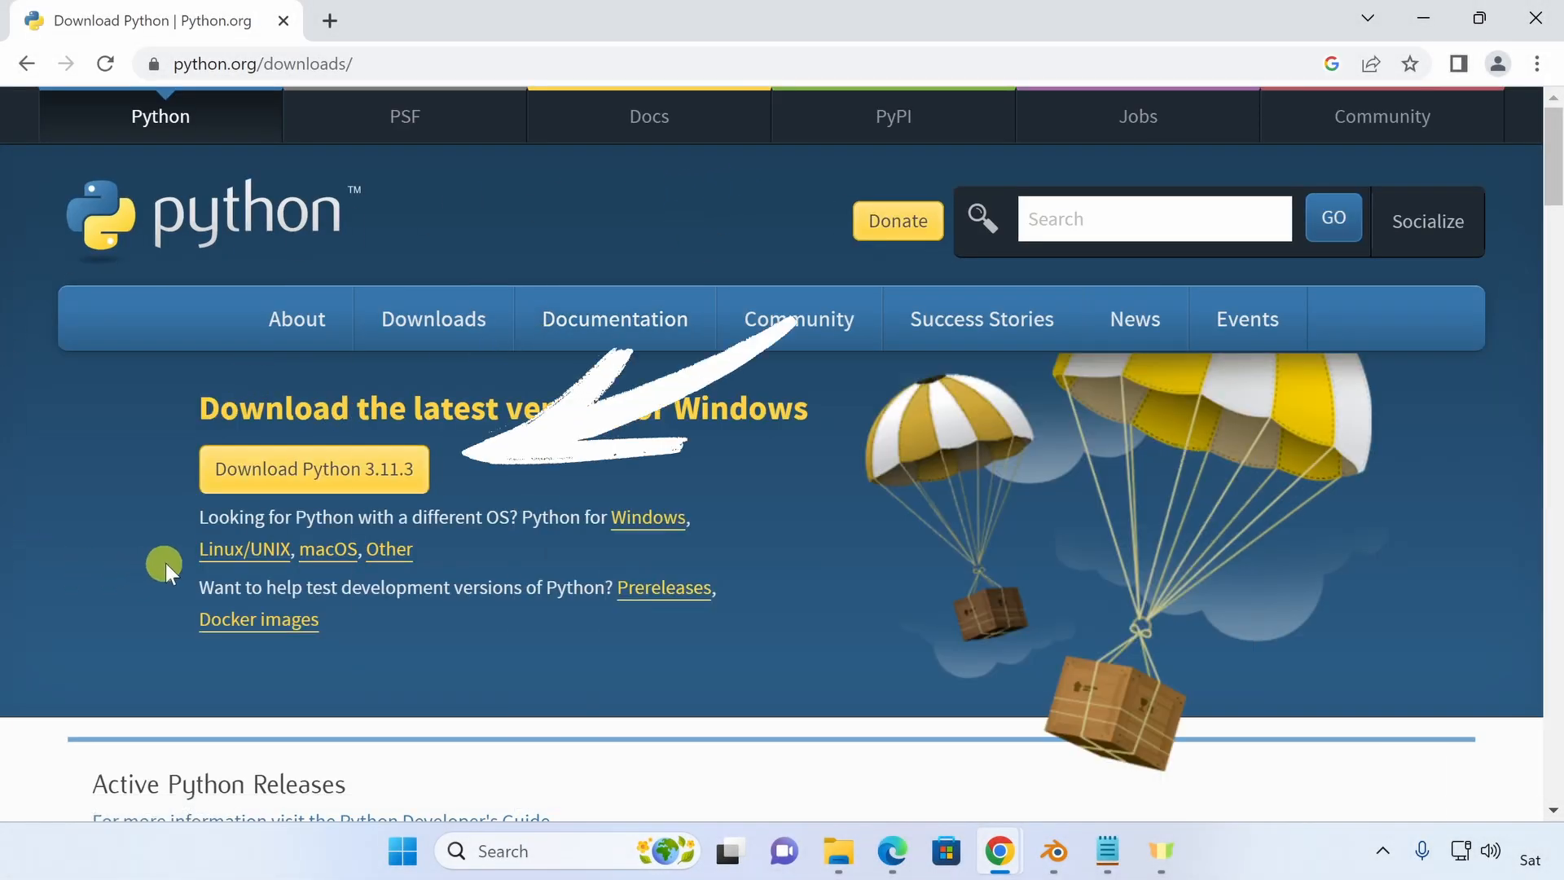
scroll("down", 3)
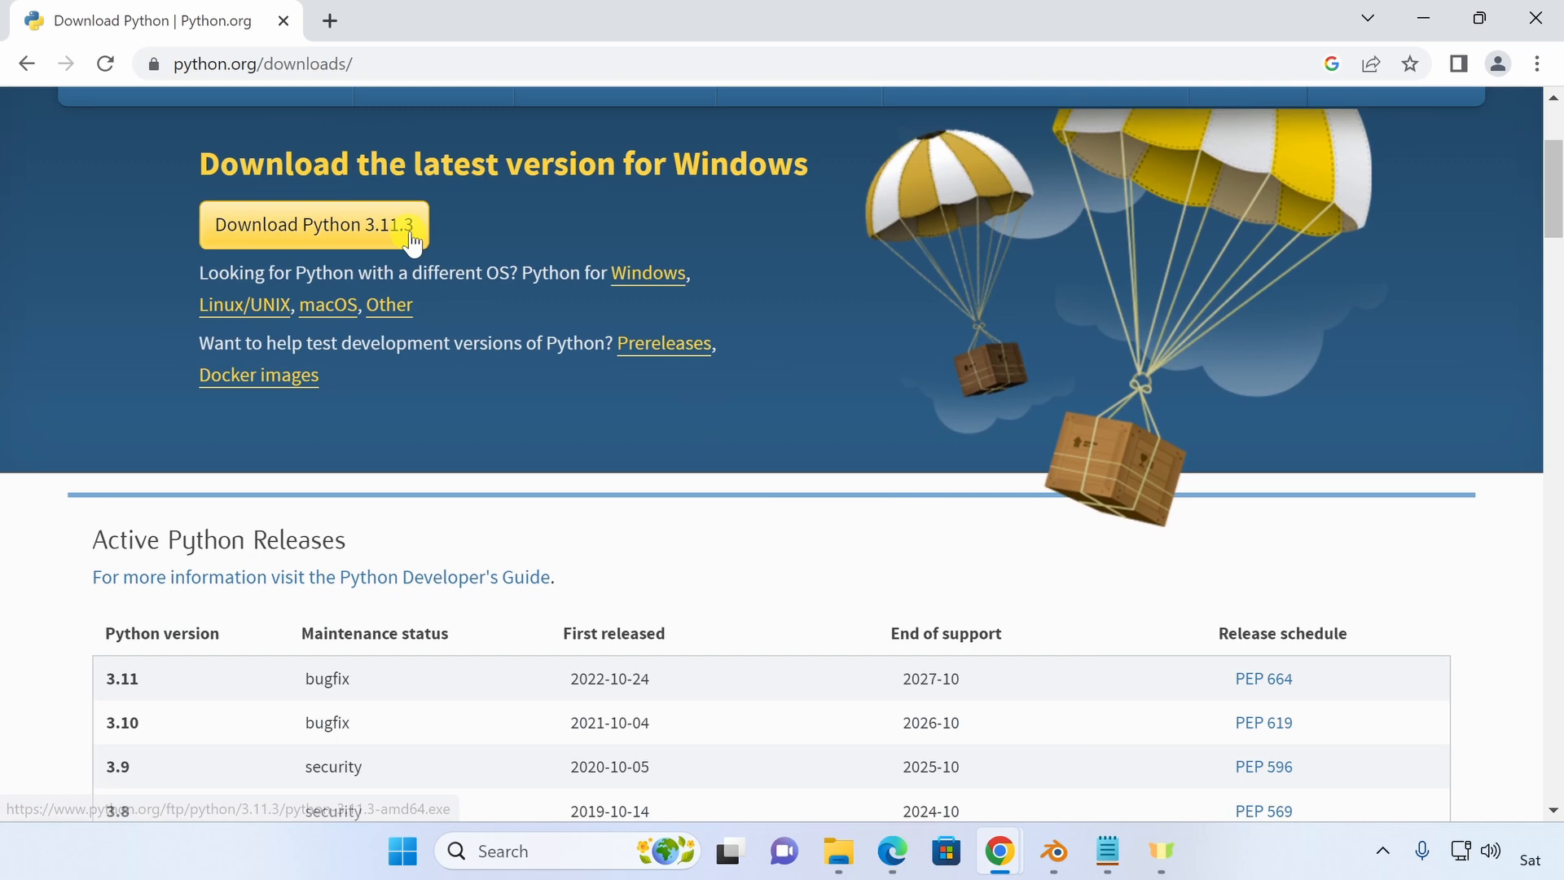
scroll("down", 3)
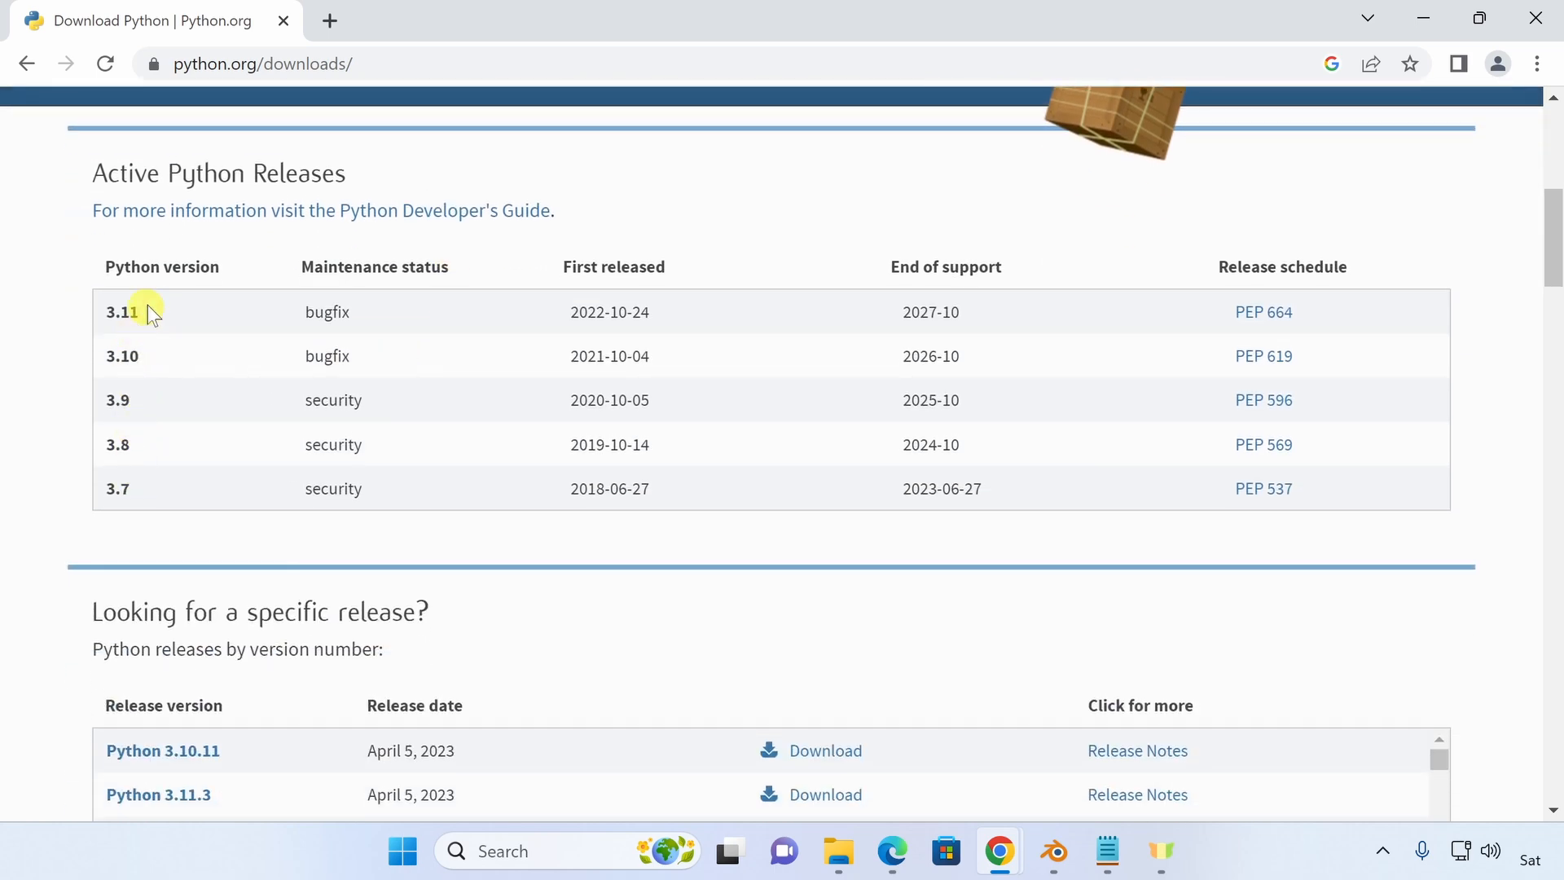
scroll("down", 3)
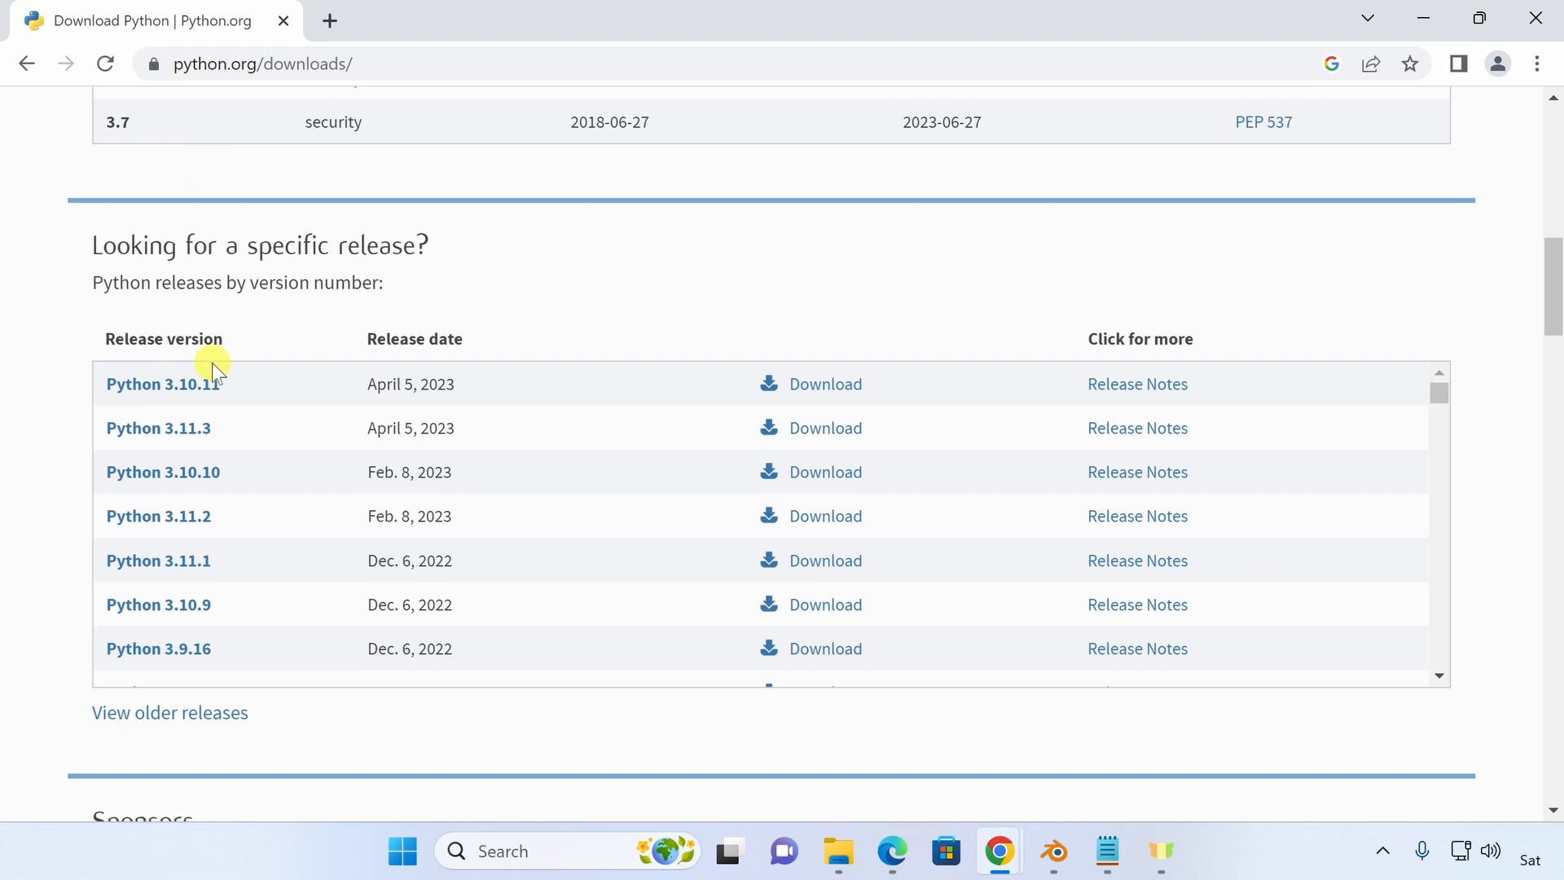
mouse_move(246, 616)
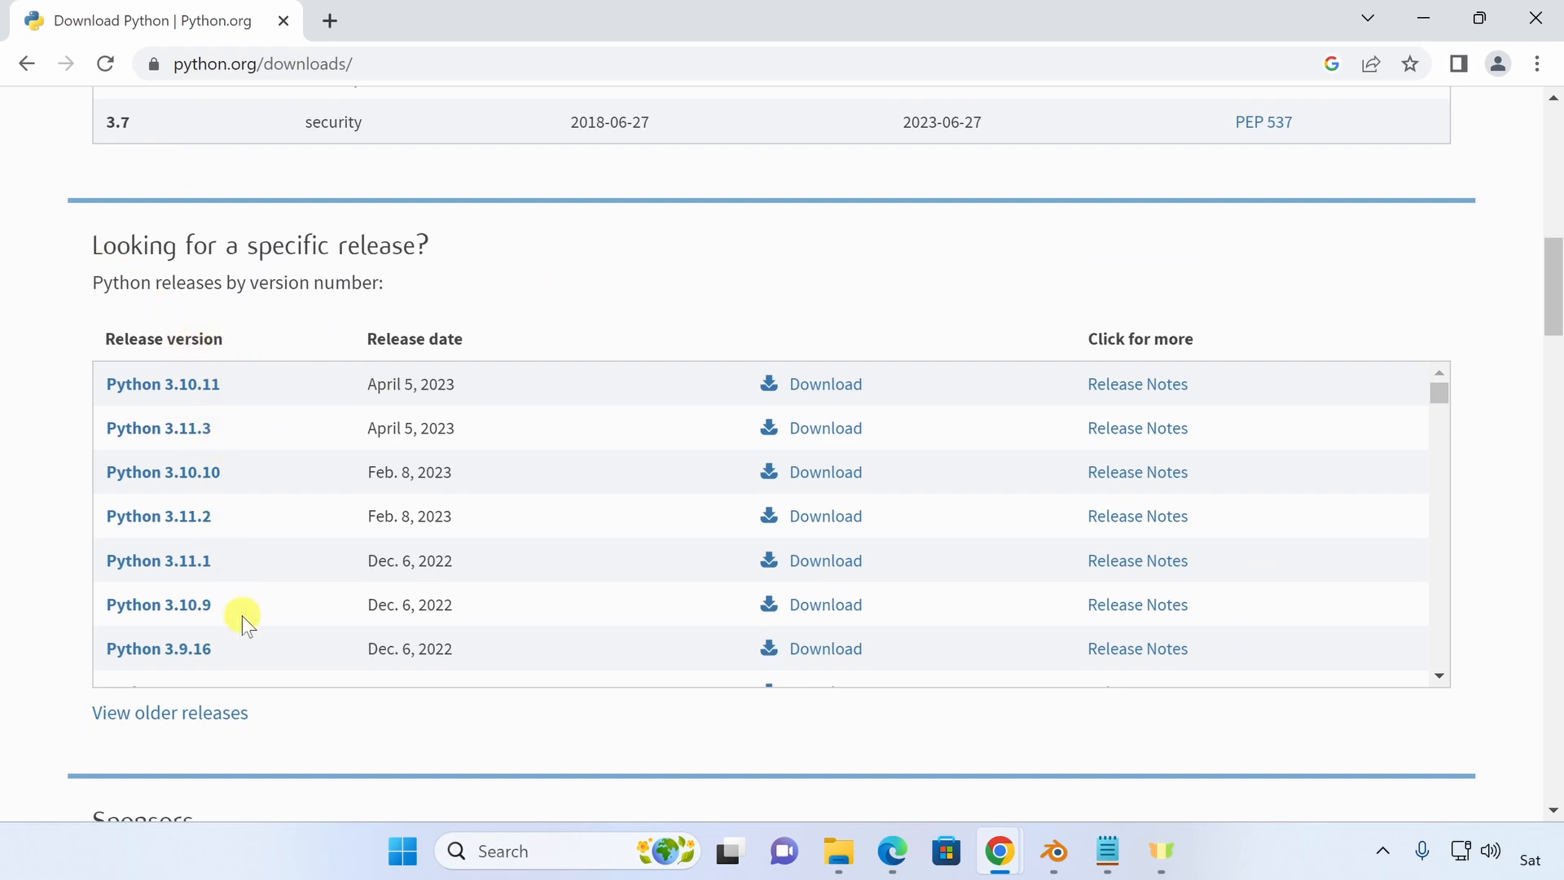
left_click(1053, 850)
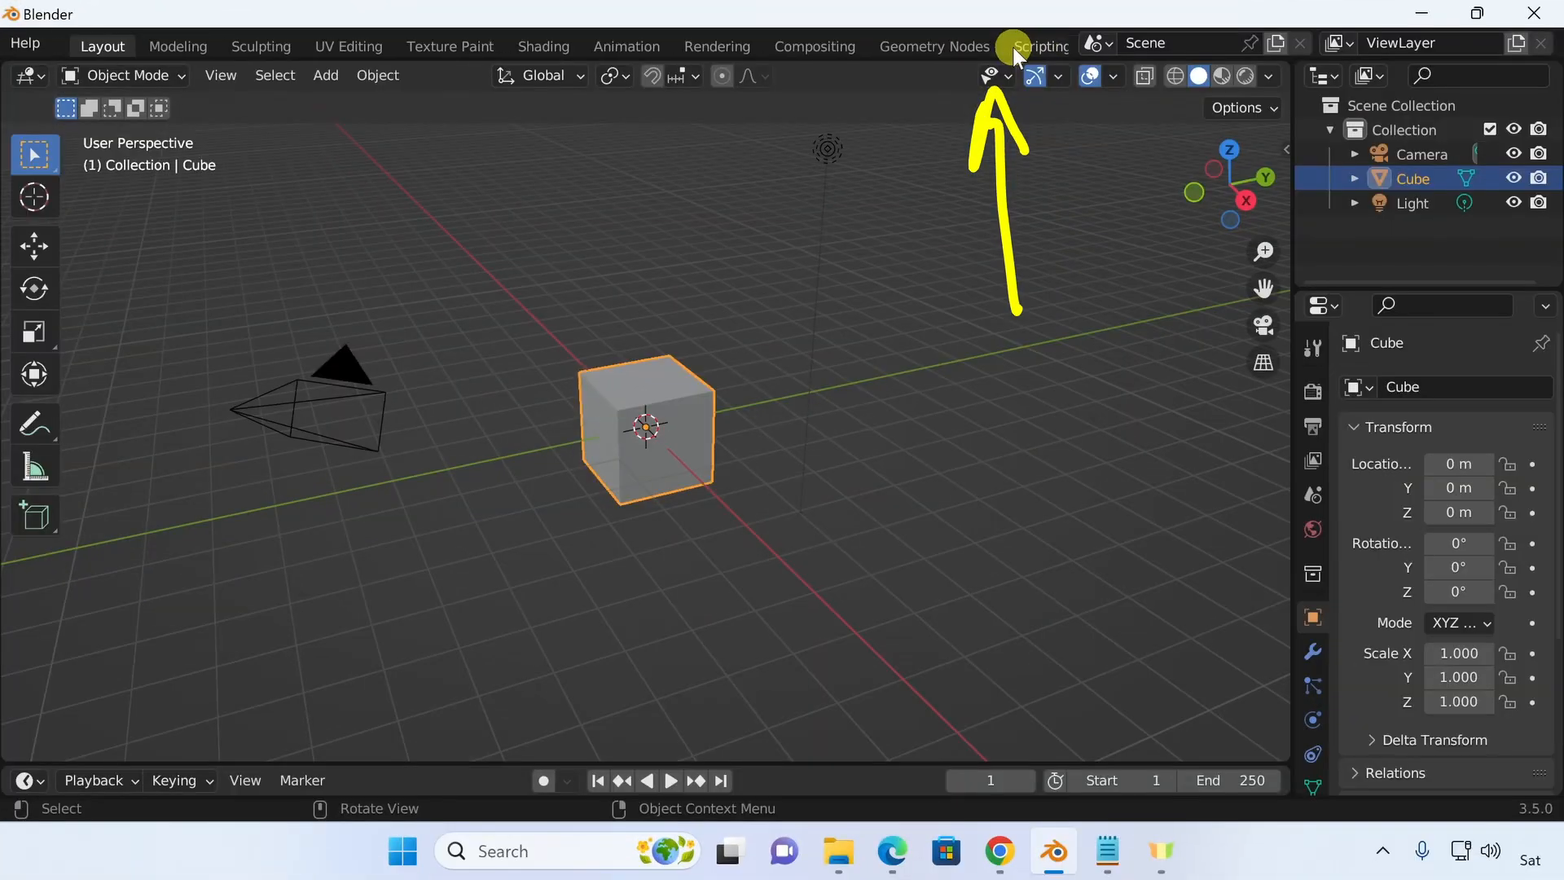
Switch Blender to the Scripting workspace and select the console's Python 3.10.9 version.
left_click(1040, 46)
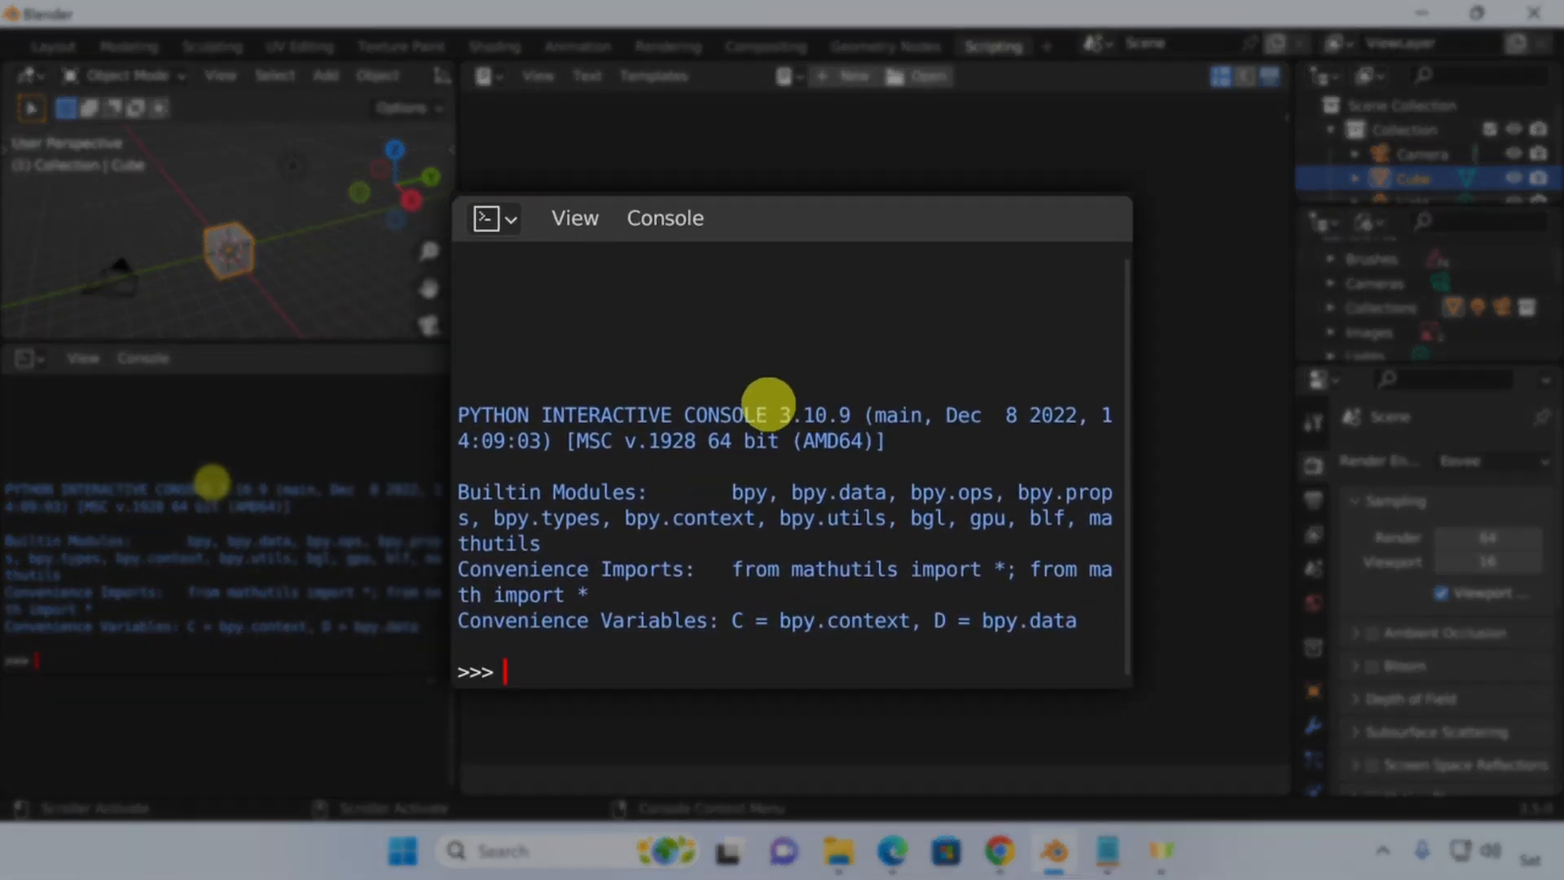
double_click(808, 415)
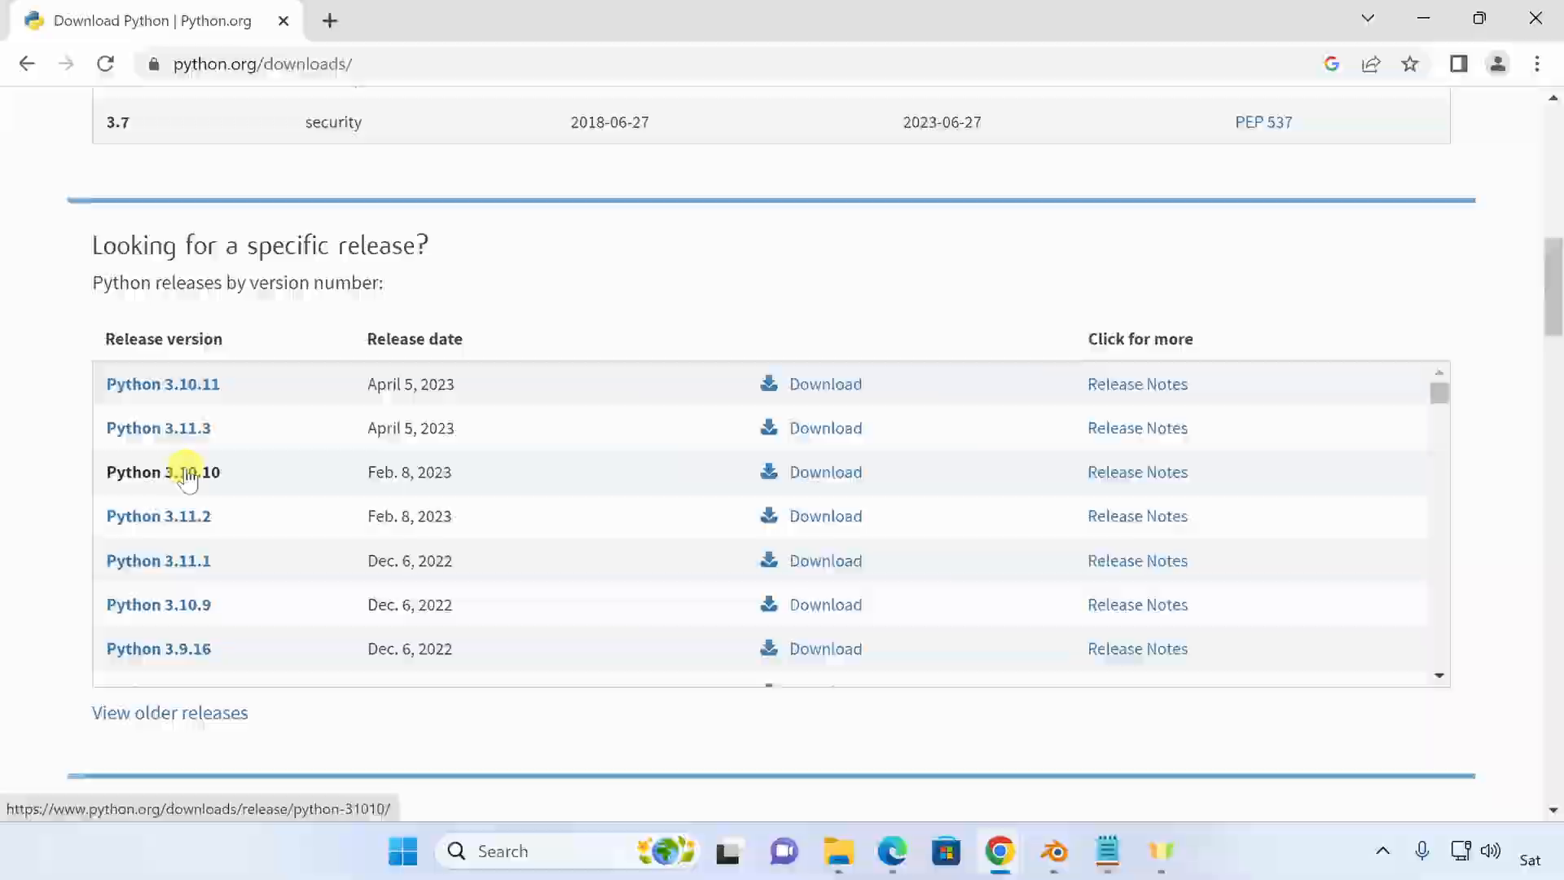
Download the Python 3.10.10 Windows installer (64-bit) from its release page.
left_click(163, 472)
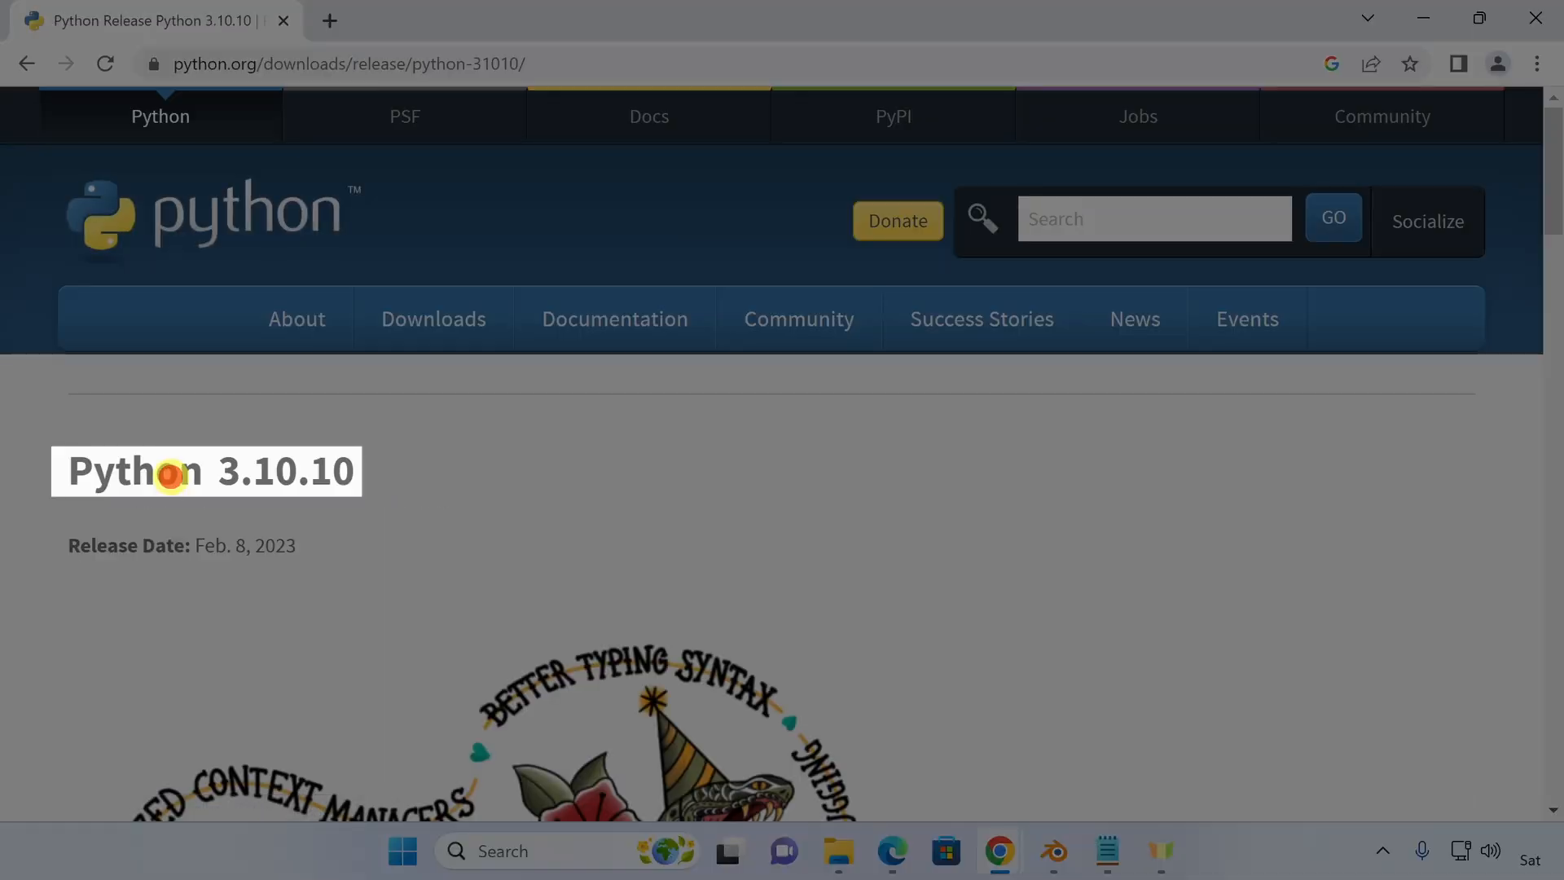
scroll("down", 3)
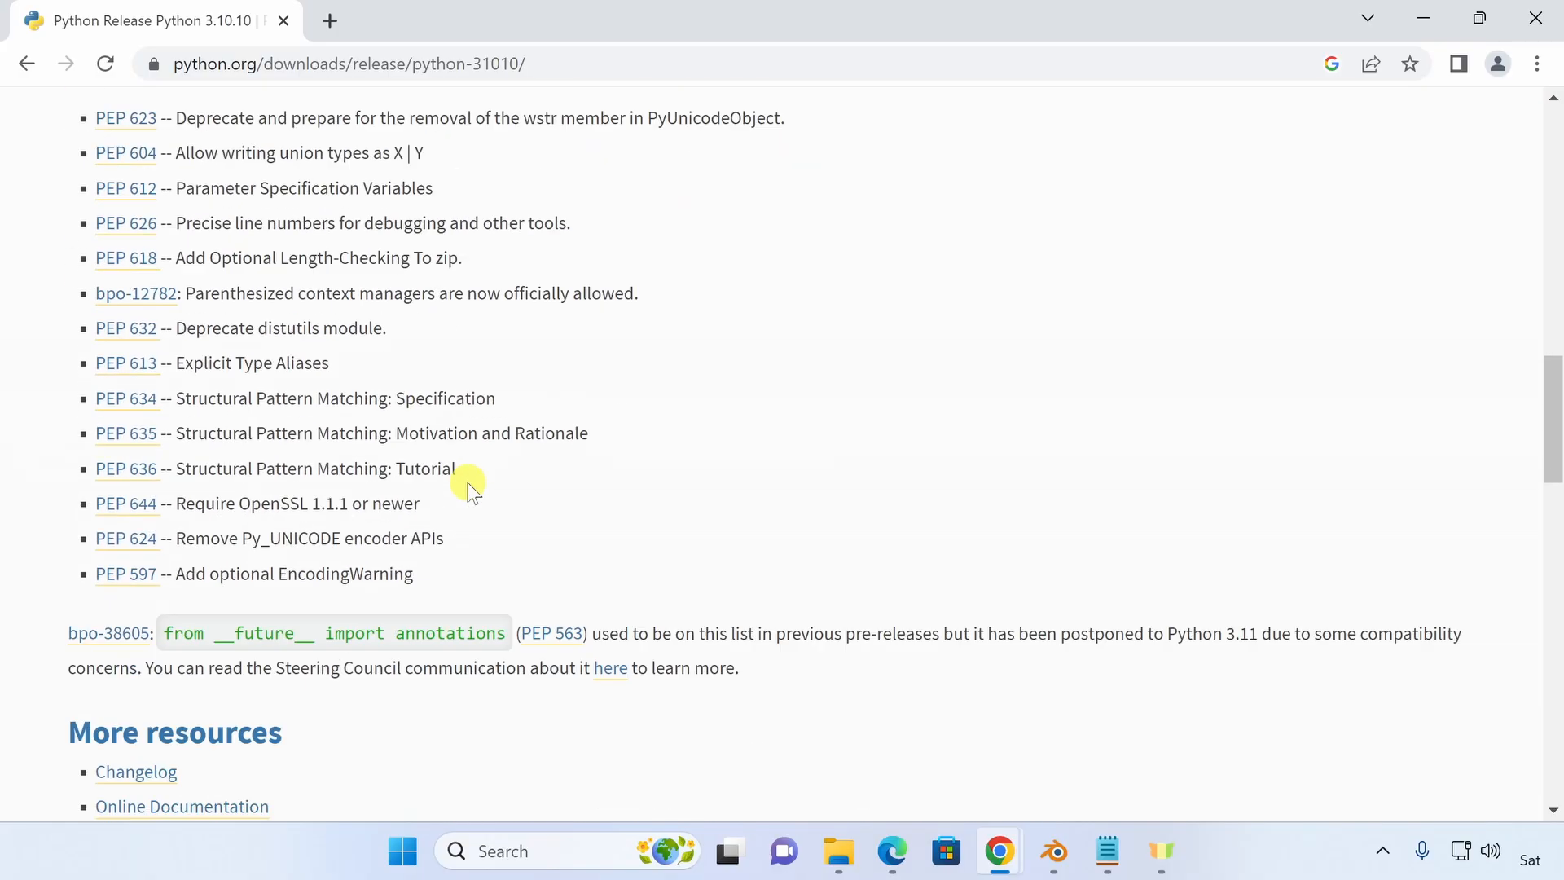
scroll("down", 3)
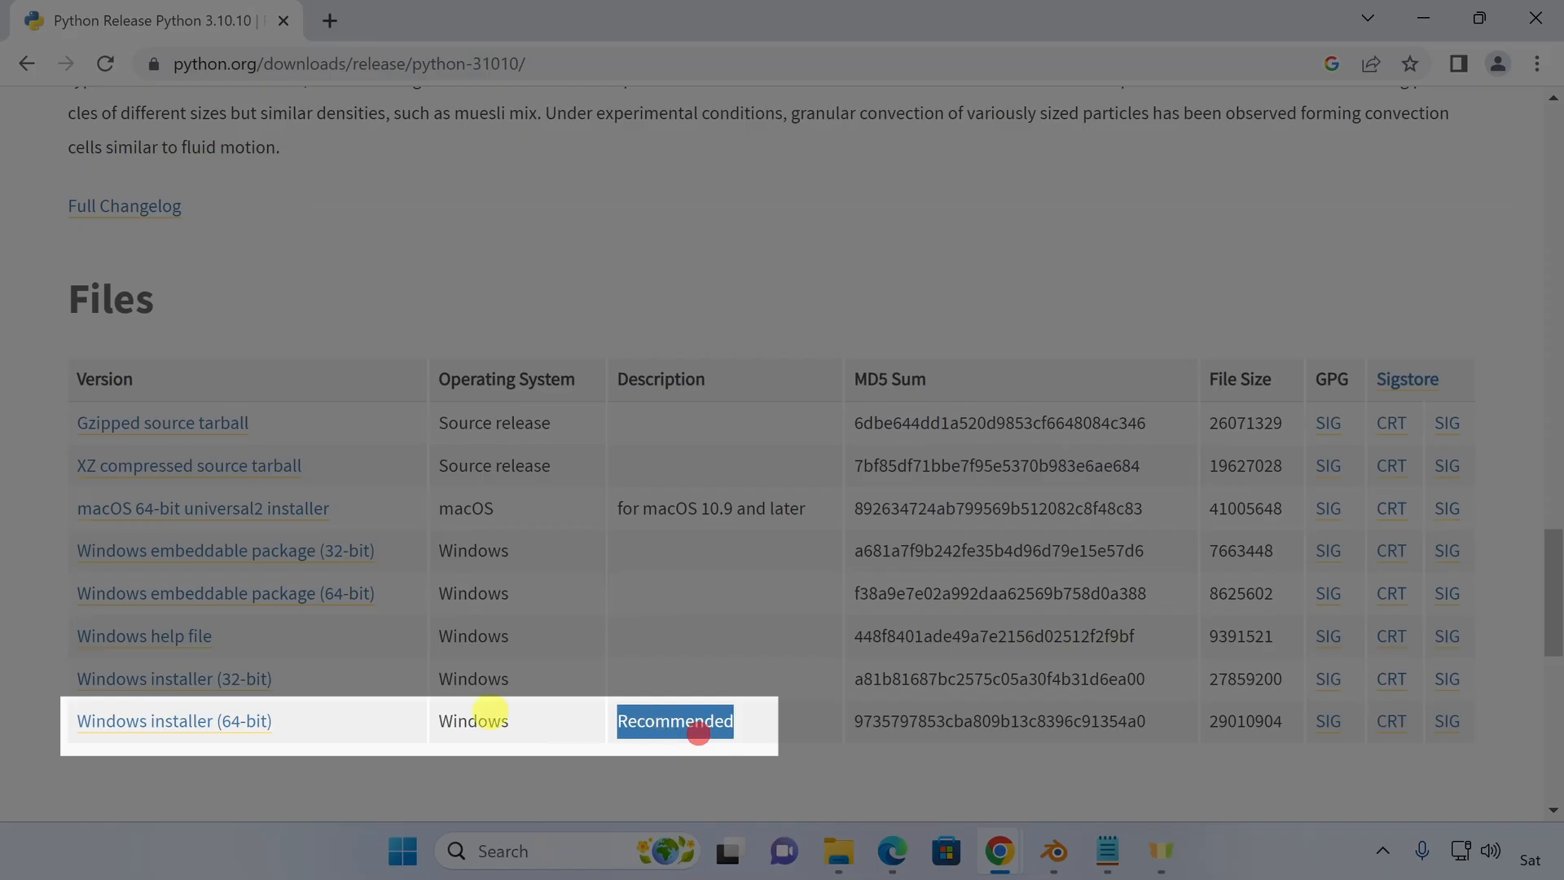
left_click(173, 720)
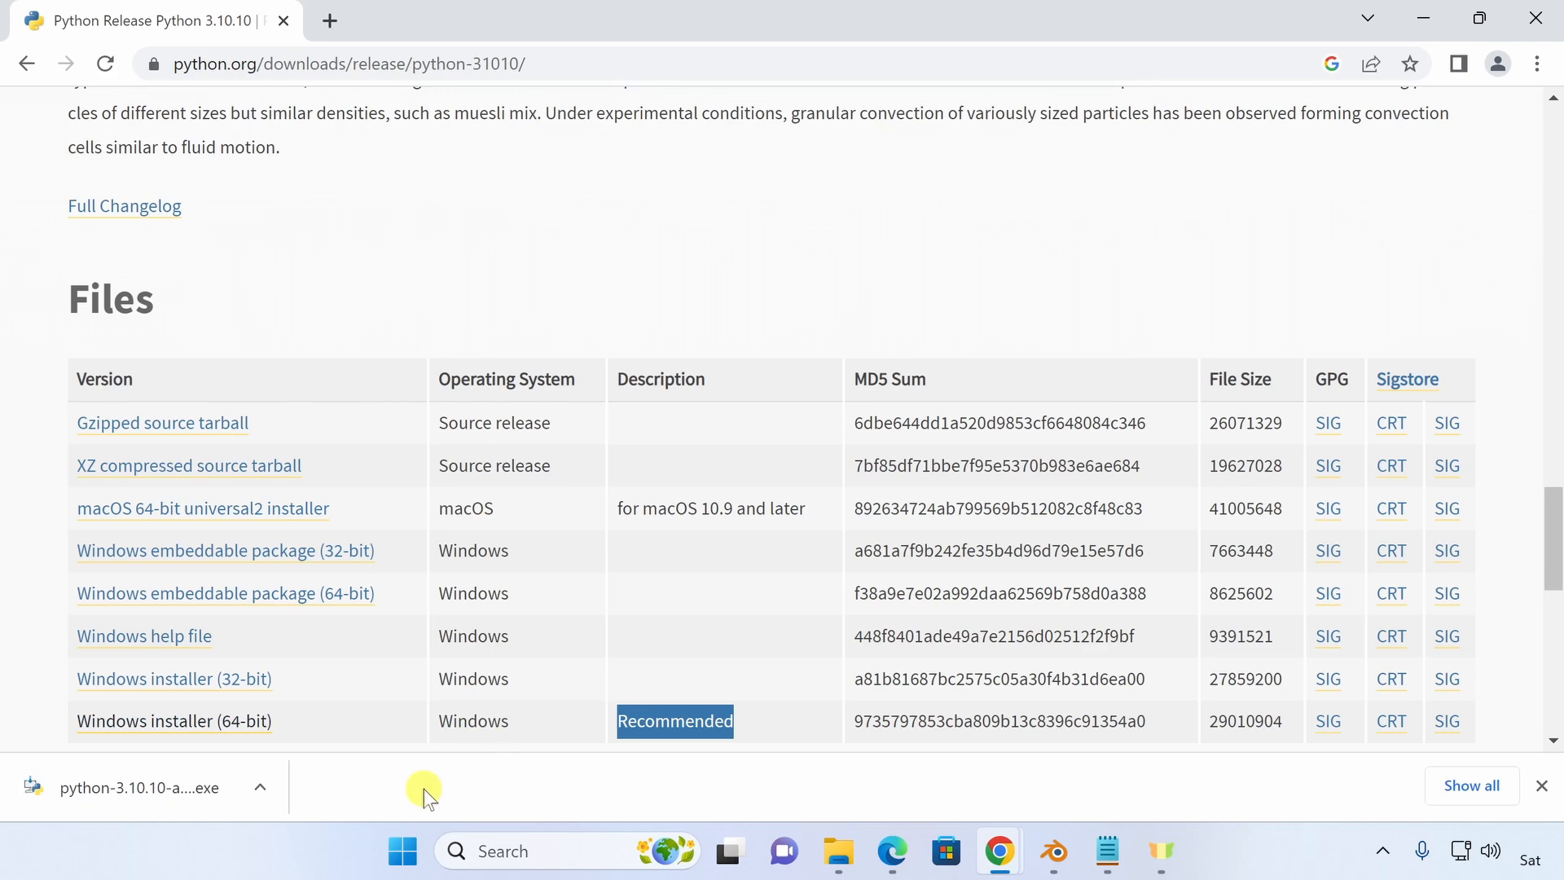
Run the installer with 'Add python.exe to PATH' ticked and Install Now.
left_click(139, 787)
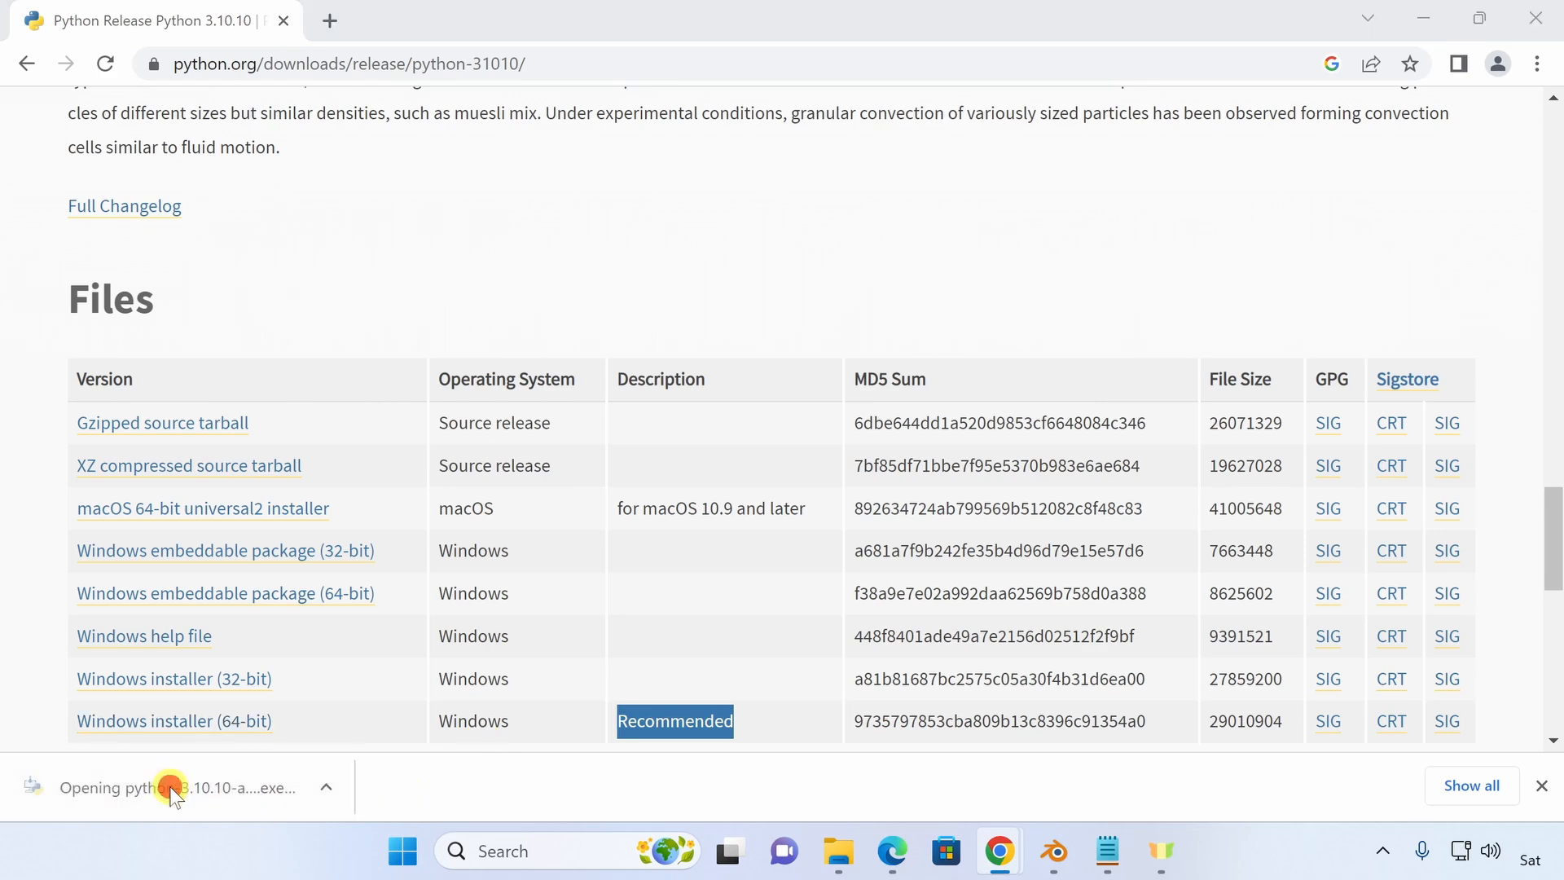
left_click(175, 787)
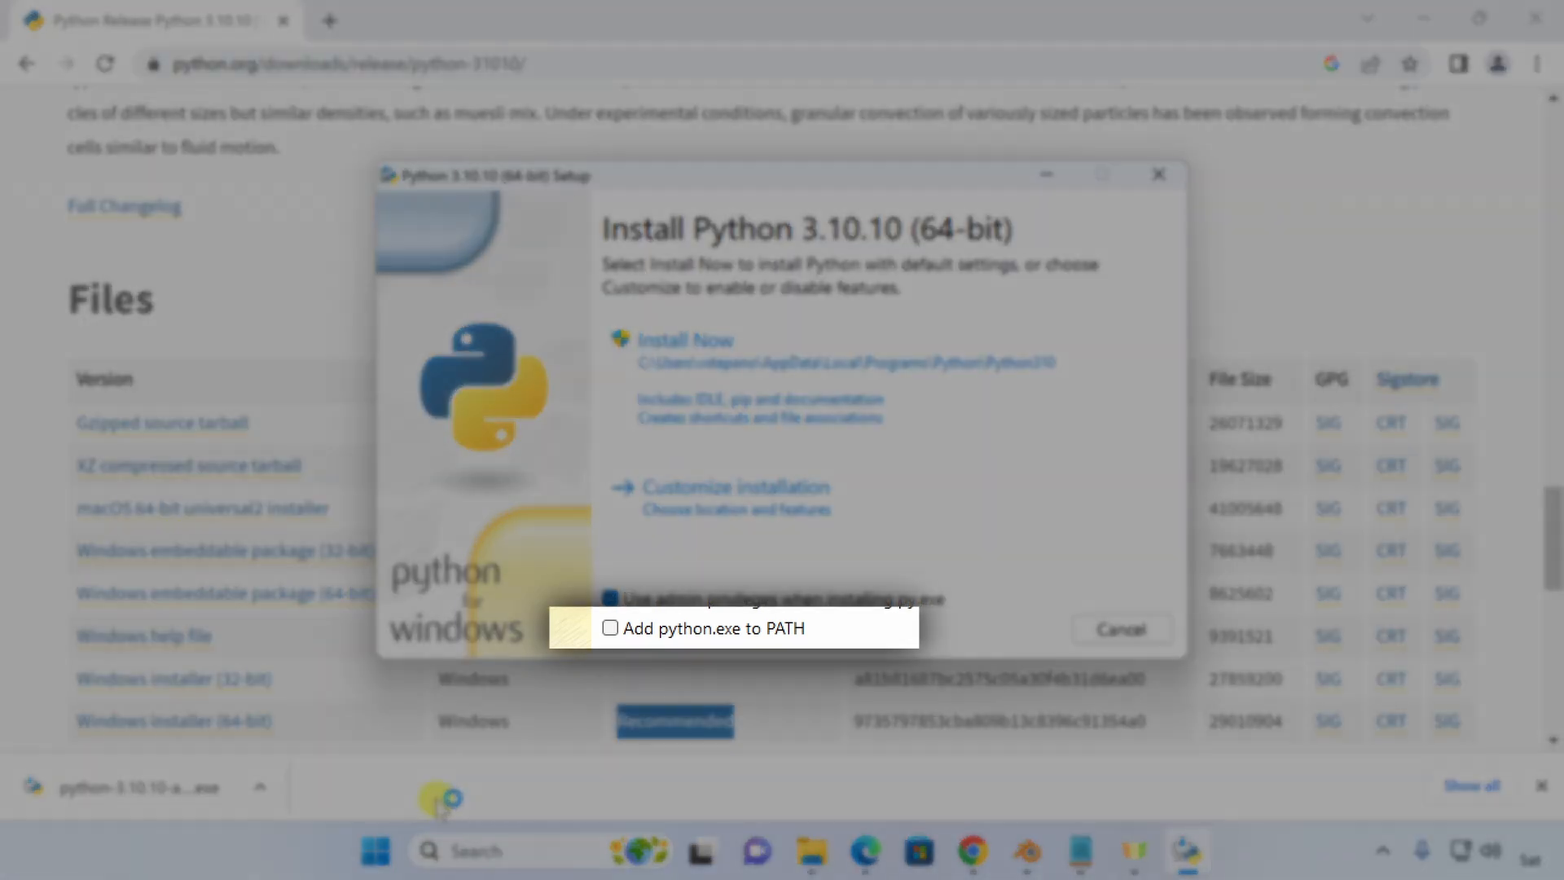
left_click(610, 628)
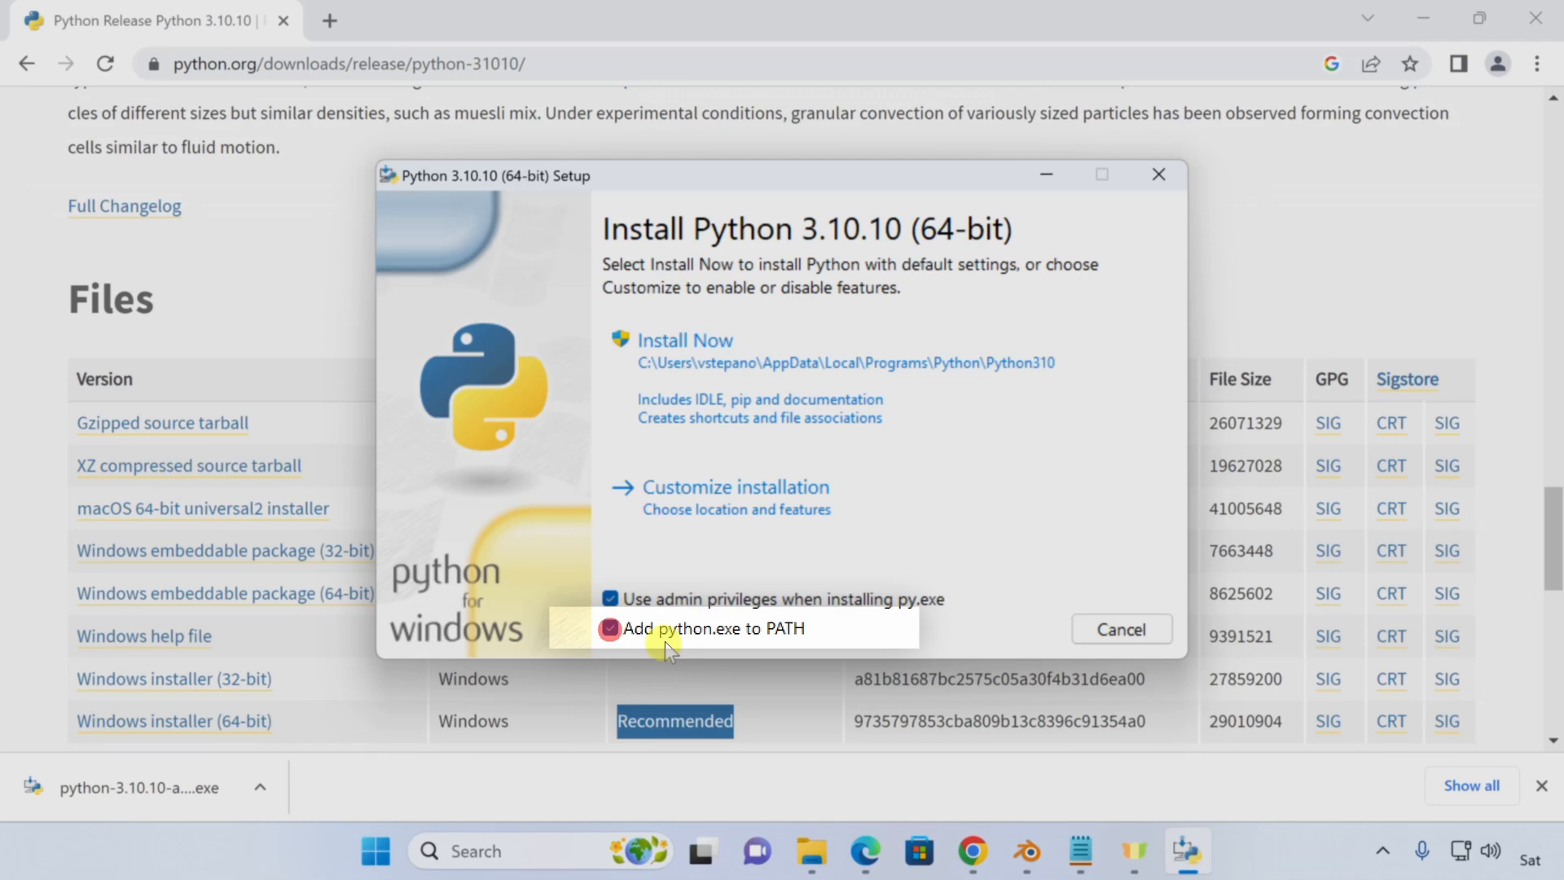
left_click(685, 339)
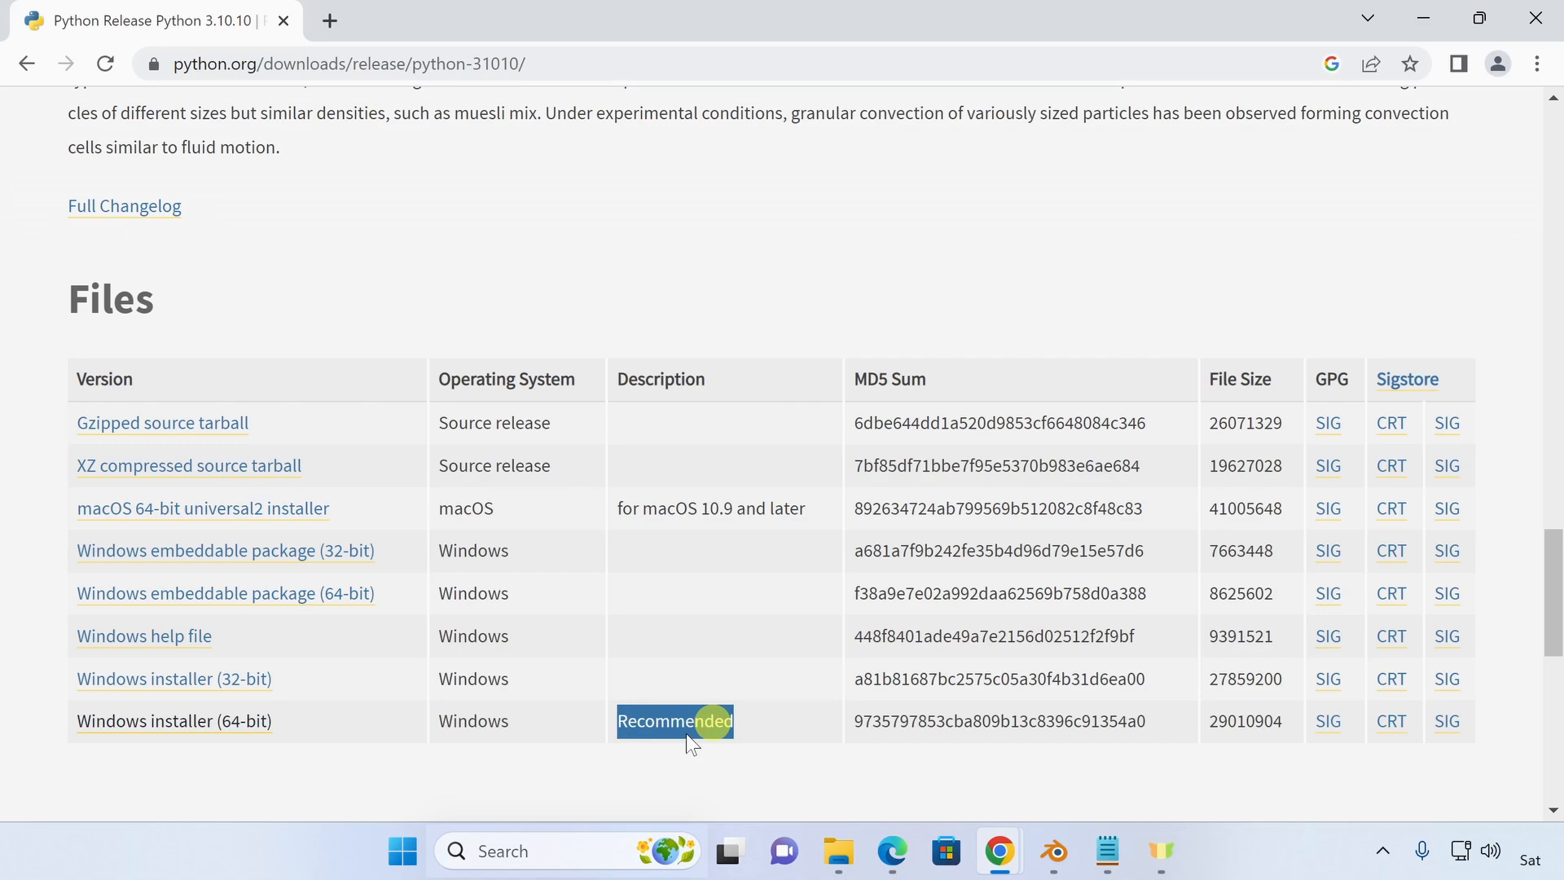
Launch Command Prompt from Windows search and start python.
left_click(565, 850)
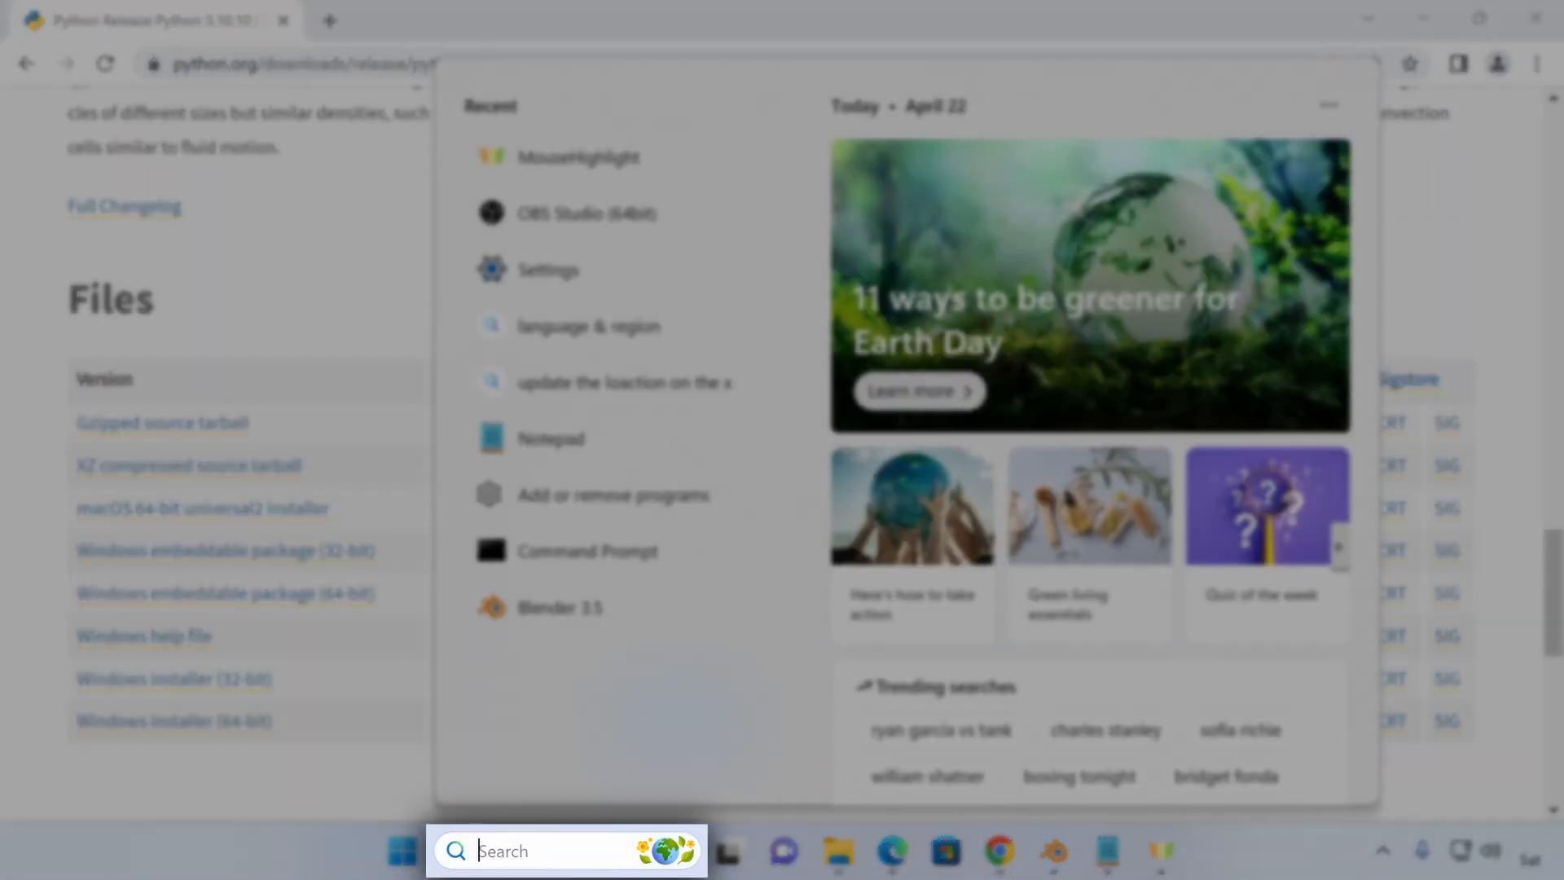
left_click(587, 551)
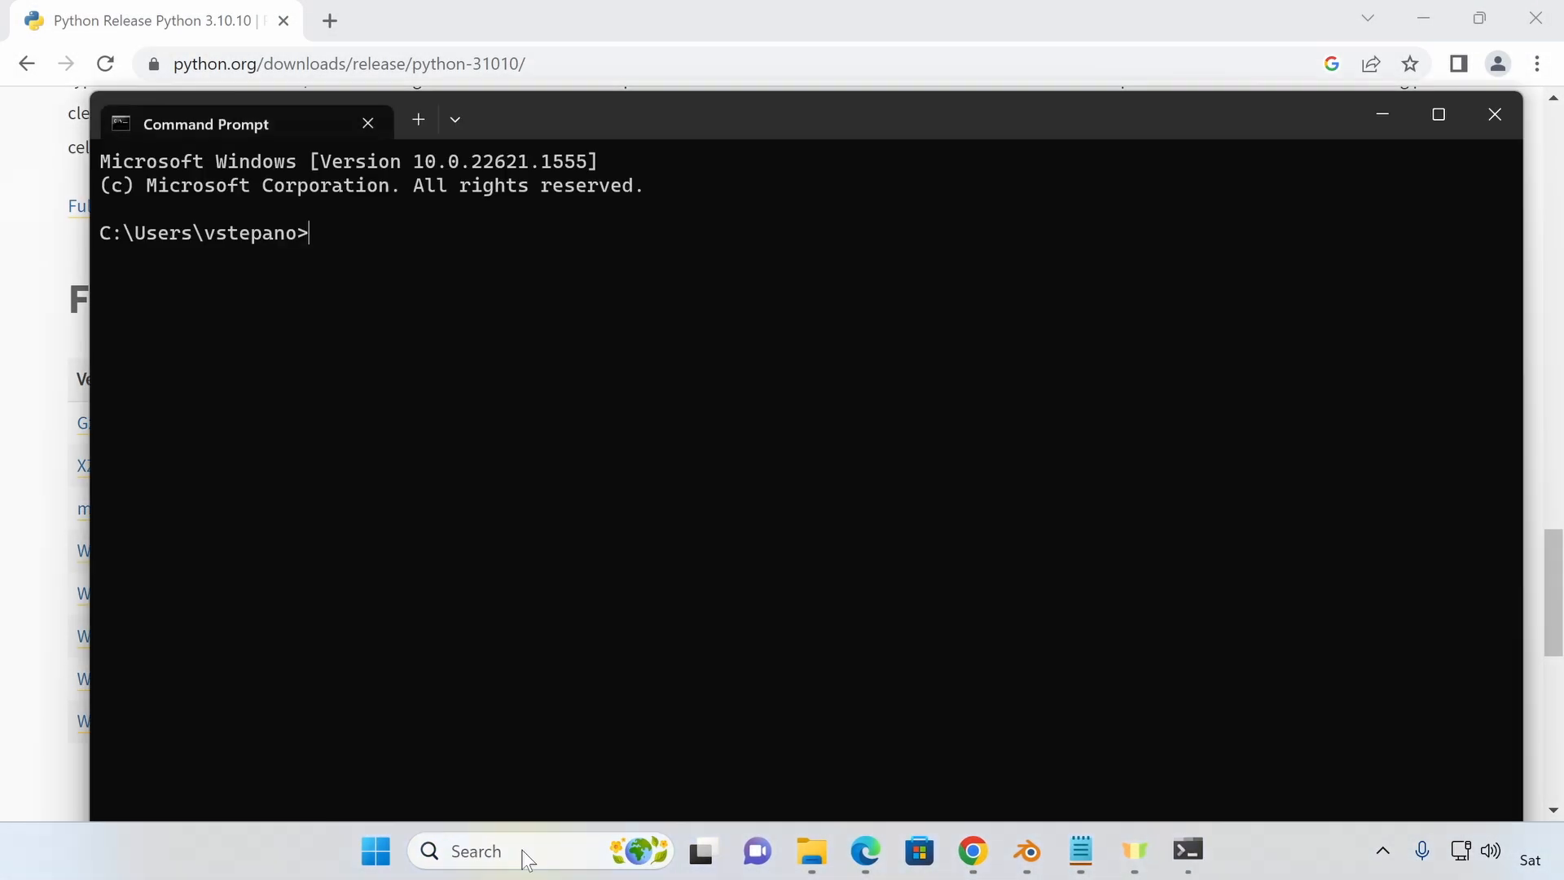
type("p")
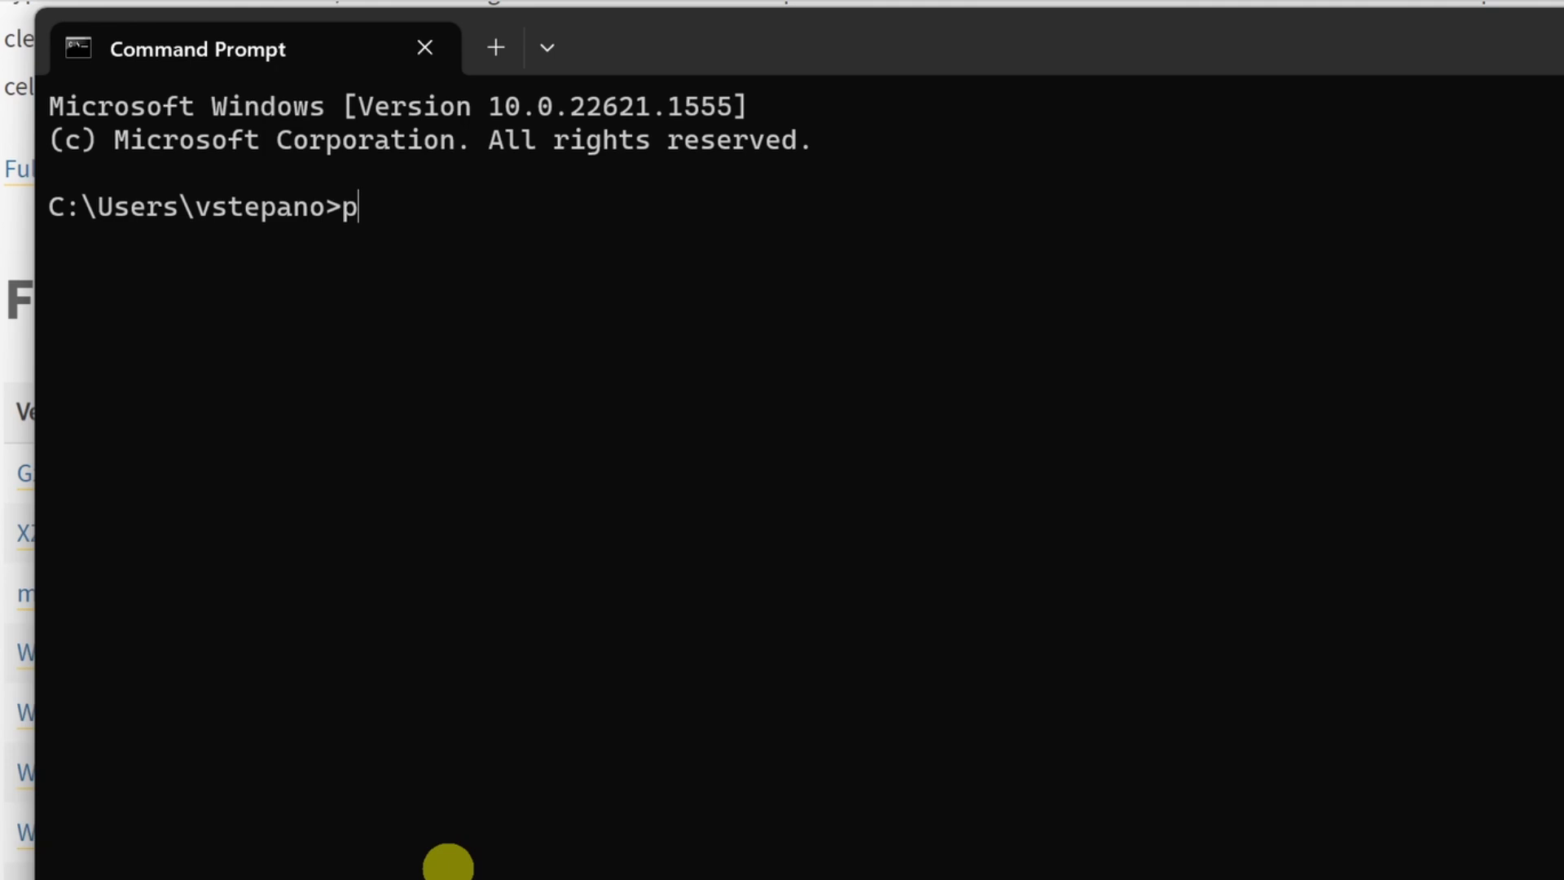
type("ython")
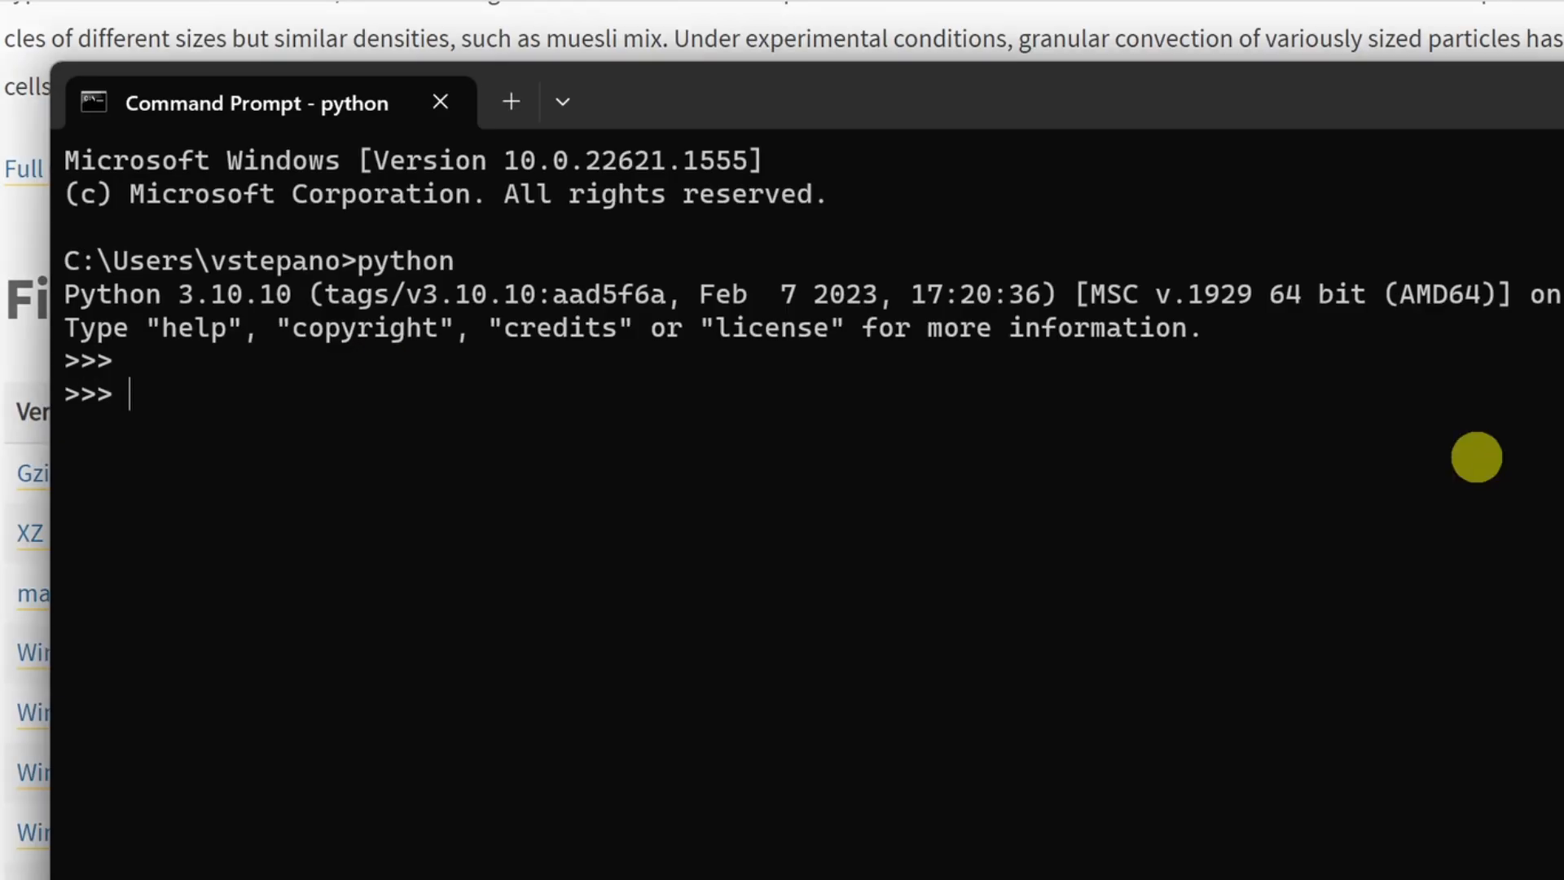
Import random and generate several random.randint(0, 100) numbers.
type("import random")
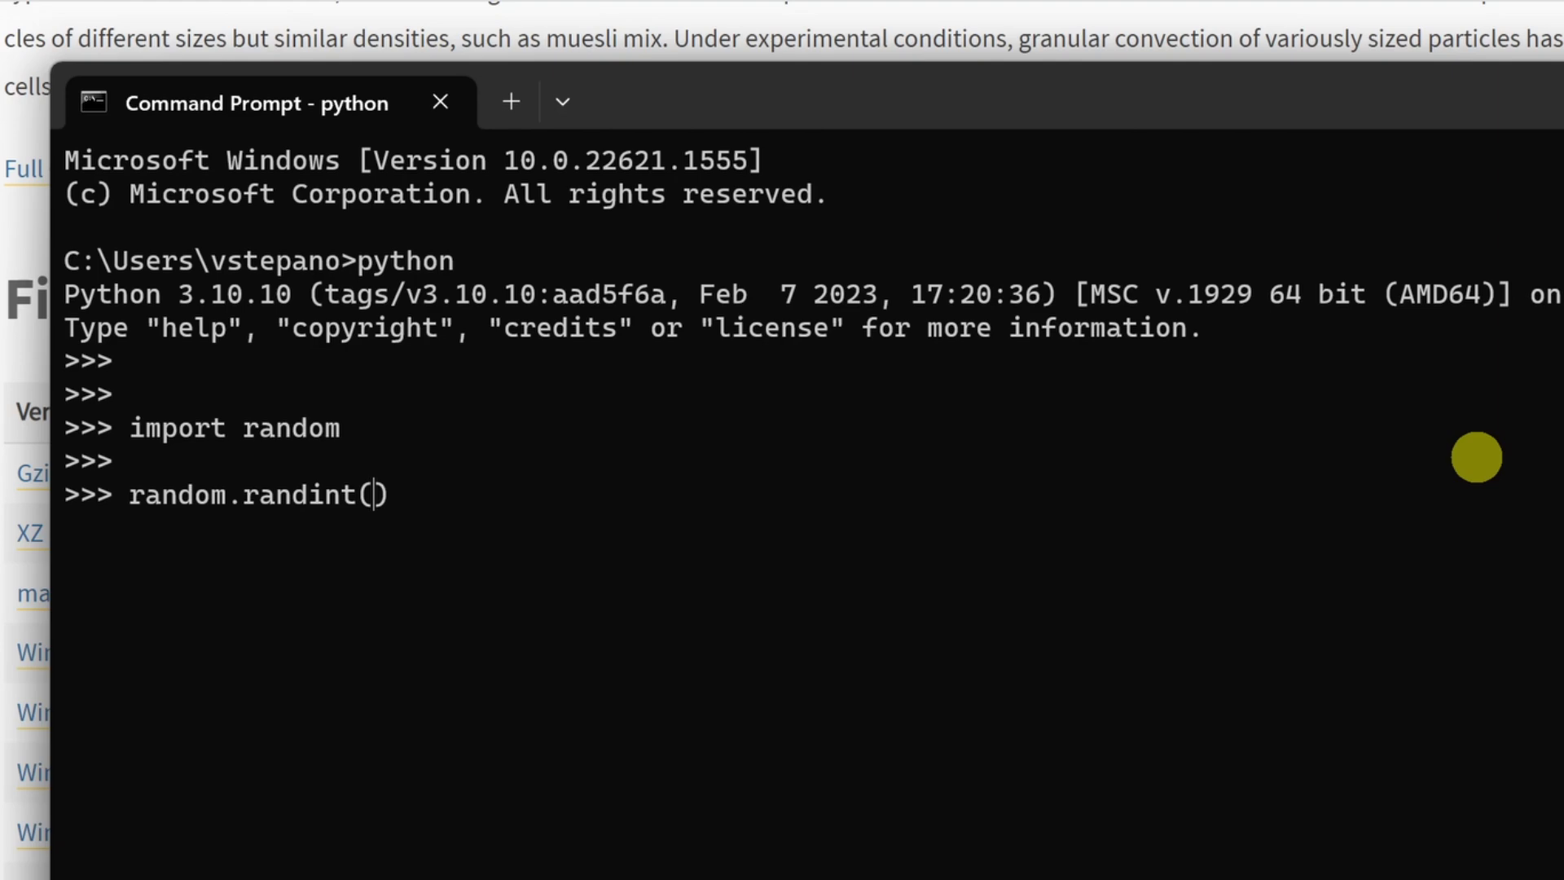
type("0, 100")
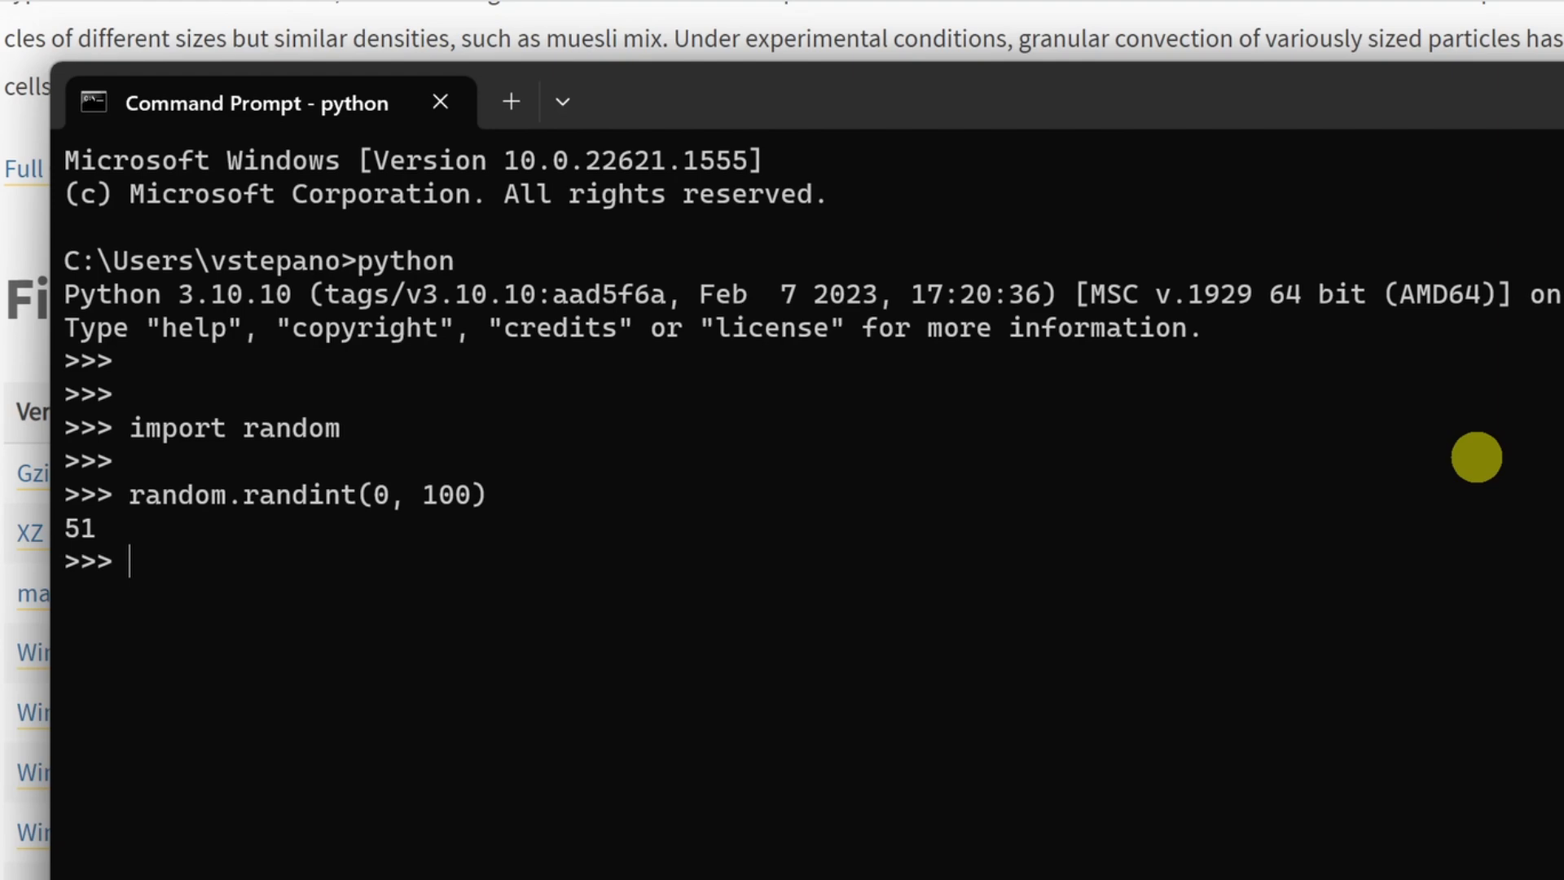
key("Up")
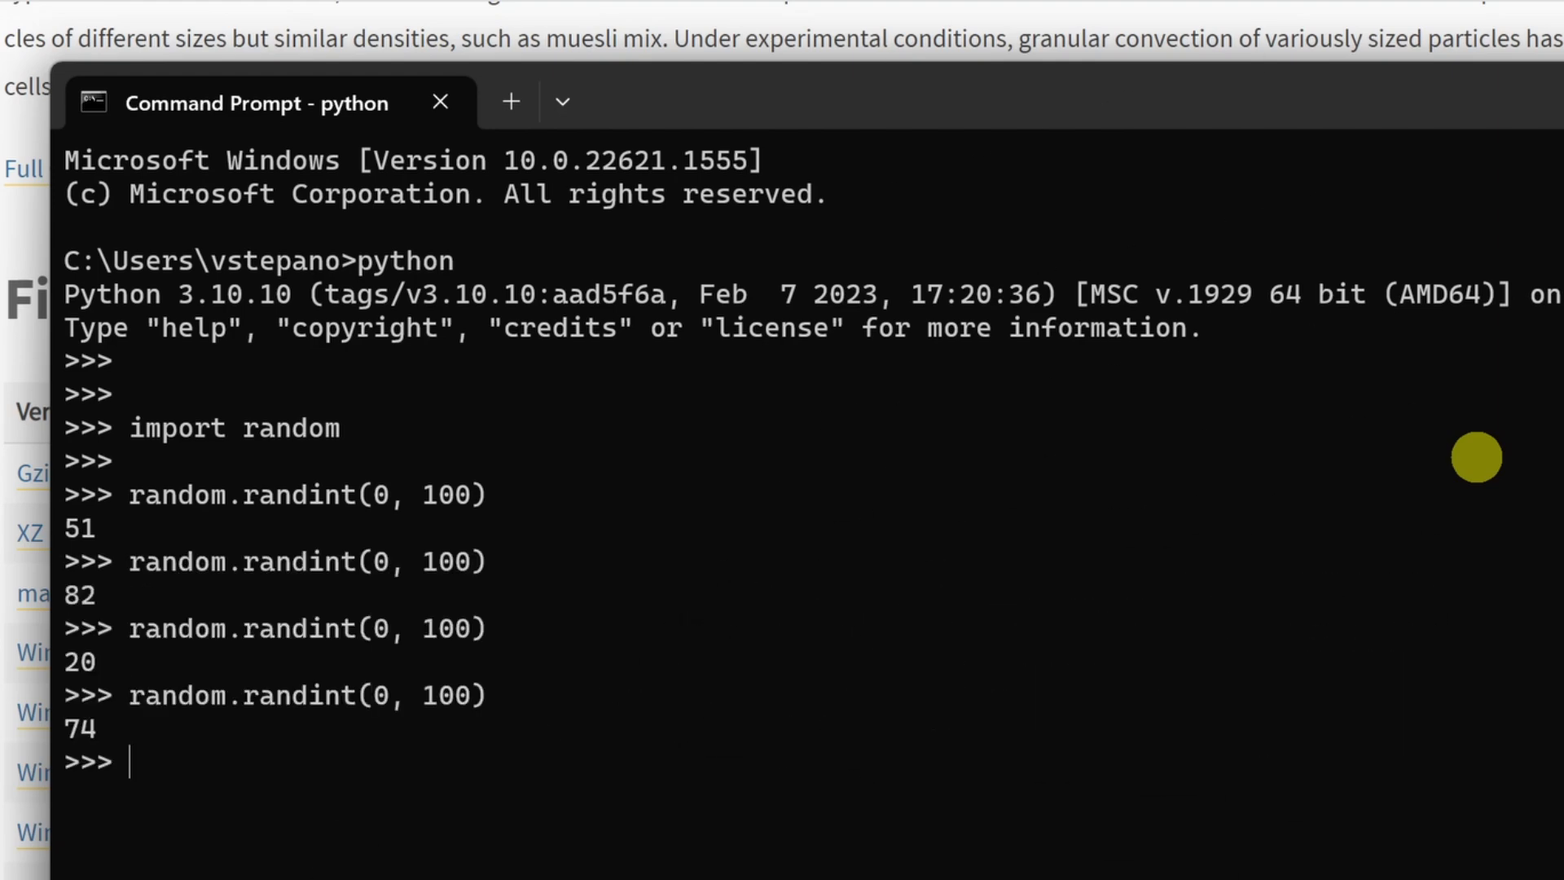
key("ctrl+z")
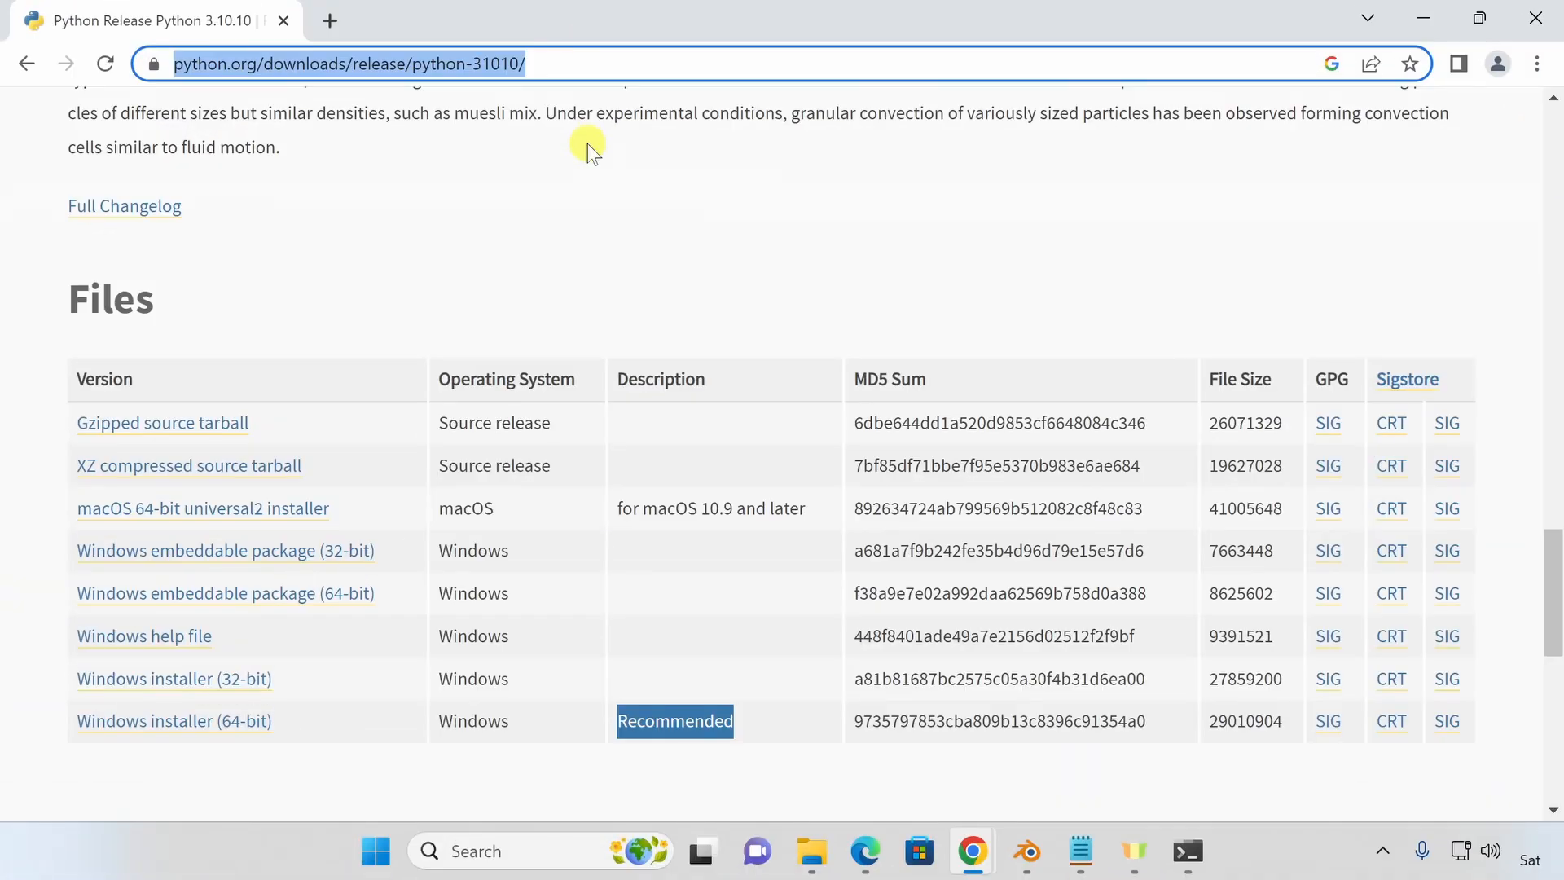
Search 'vscode download', download the Windows installer and install VS Code with PATH enabled.
type("vs")
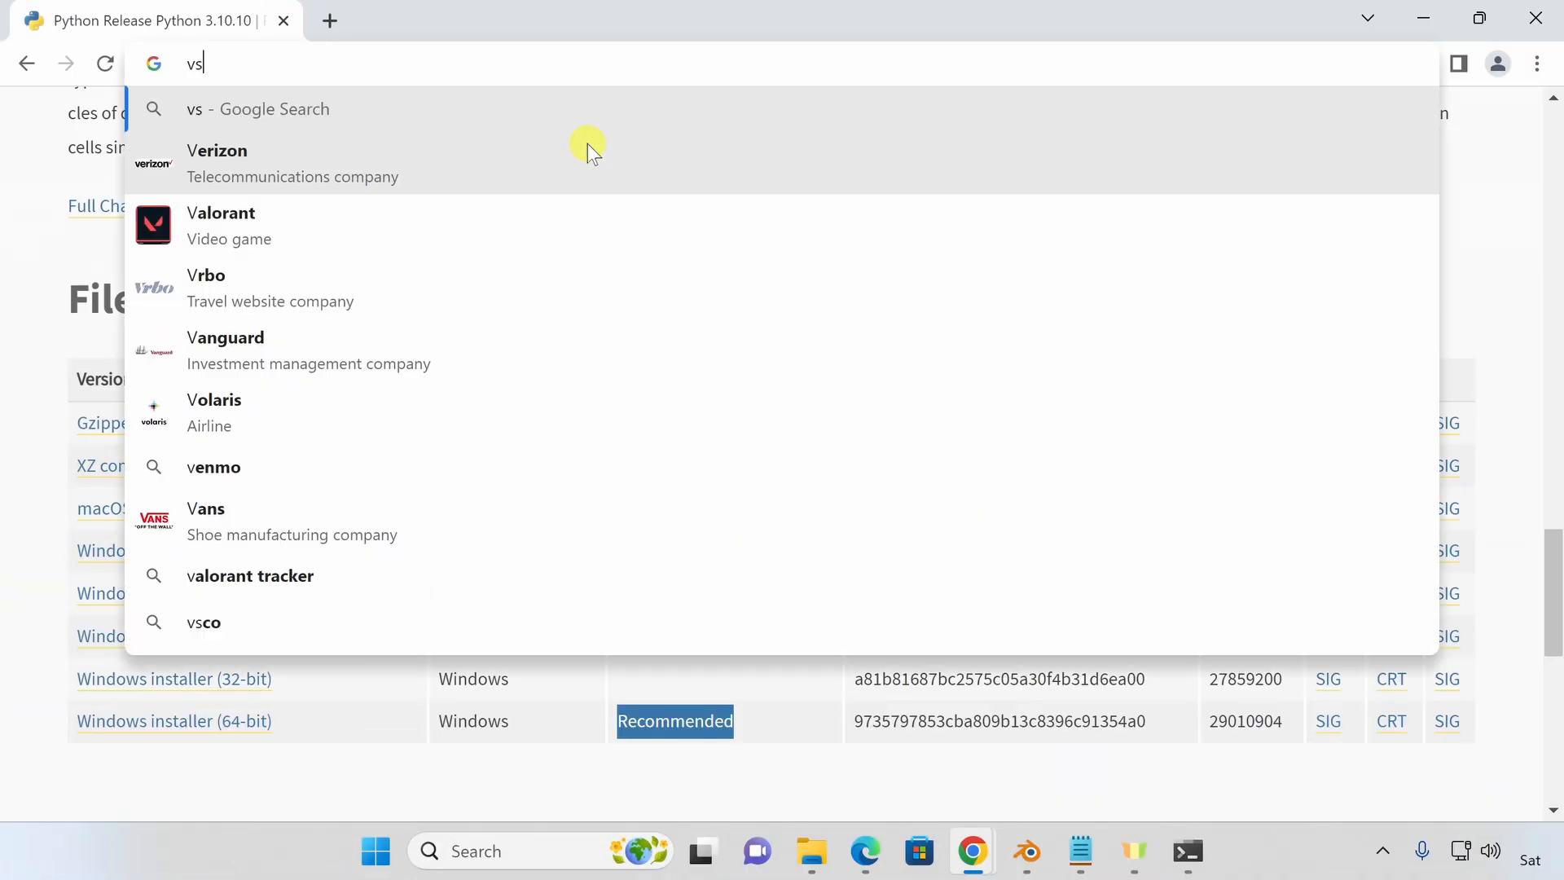
type("vscode download")
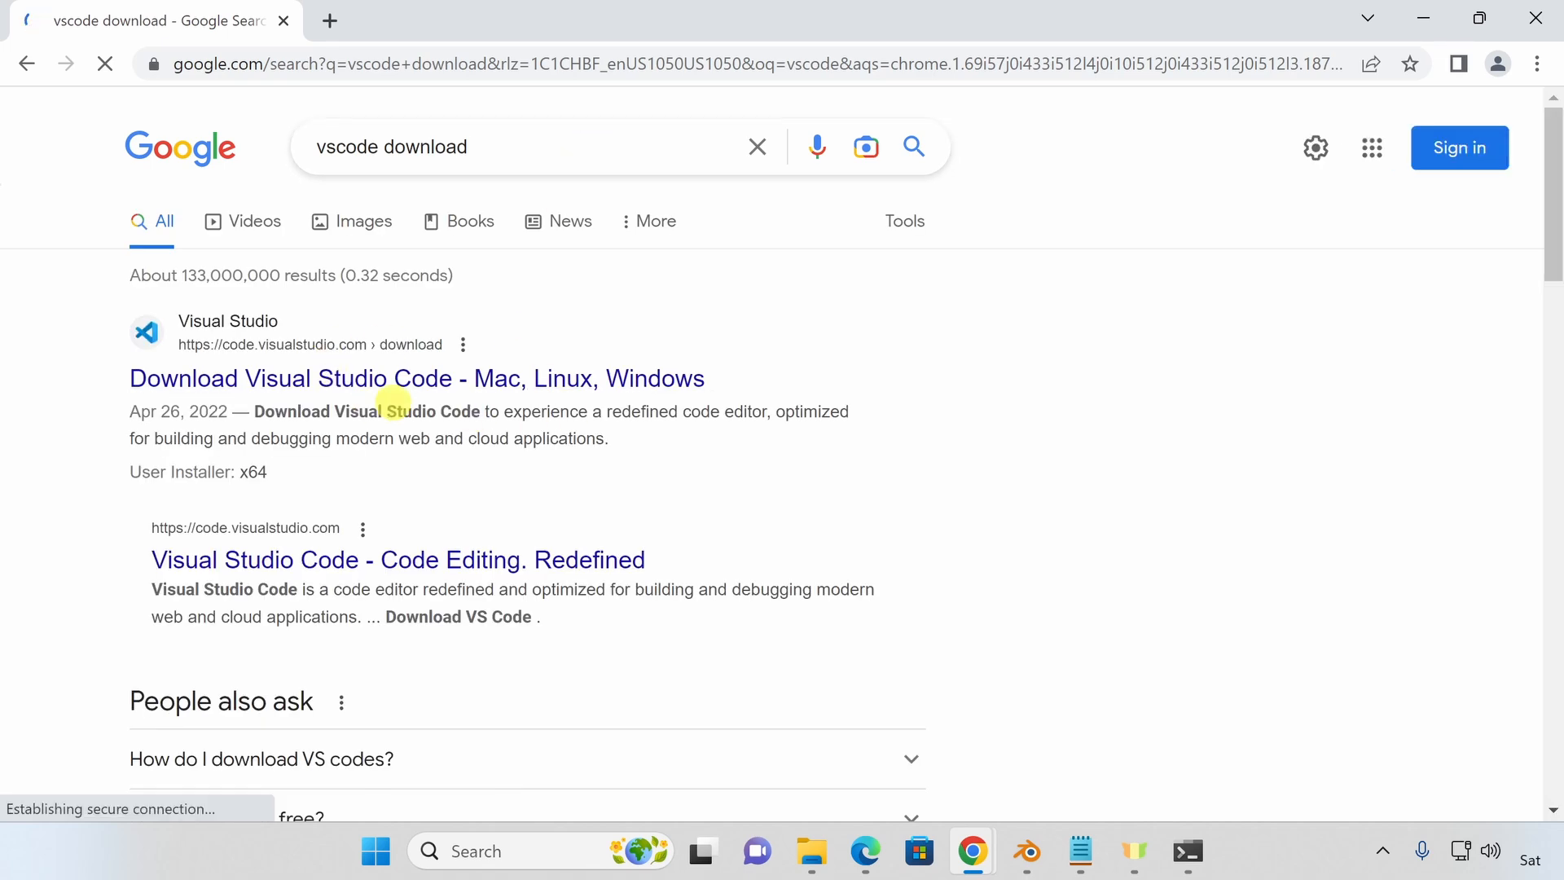
left_click(416, 378)
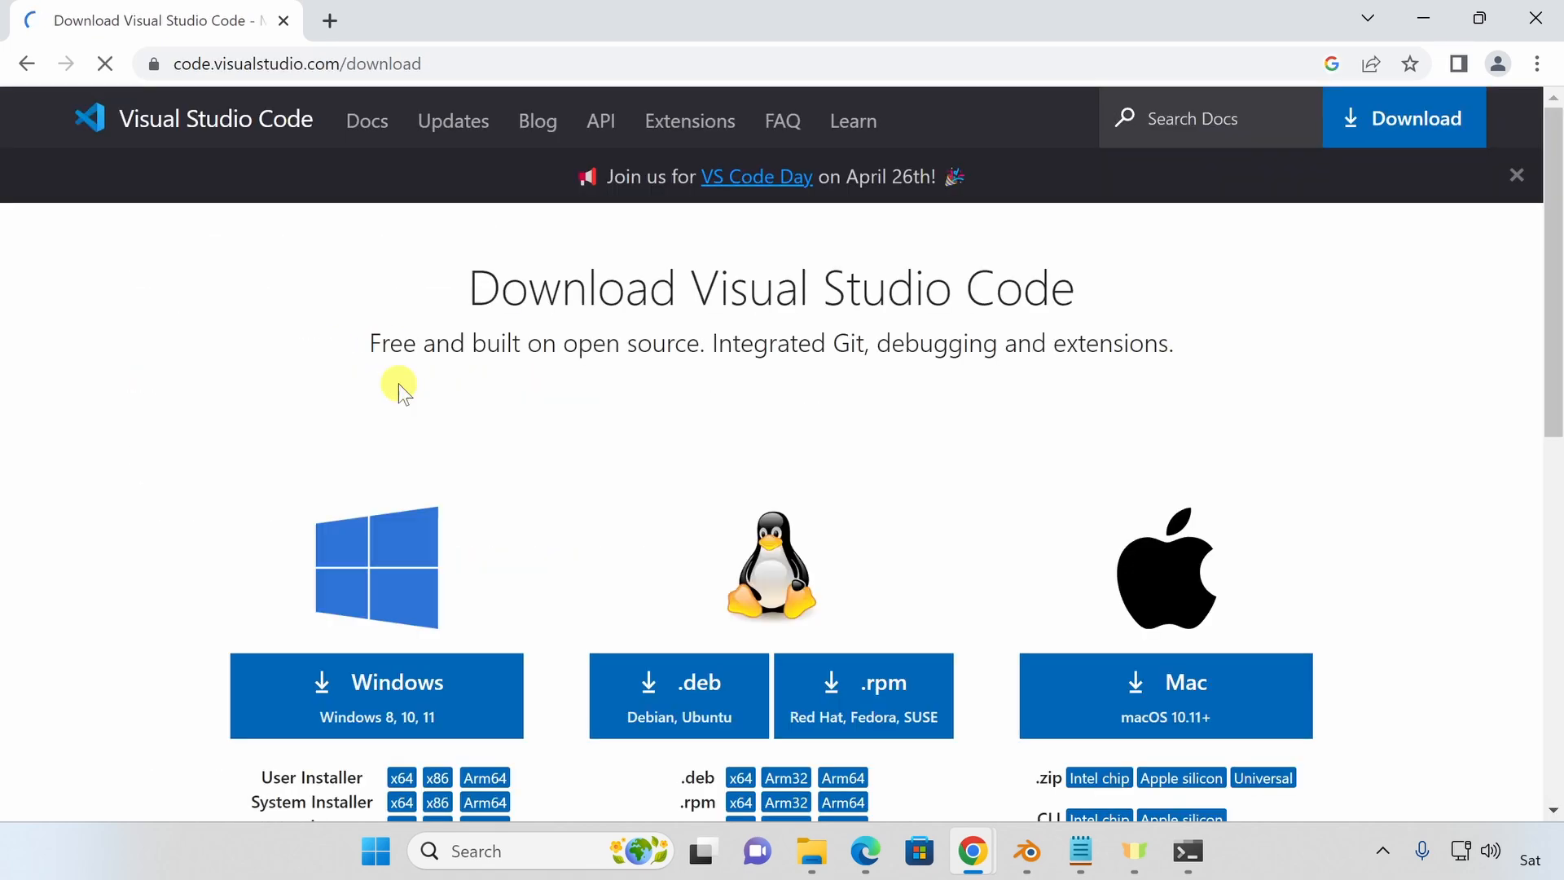
scroll("down", 3)
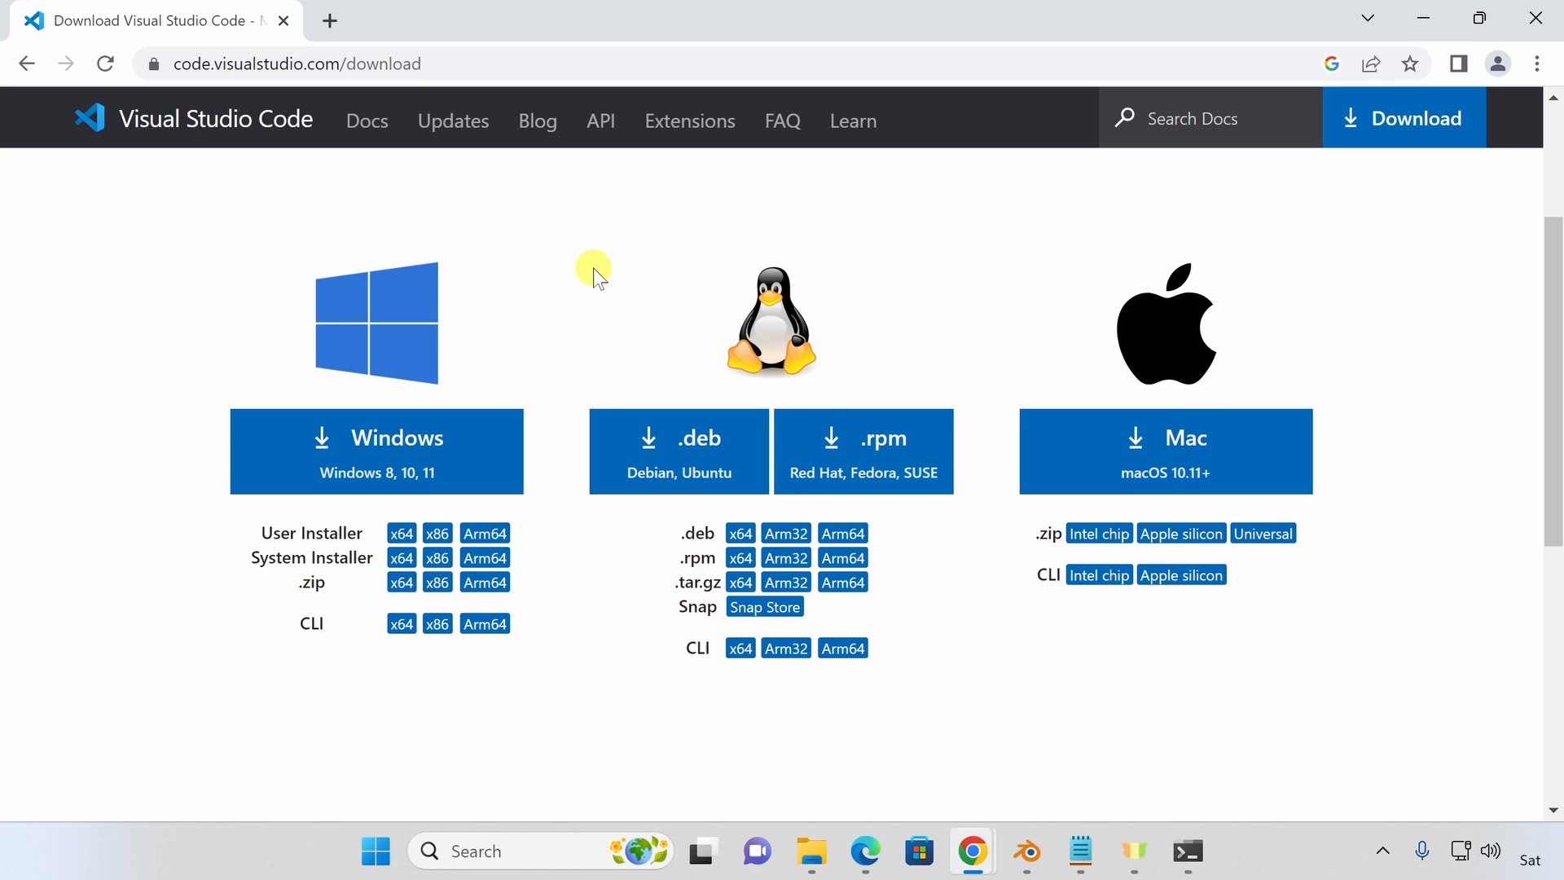
left_click(376, 450)
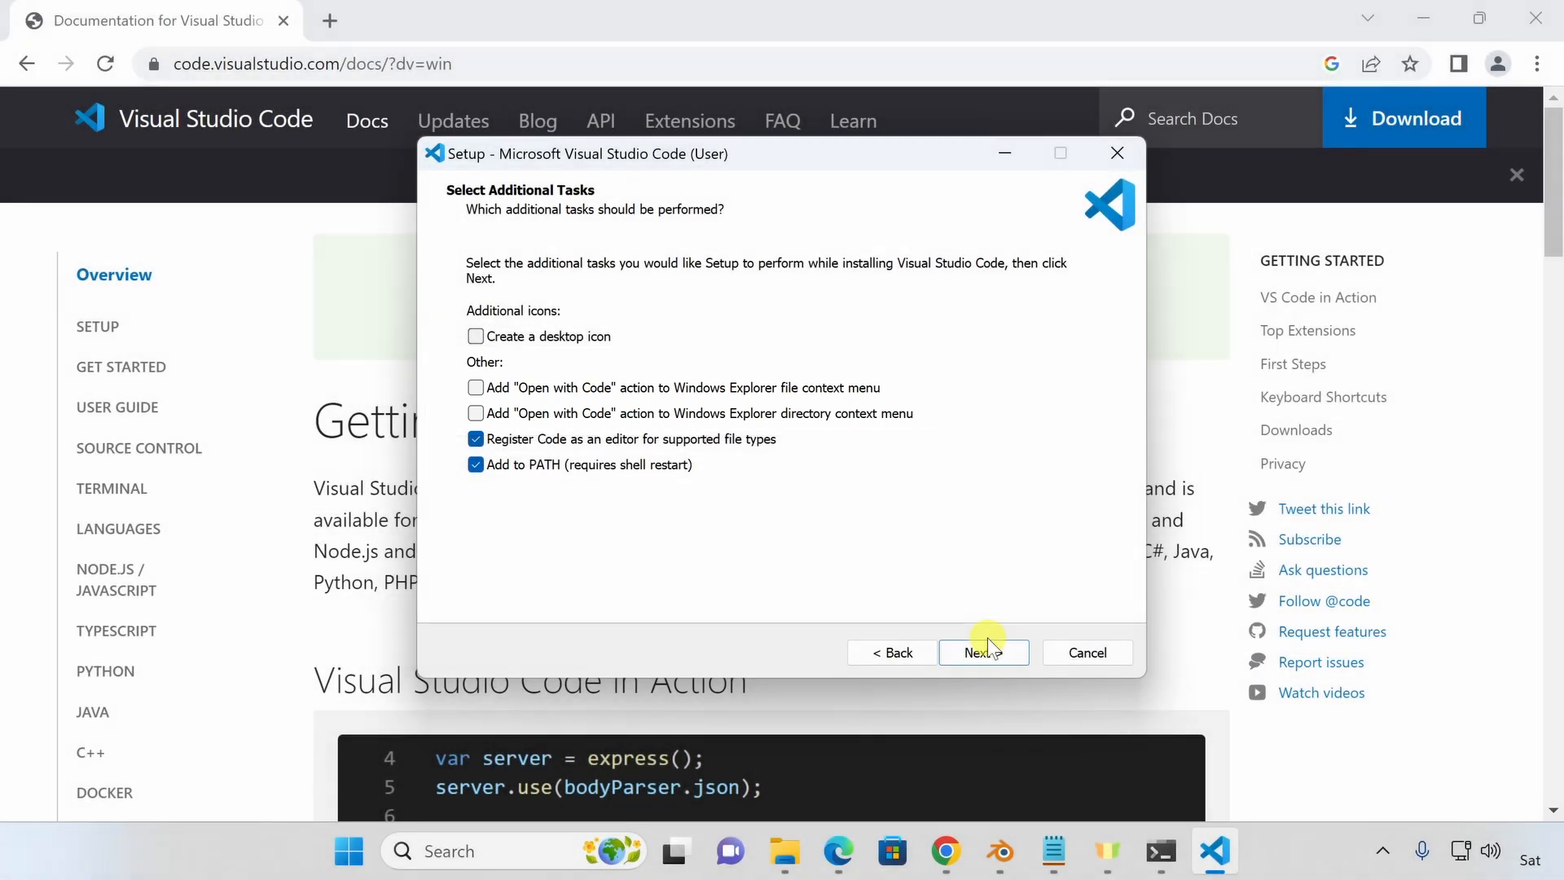
left_click(982, 653)
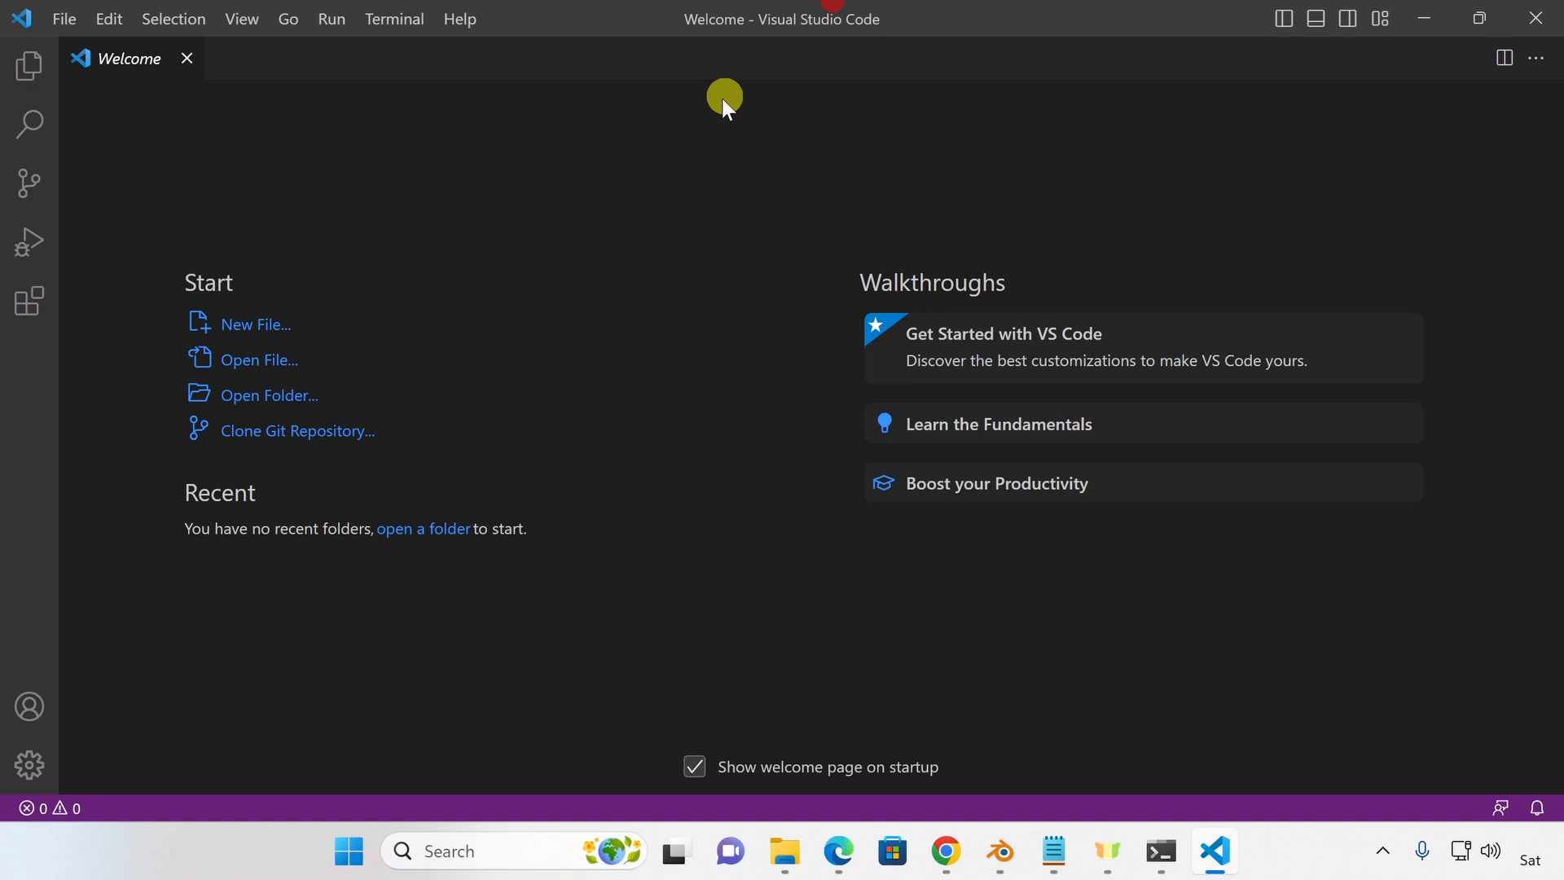
Install Microsoft's Python extension from the Extensions marketplace.
left_click(29, 301)
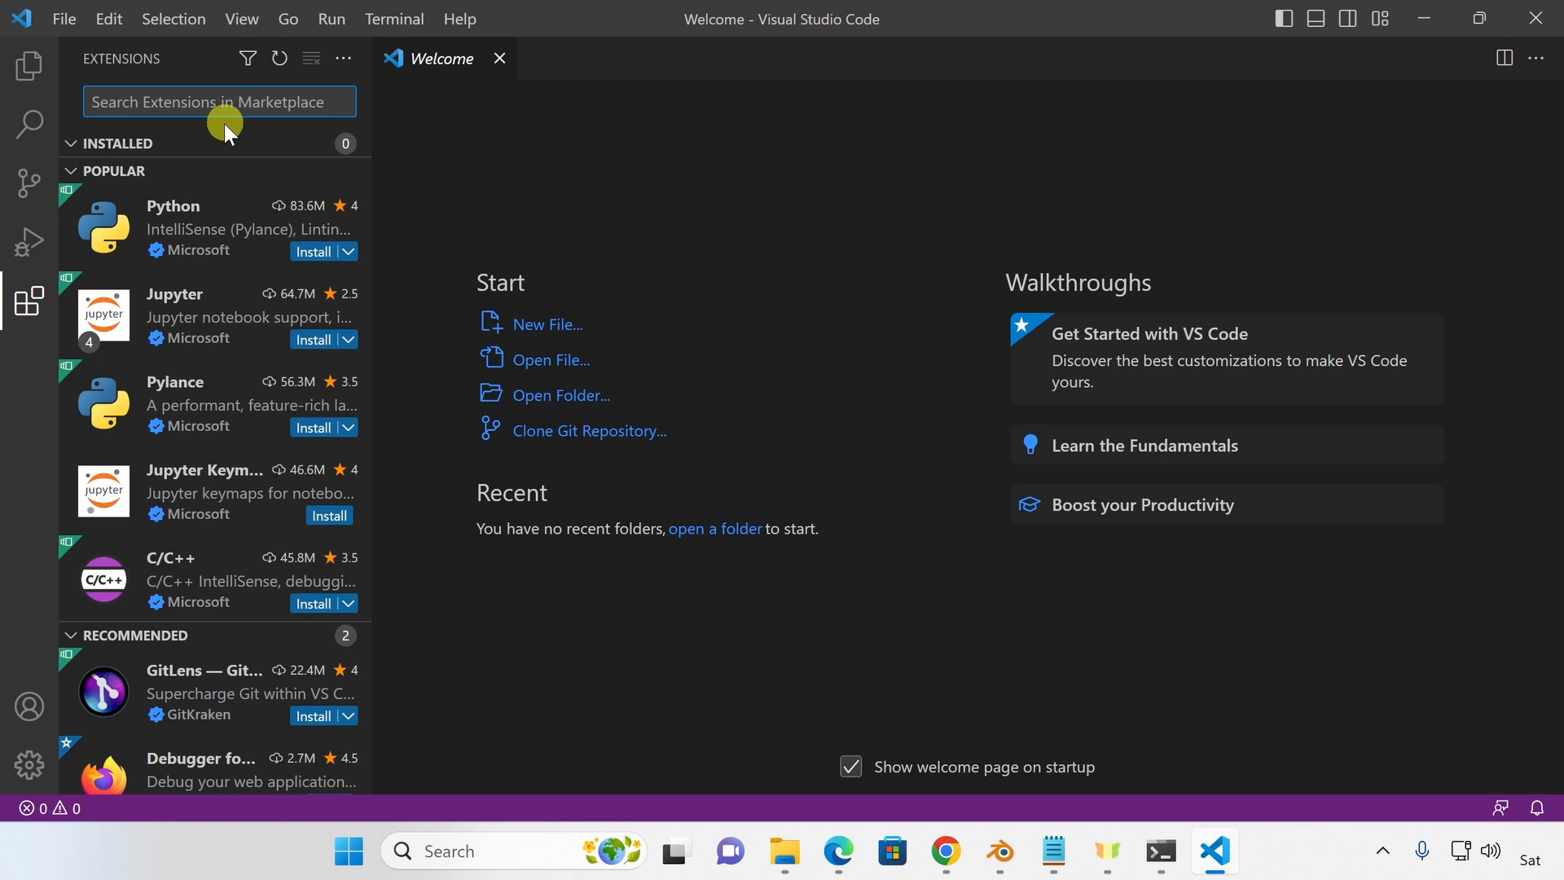
type("python")
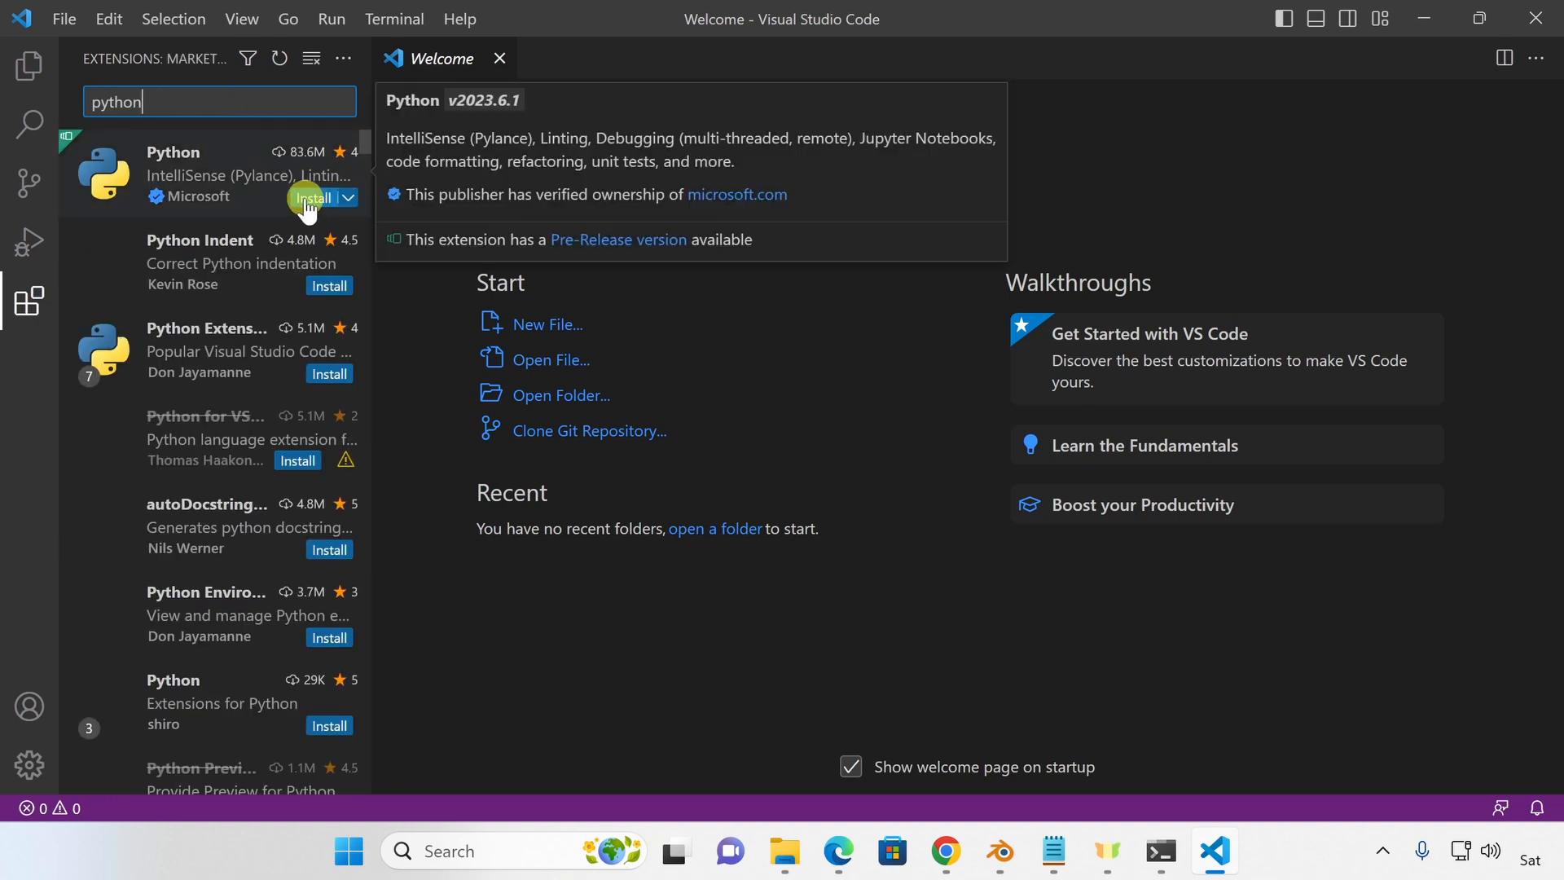
left_click(313, 197)
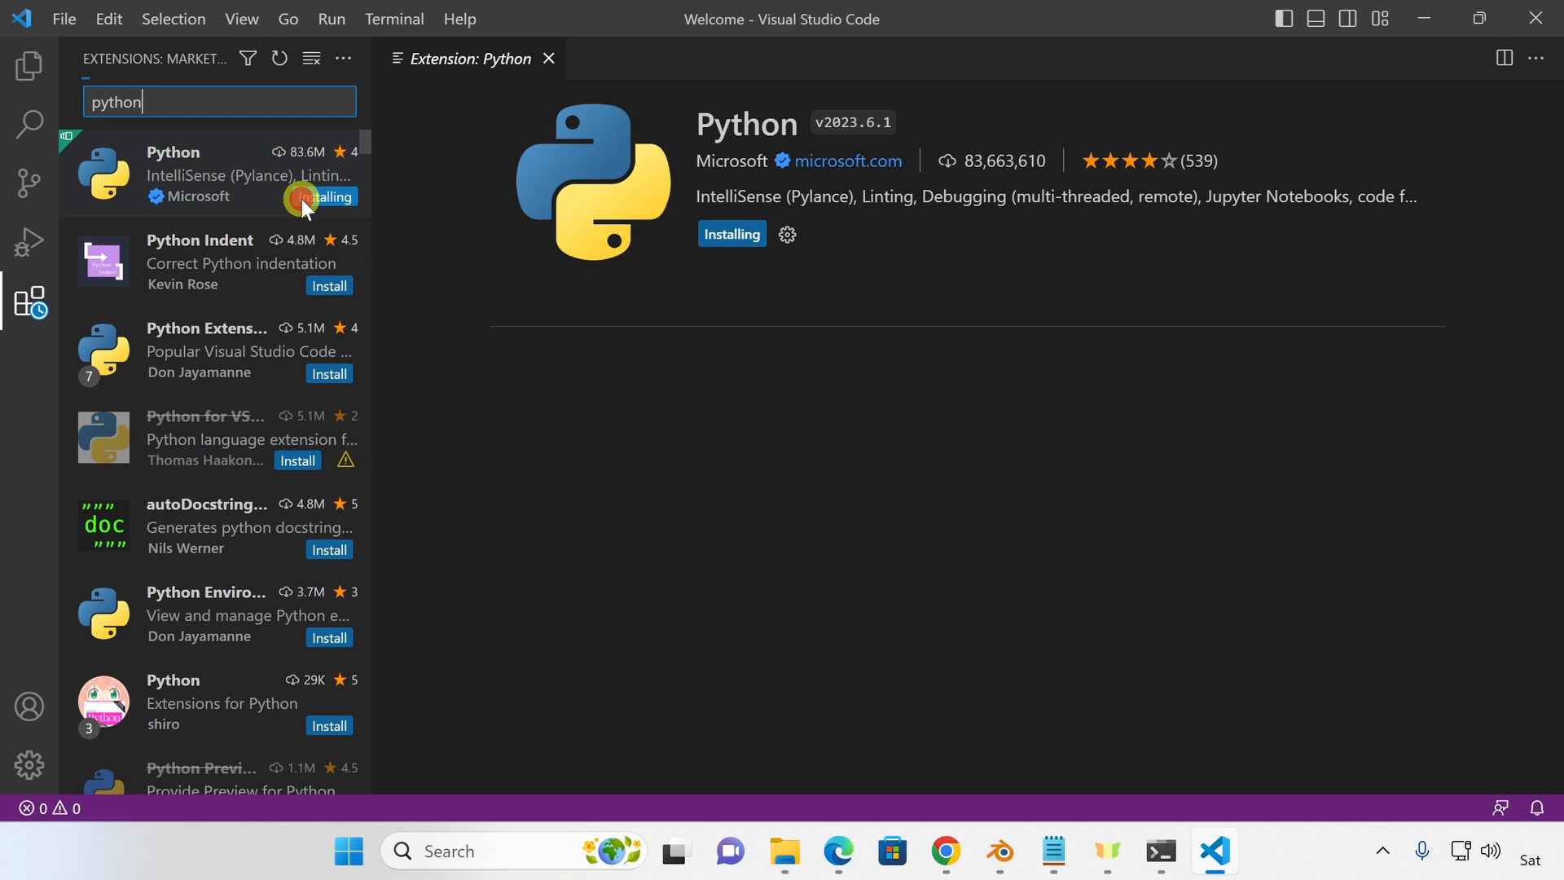
mouse_move(508, 350)
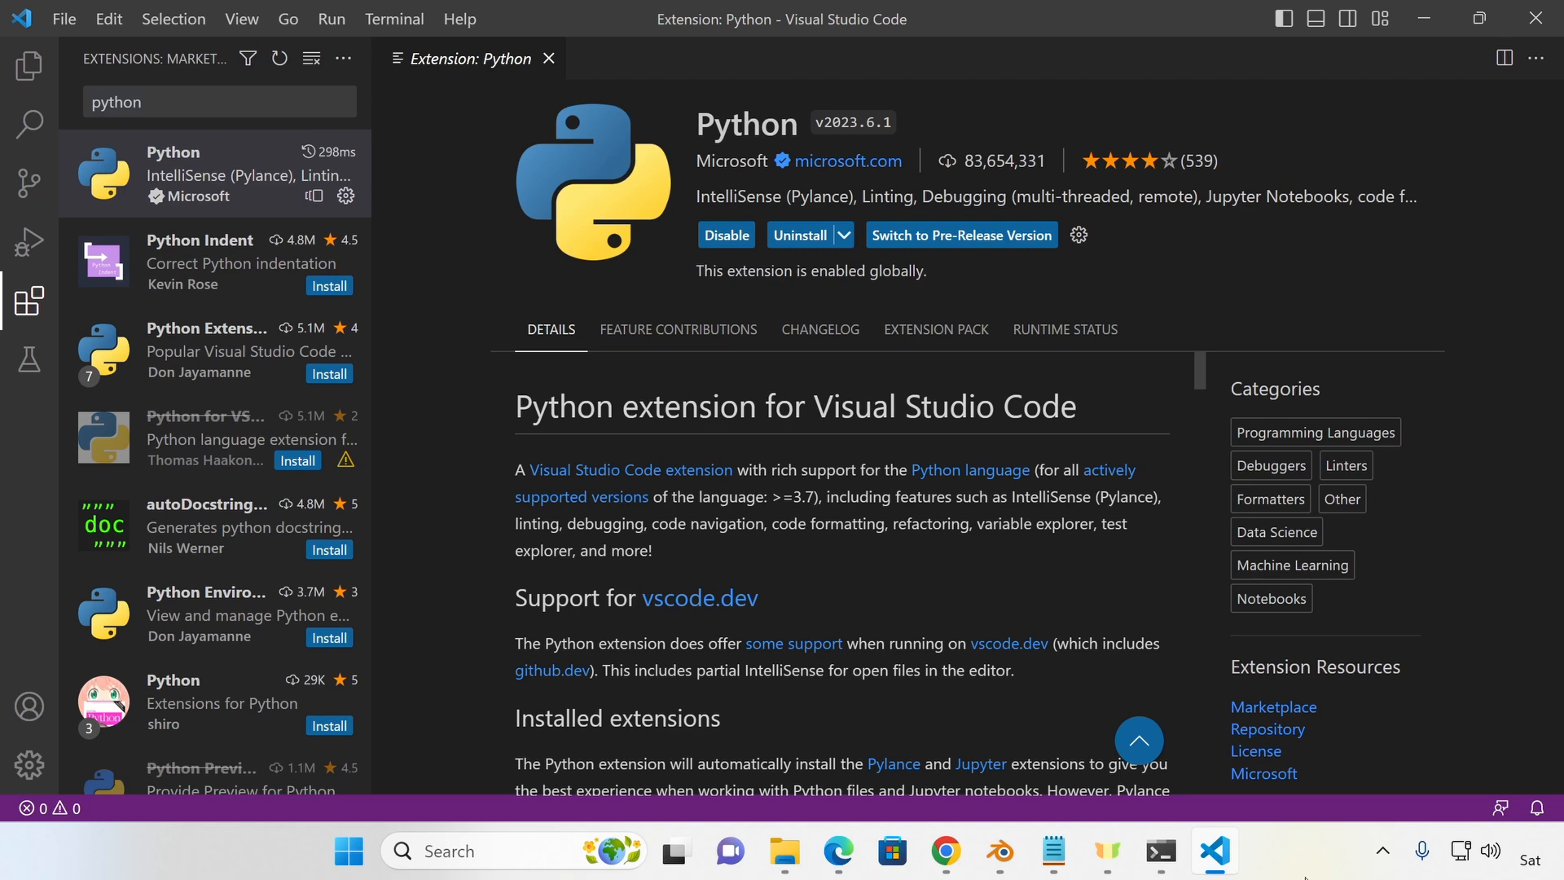
mouse_move(361, 212)
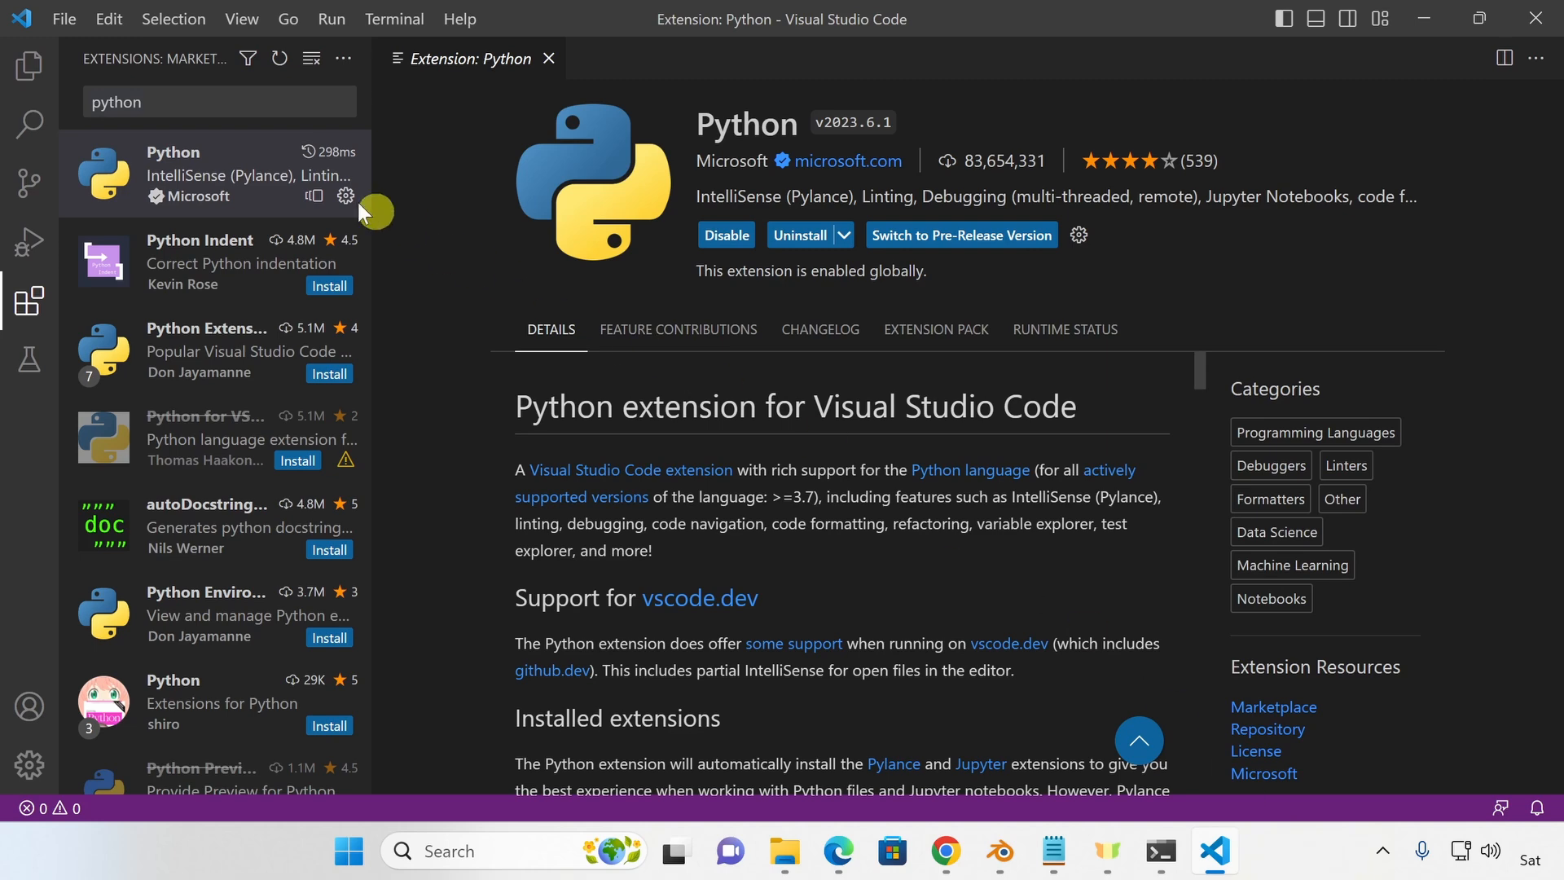
Open C:\tutorials as the workspace folder.
left_click(29, 66)
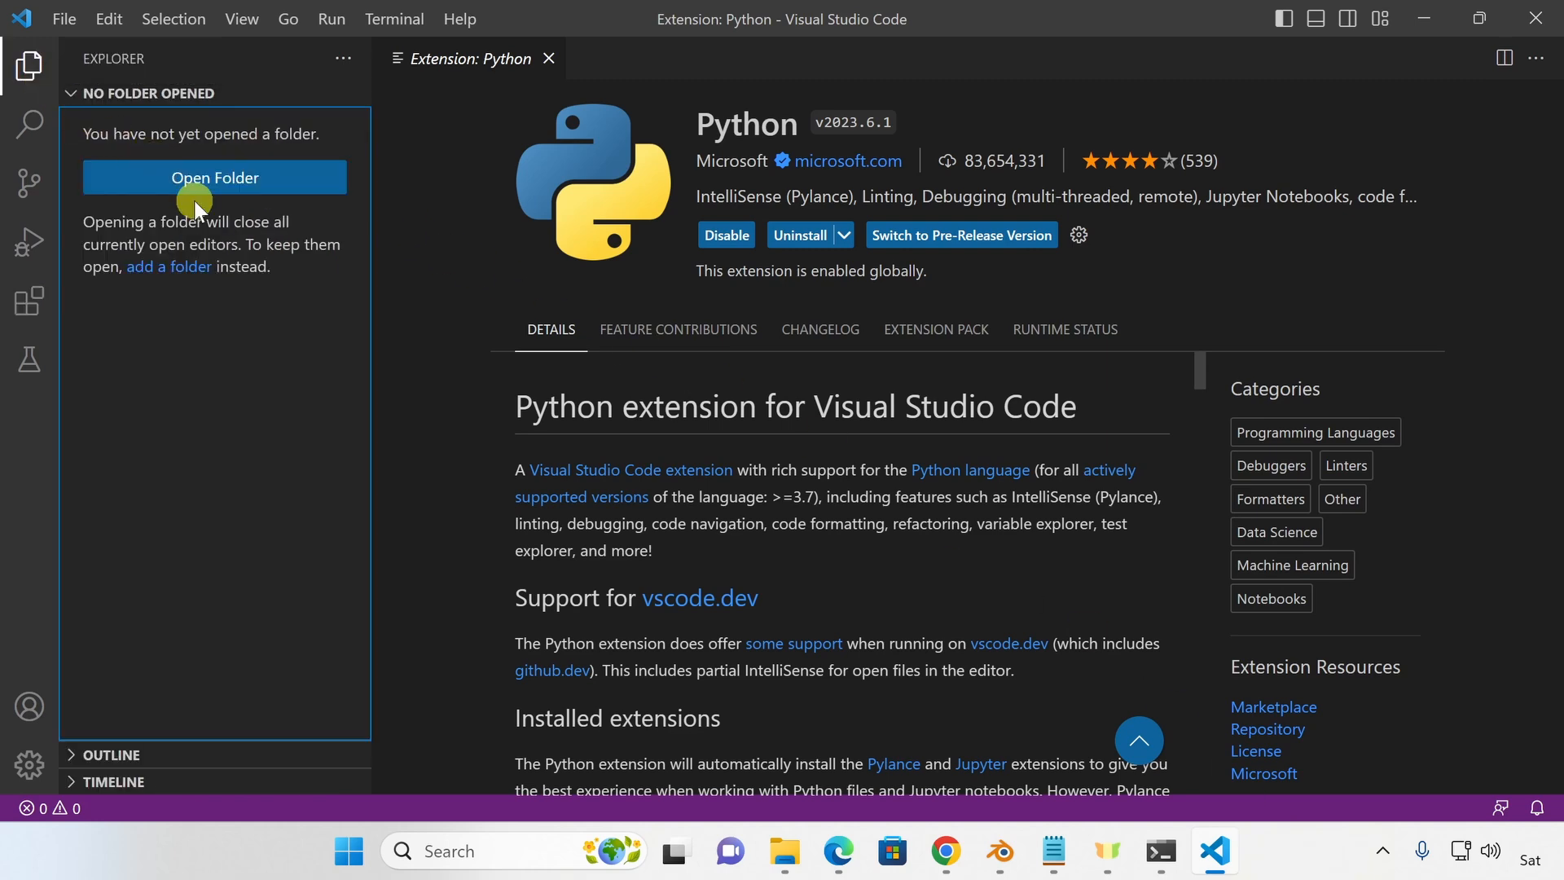
left_click(214, 177)
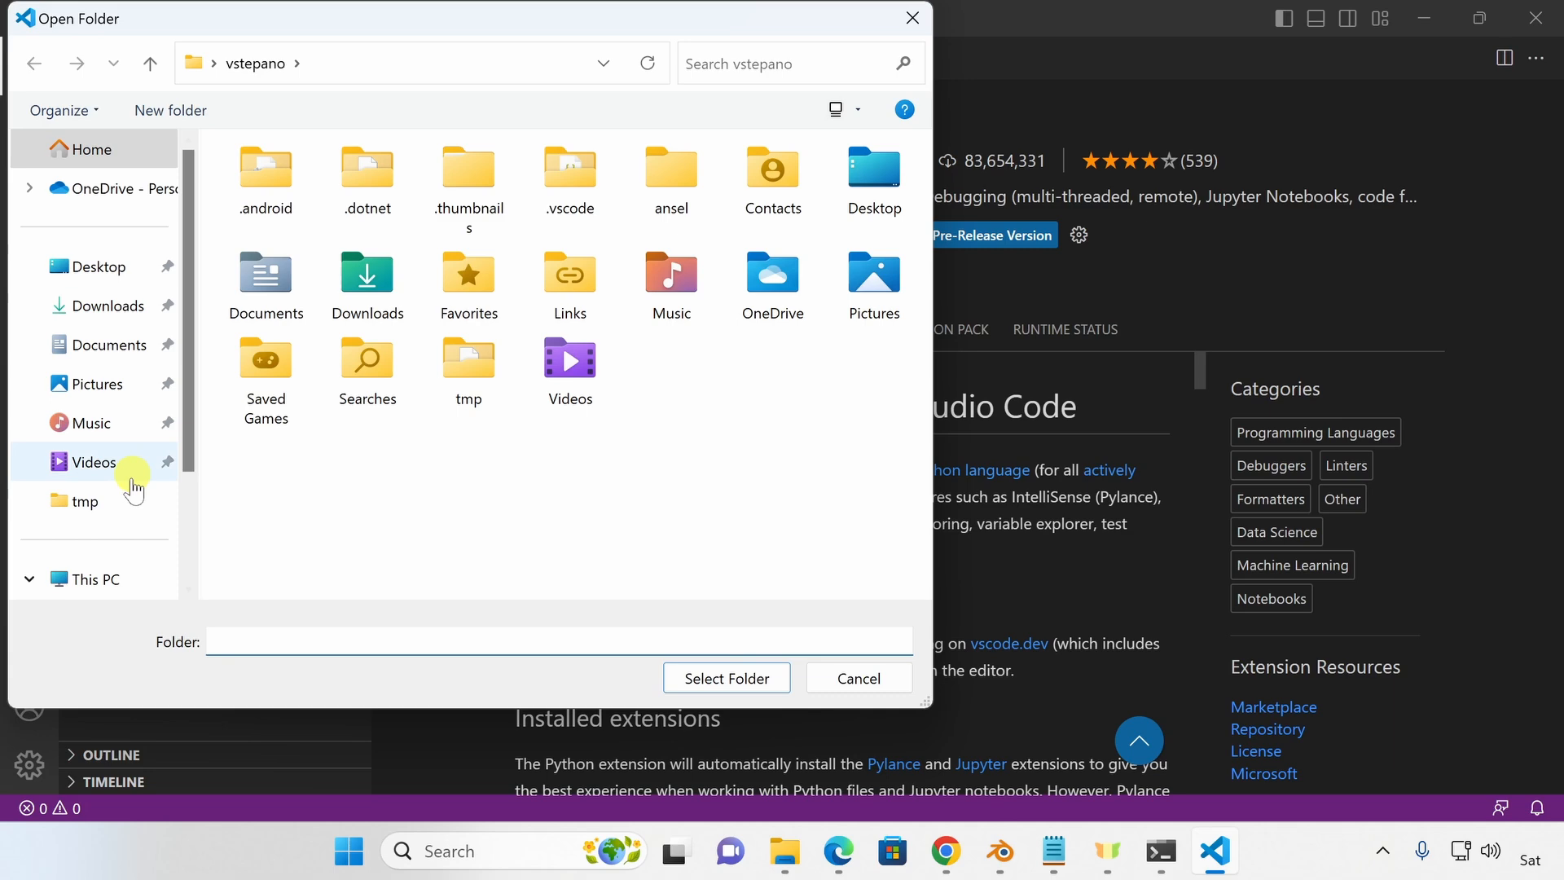
left_click(116, 539)
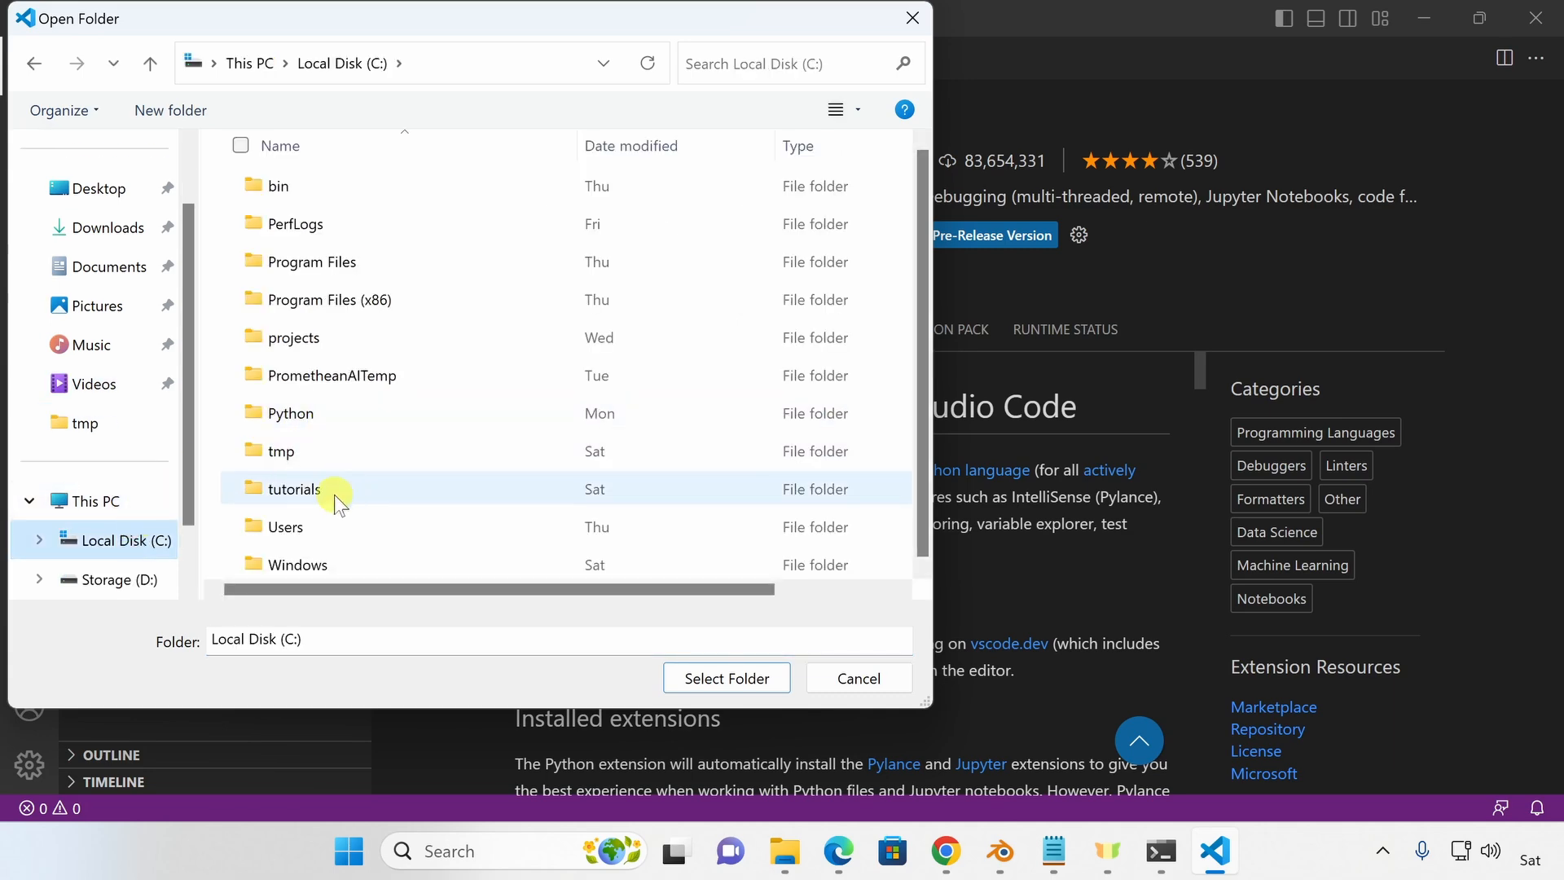
double_click(293, 489)
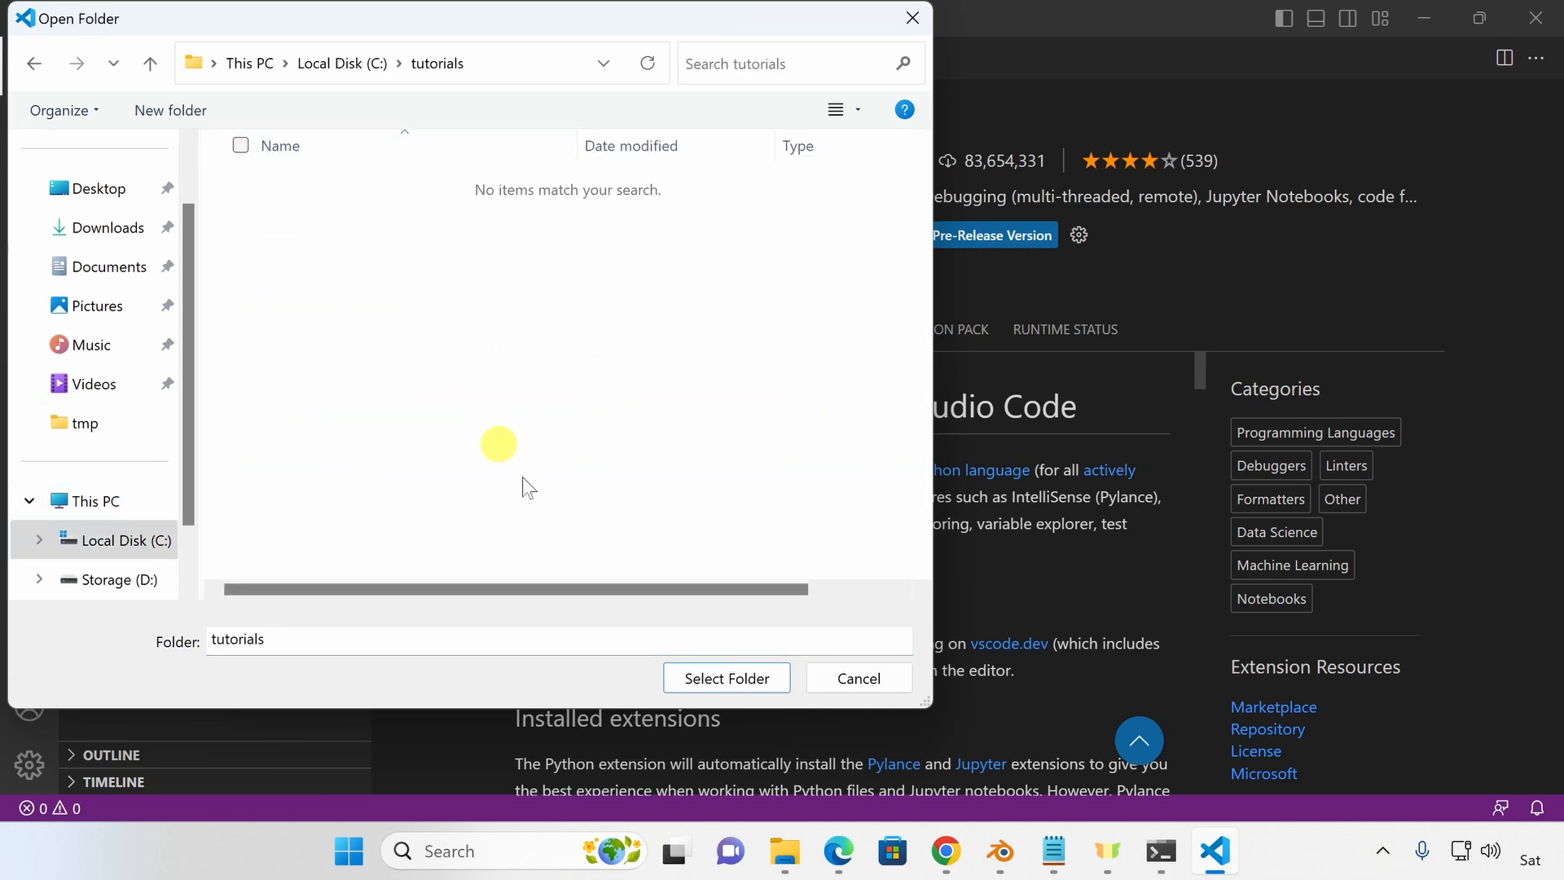
left_click(726, 678)
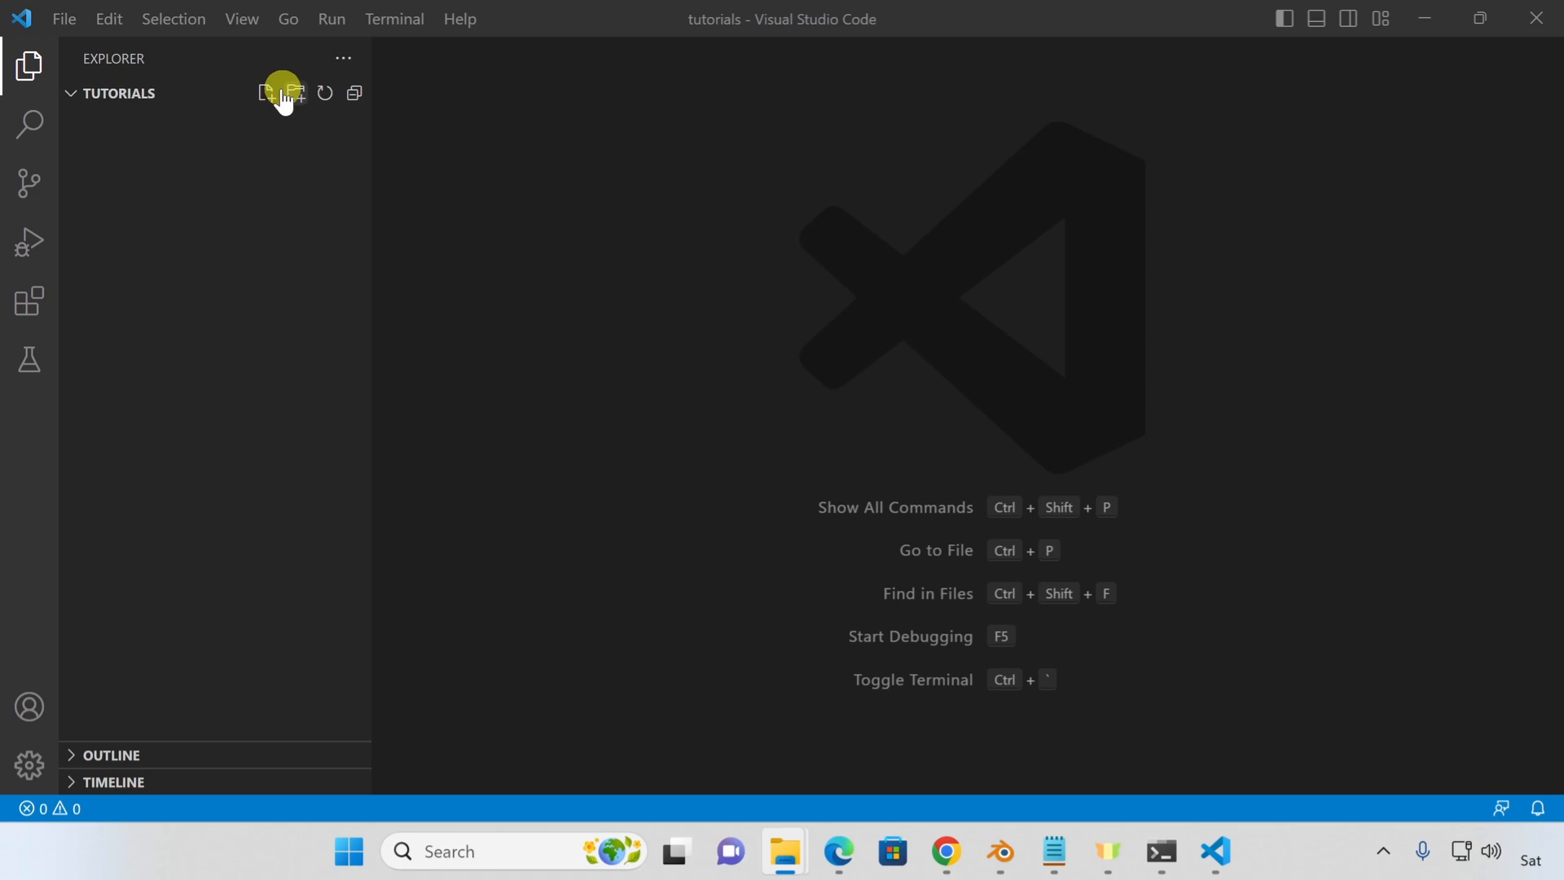
Add my_script_2.py to tutorials and start typing 'import' in my_script_1.py.
left_click(265, 92)
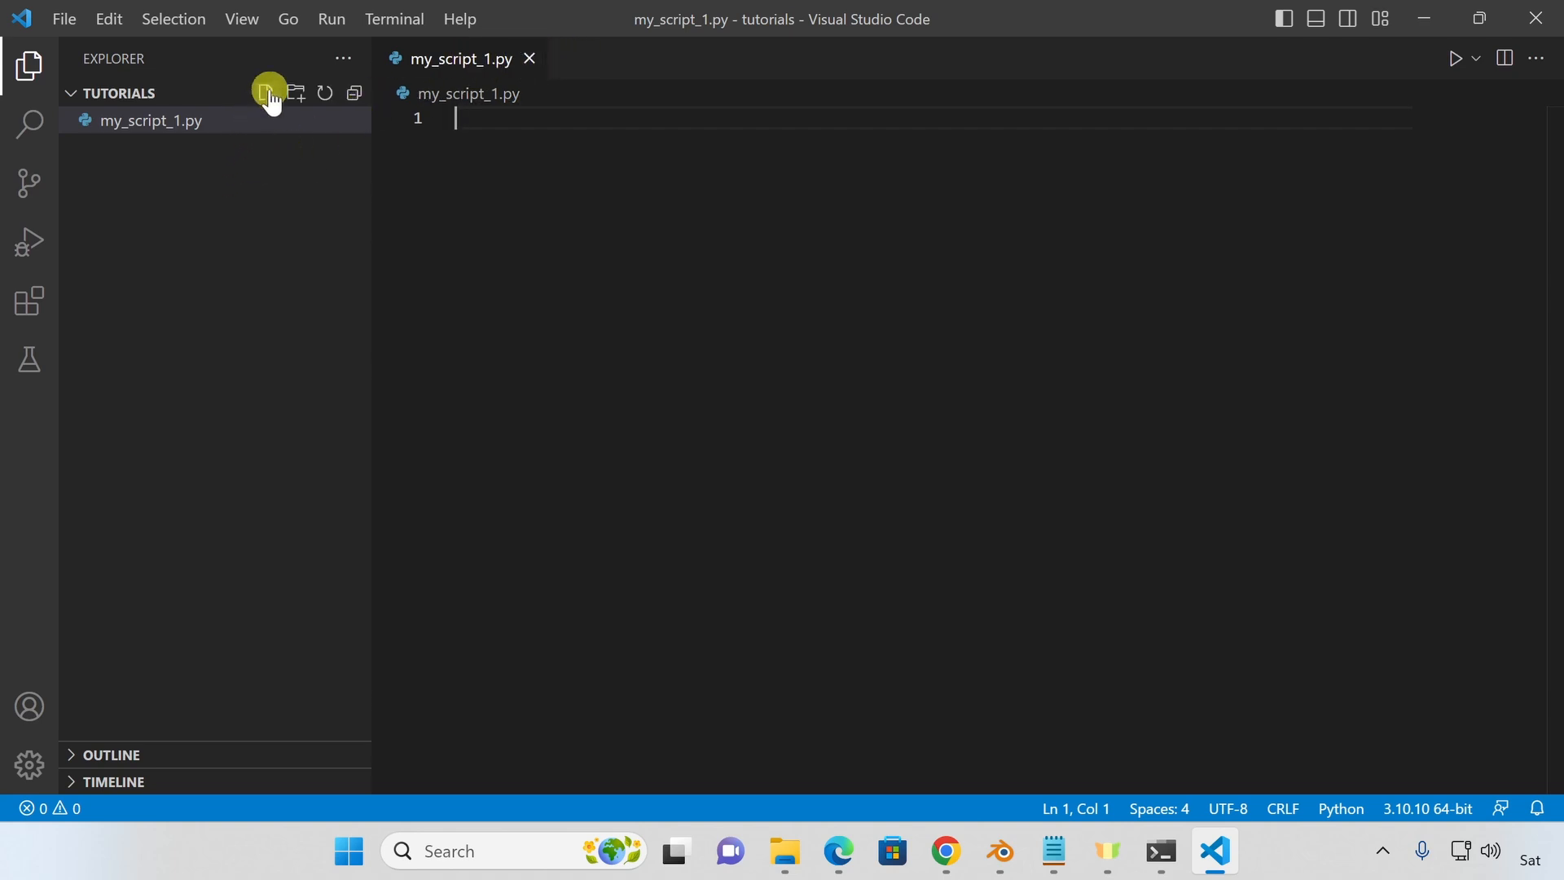
type("my_script_2.py")
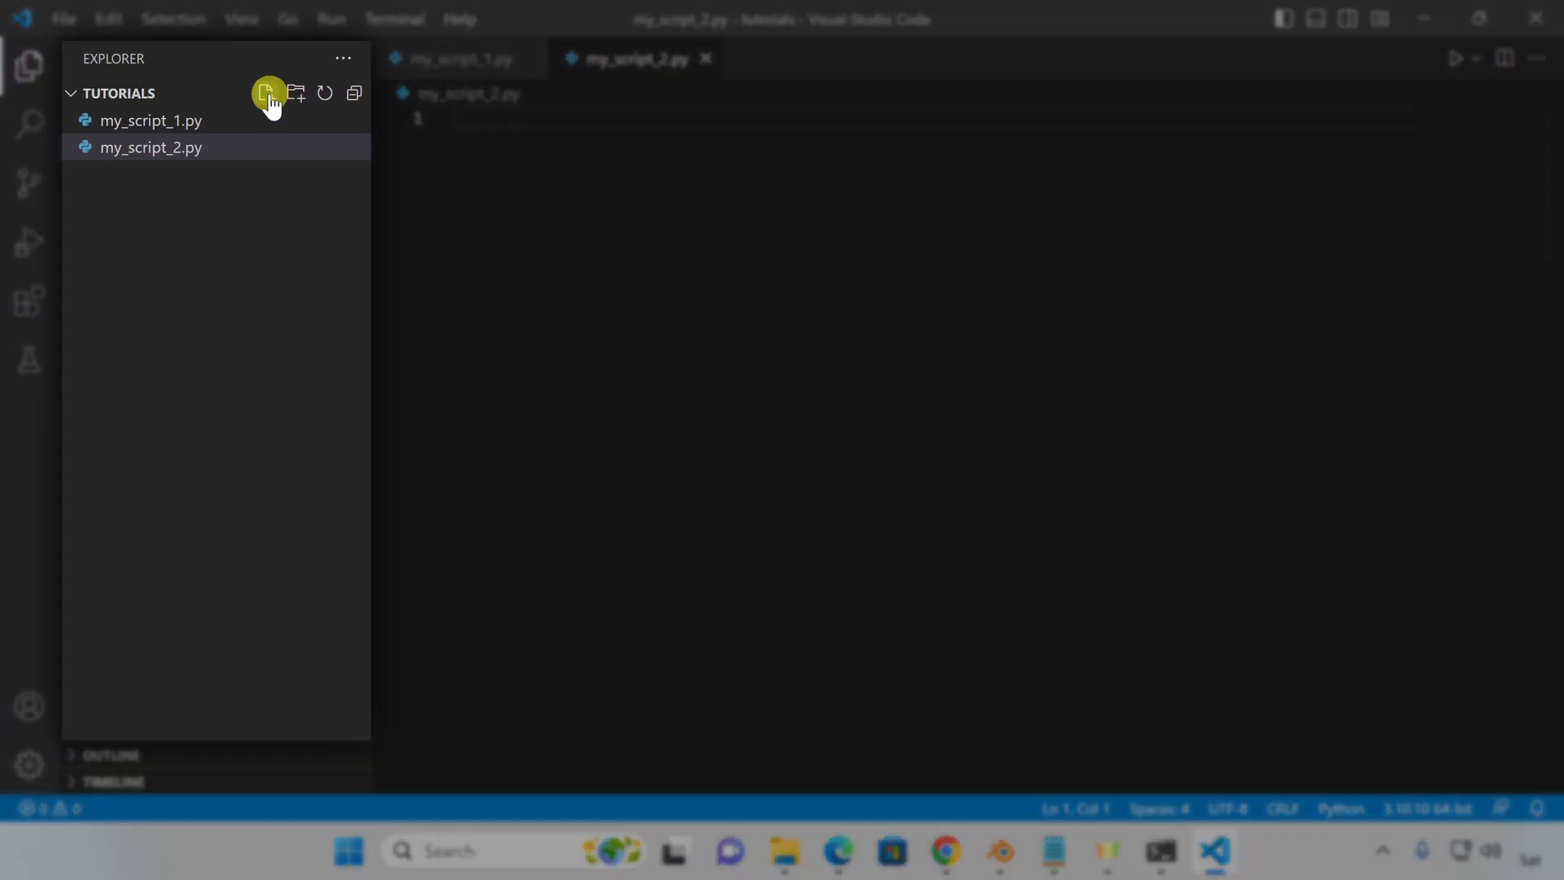
left_click(459, 58)
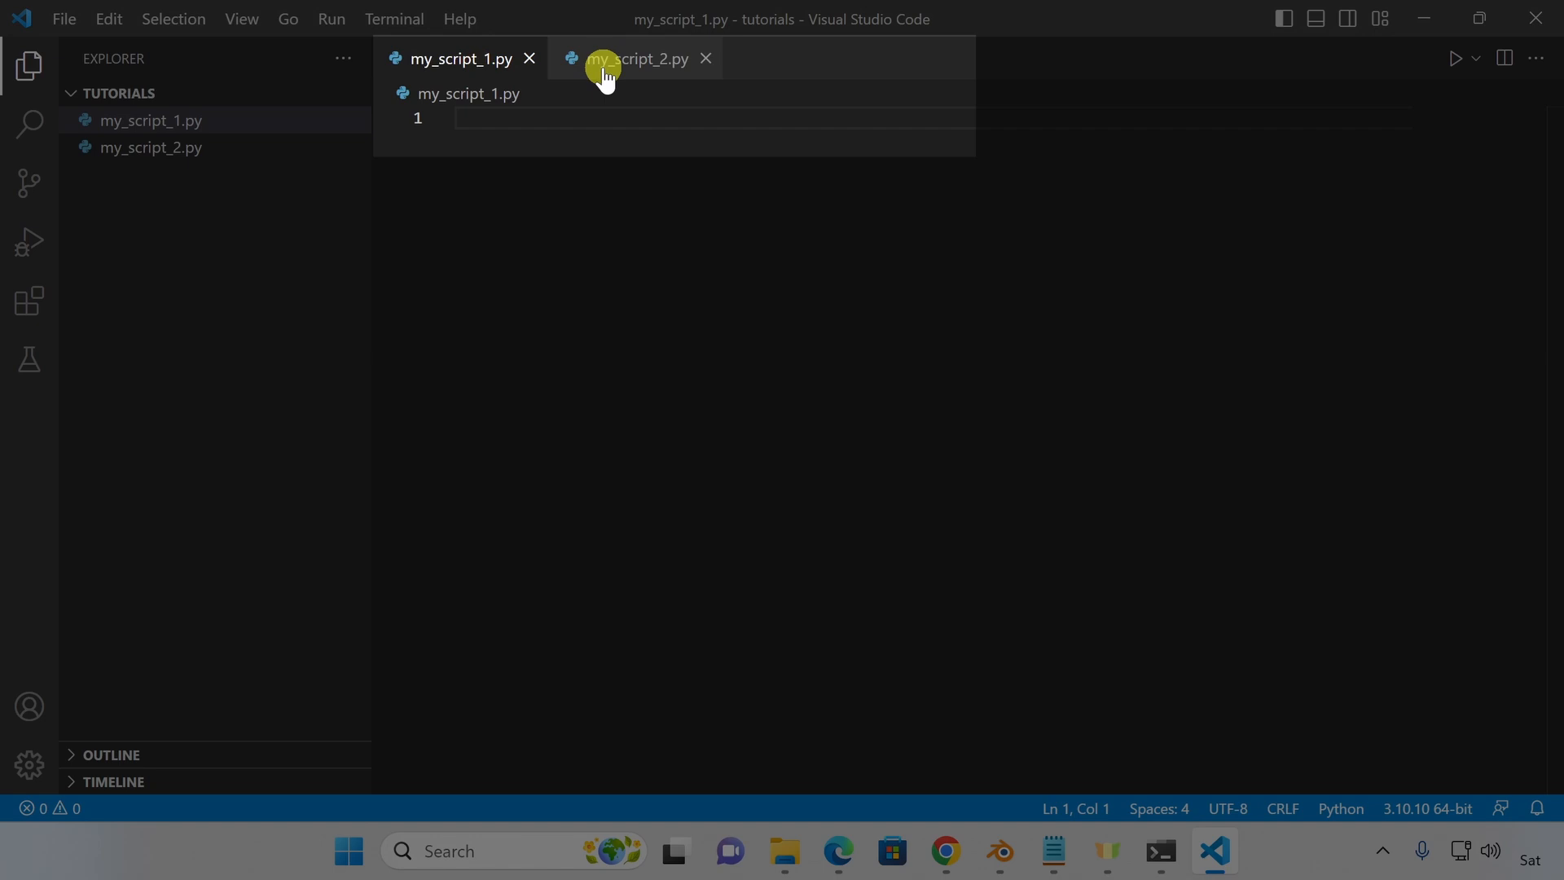
type("import random")
type("random.randint(0,100)")
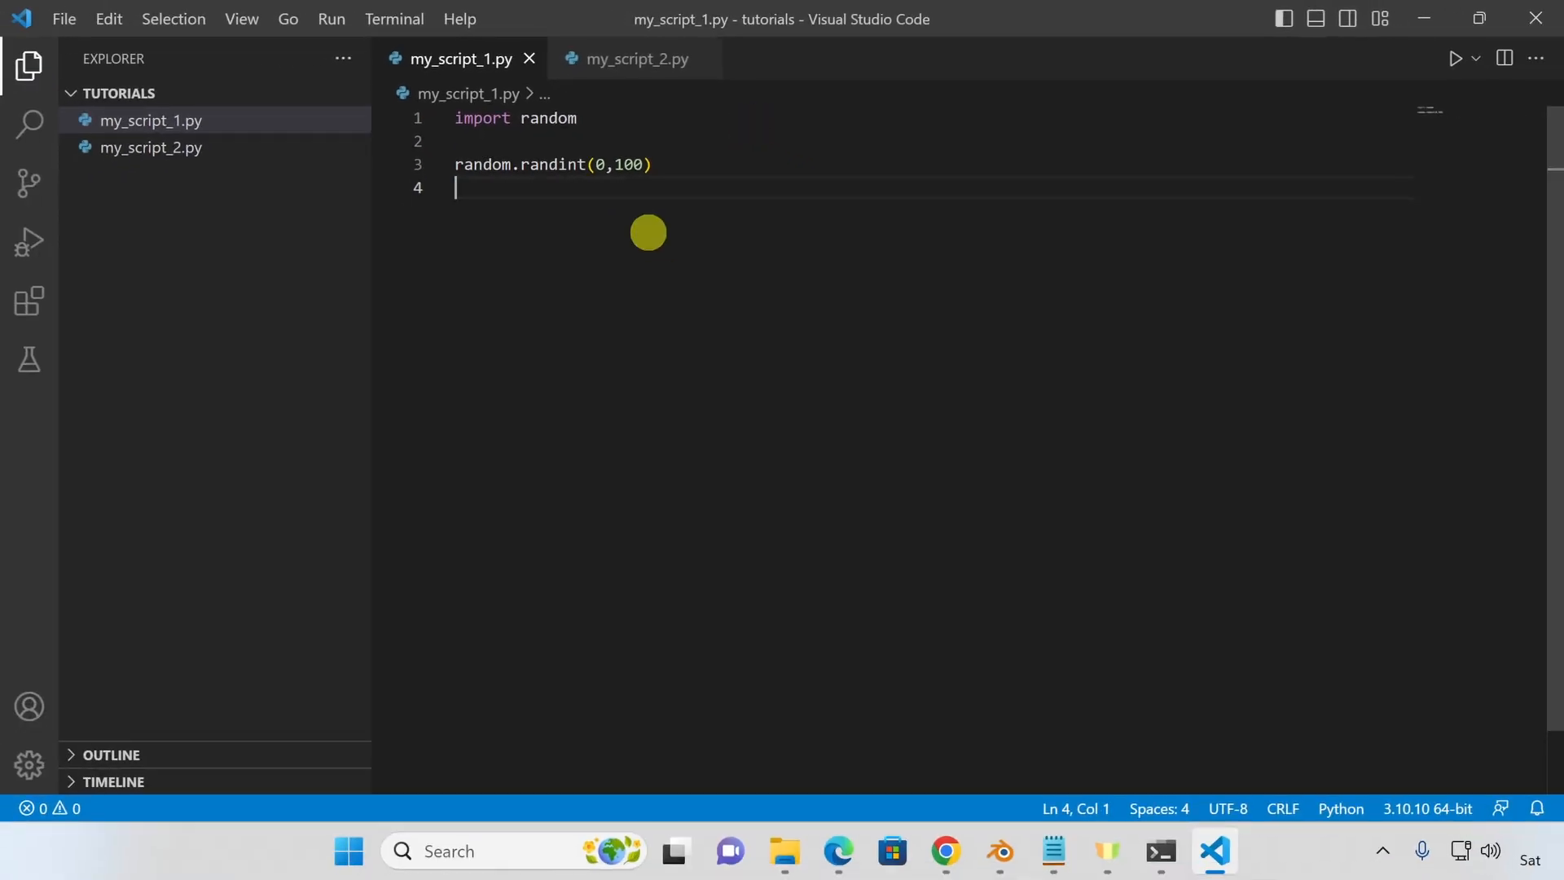
Open the Run and Debug view beside my_script_1.py's random.randint(0,100) code.
left_click(1413, 808)
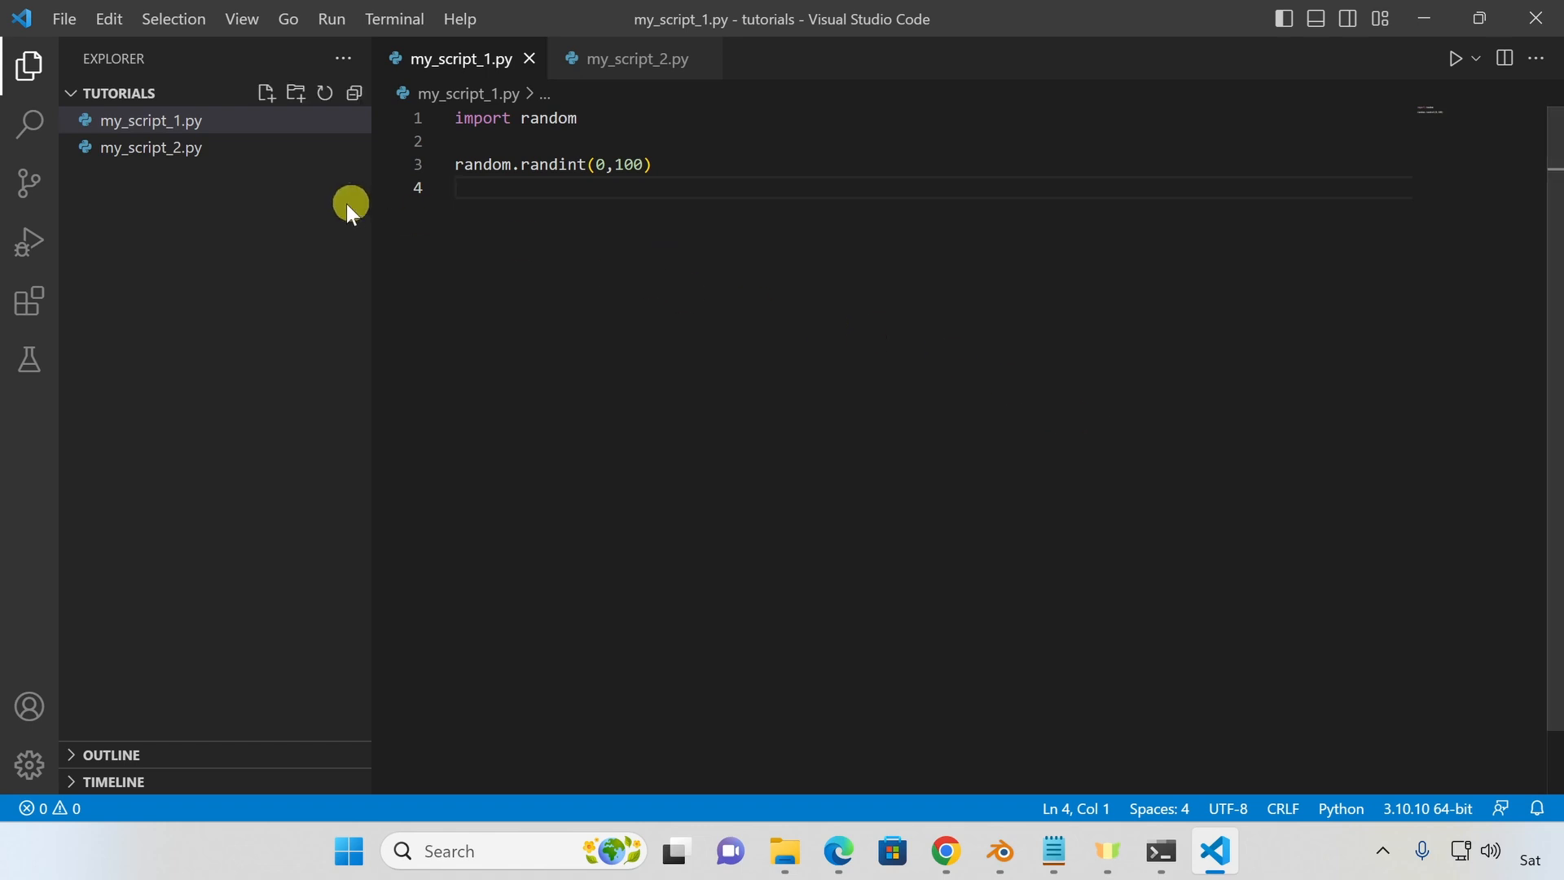
left_click(30, 243)
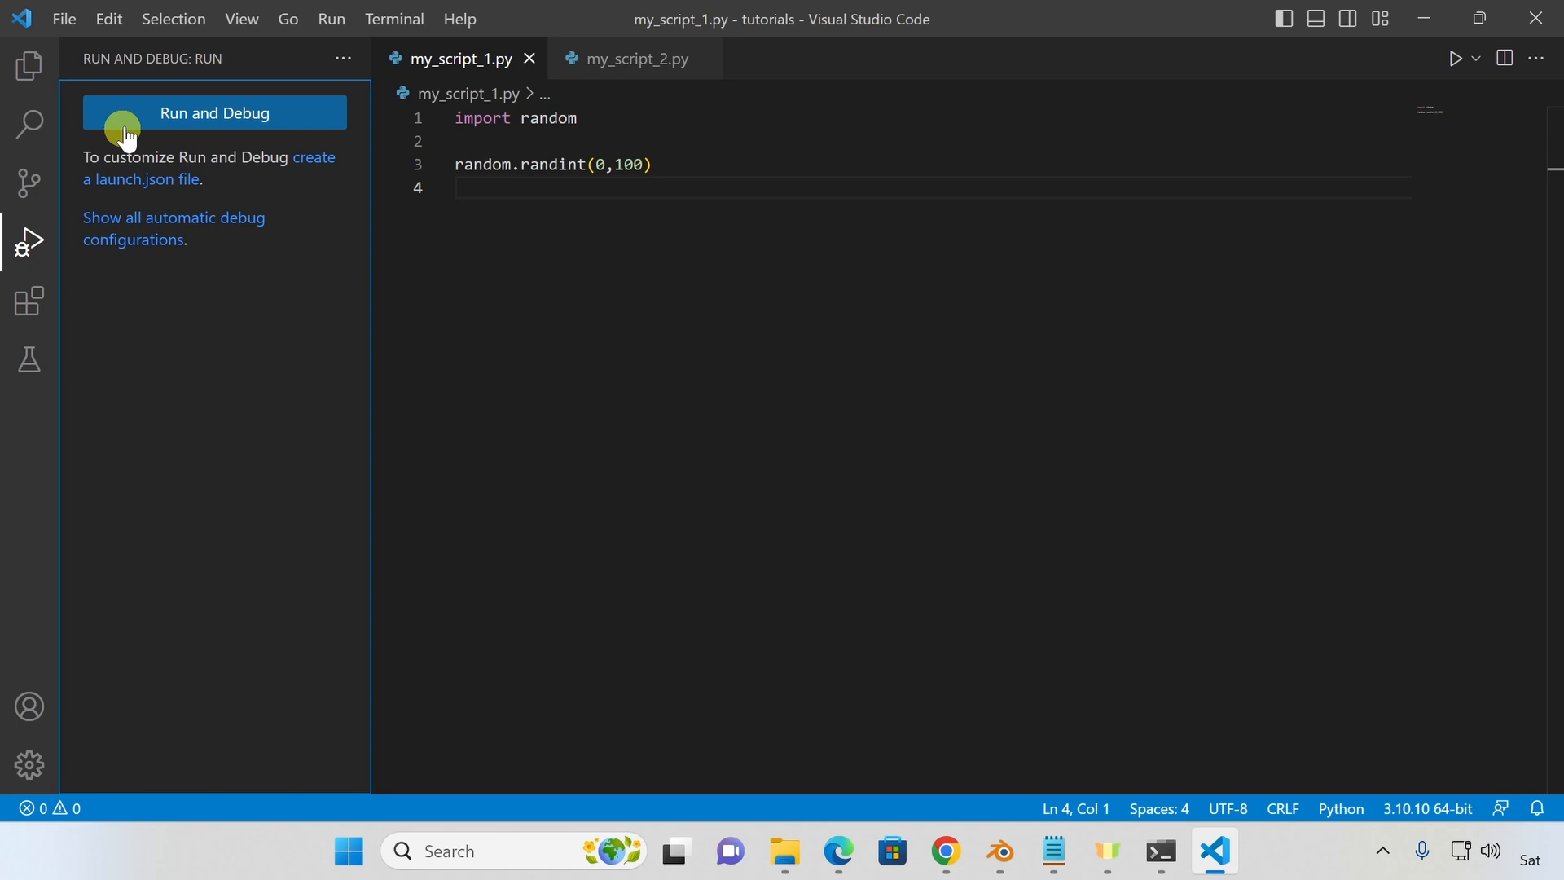
Debug-run my_script_1.py, store and print the random number, getting 67 and 82.
left_click(213, 112)
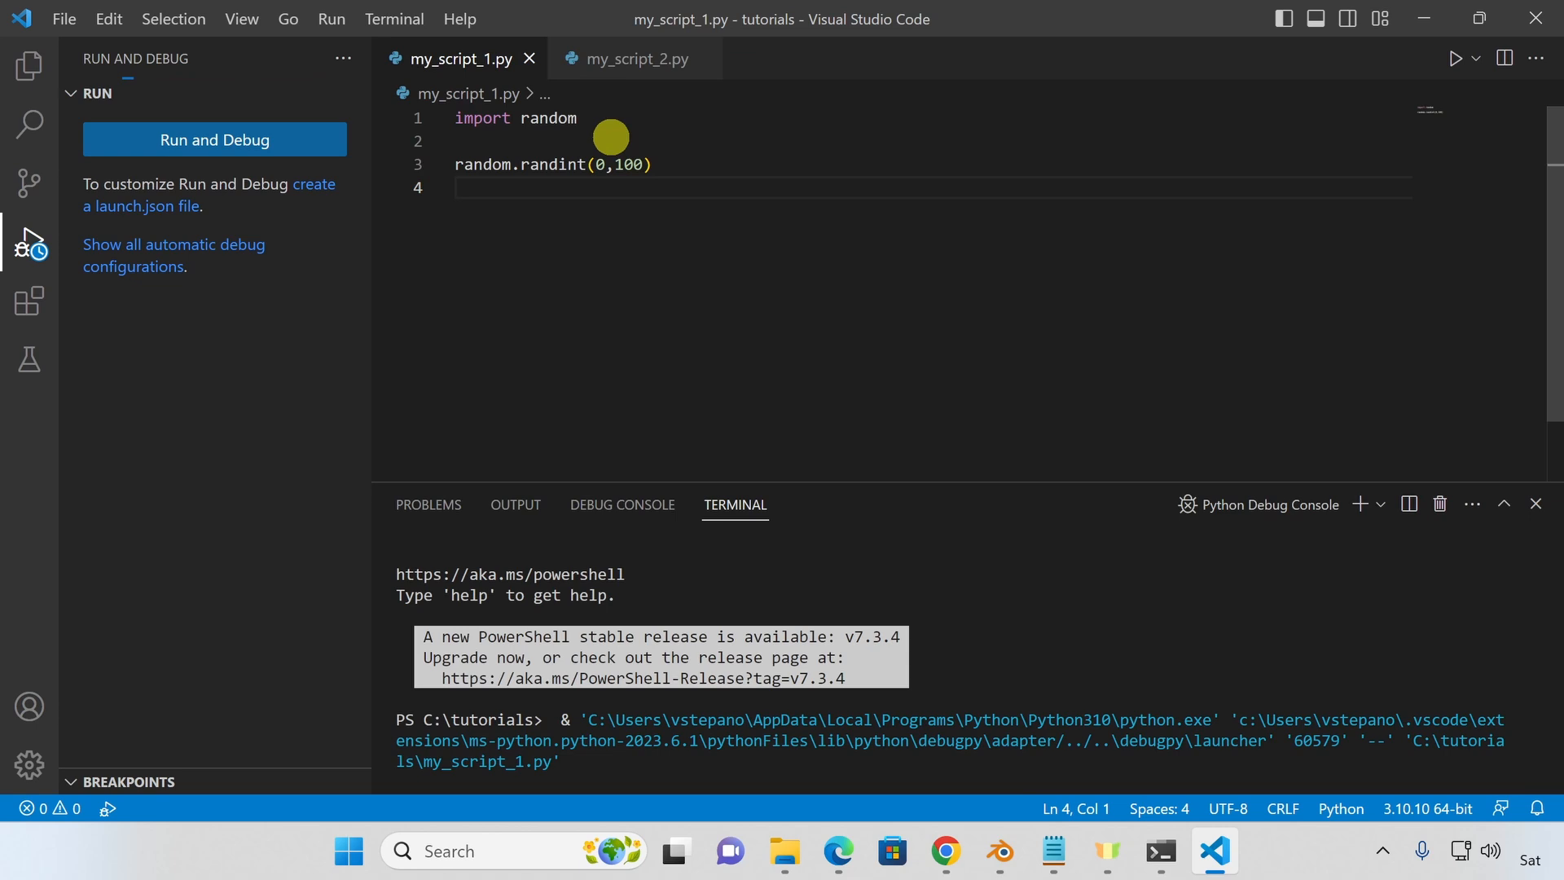
left_click(214, 138)
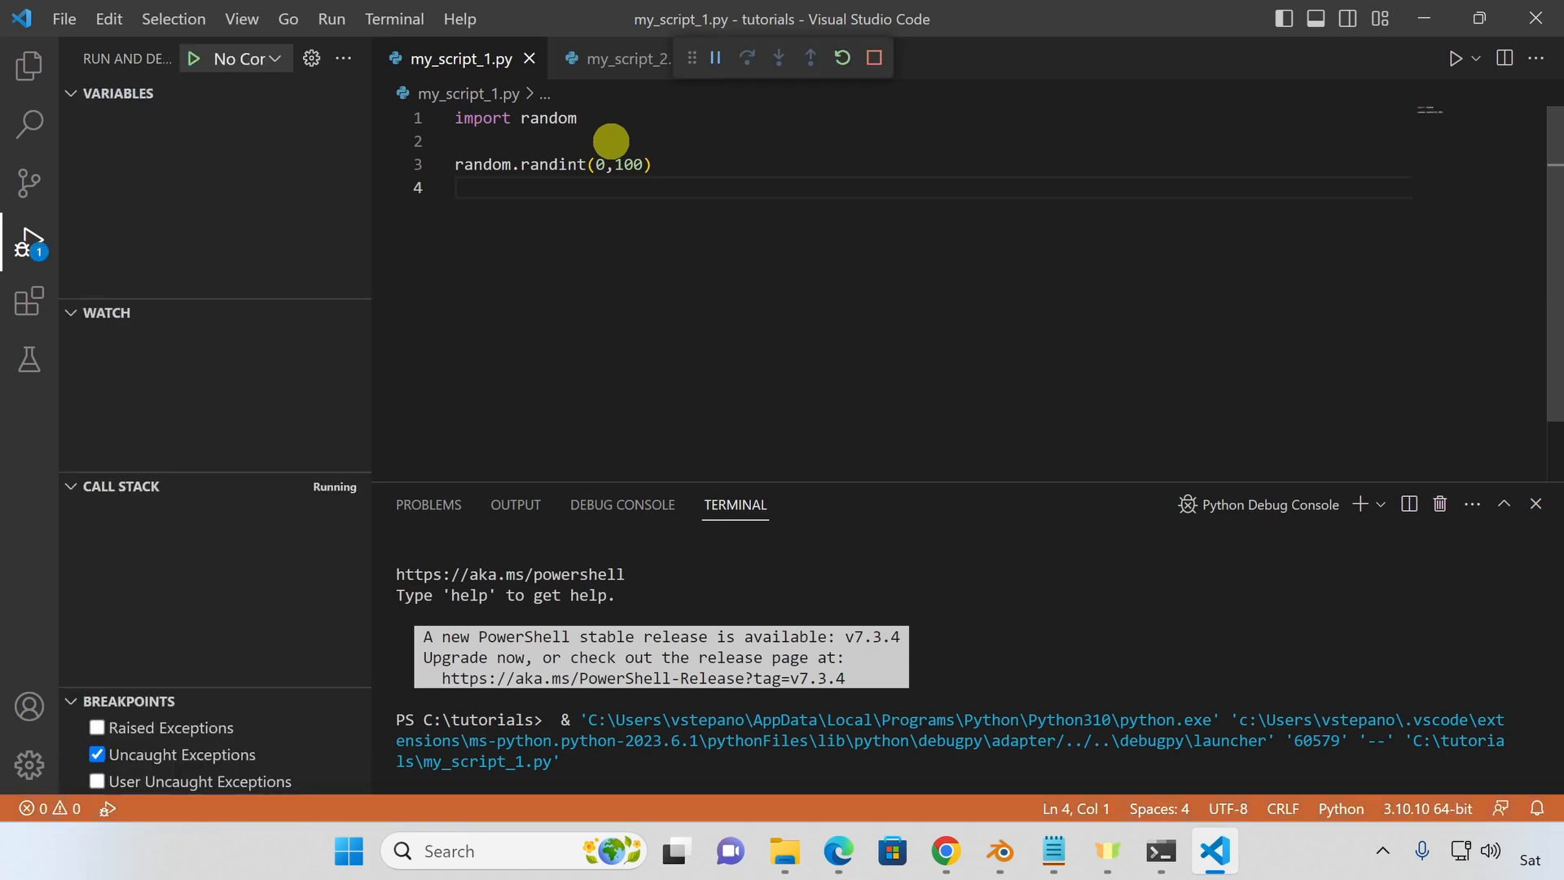
left_click(874, 57)
type("print(number)")
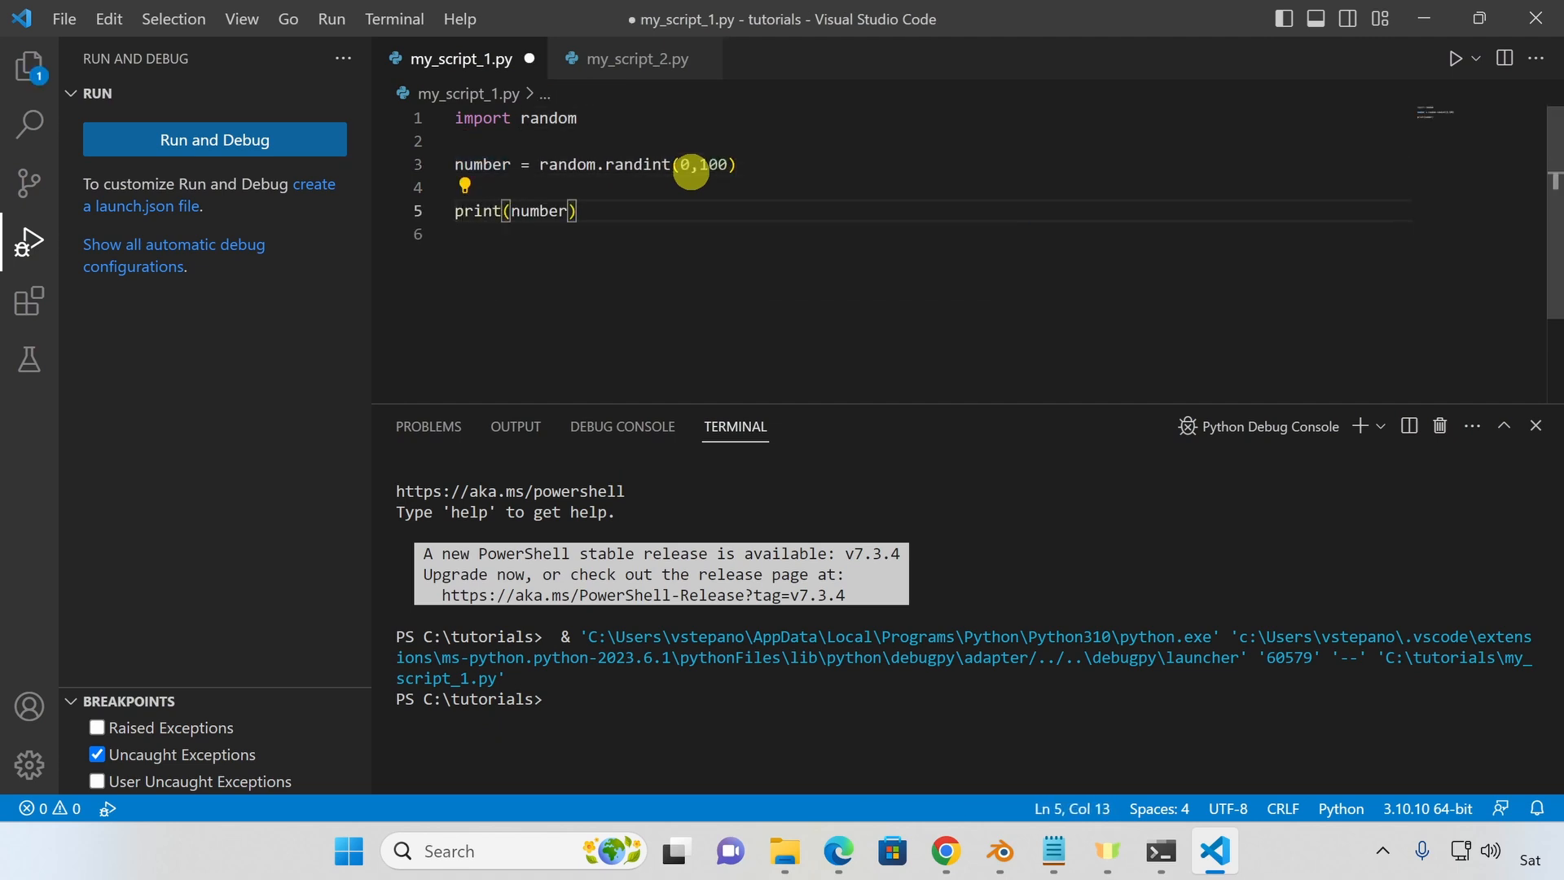
left_click(215, 139)
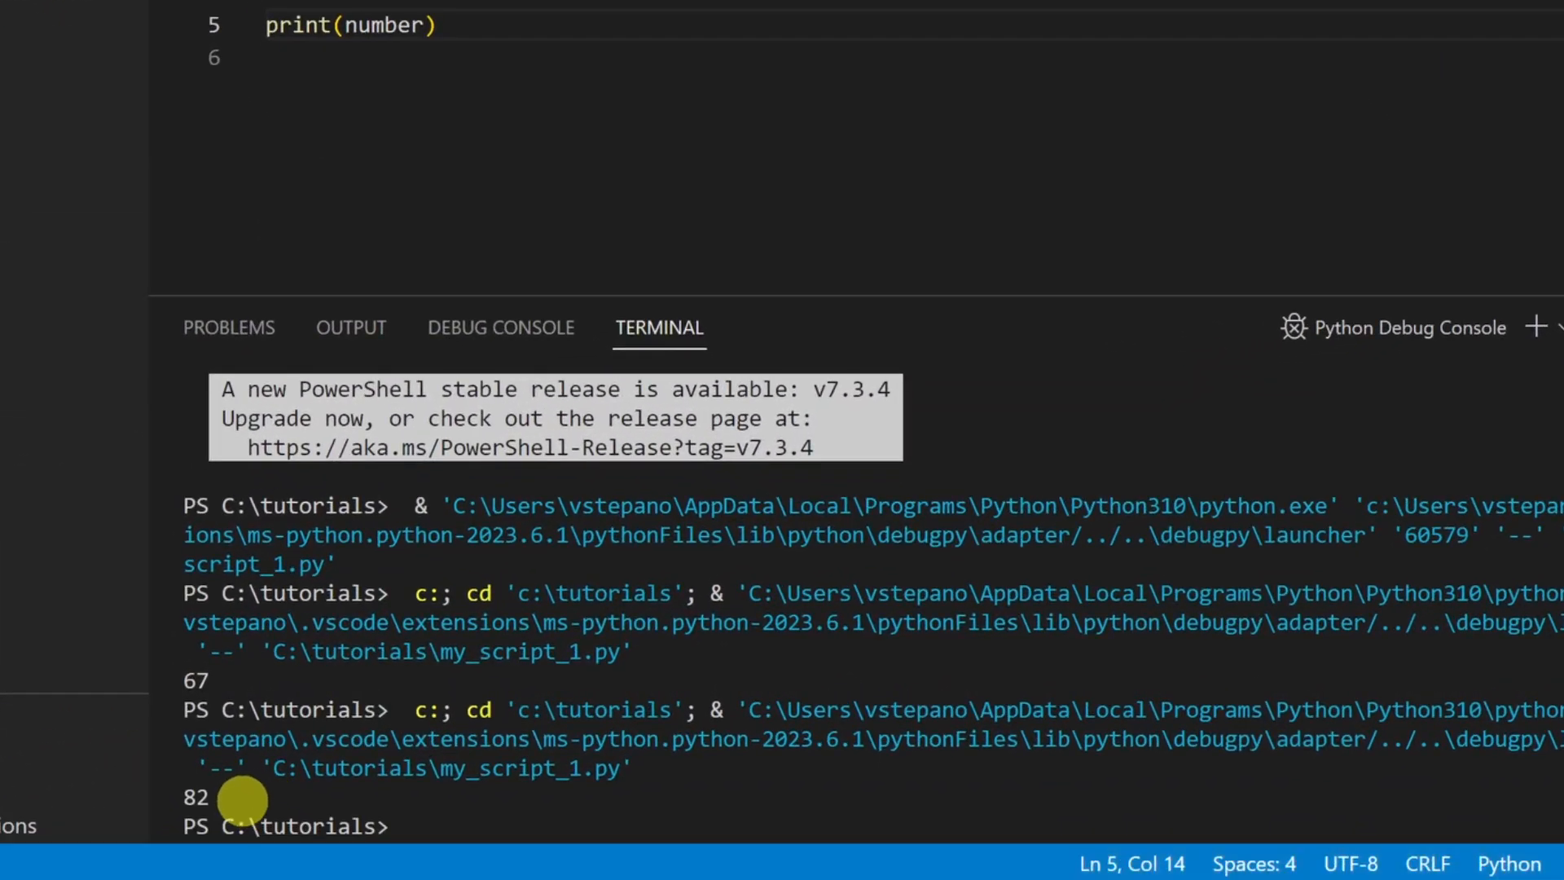
left_click(635, 58)
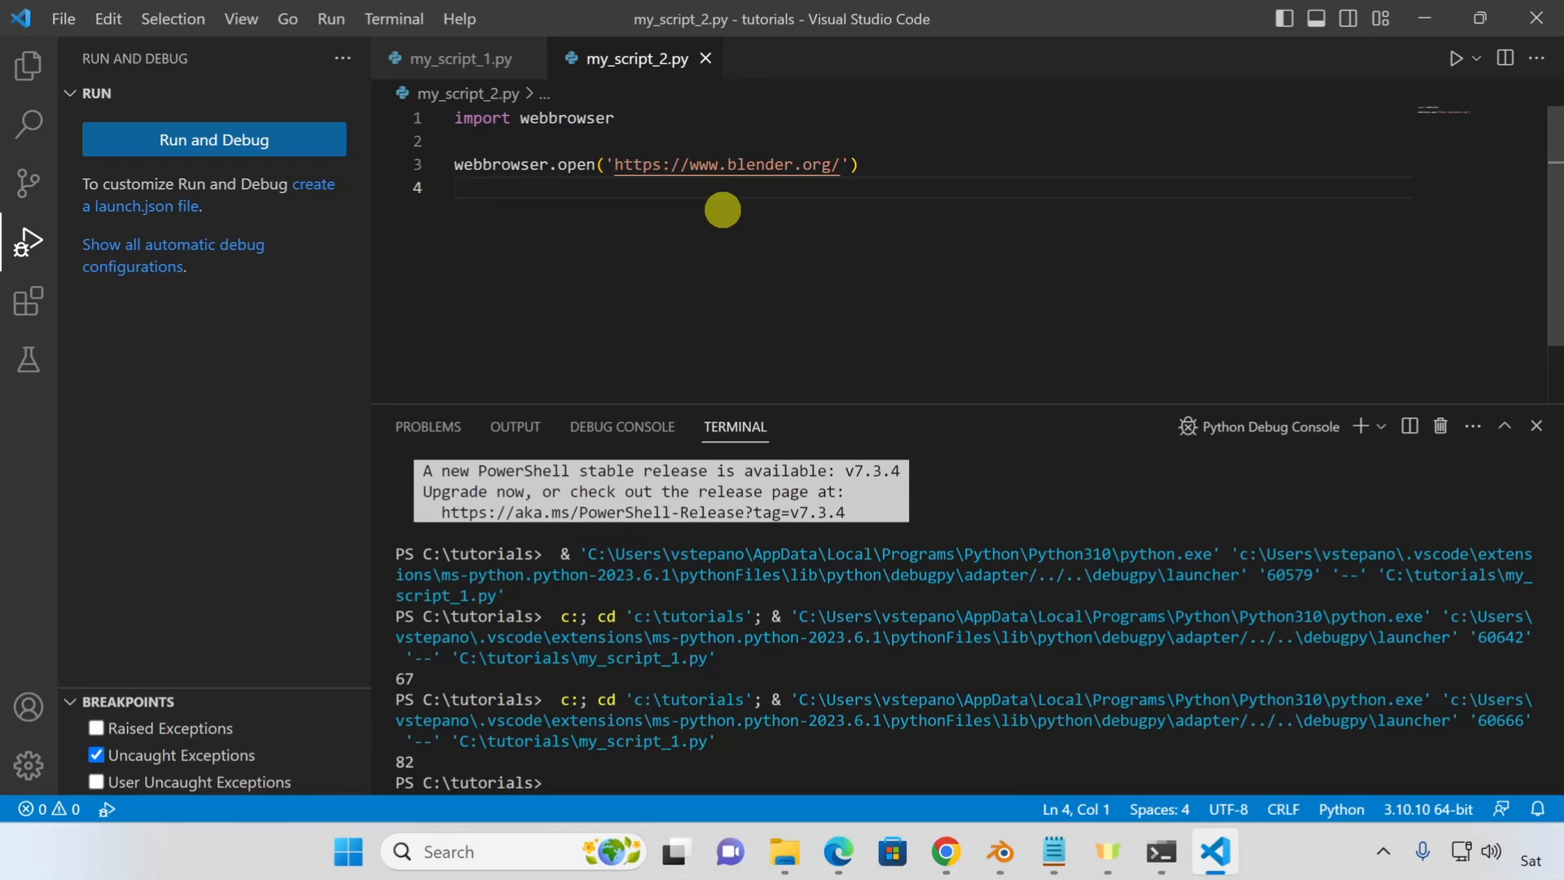
mouse_move(314, 165)
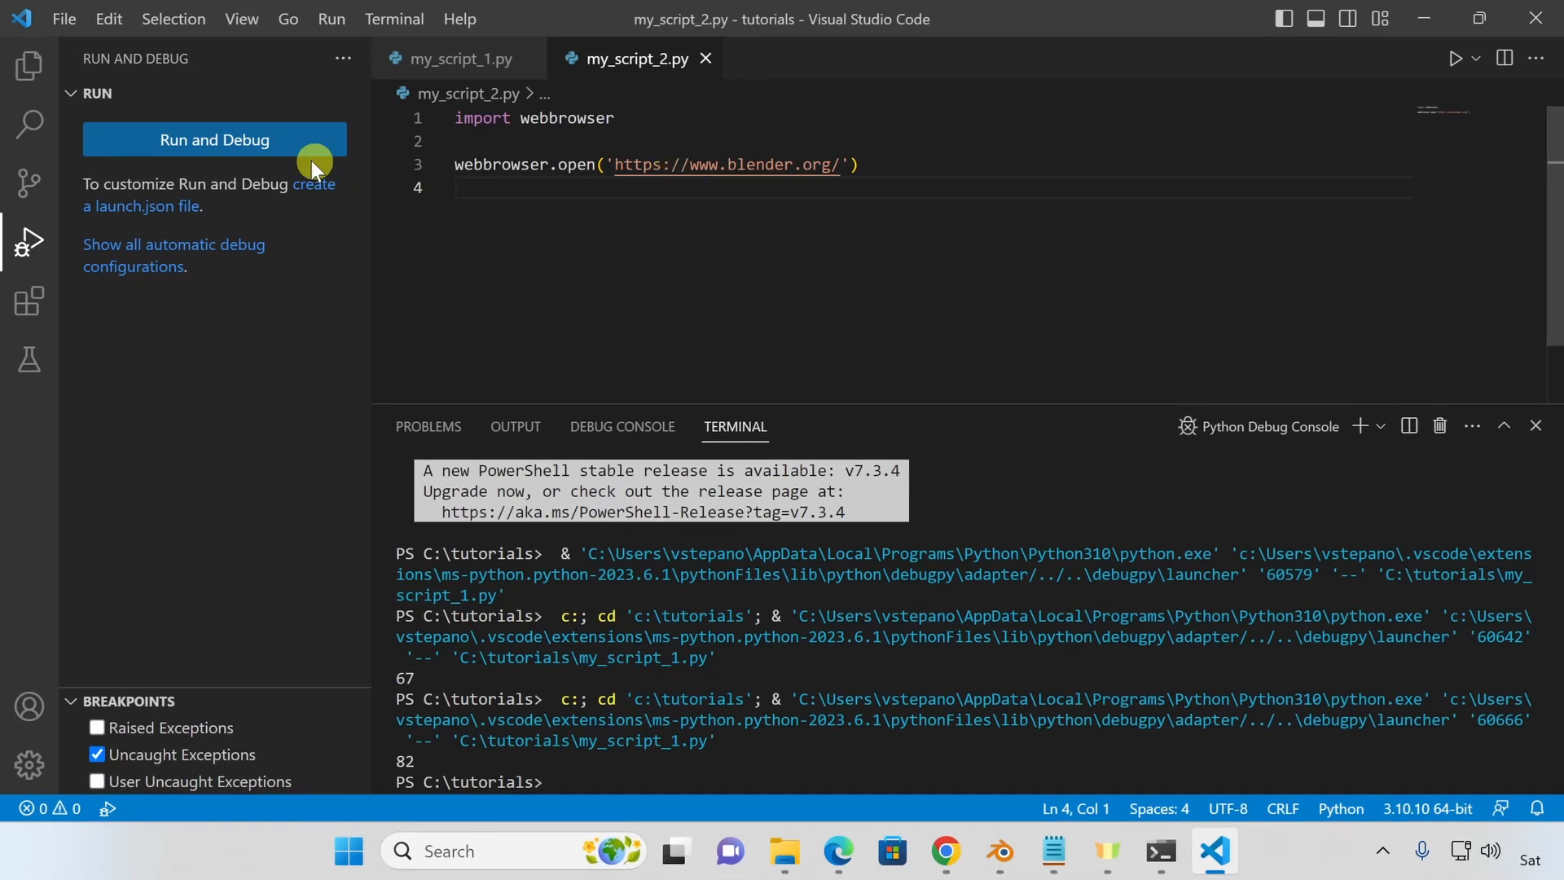
left_click(213, 138)
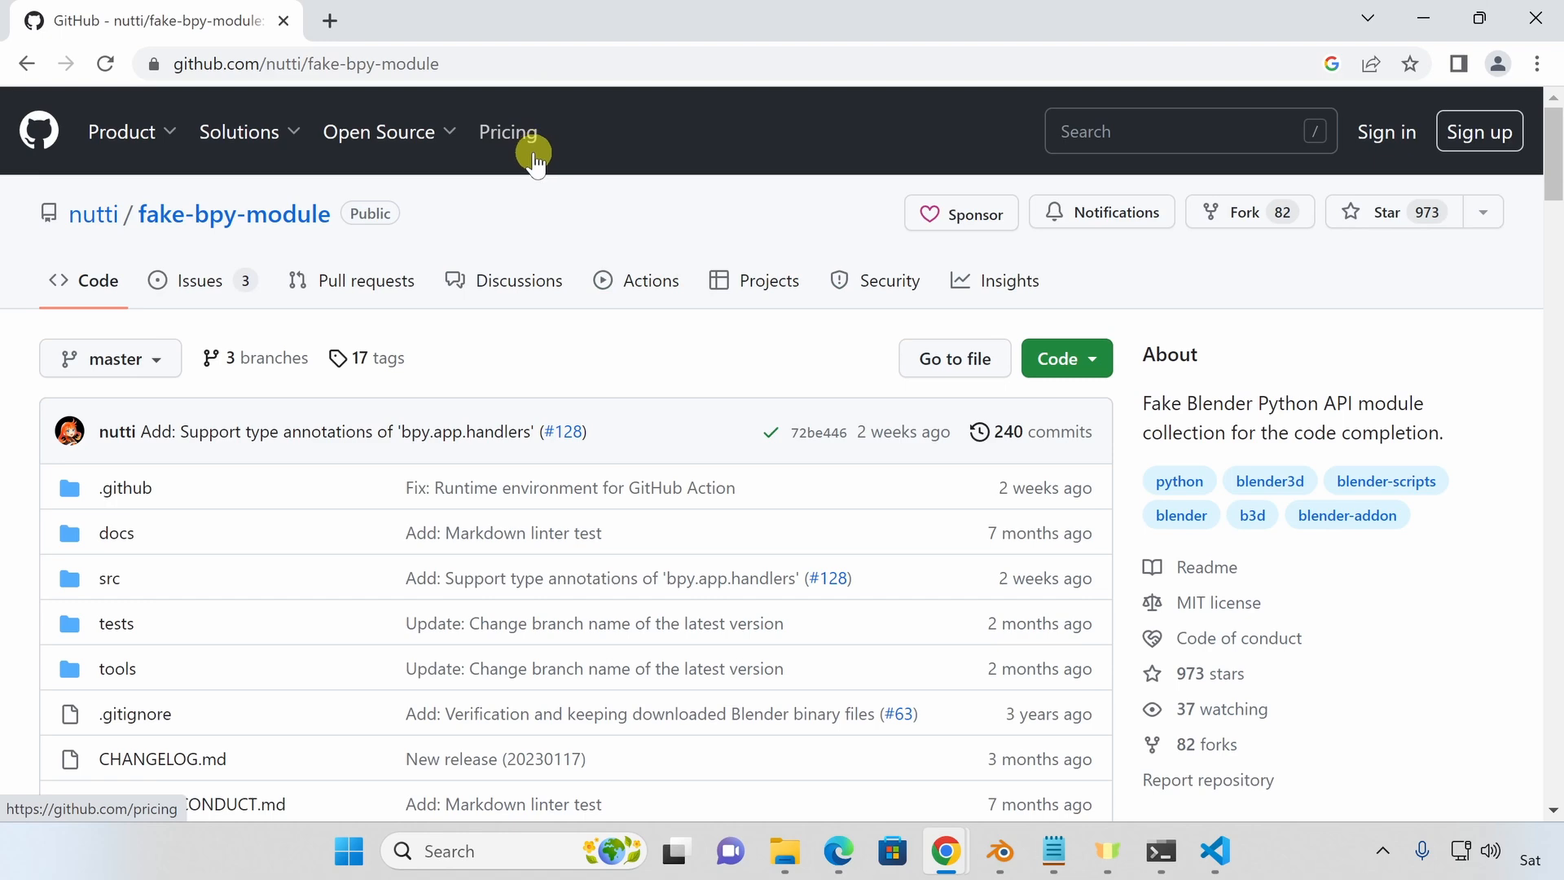
Scroll the fake-bpy-module README to 'Install via pip package' and copy 'pip install fake-bpy-module-latest'.
scroll("down", 3)
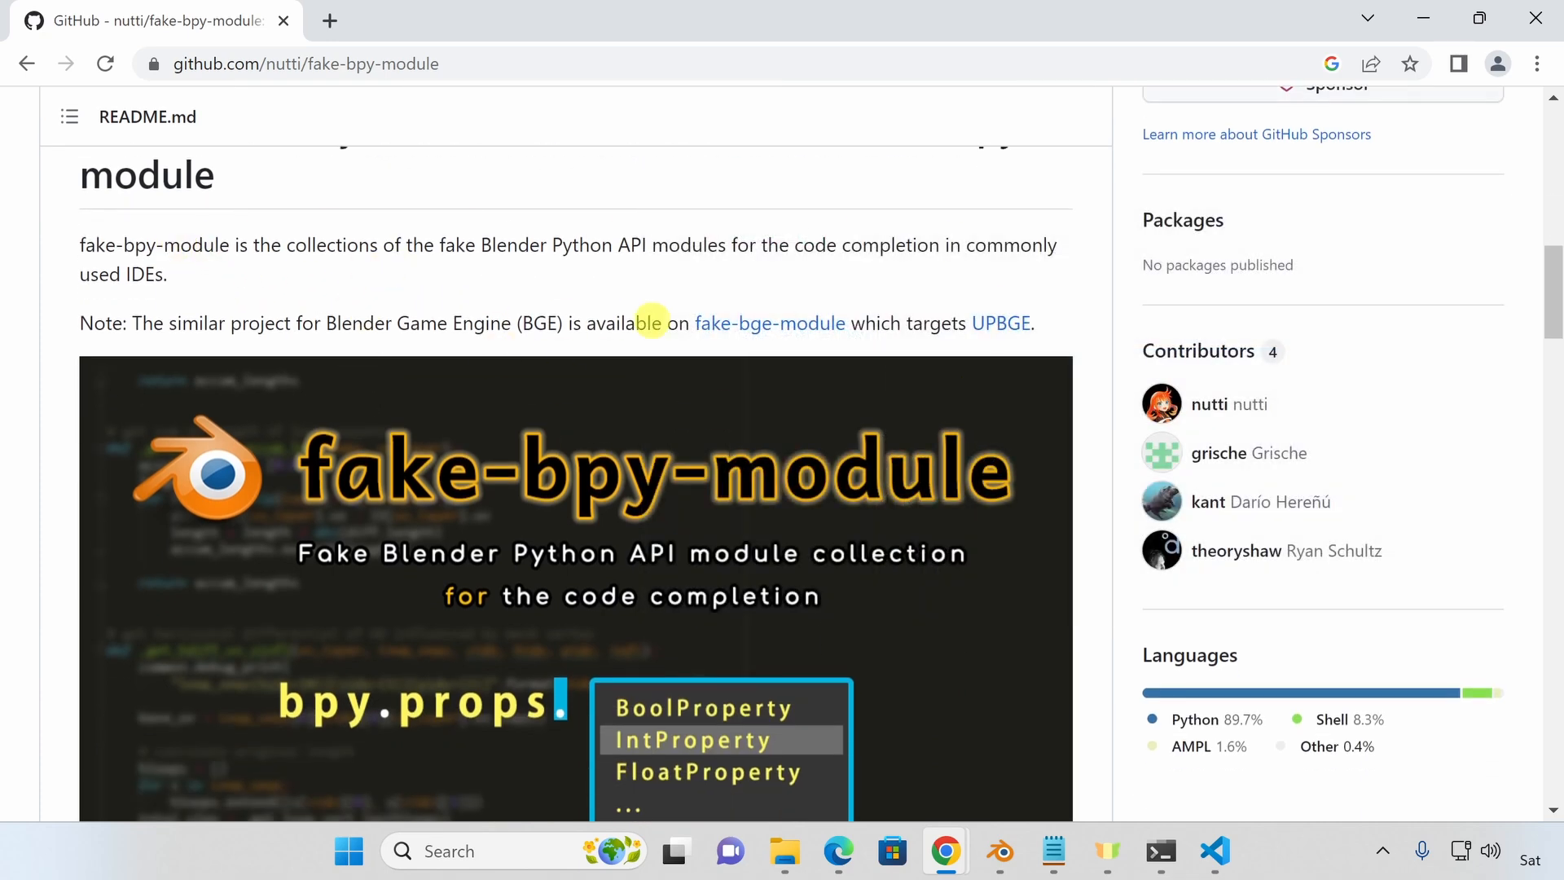
scroll("down", 3)
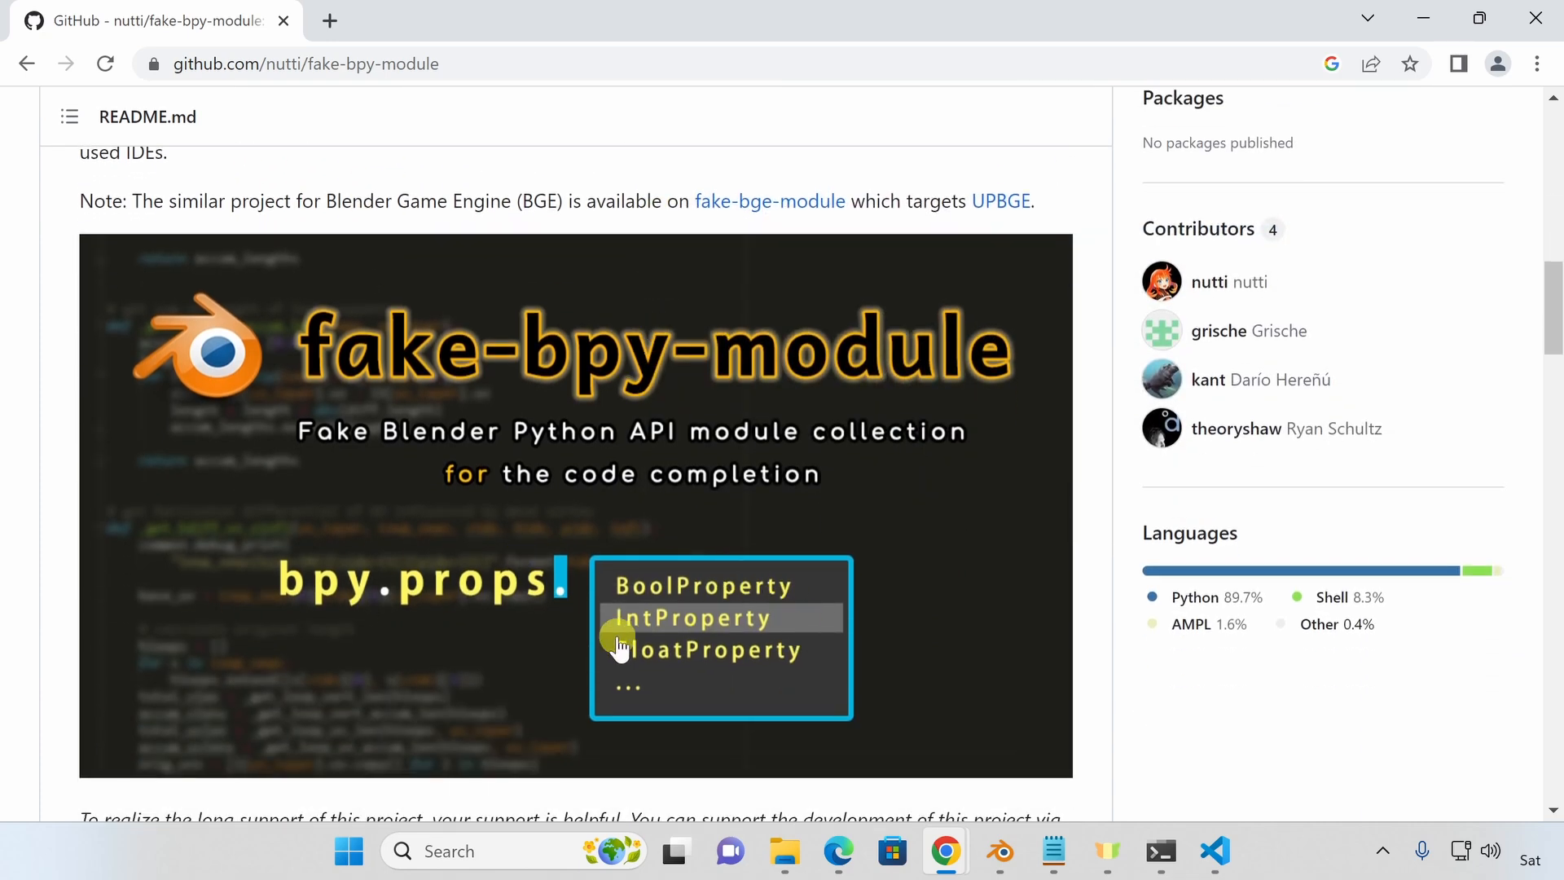
mouse_move(679, 519)
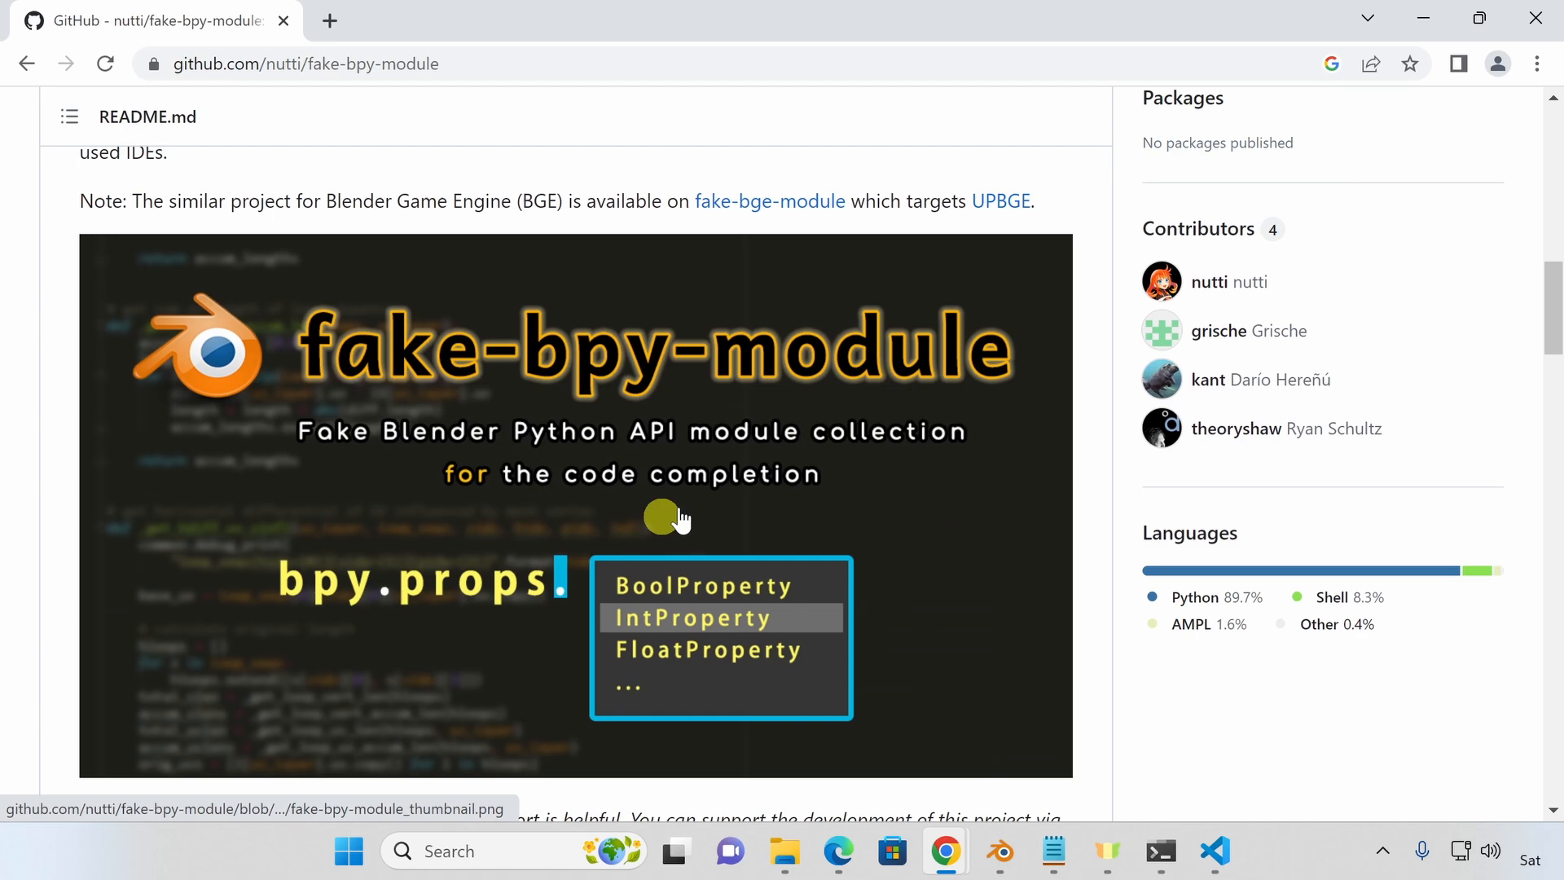
scroll("down", 3)
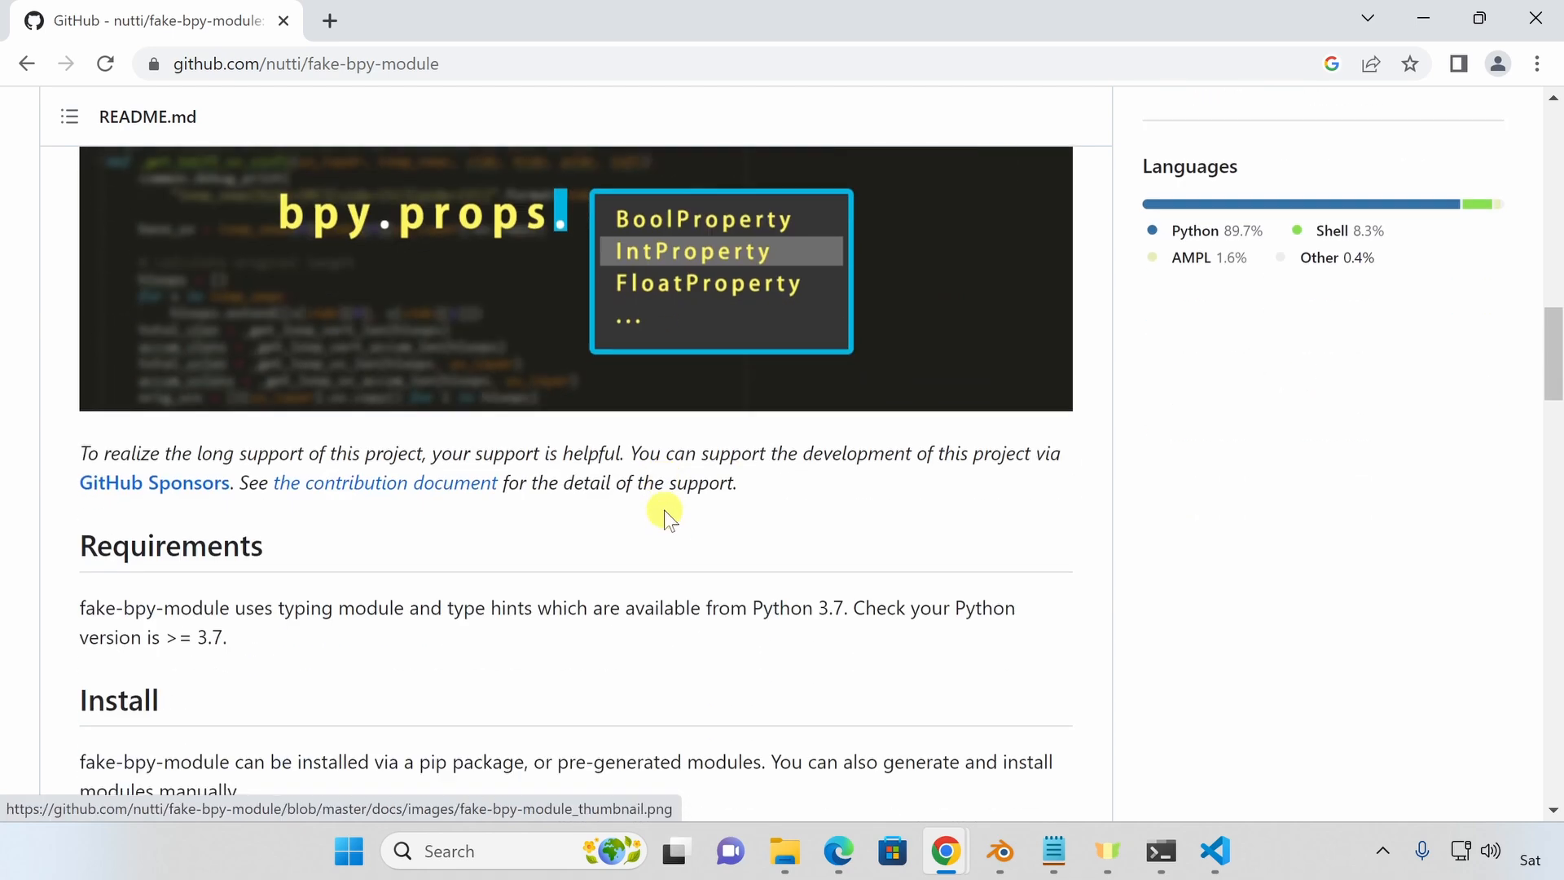
scroll("down", 3)
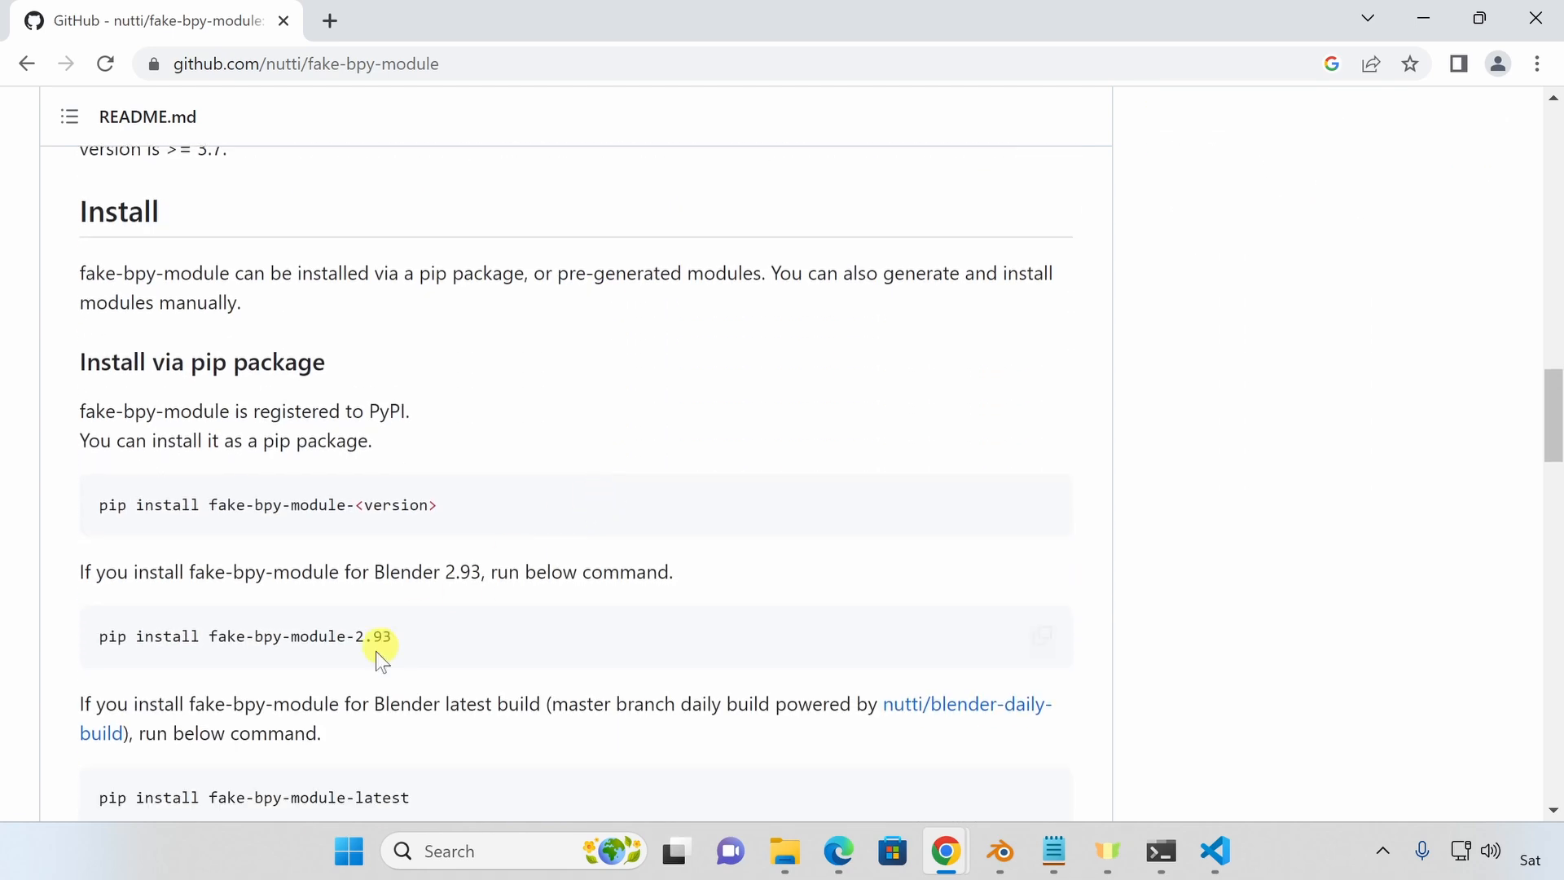
scroll("down", 3)
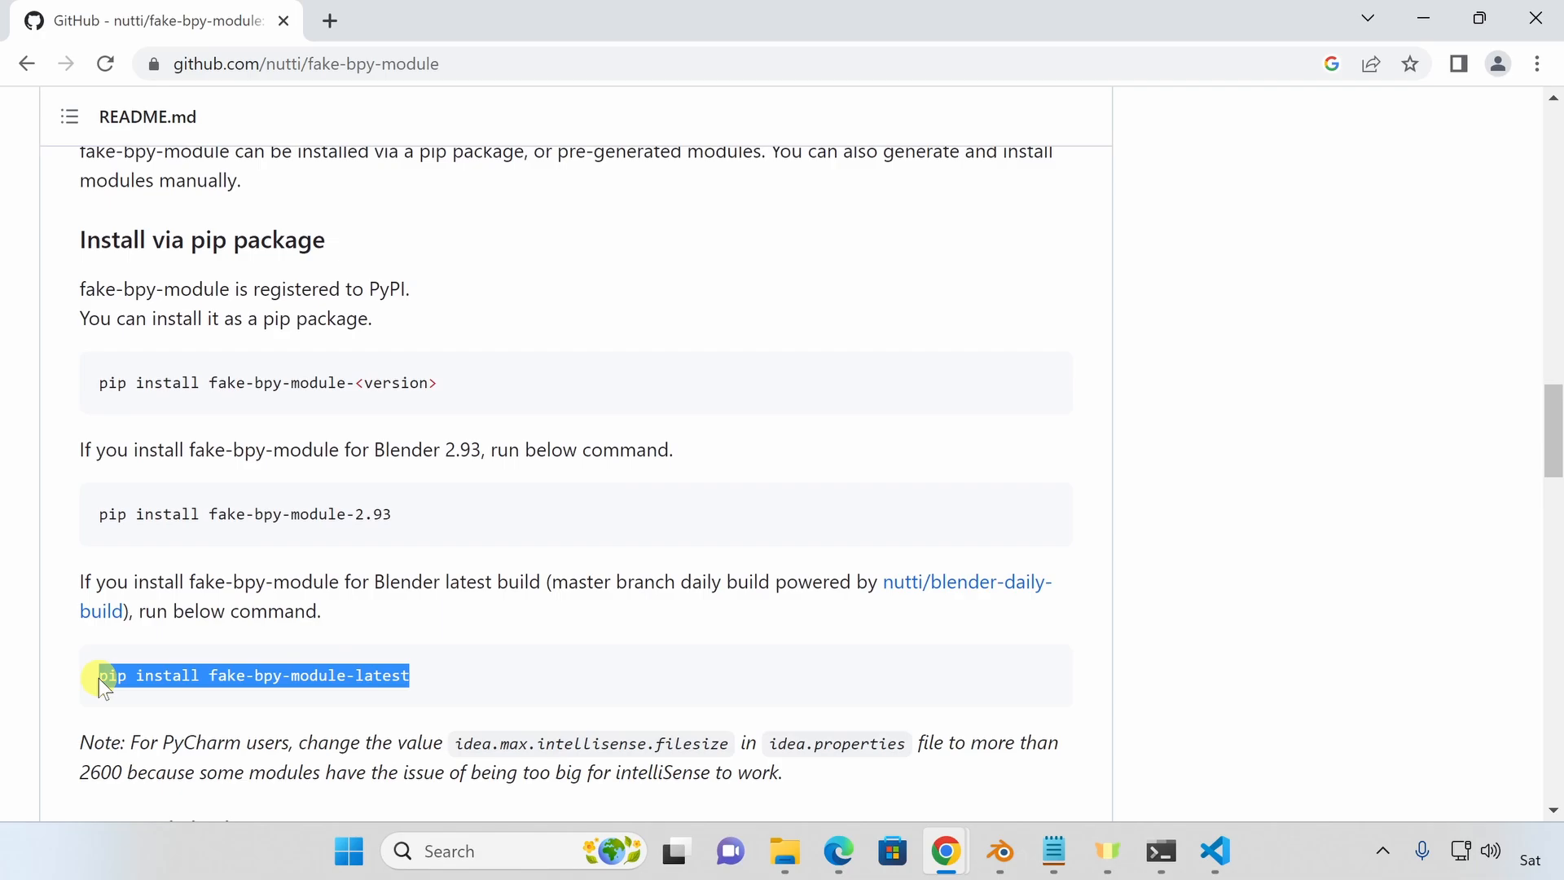
left_click(1213, 851)
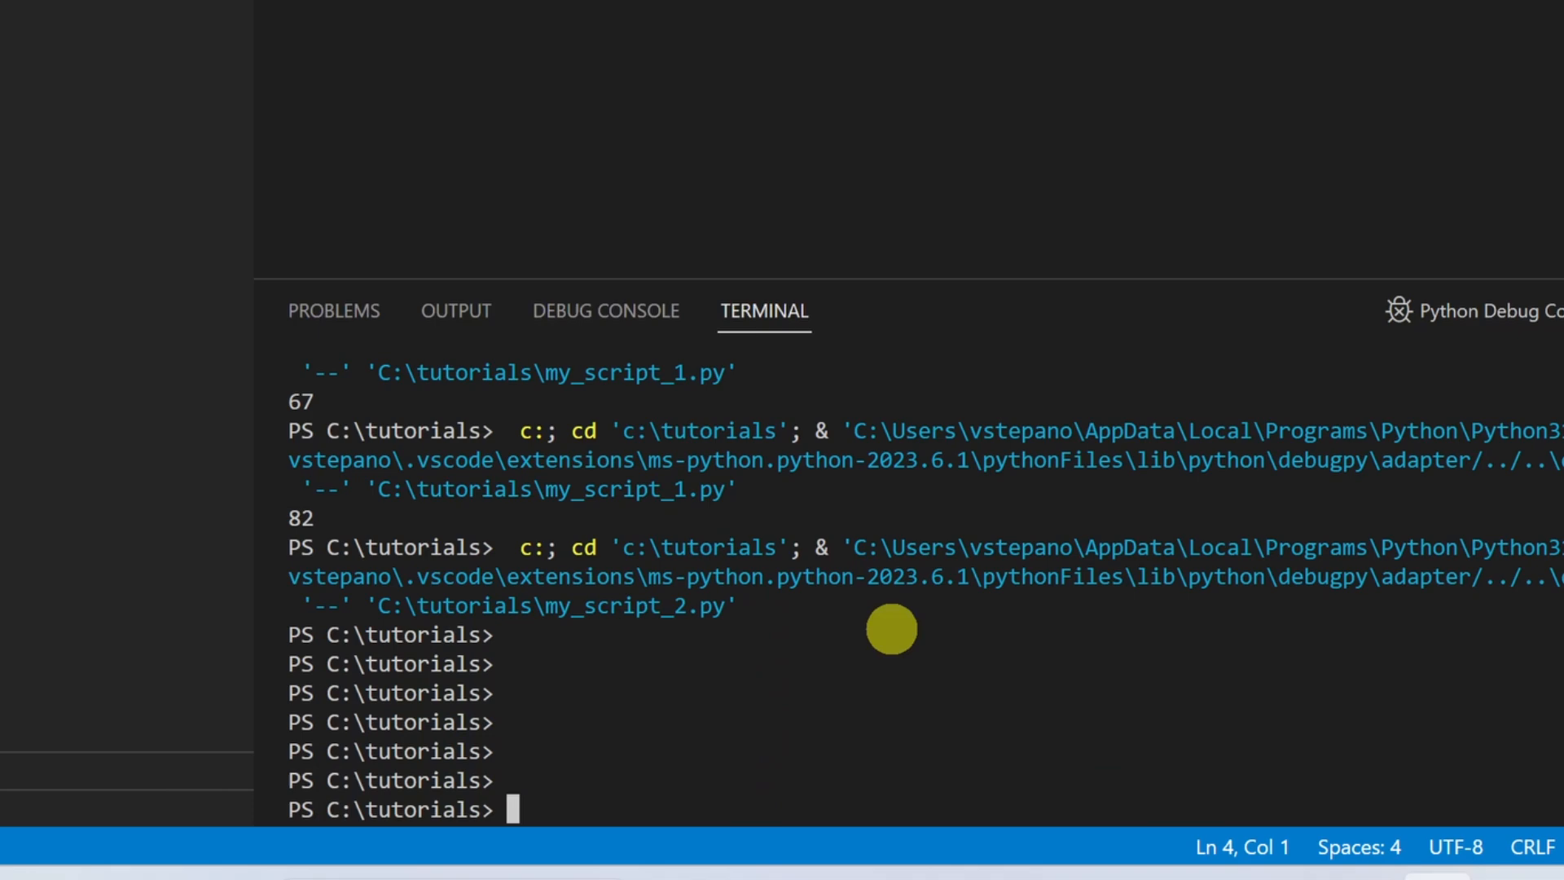
Run 'pip install fake-bpy-module-latest' in the integrated terminal.
type("pip install fake-bpy-module-latest")
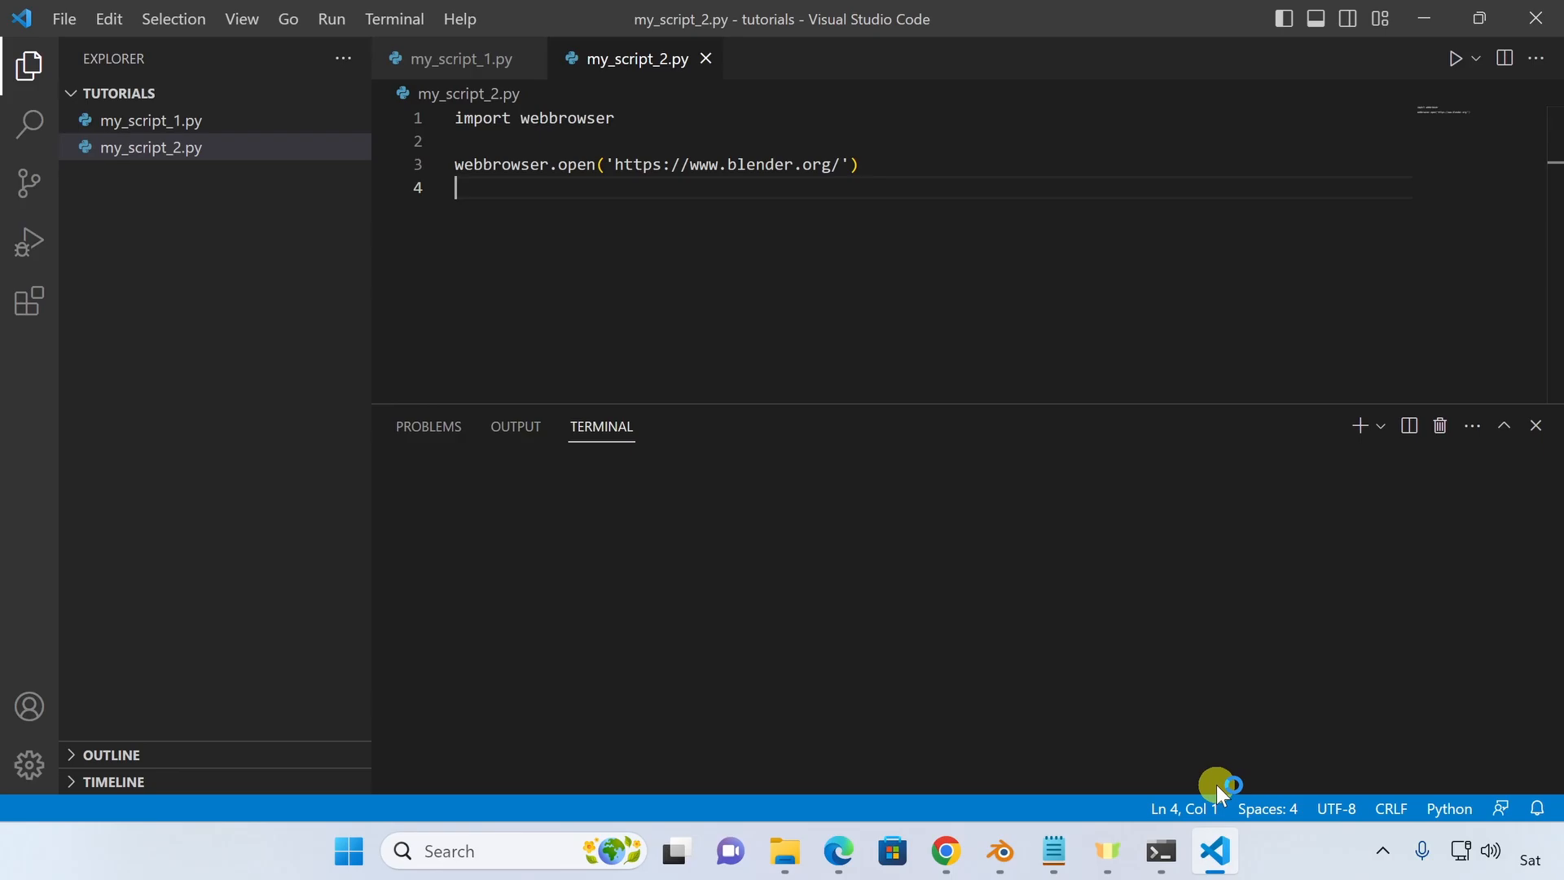
Create my_bpy_script.py calling bpy.ops.mesh.primitive_cube_add (size 4) and setting the active object's location.z.
left_click(266, 92)
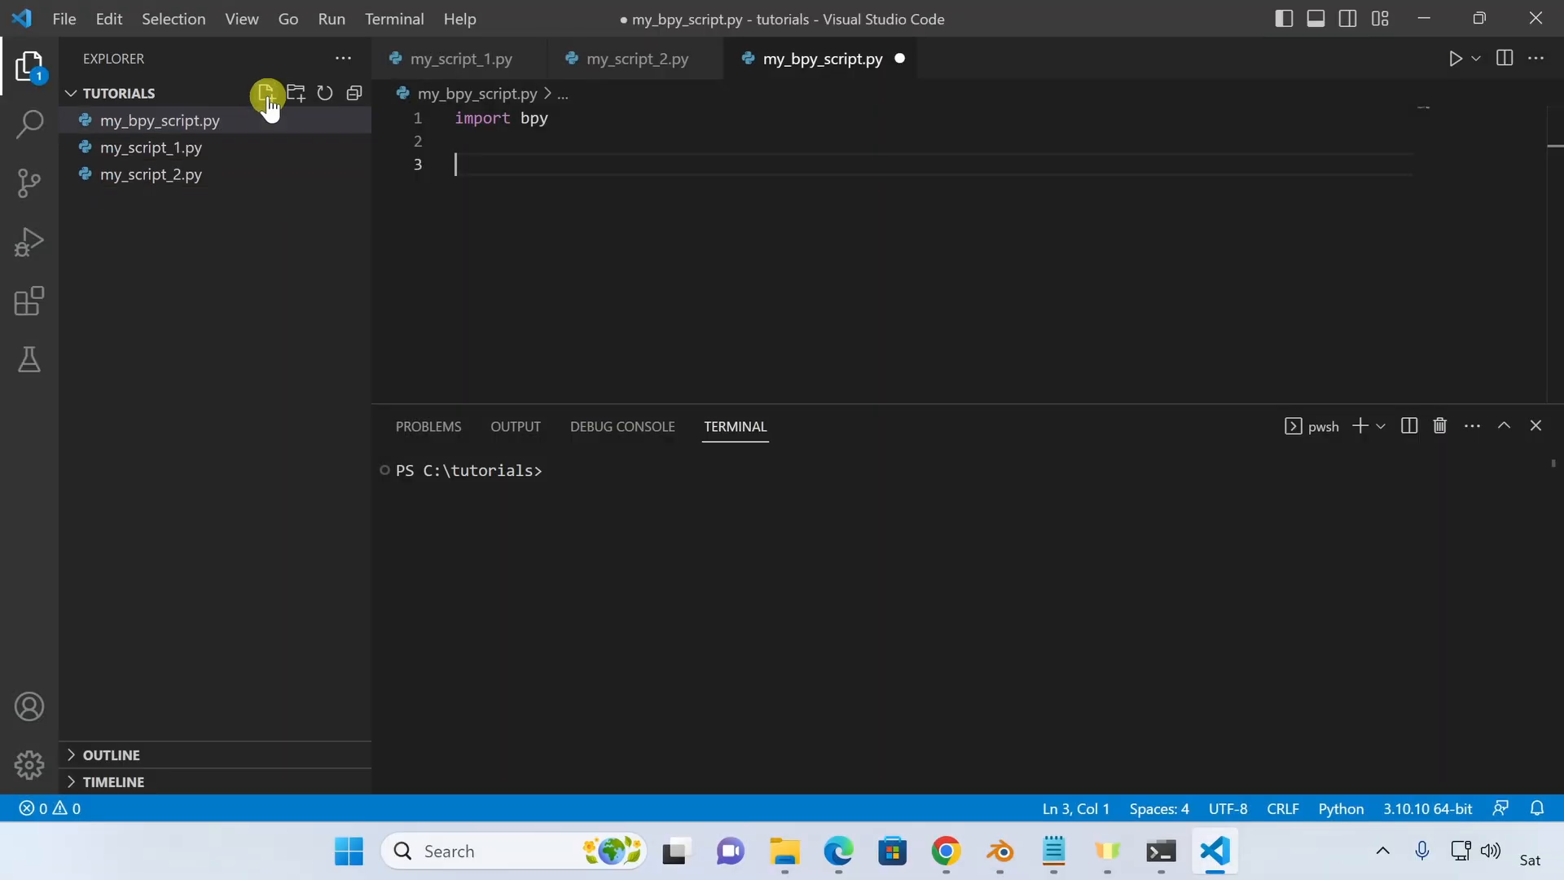
type("bpy.op")
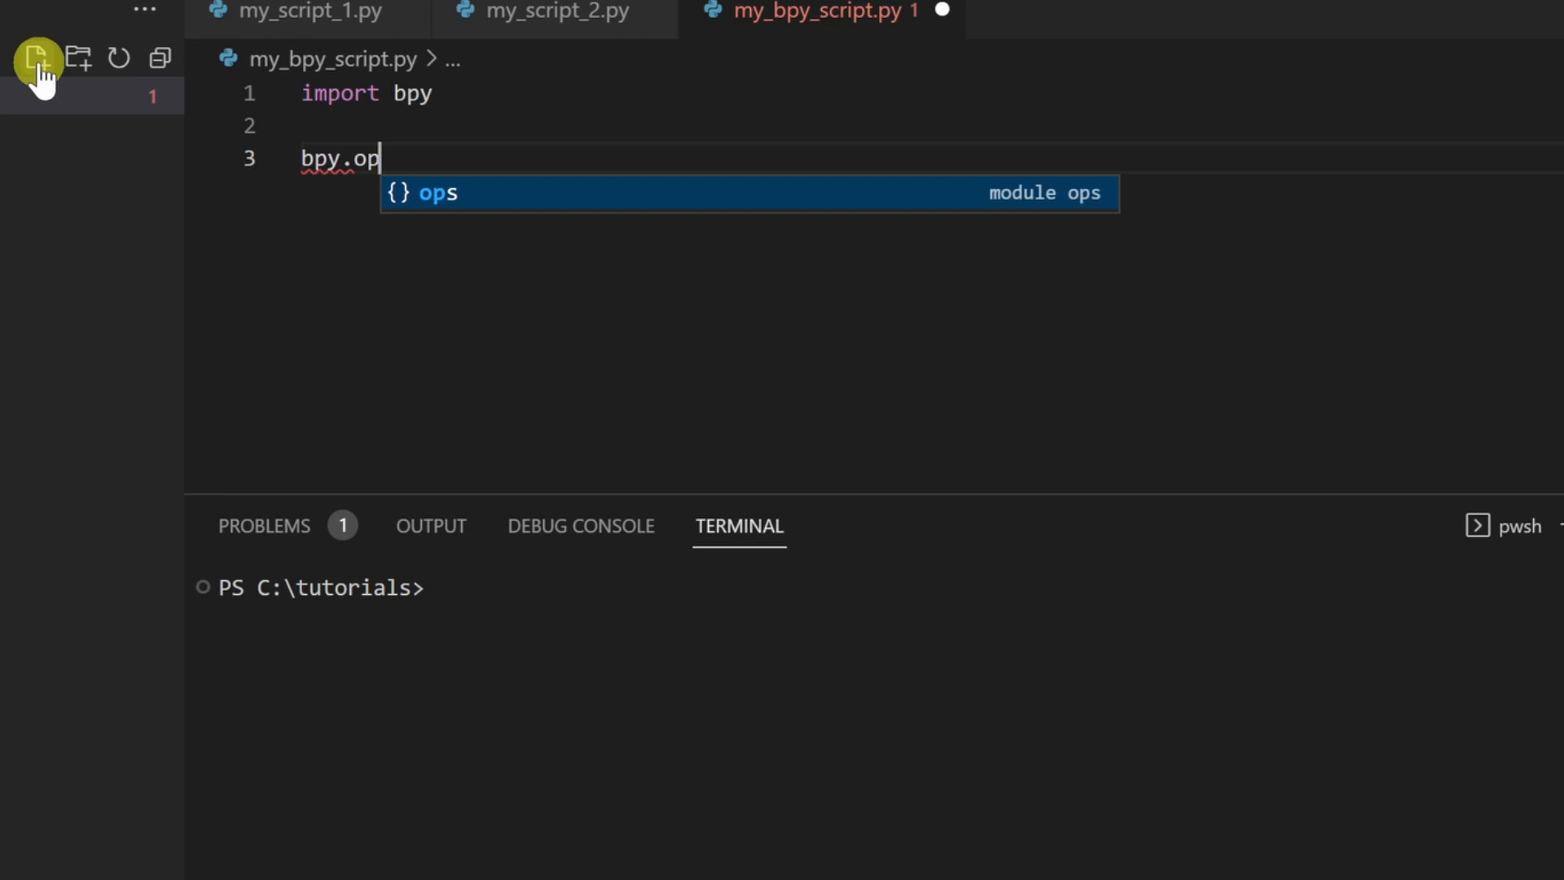
type("s.")
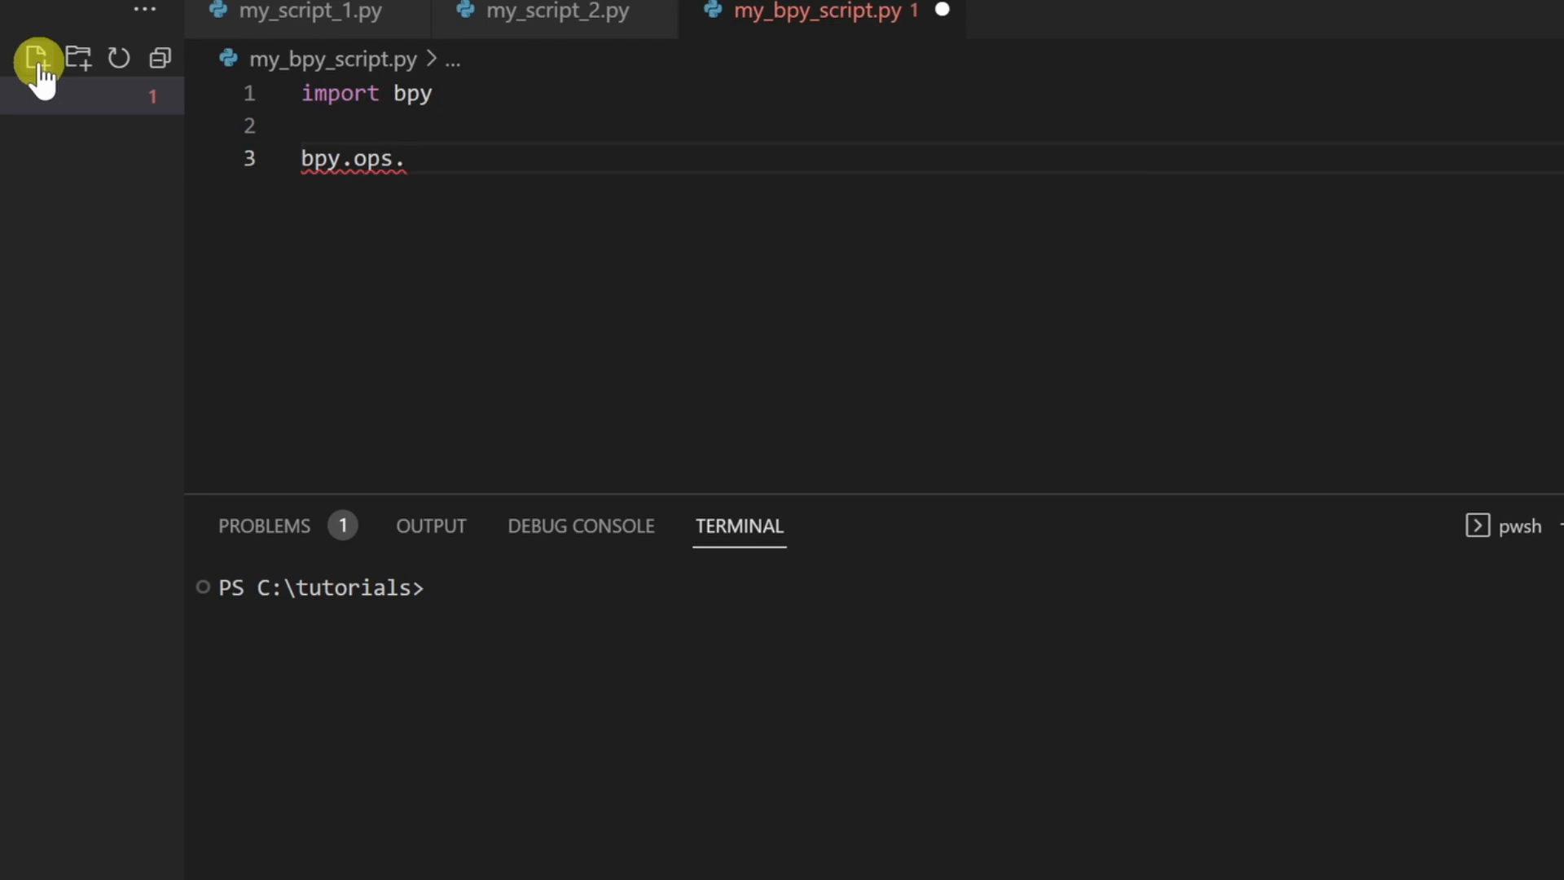
type("m")
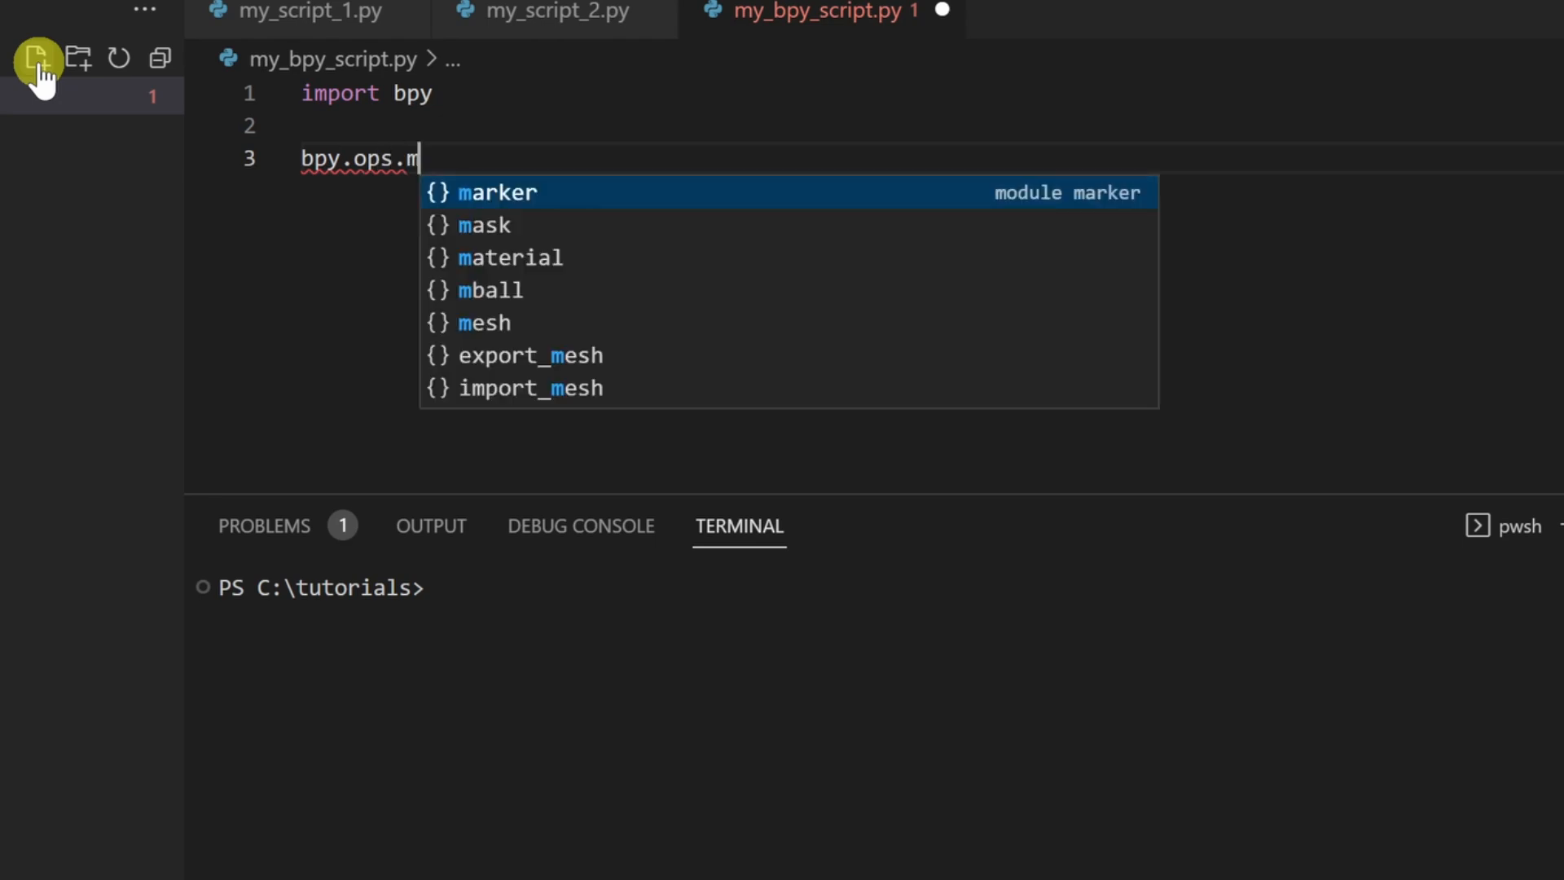
type("esh")
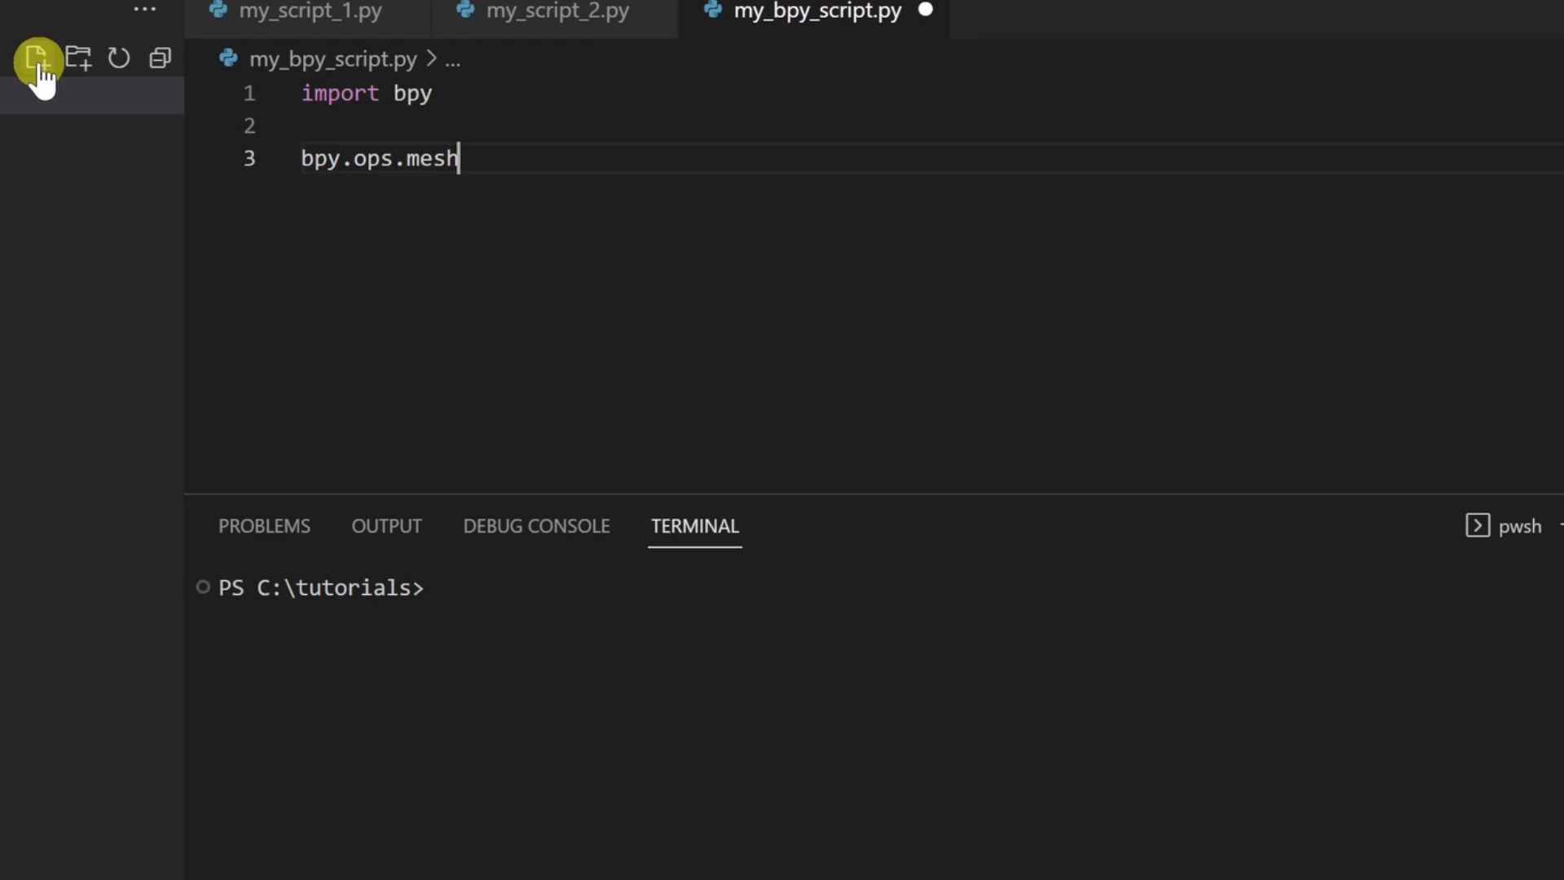
type(".")
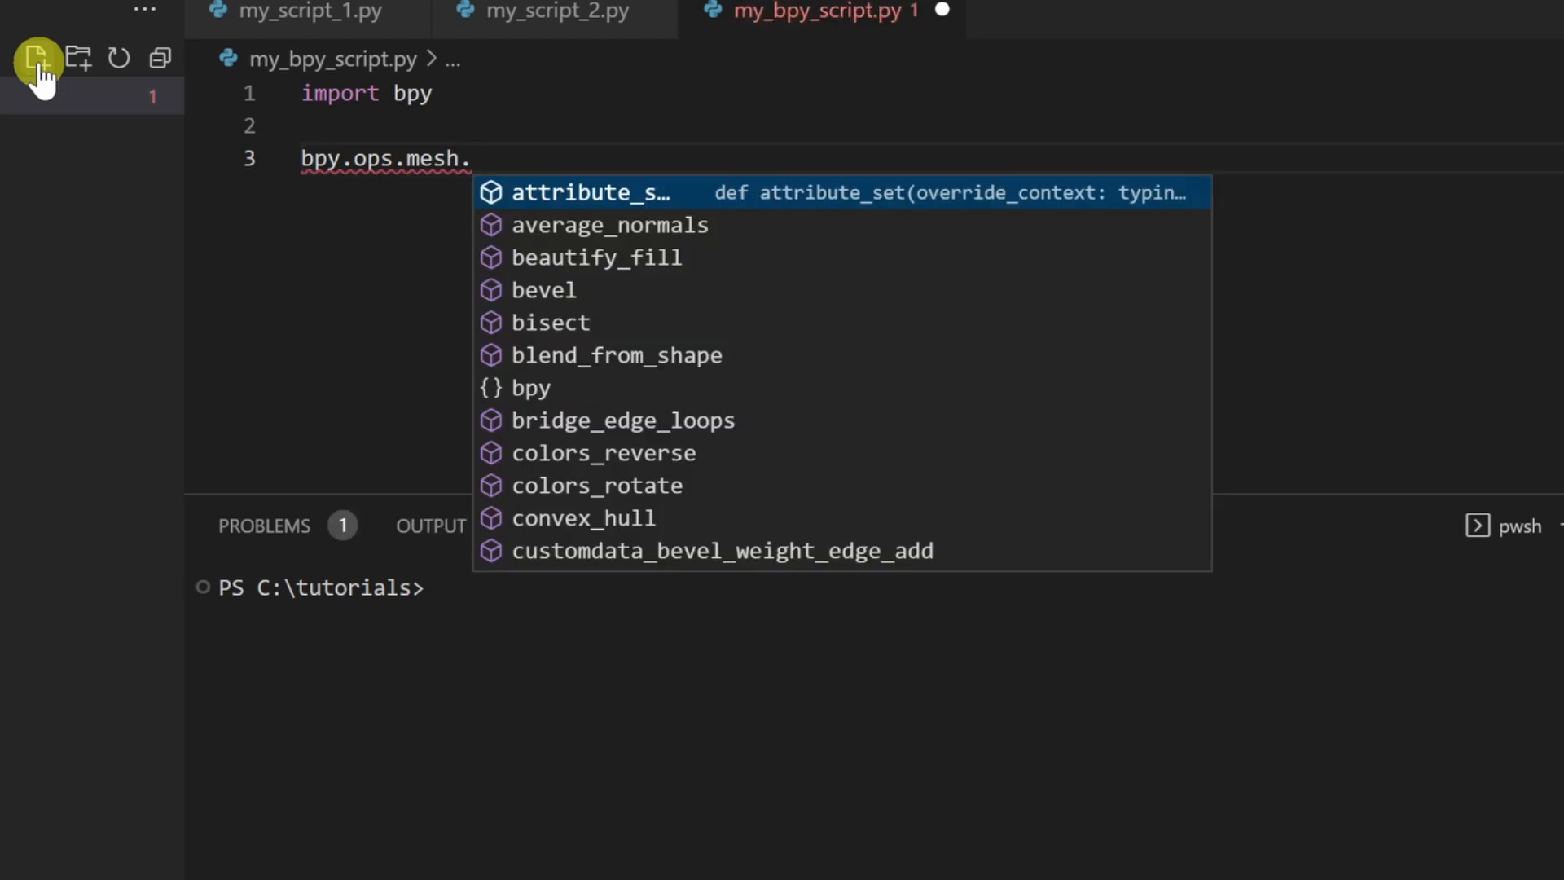
type("prim")
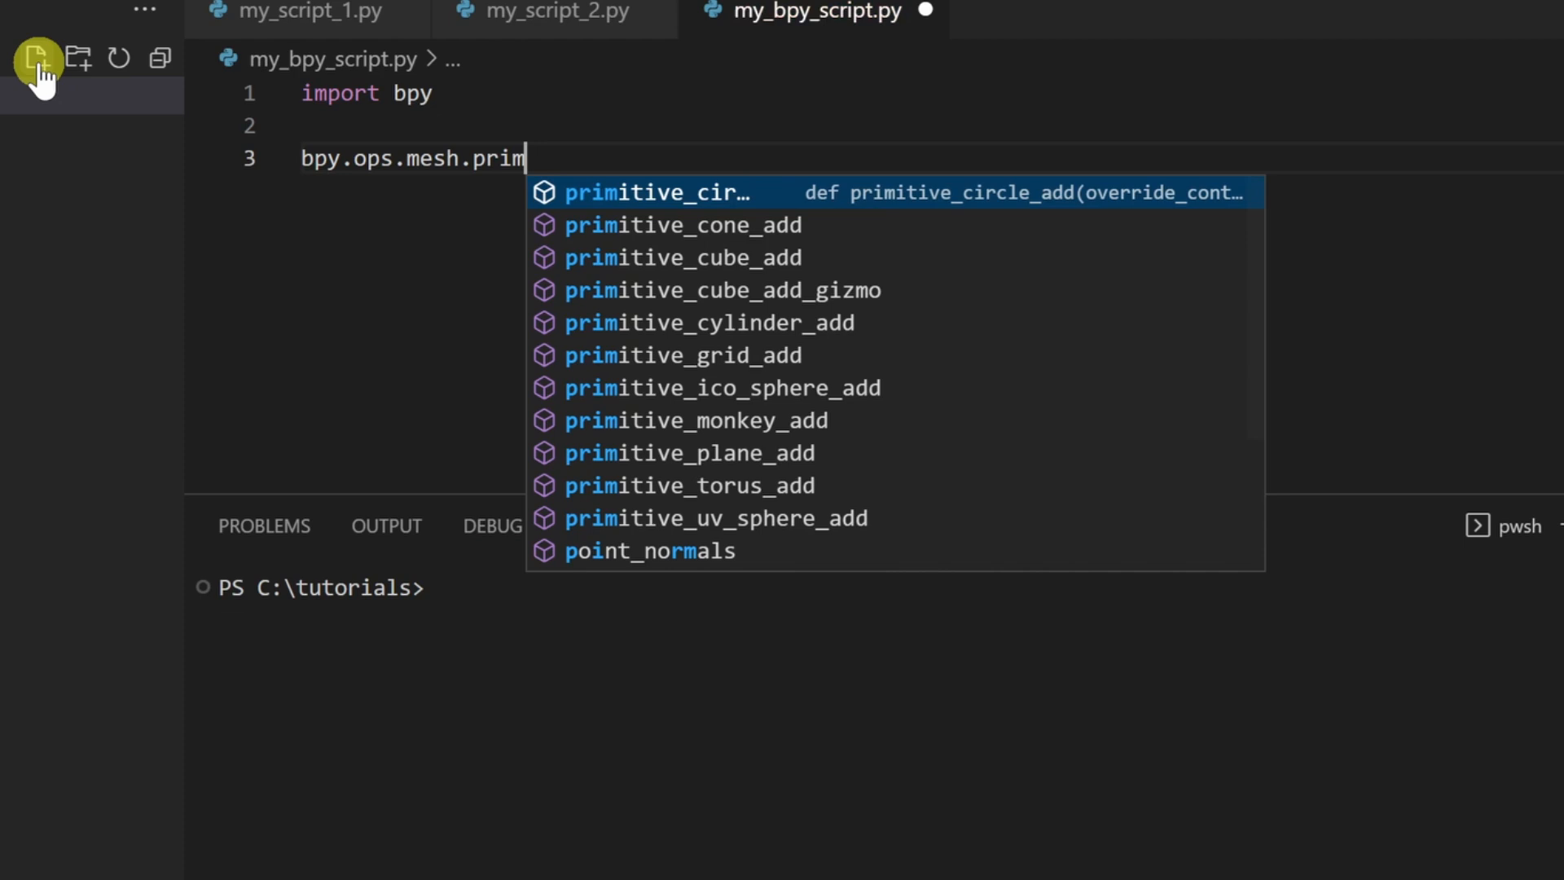
type("cub")
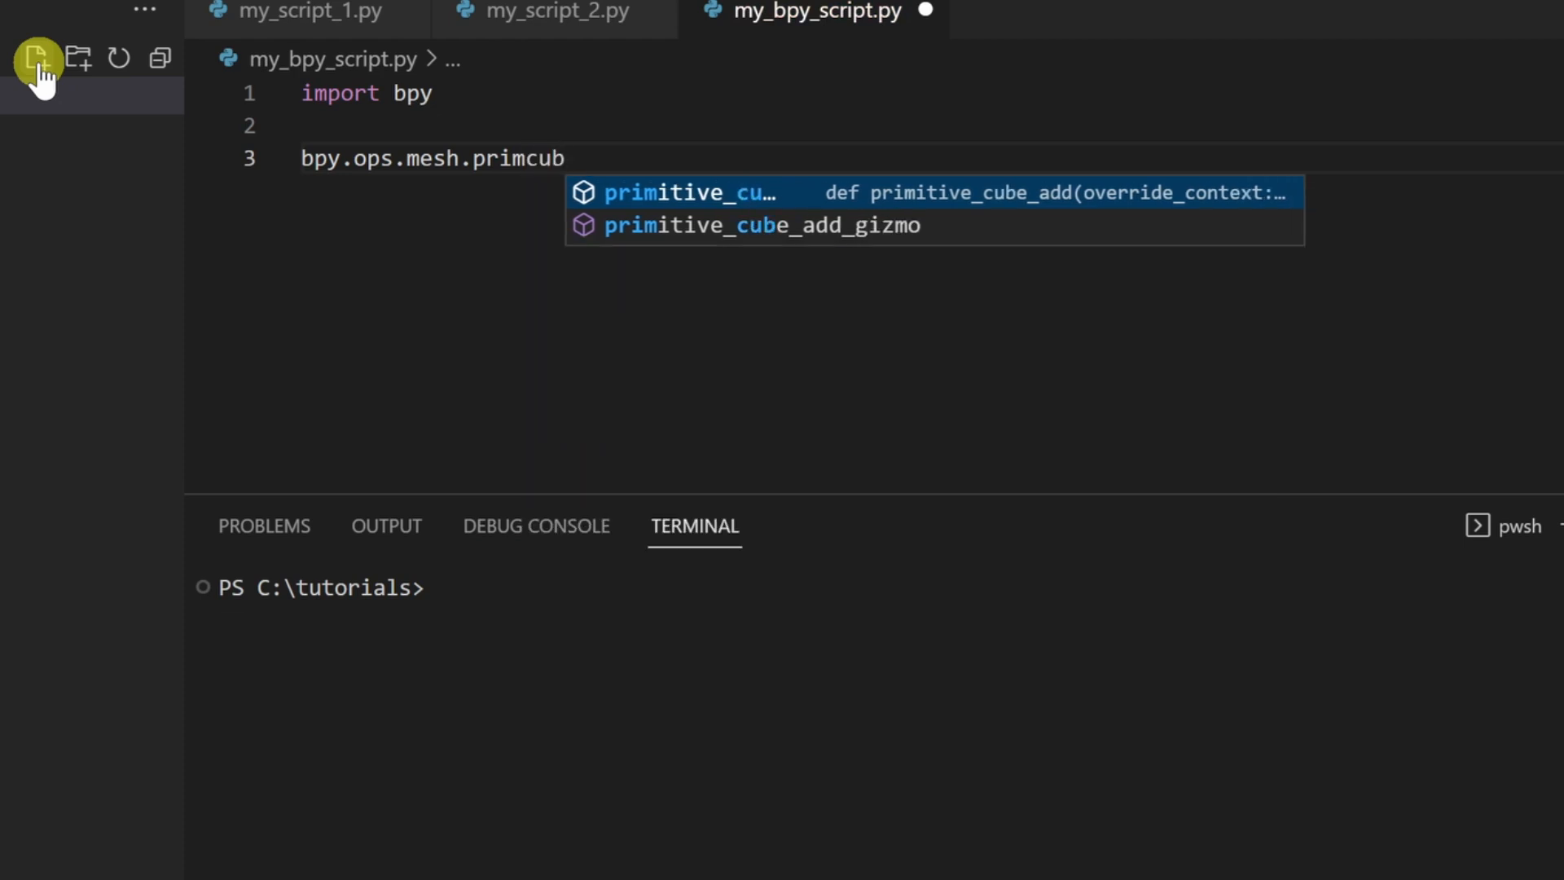
type("a")
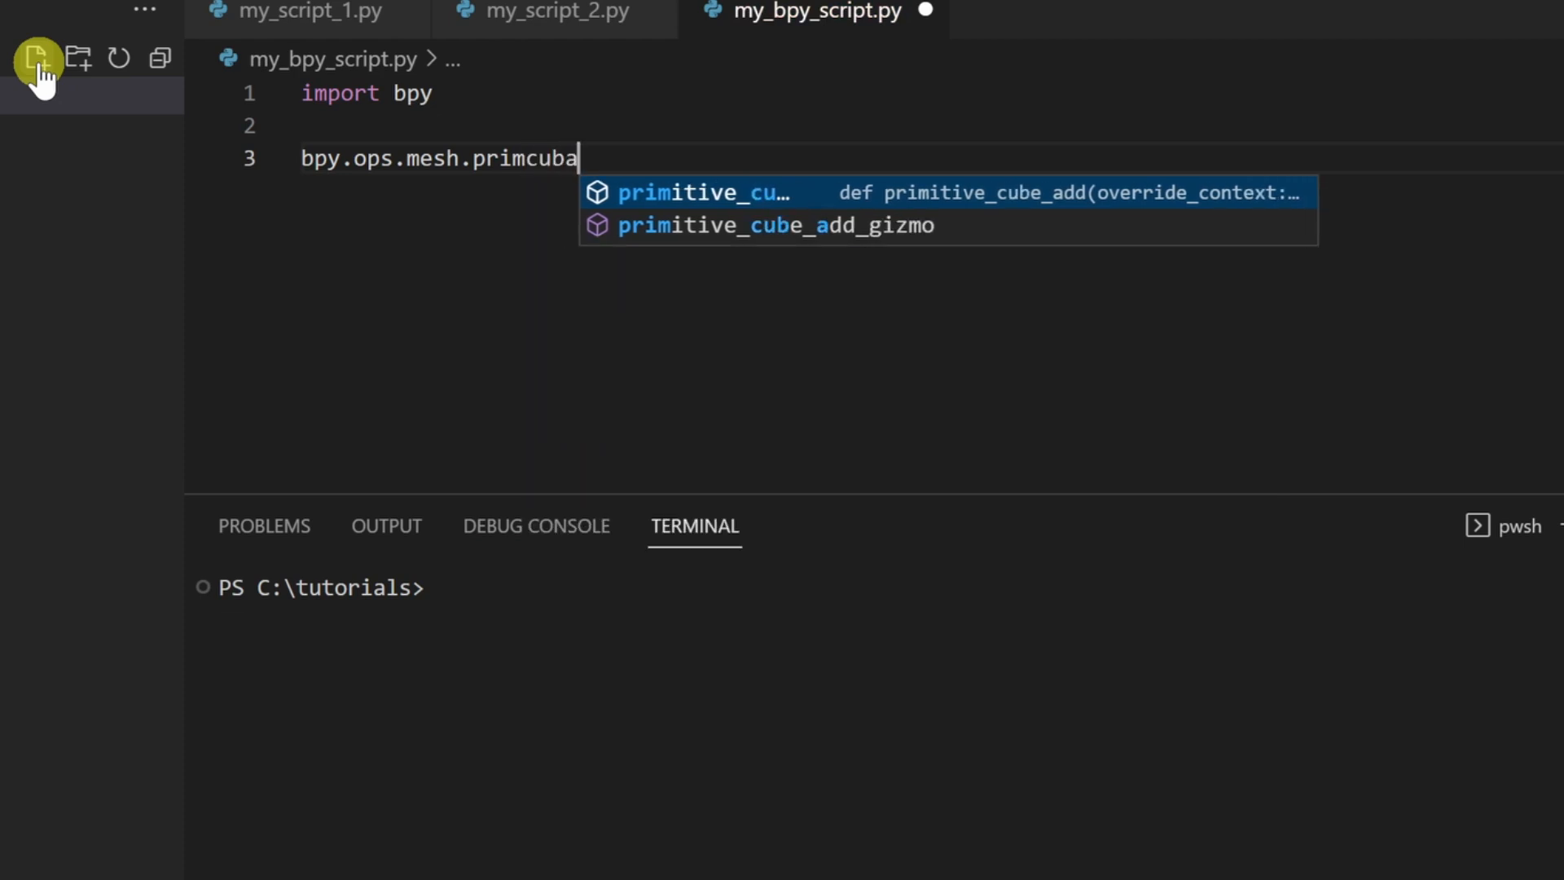
type("dd(size=4")
type("cube_obj = bpy.context")
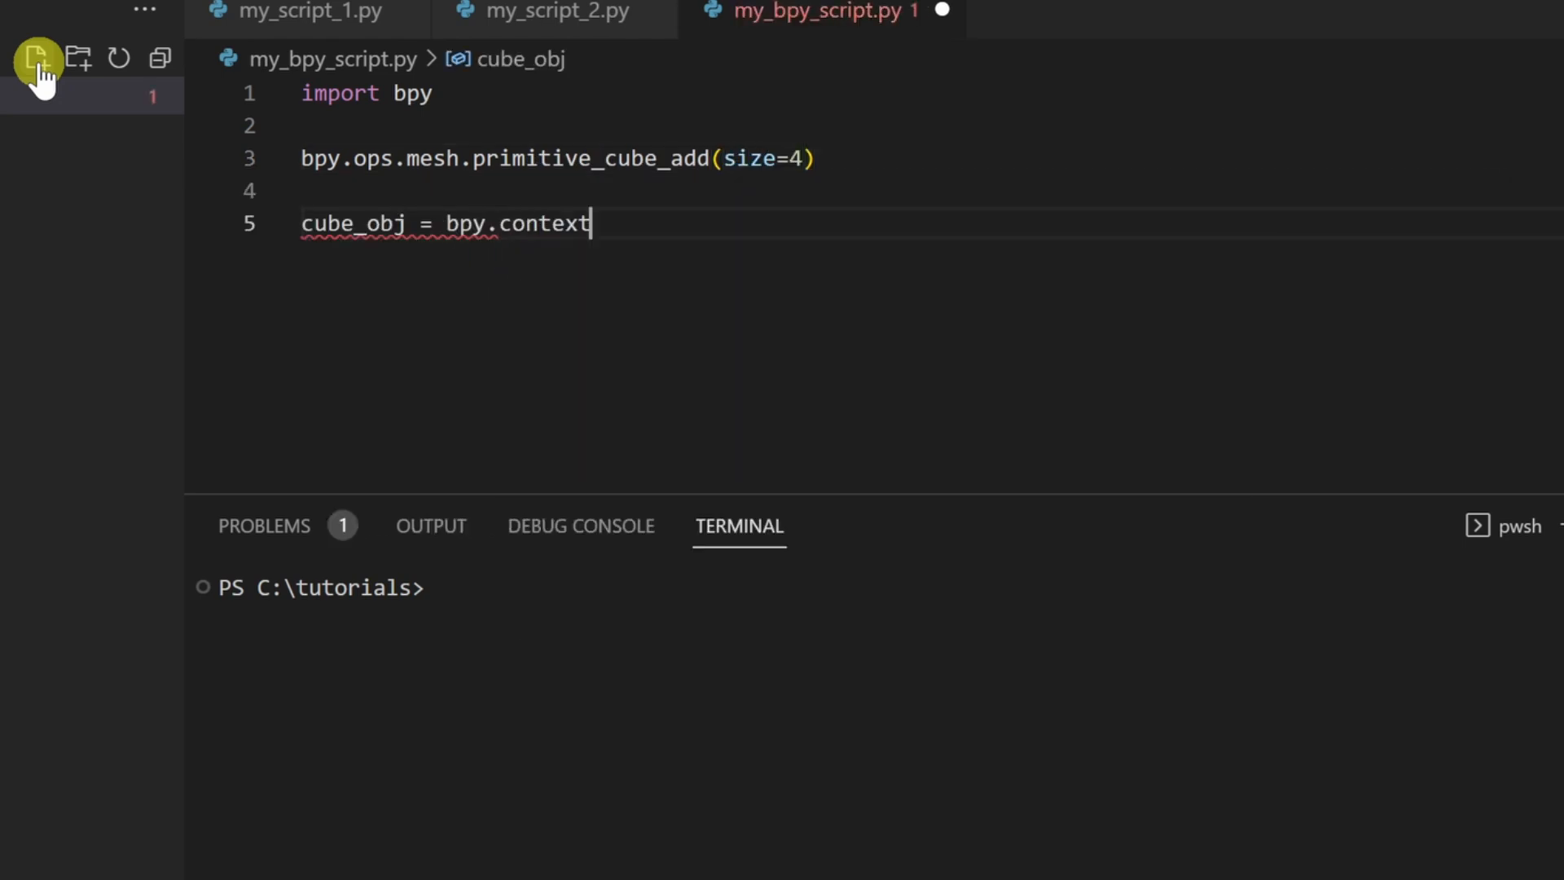
type(".active_object")
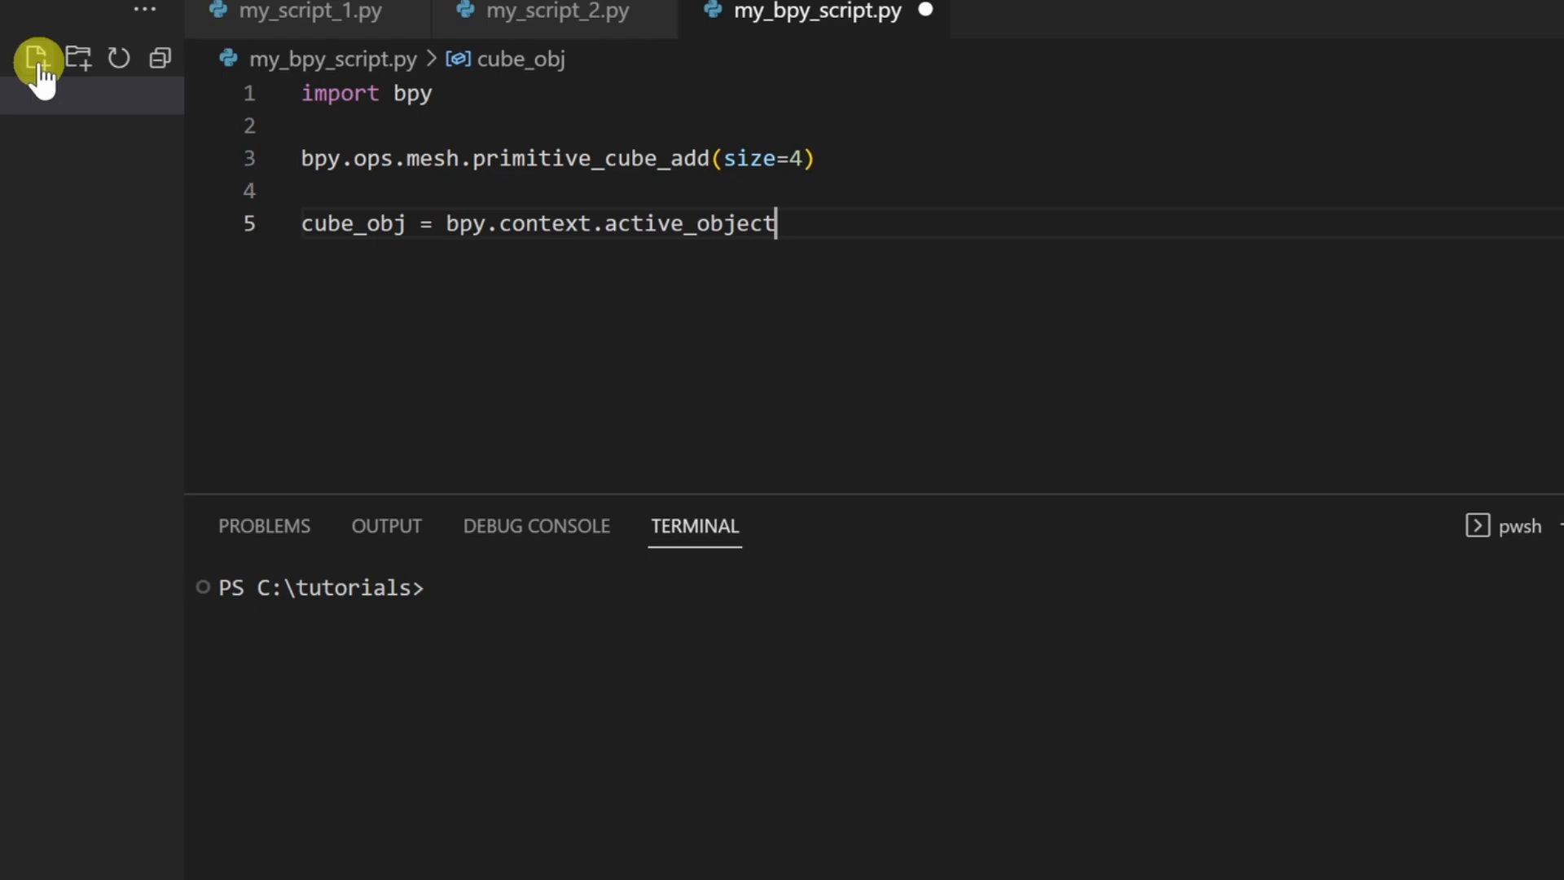
type("cube_obj.location.z = 5")
type("blender python")
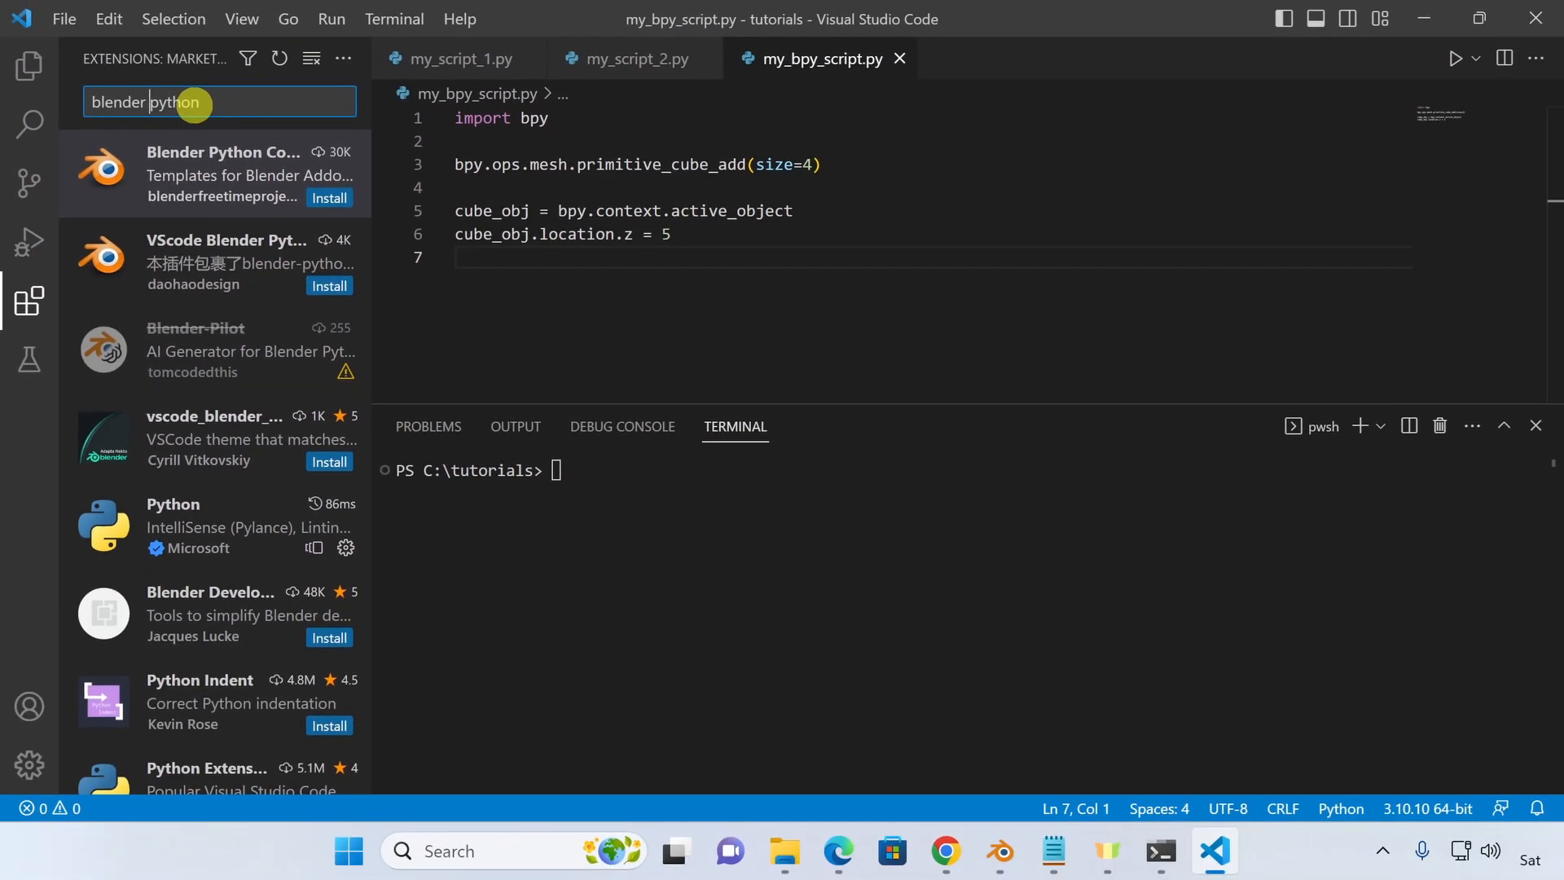
Install Jacques Lucke's Blender Development extension and return to the my_bpy_script.py tab.
left_click_drag(372, 140, 561, 140)
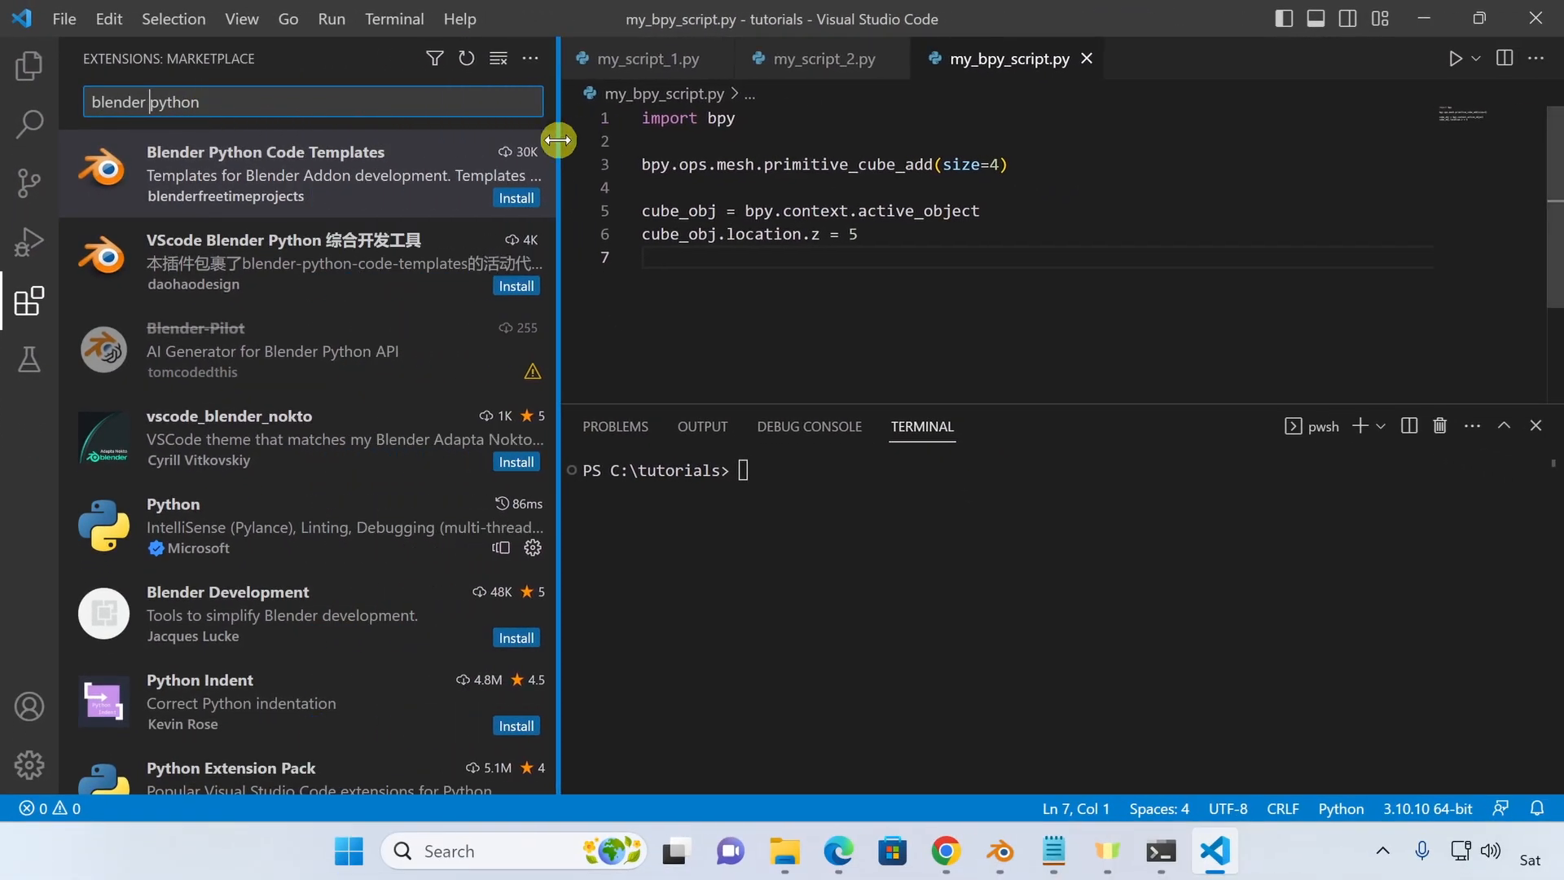
mouse_move(280, 635)
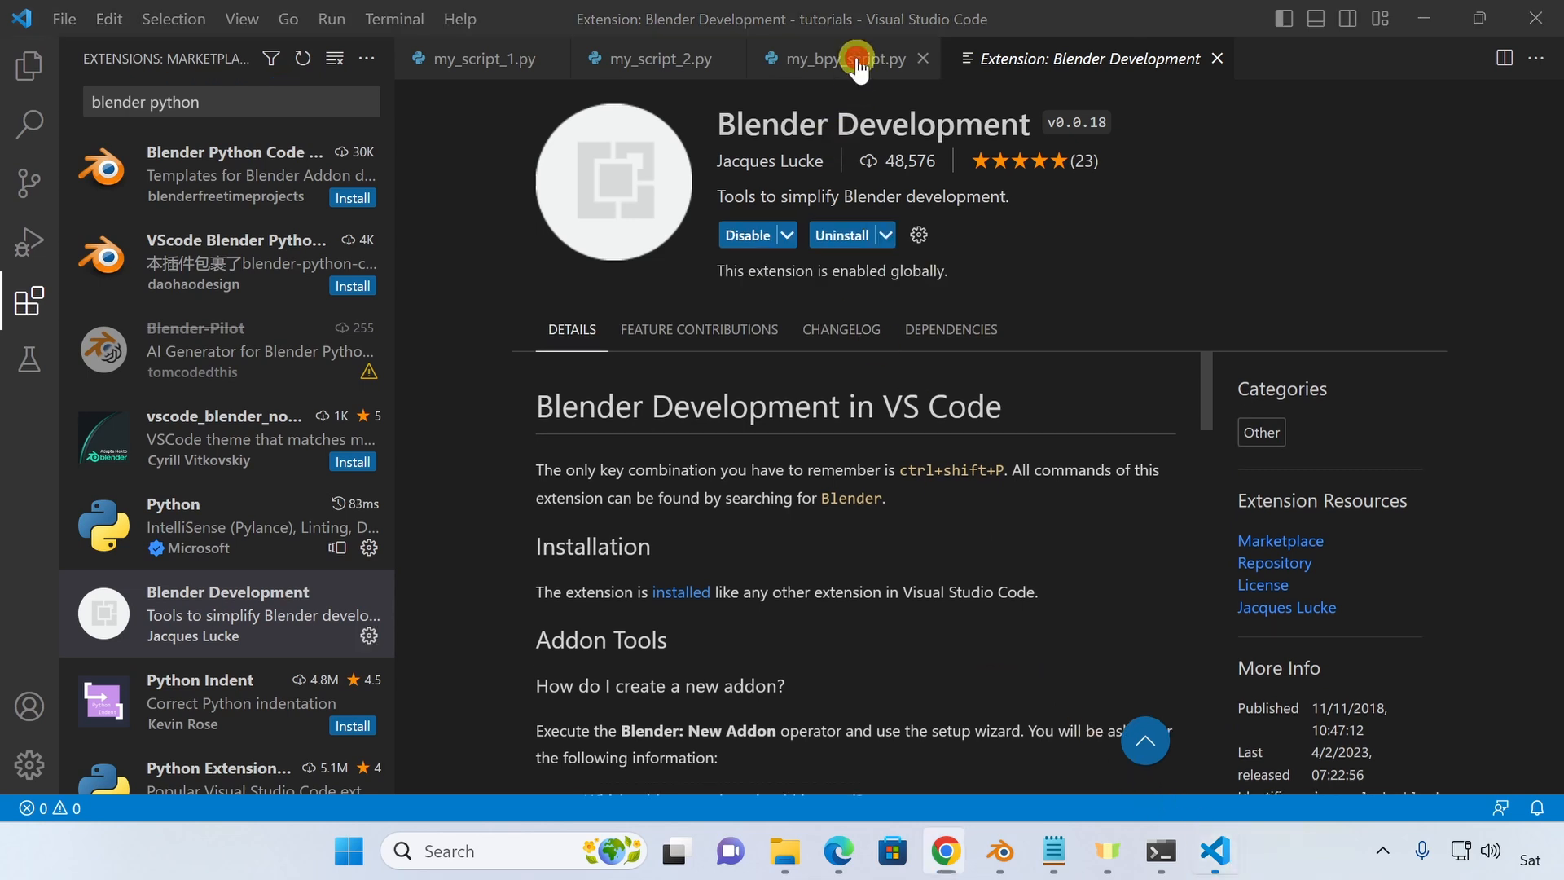
left_click(828, 58)
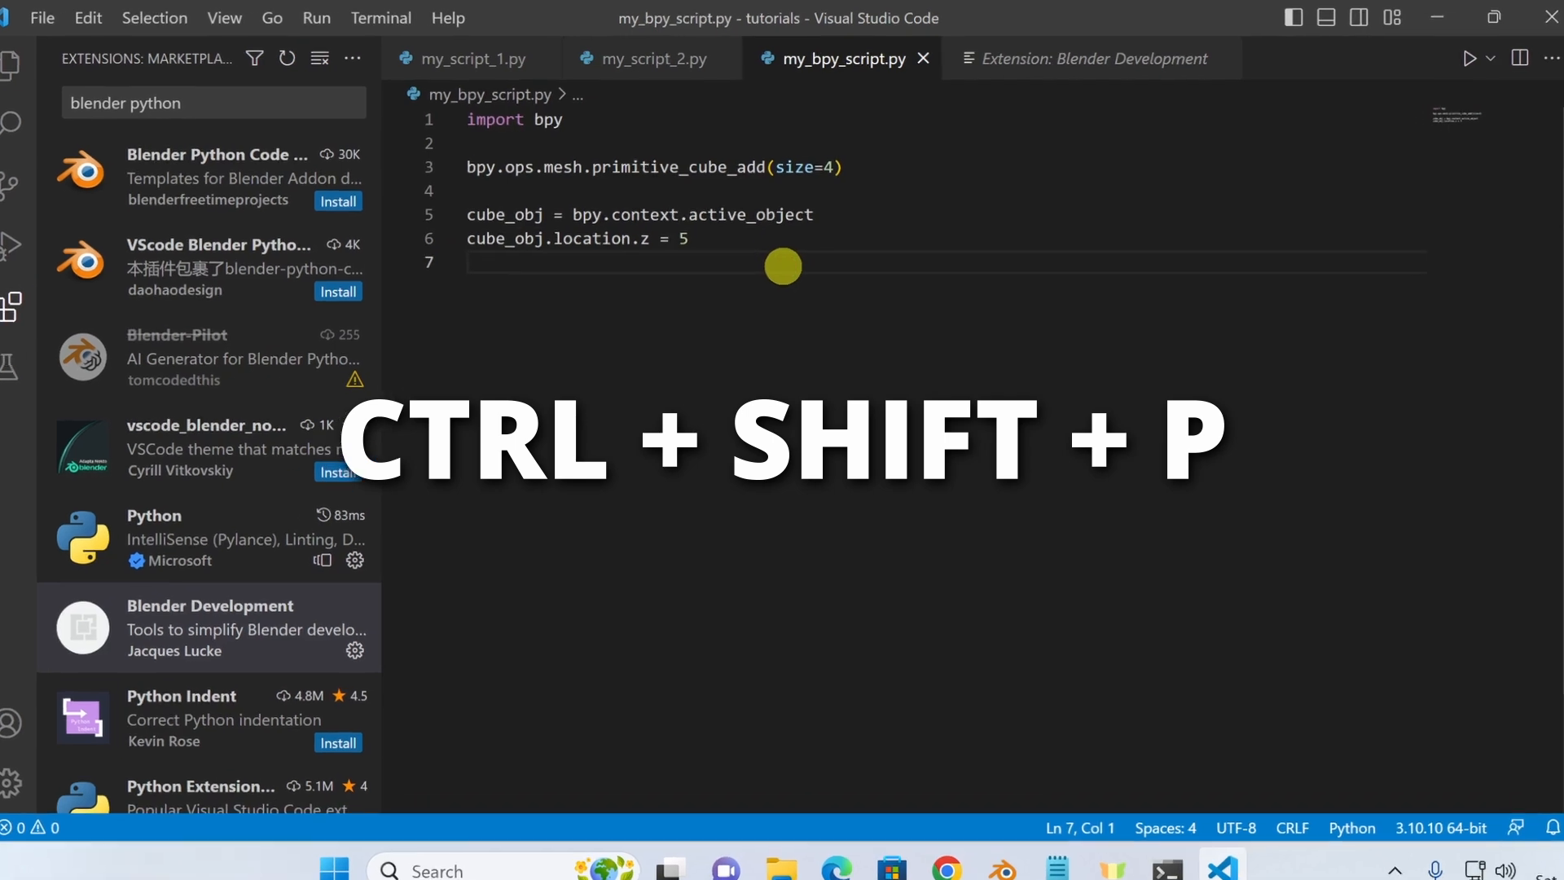
Run 'Blender: Start' from the Command Palette.
key("ctrl+shift+p")
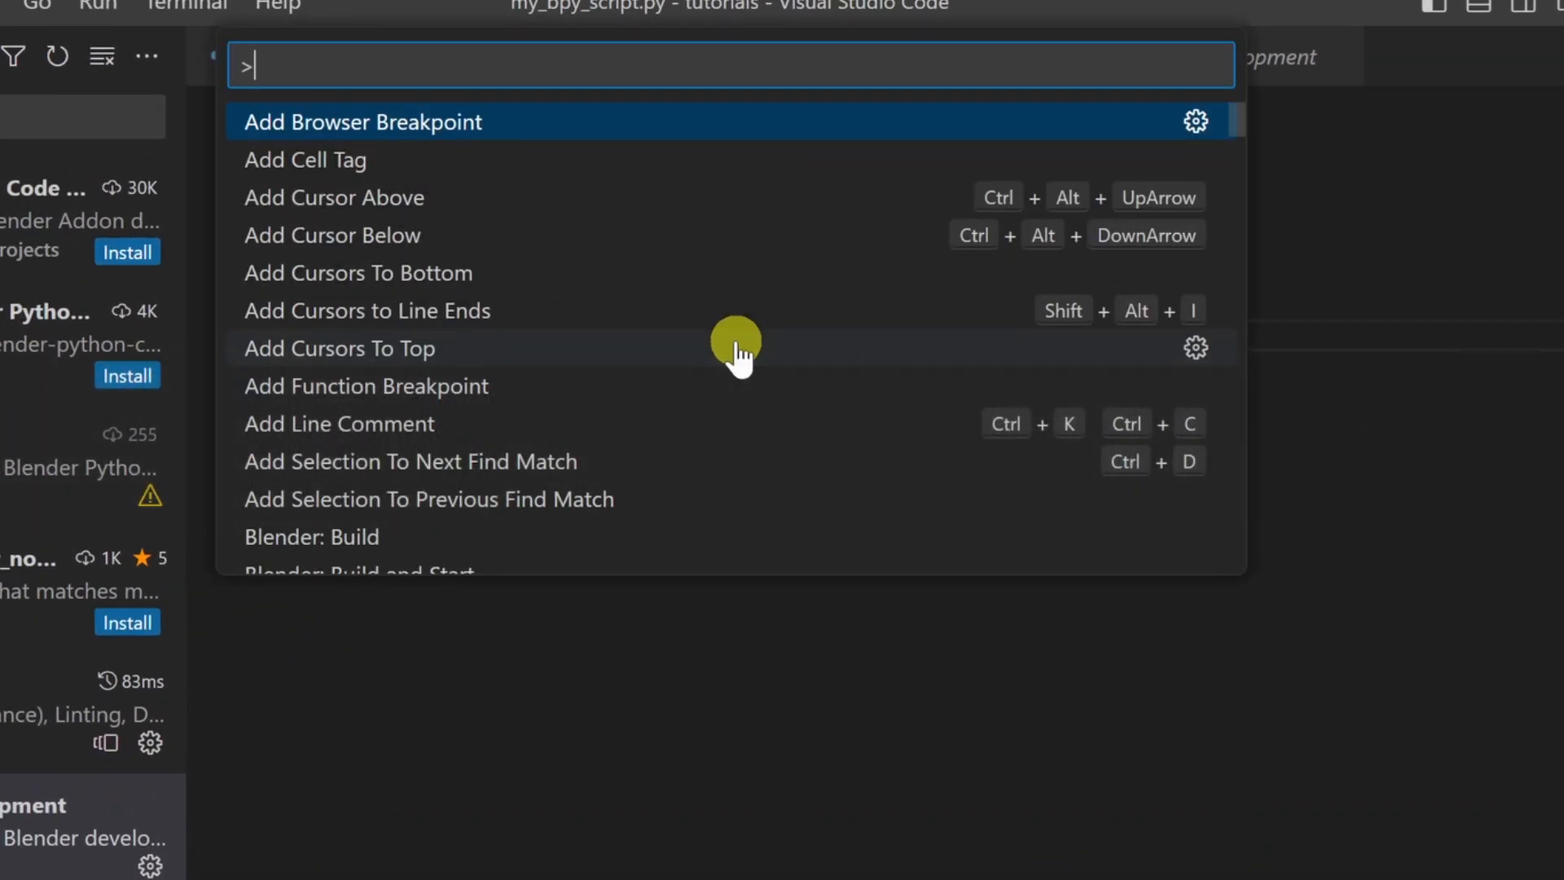
type("blender")
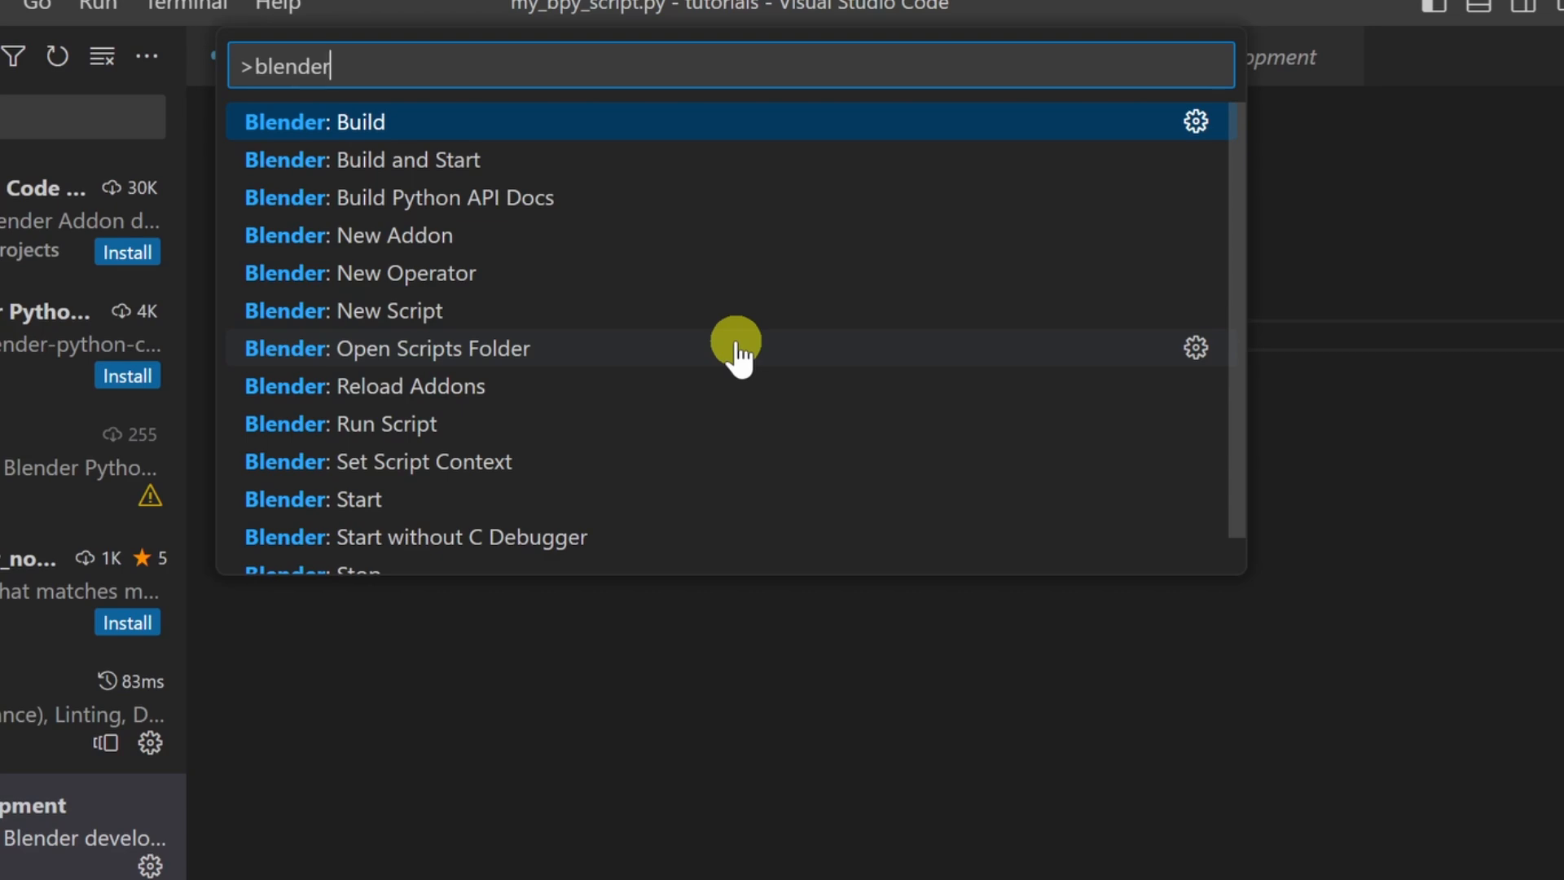
mouse_move(598, 488)
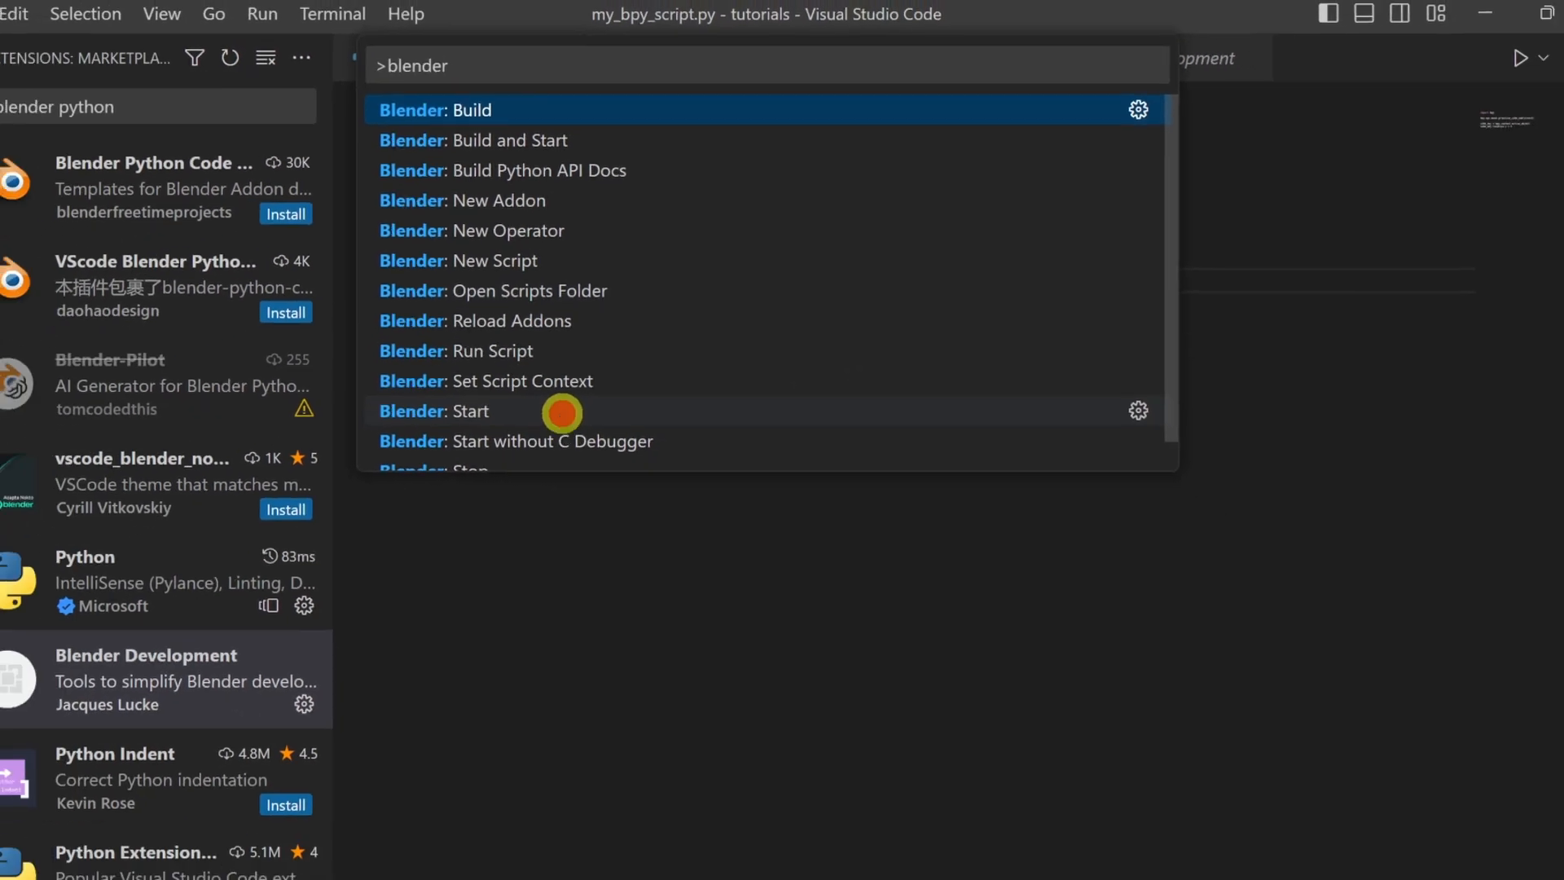
left_click(435, 411)
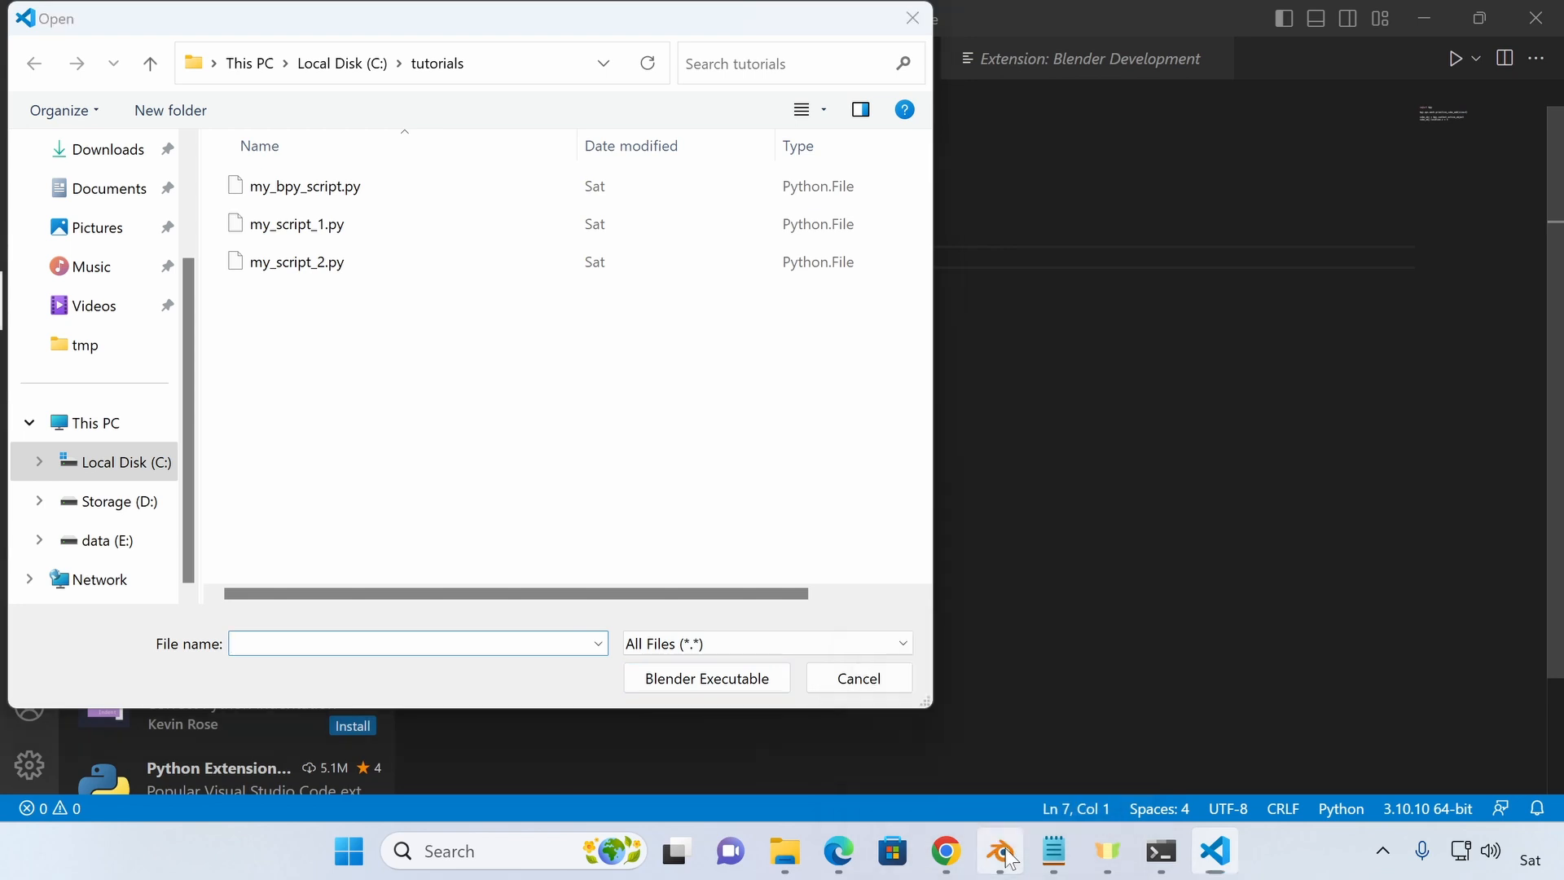
Locate blender.exe through the taskbar icon's Properties and choose it as the Blender executable.
right_click(998, 852)
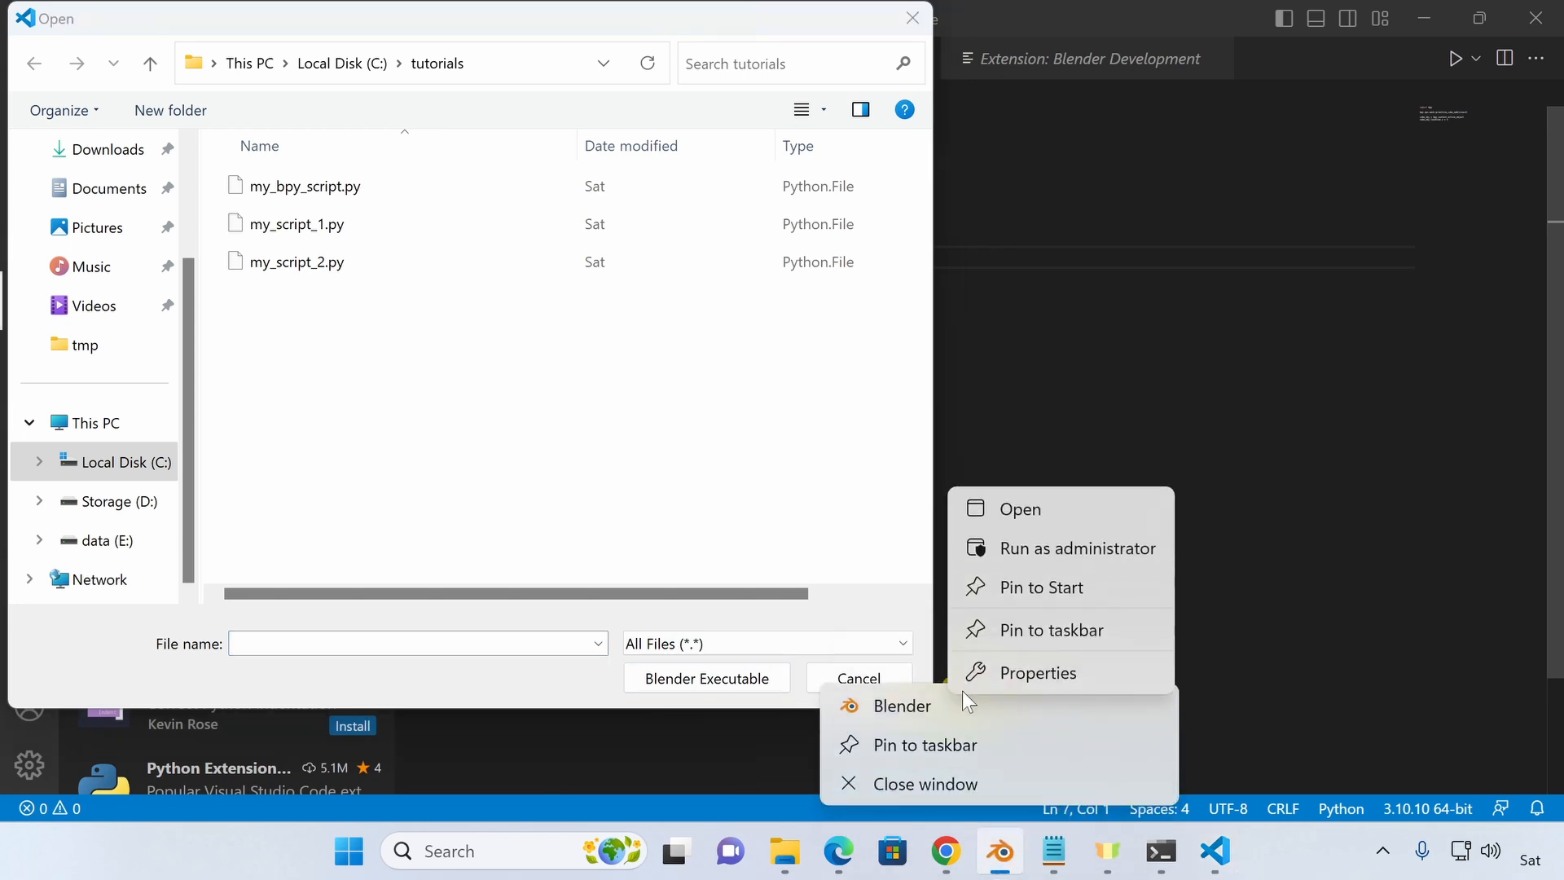
left_click(1037, 672)
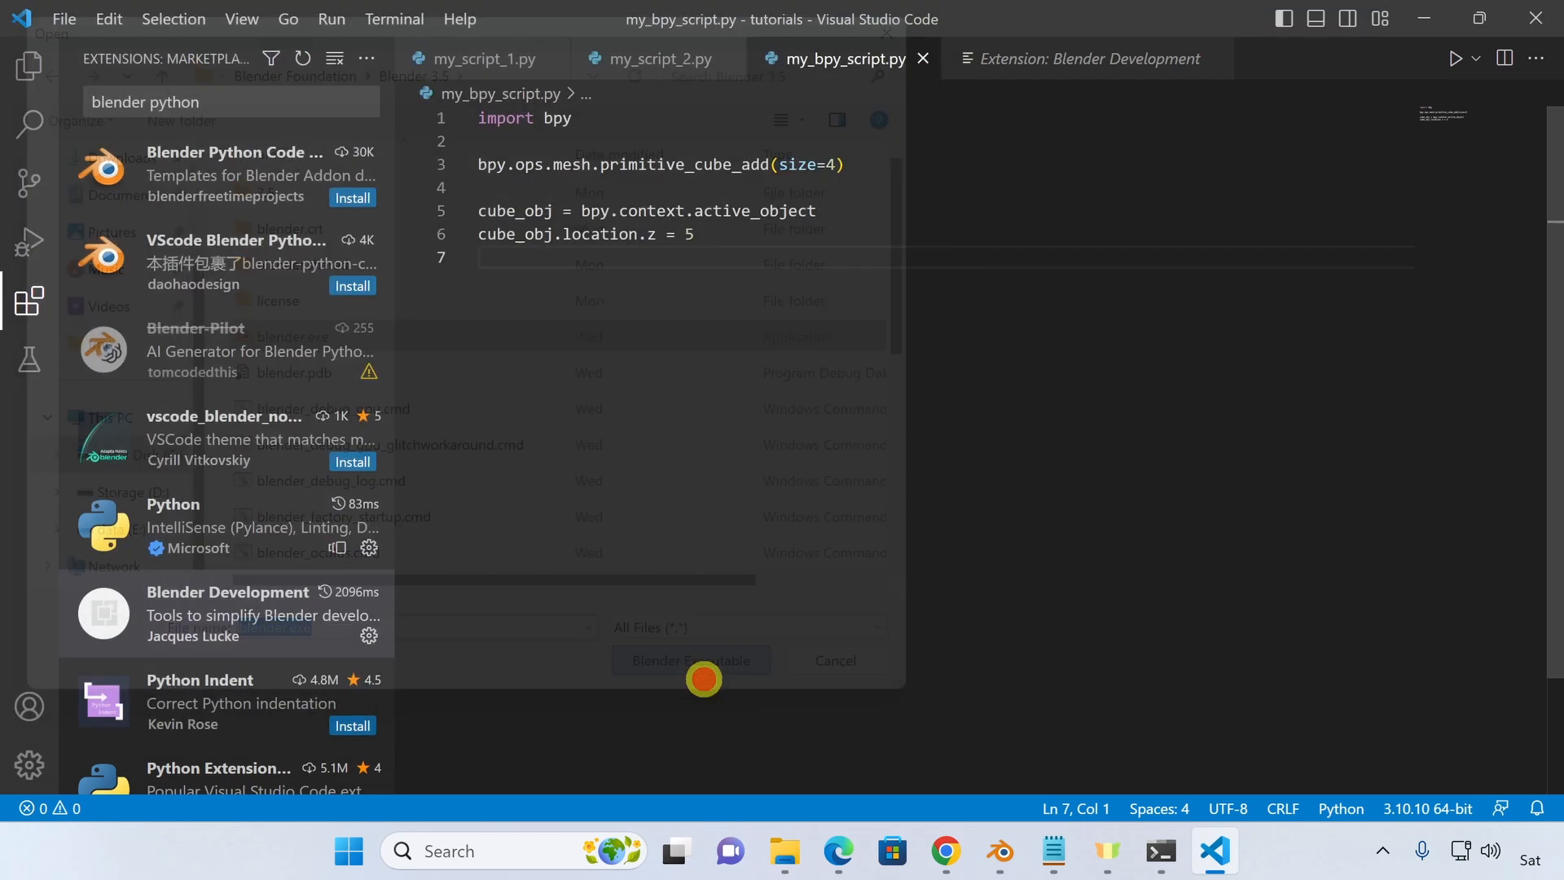
left_click(689, 661)
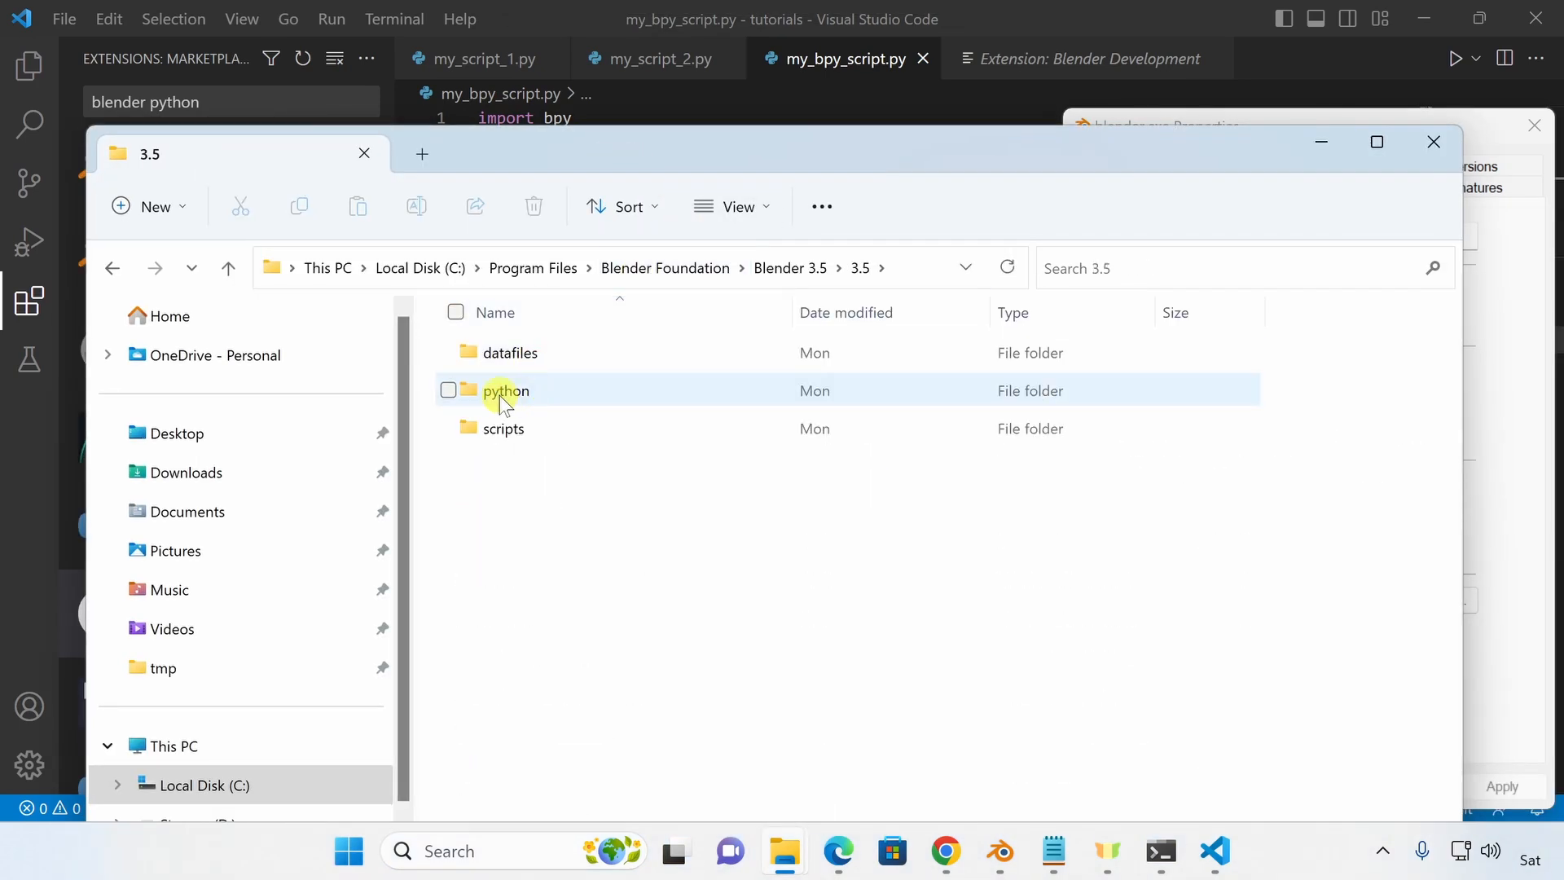
Grant the Users group Write permission on Blender 3.5's python folder via its Security tab.
right_click(506, 390)
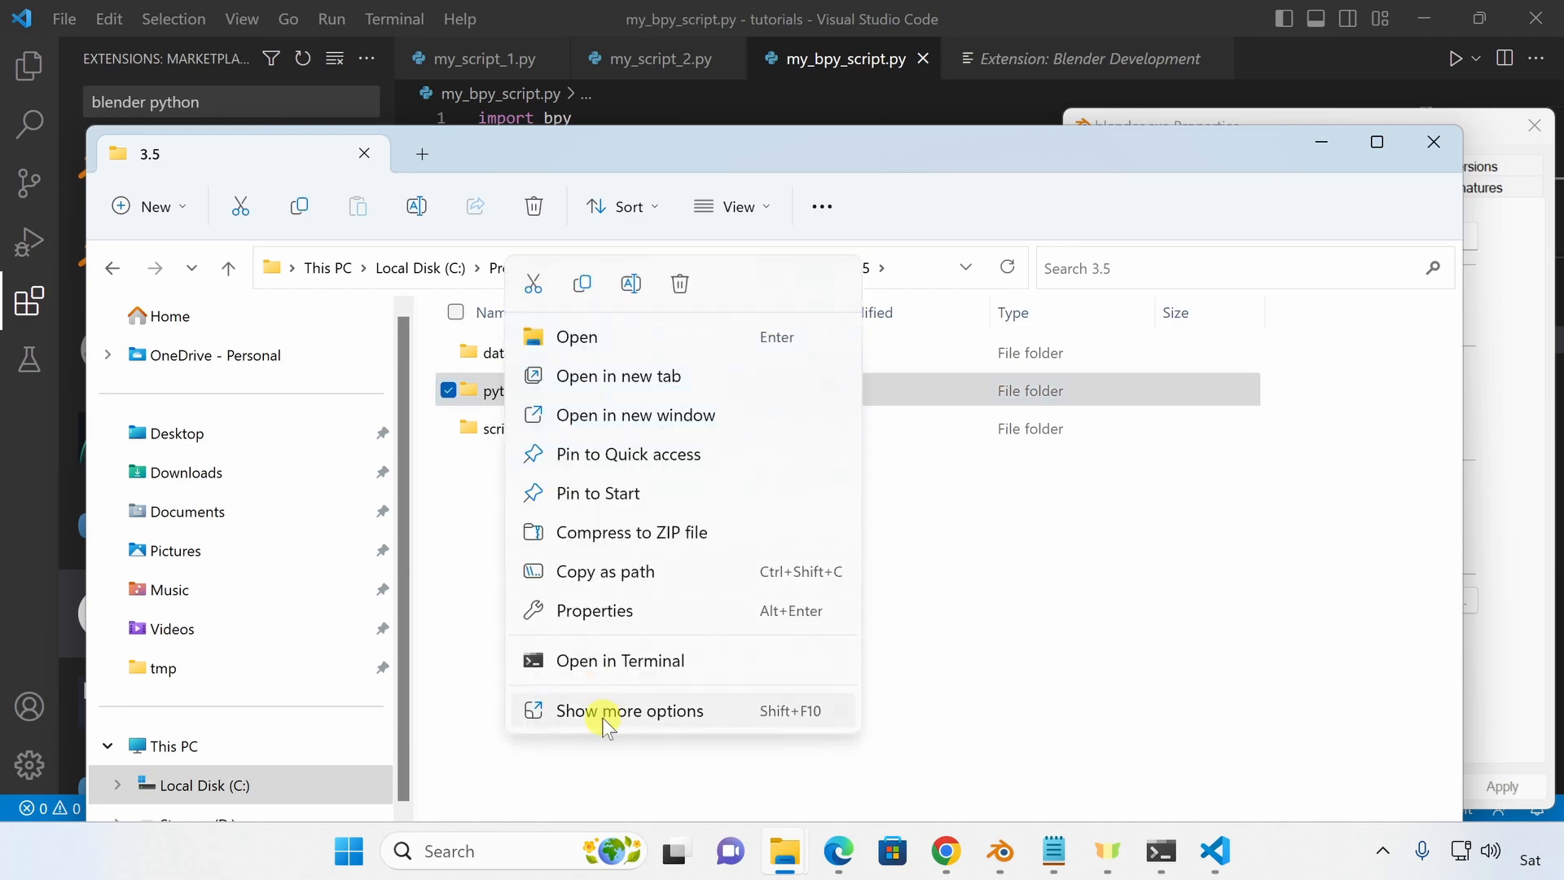
left_click(594, 609)
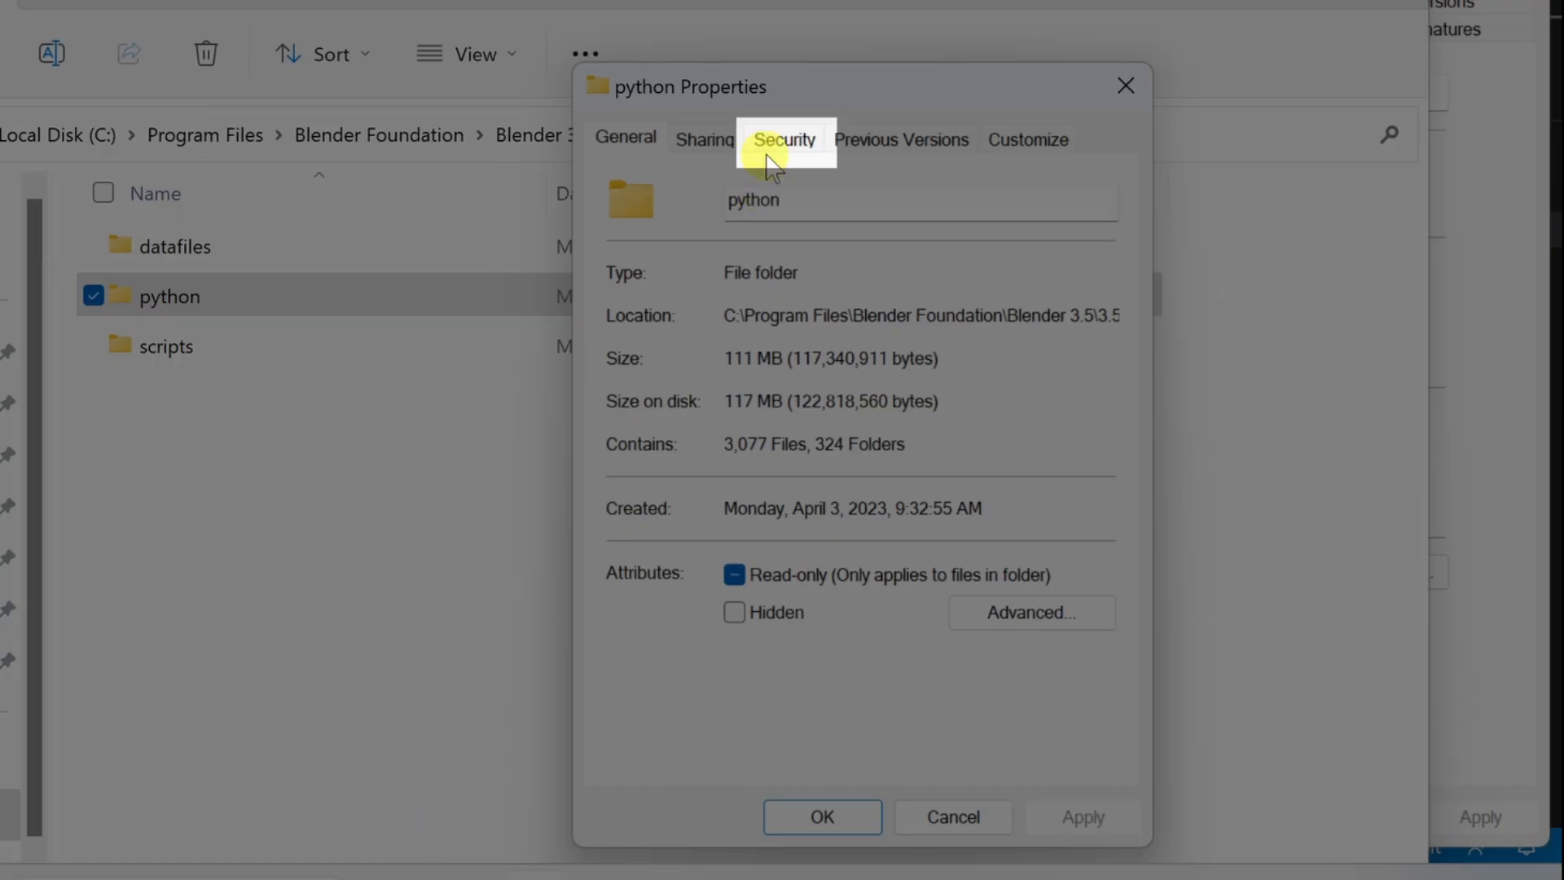
left_click(784, 138)
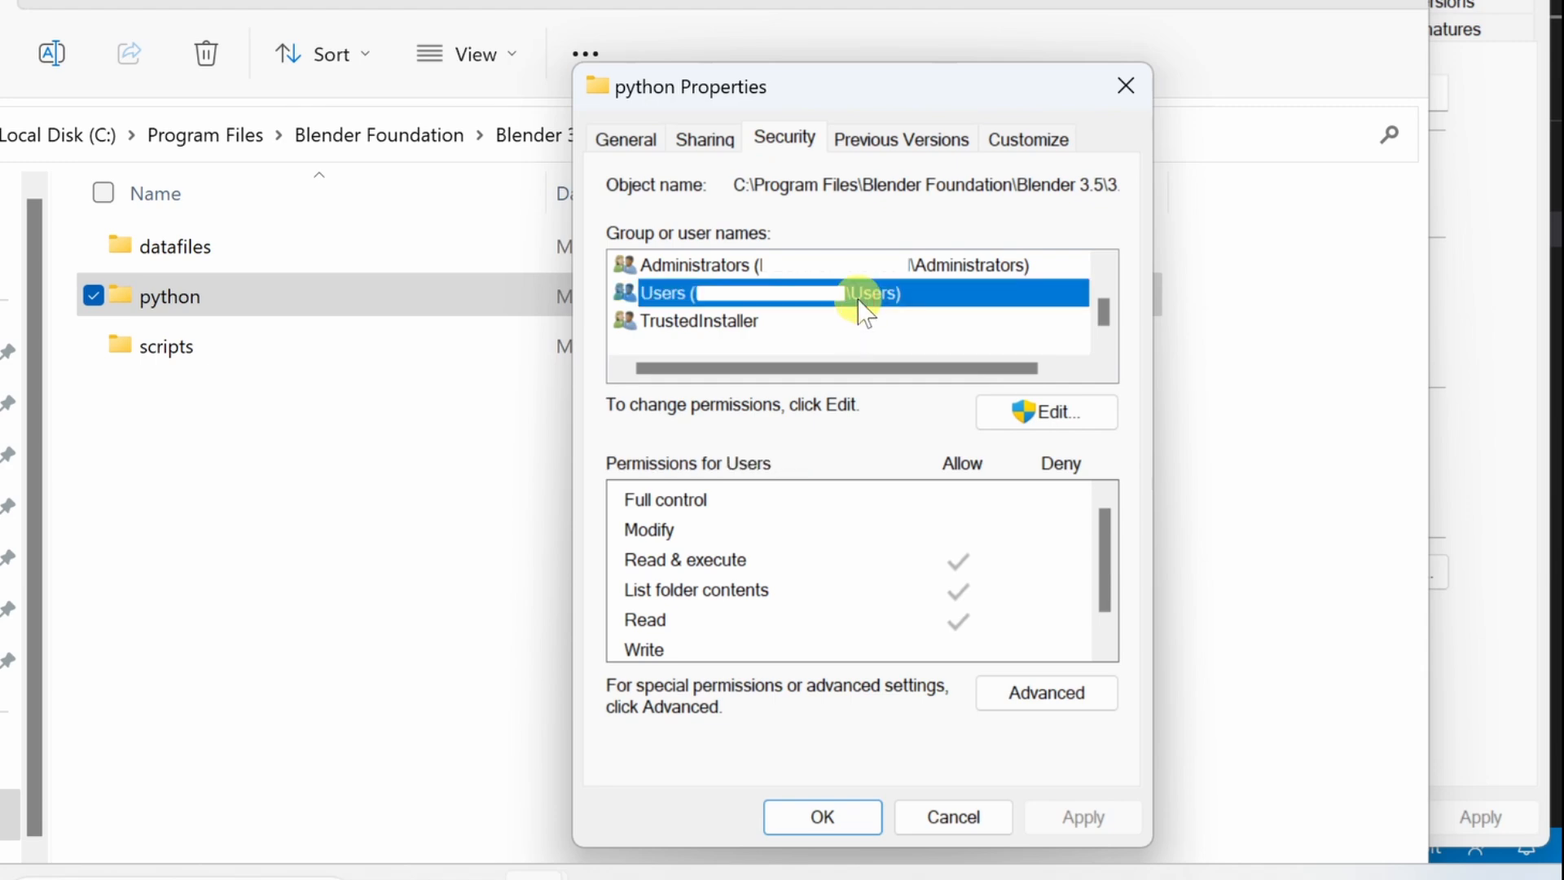
left_click(1045, 412)
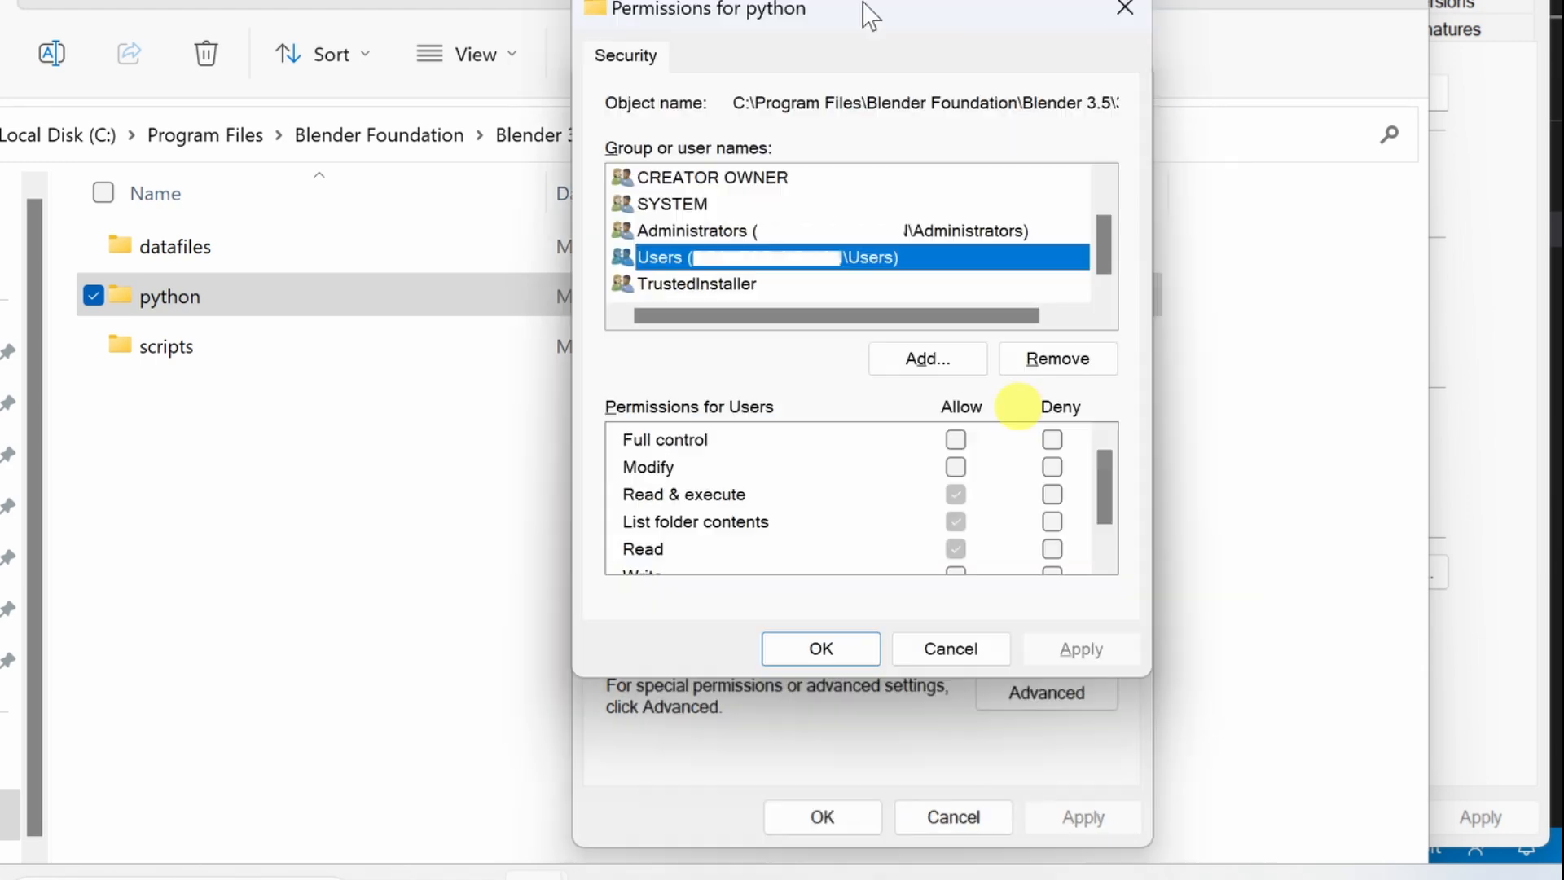
left_click(955, 530)
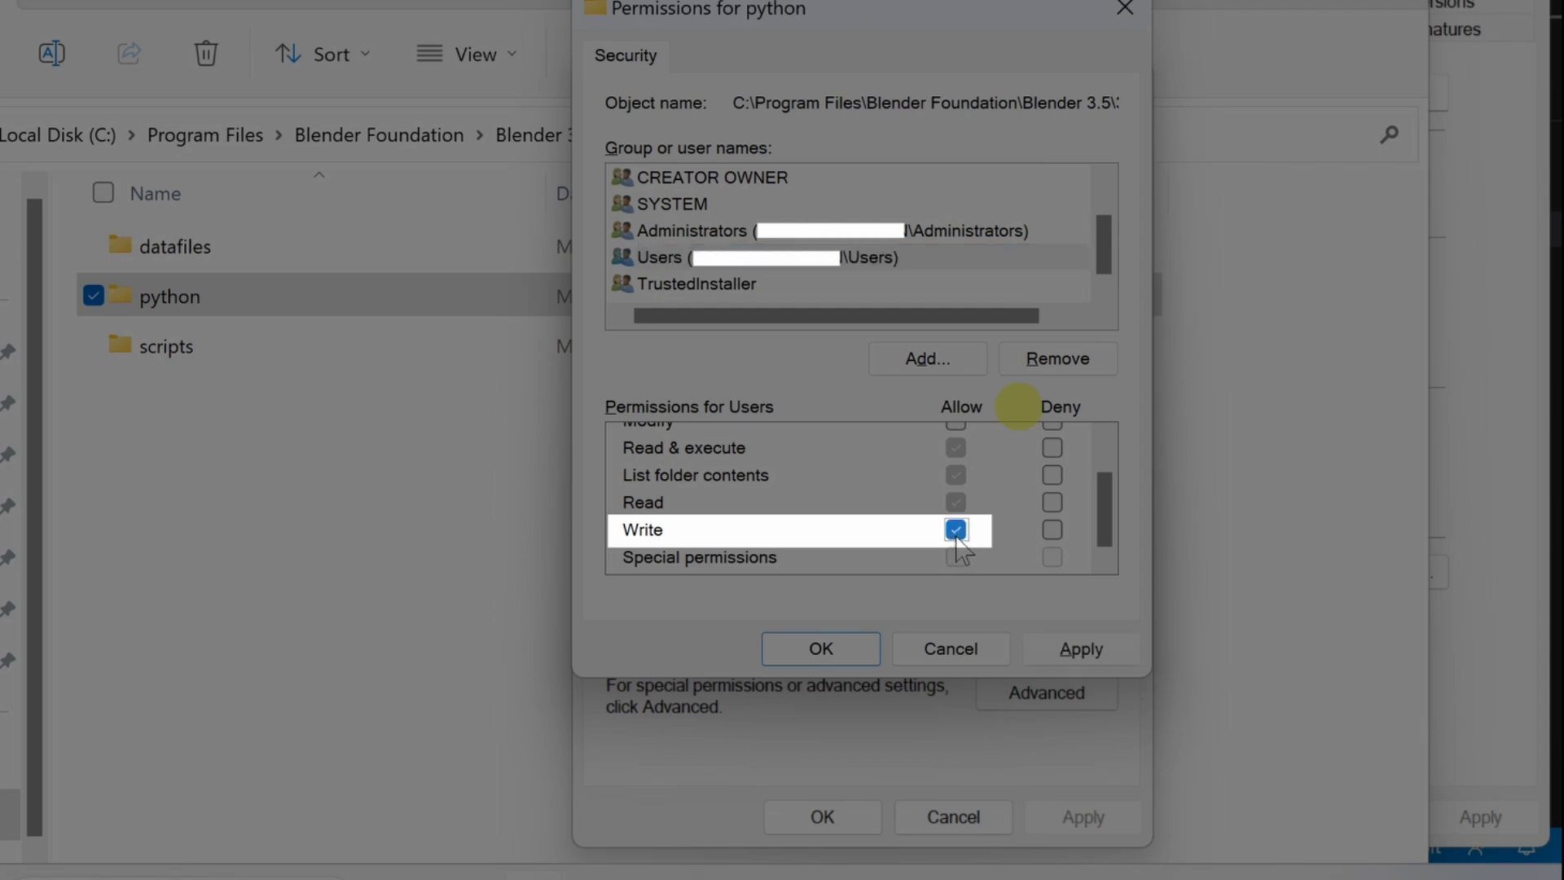
left_click(954, 529)
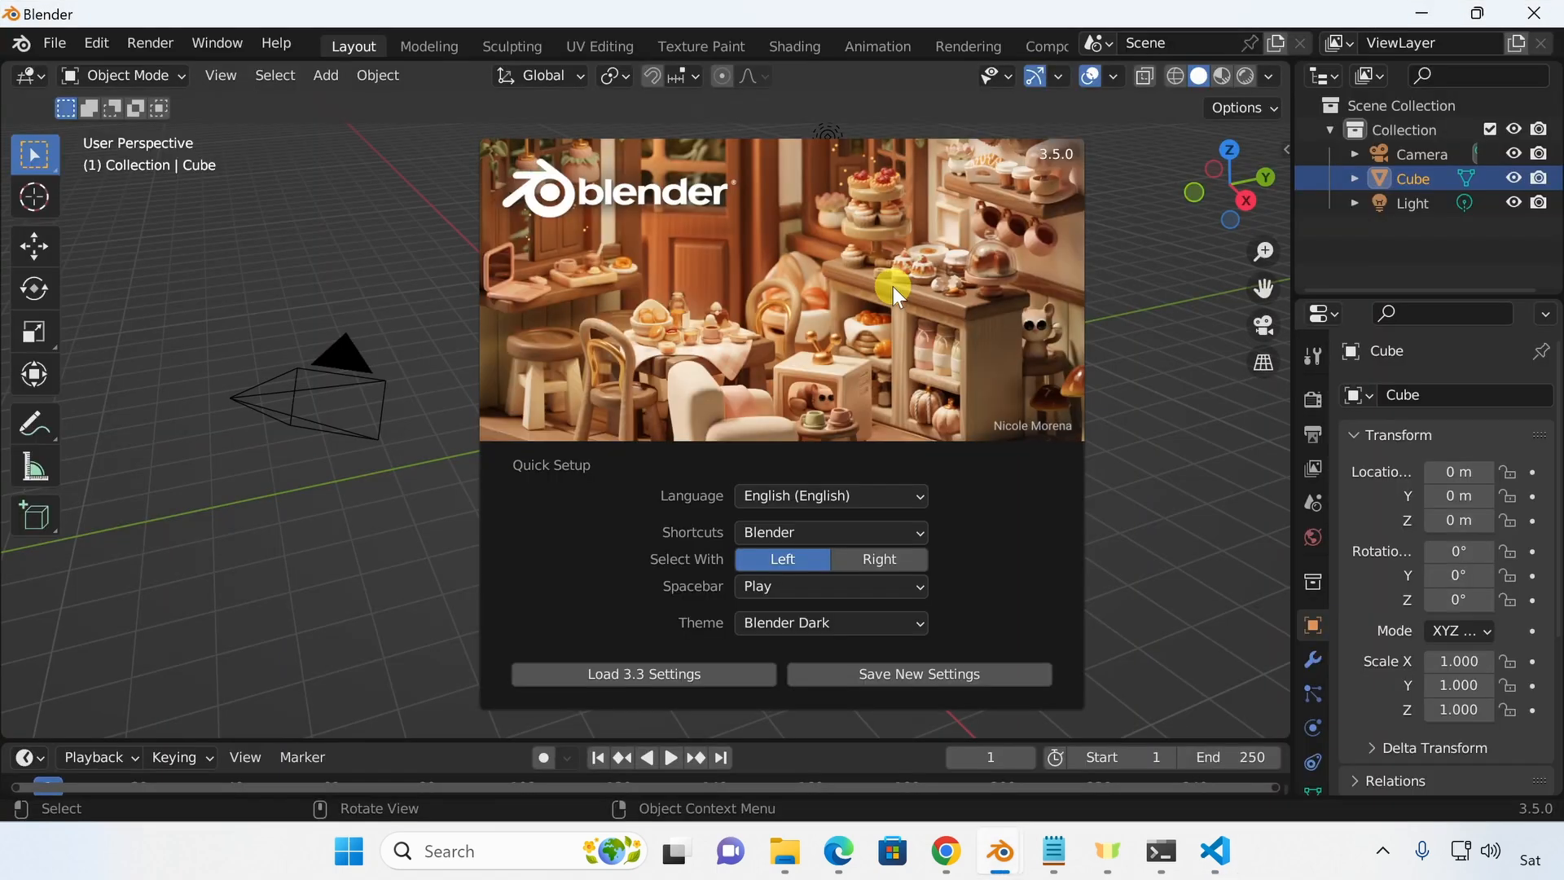
Close Blender 3.5's splash screen by clicking outside it.
left_click(1213, 850)
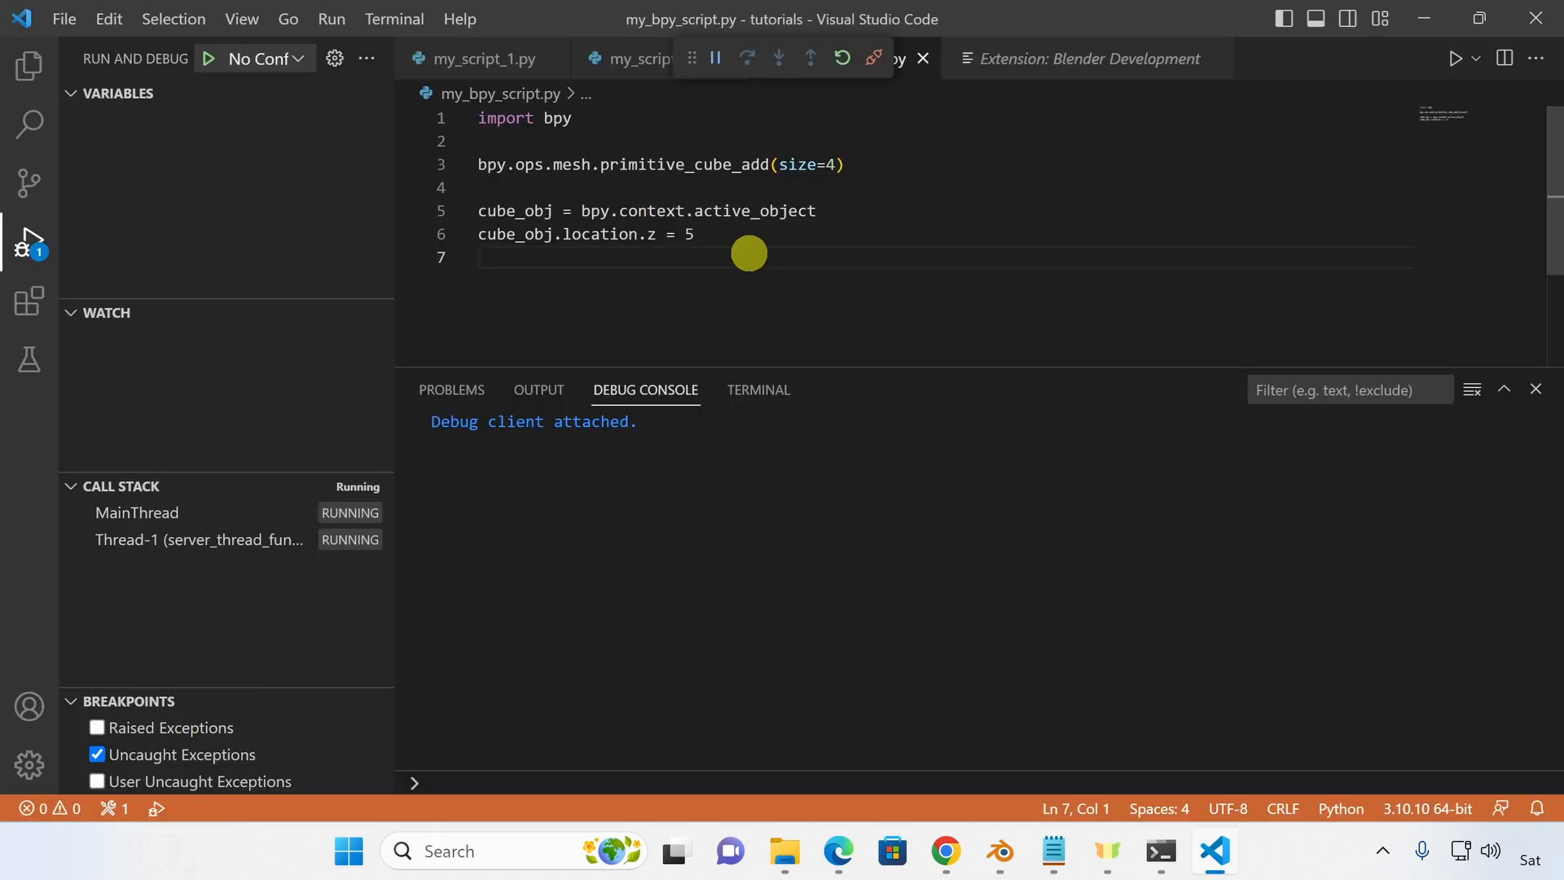
Run my_bpy_script.py in Blender with 'Blender: Run Script', adding a cube at Z 5 m.
key("Ctrl+Shift+P")
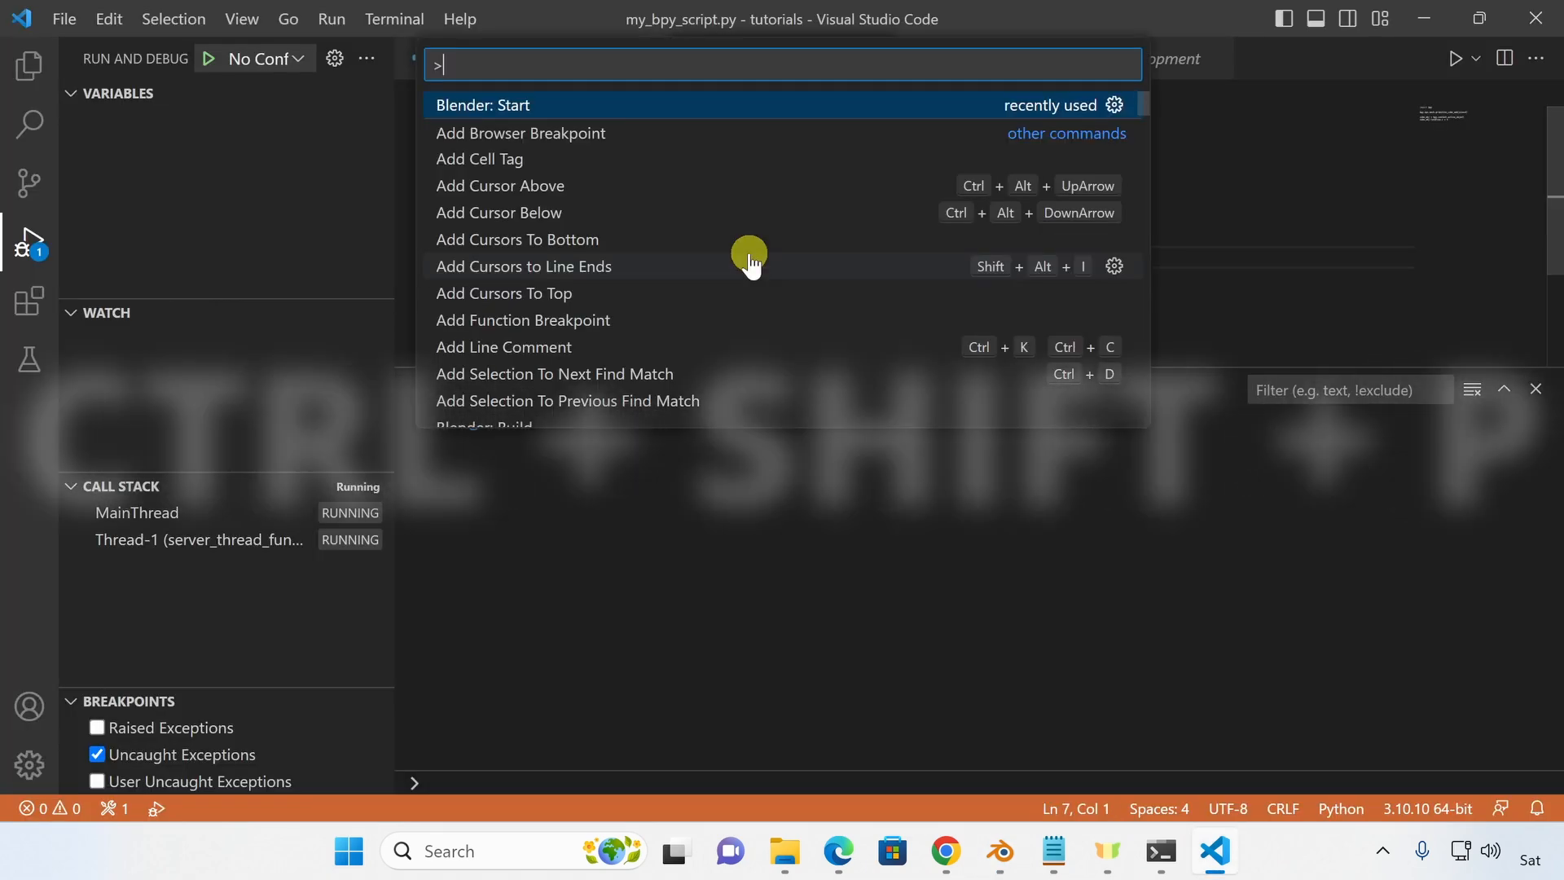
type("blender")
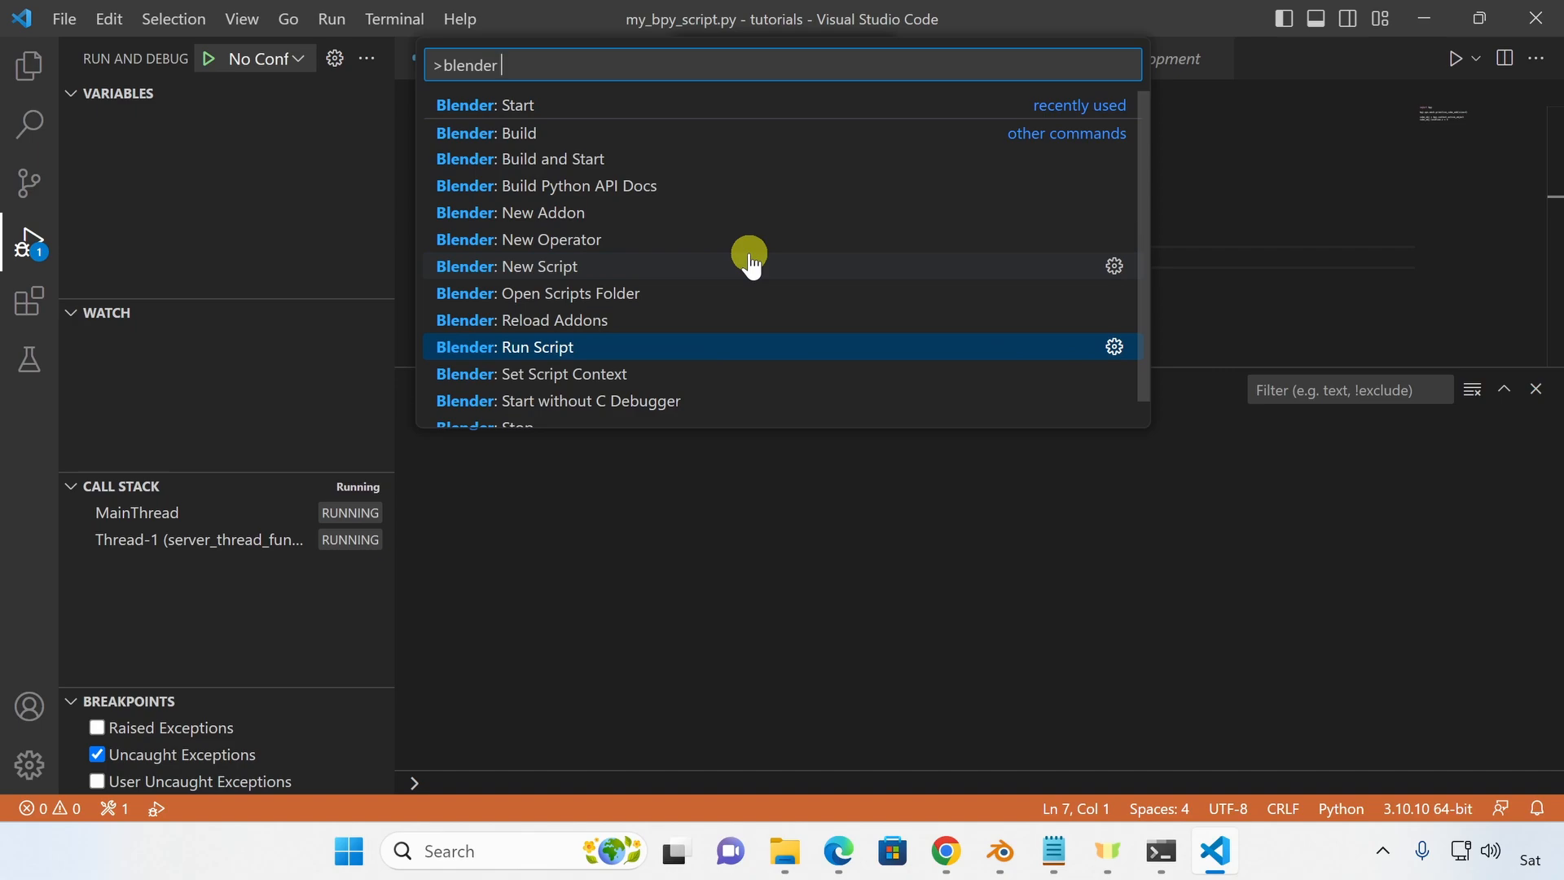
left_click(539, 346)
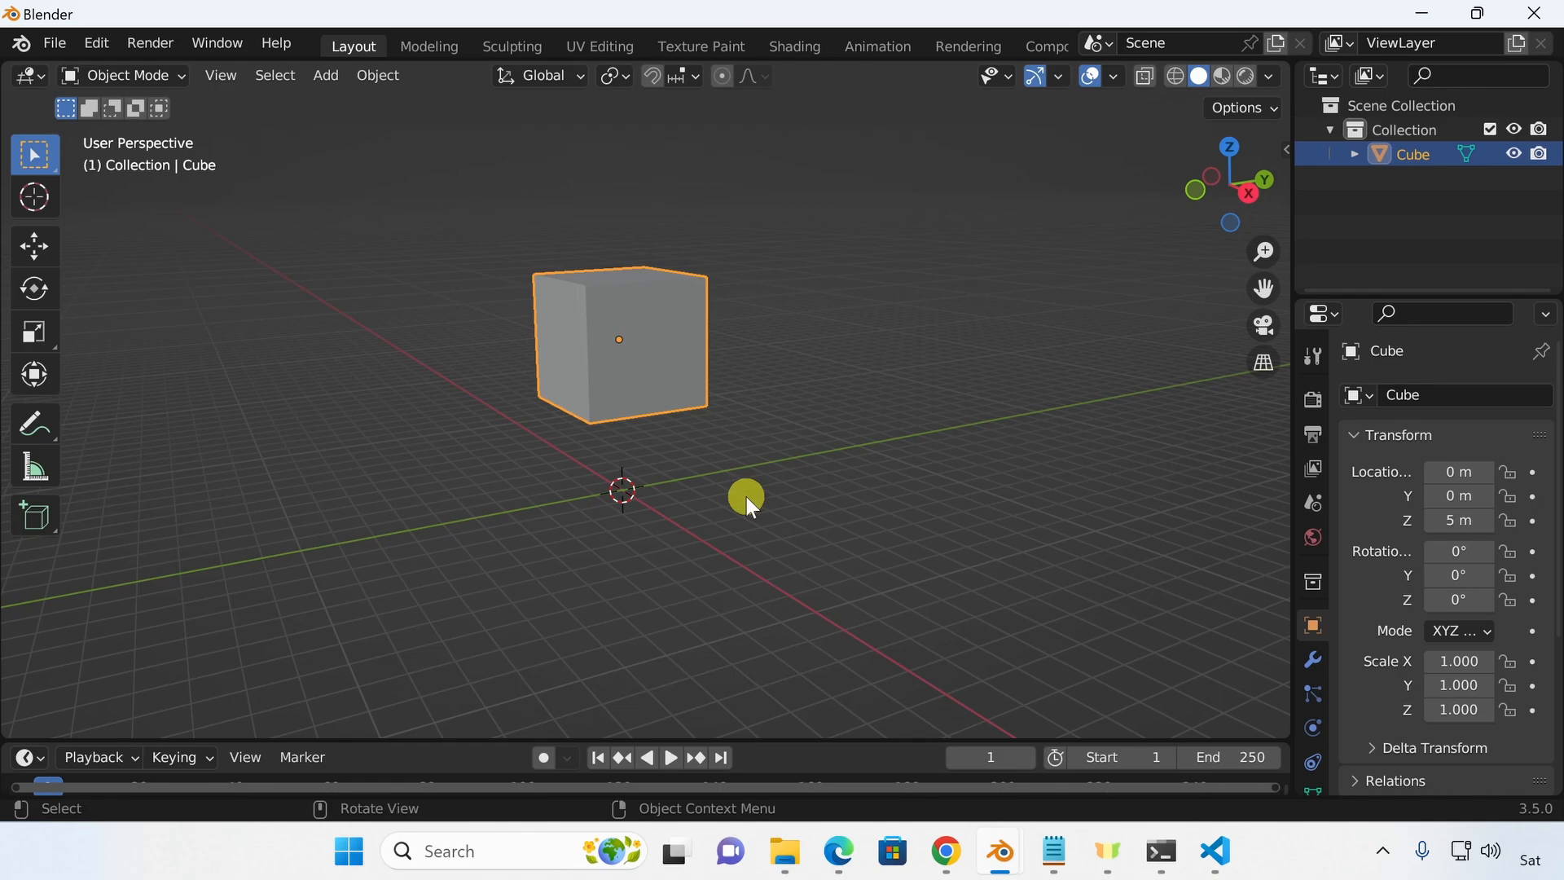
left_click(1213, 851)
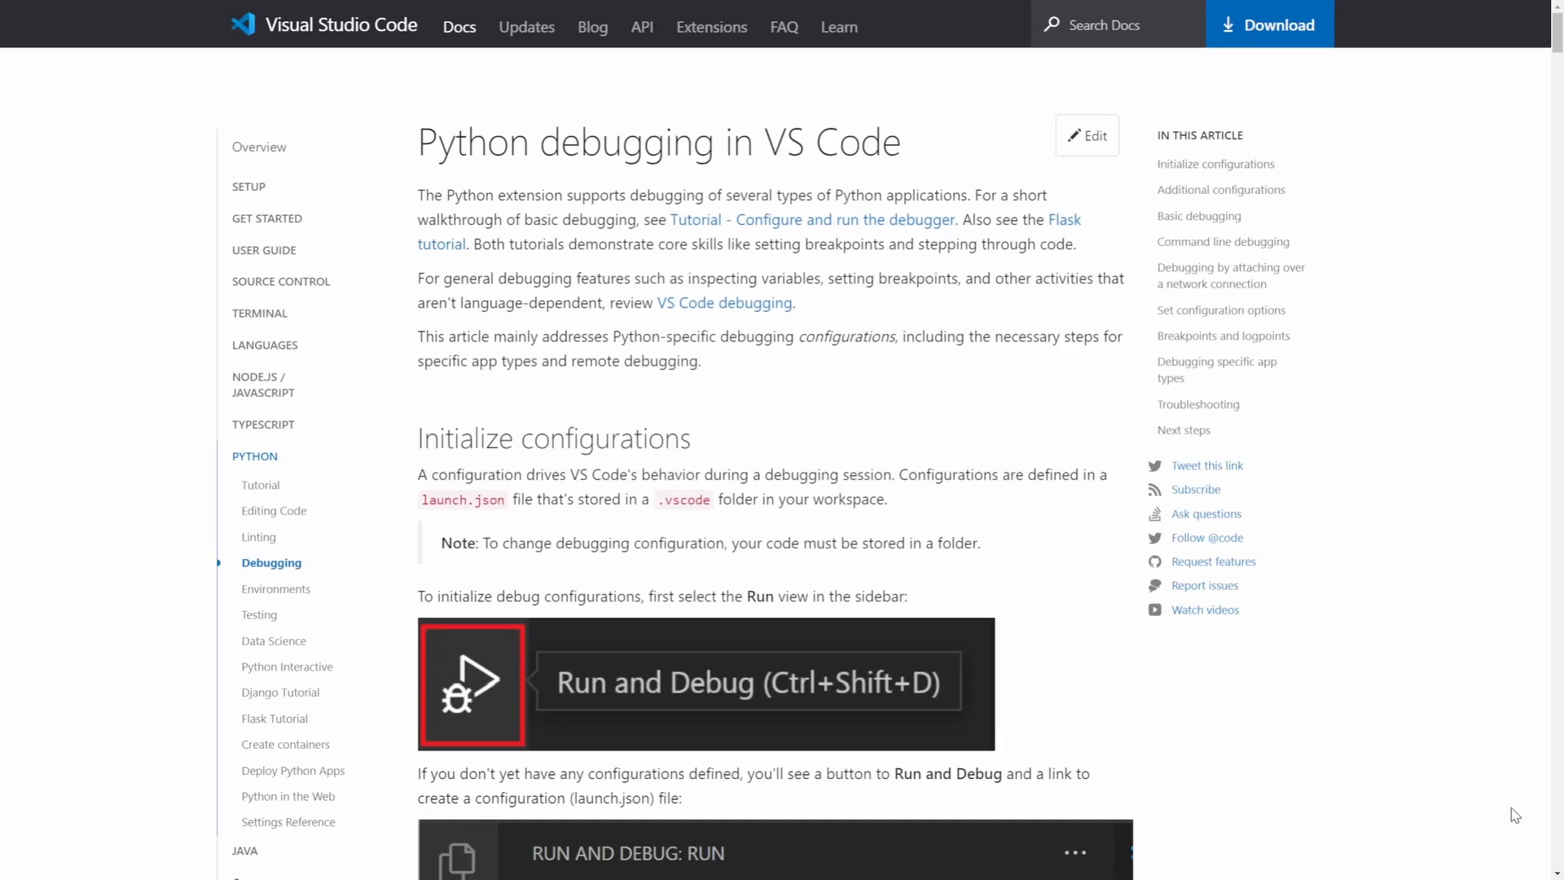
mouse_move(1510, 808)
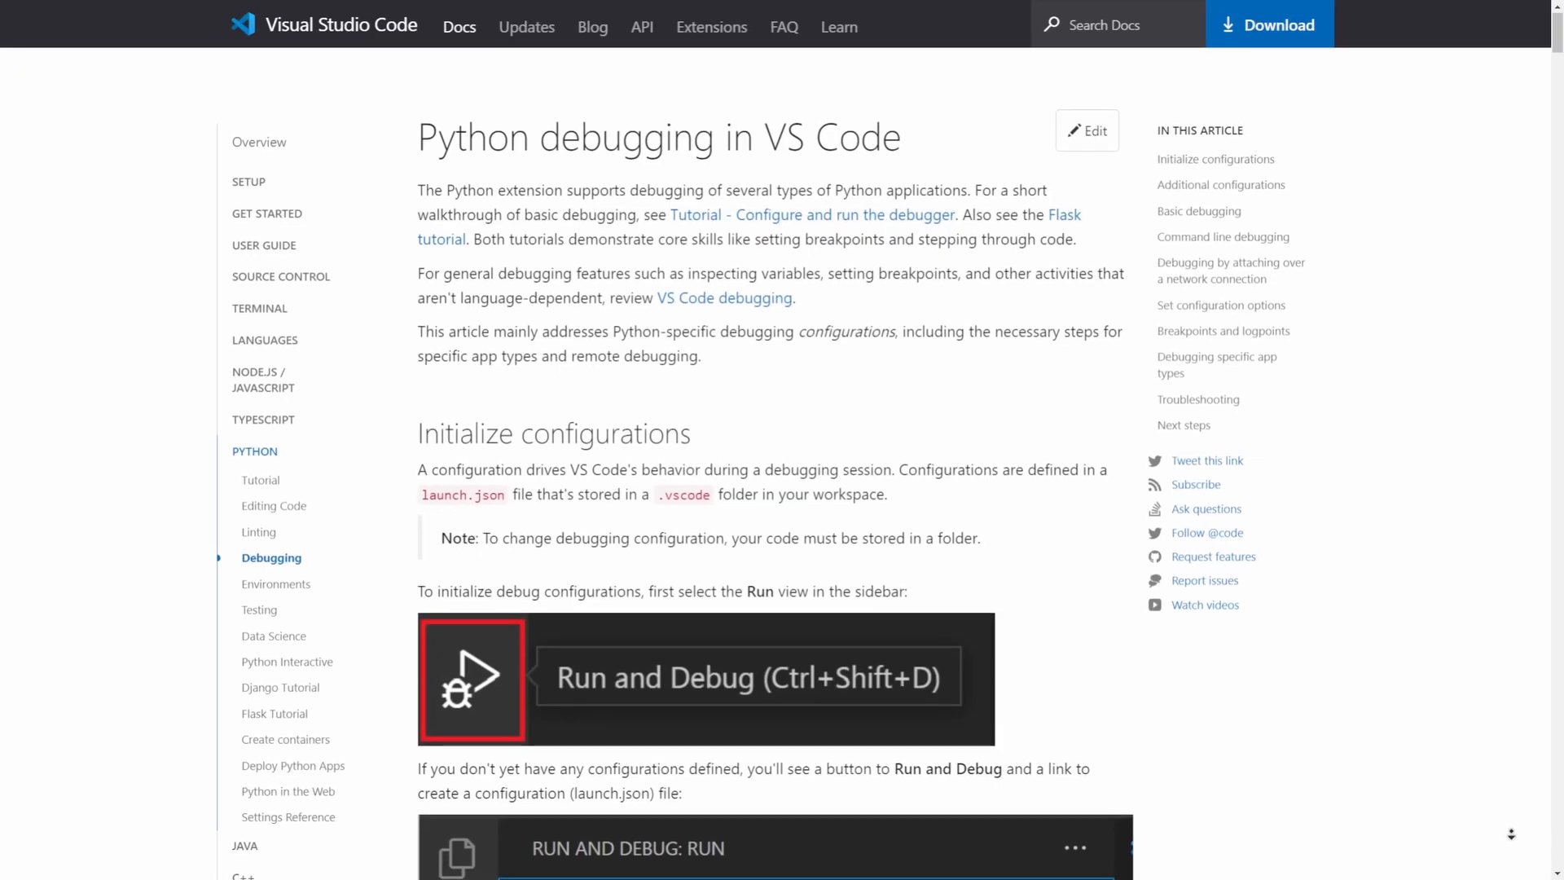
scroll("down", 3)
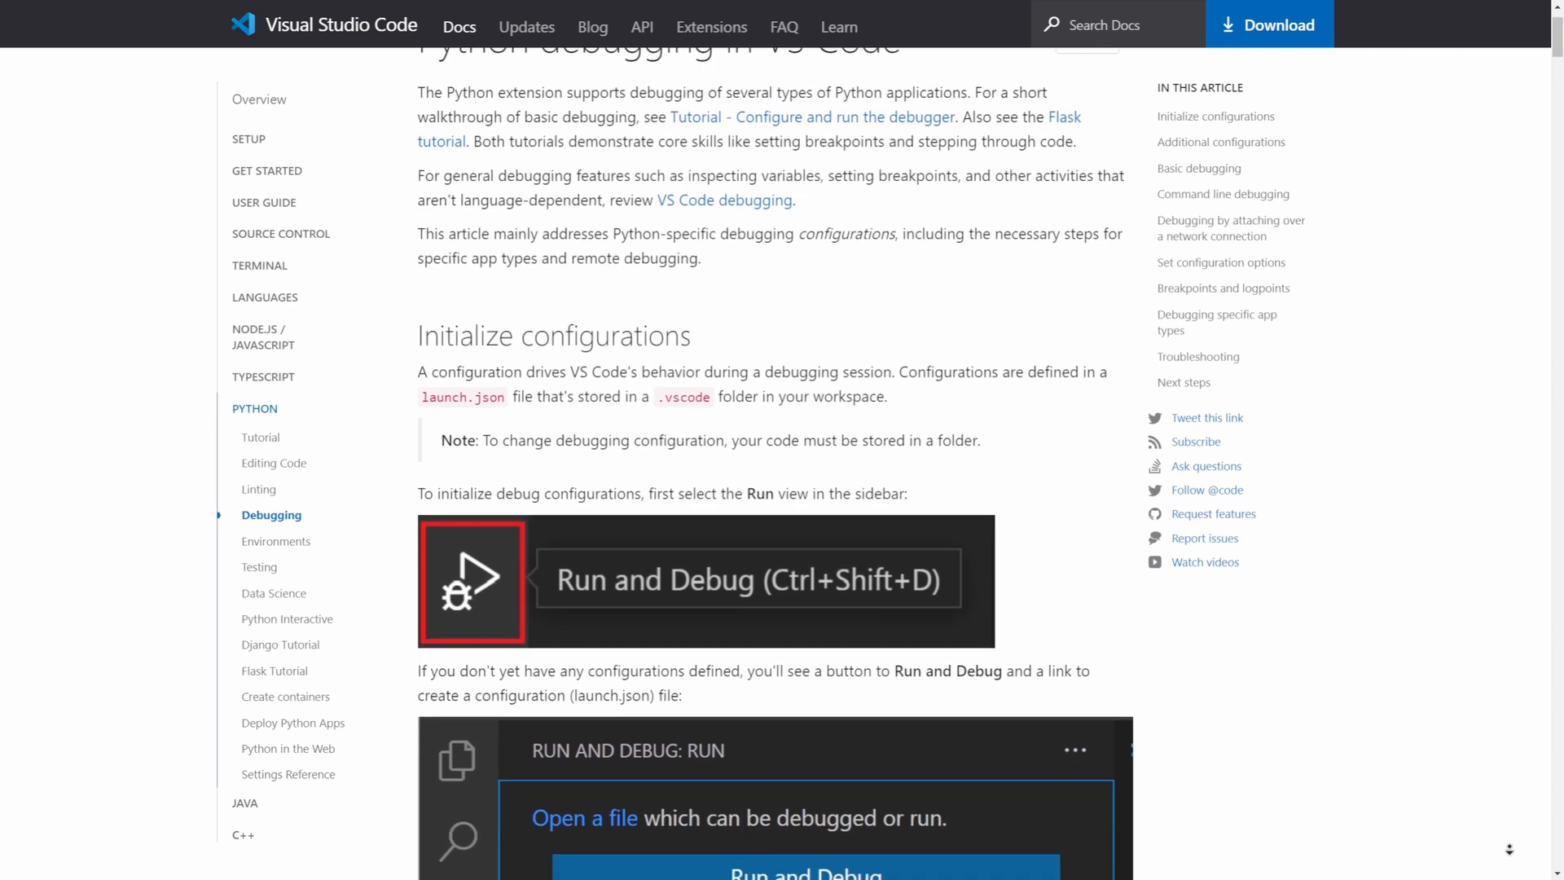
scroll("down", 3)
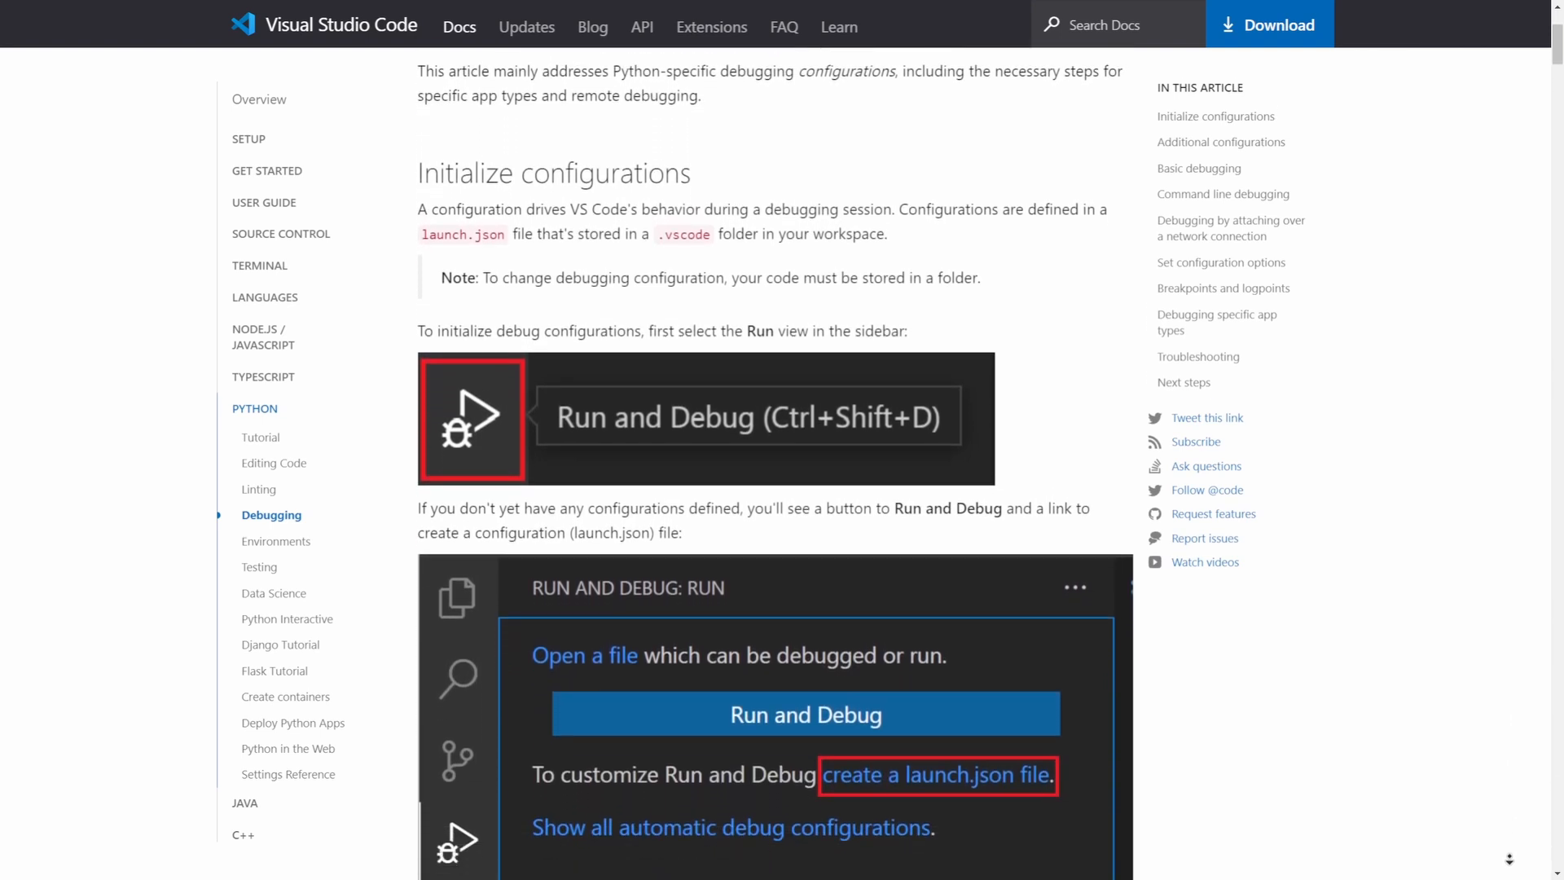
scroll("down", 3)
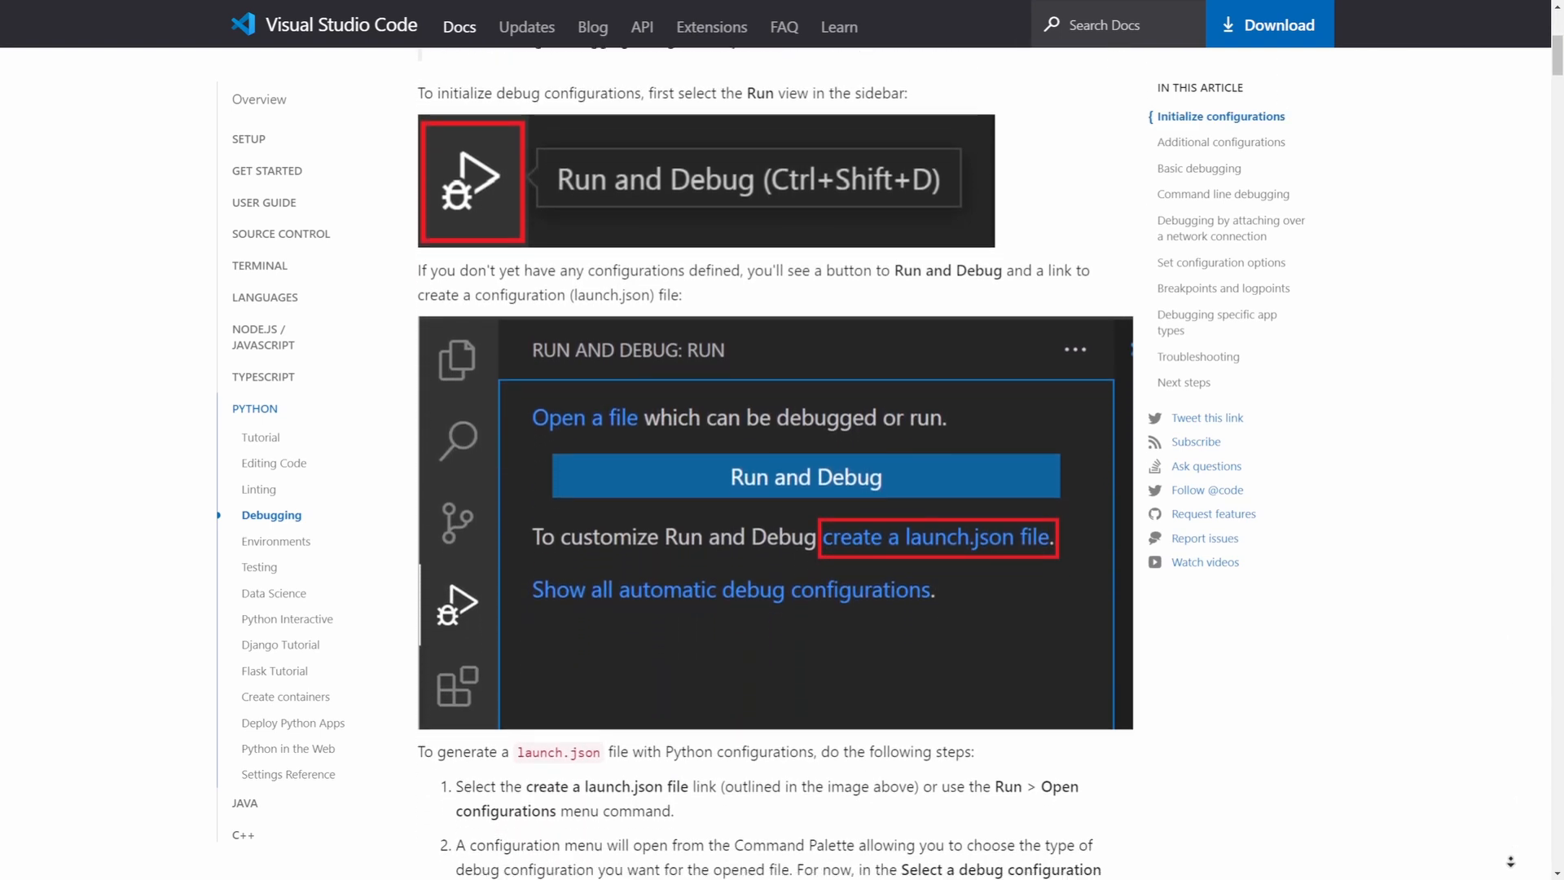
scroll("down", 3)
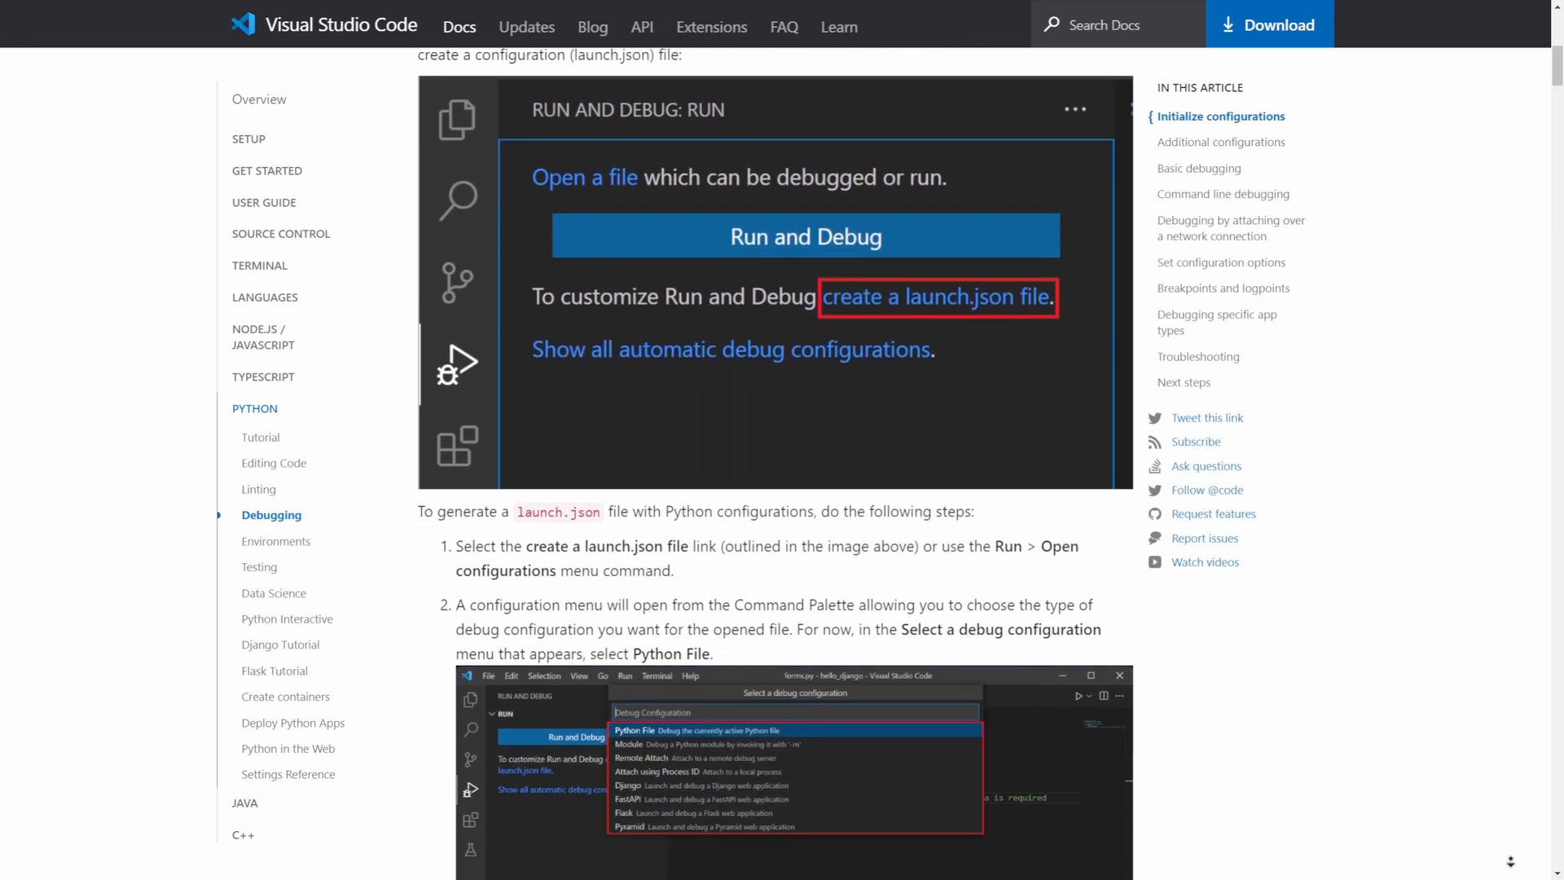
scroll("down", 3)
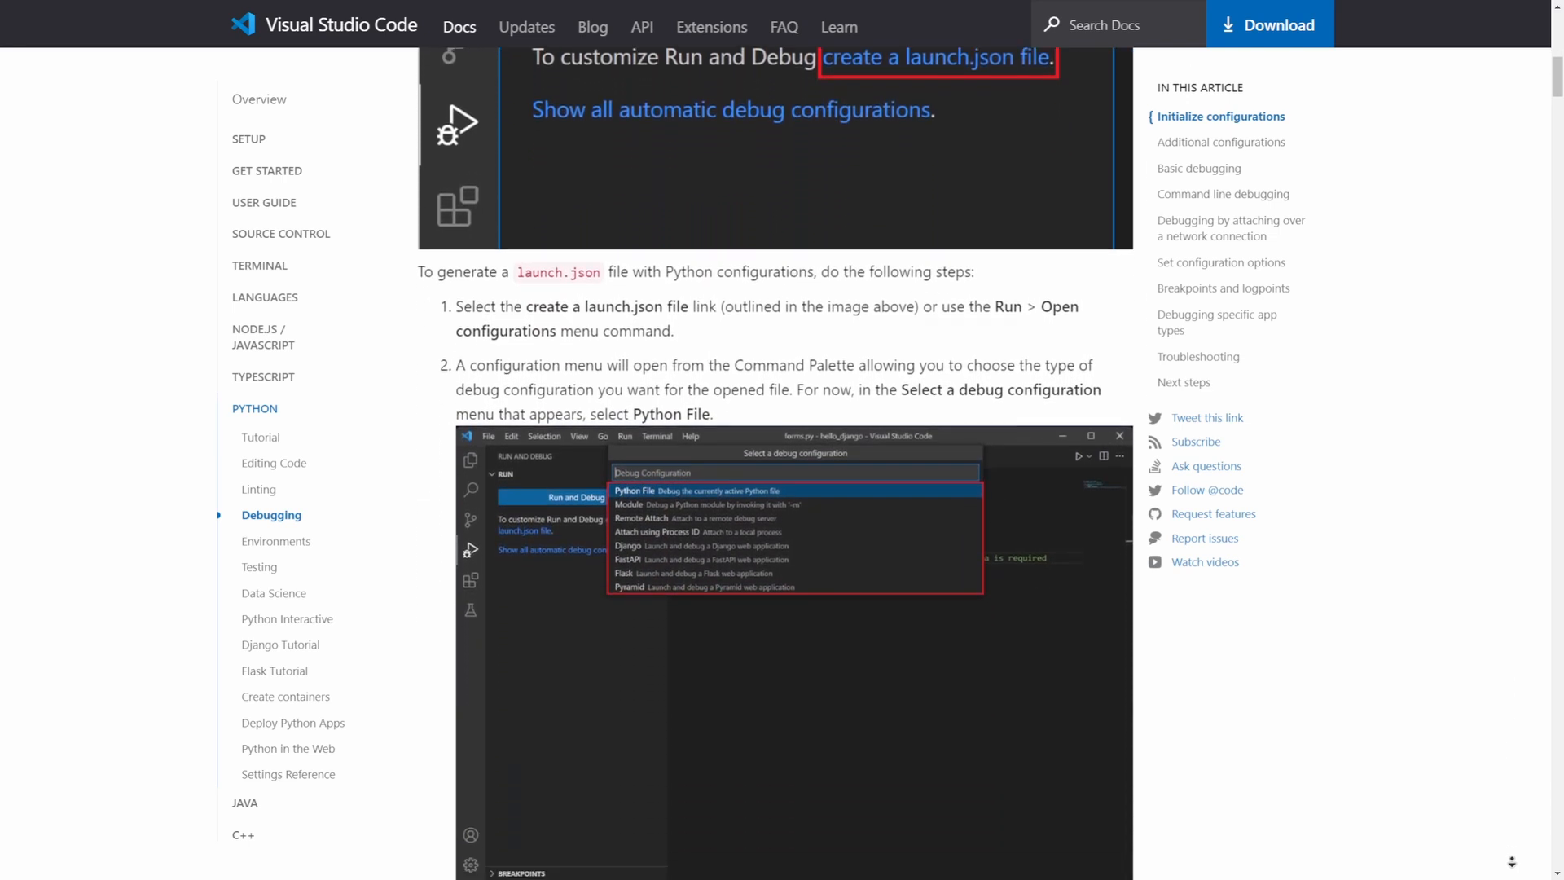
scroll("down", 3)
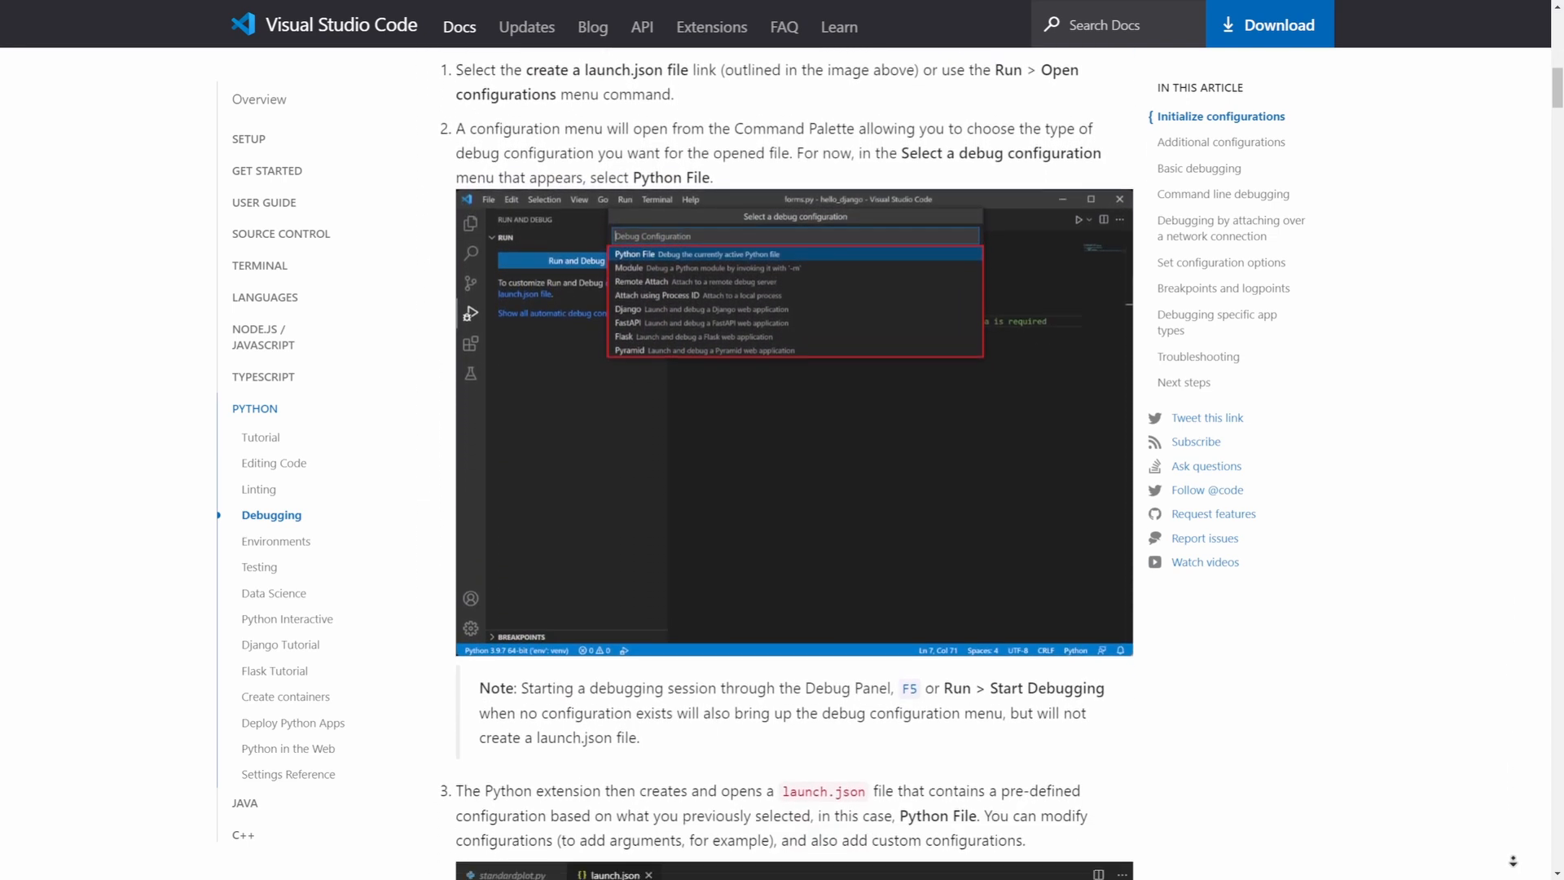
scroll("down", 3)
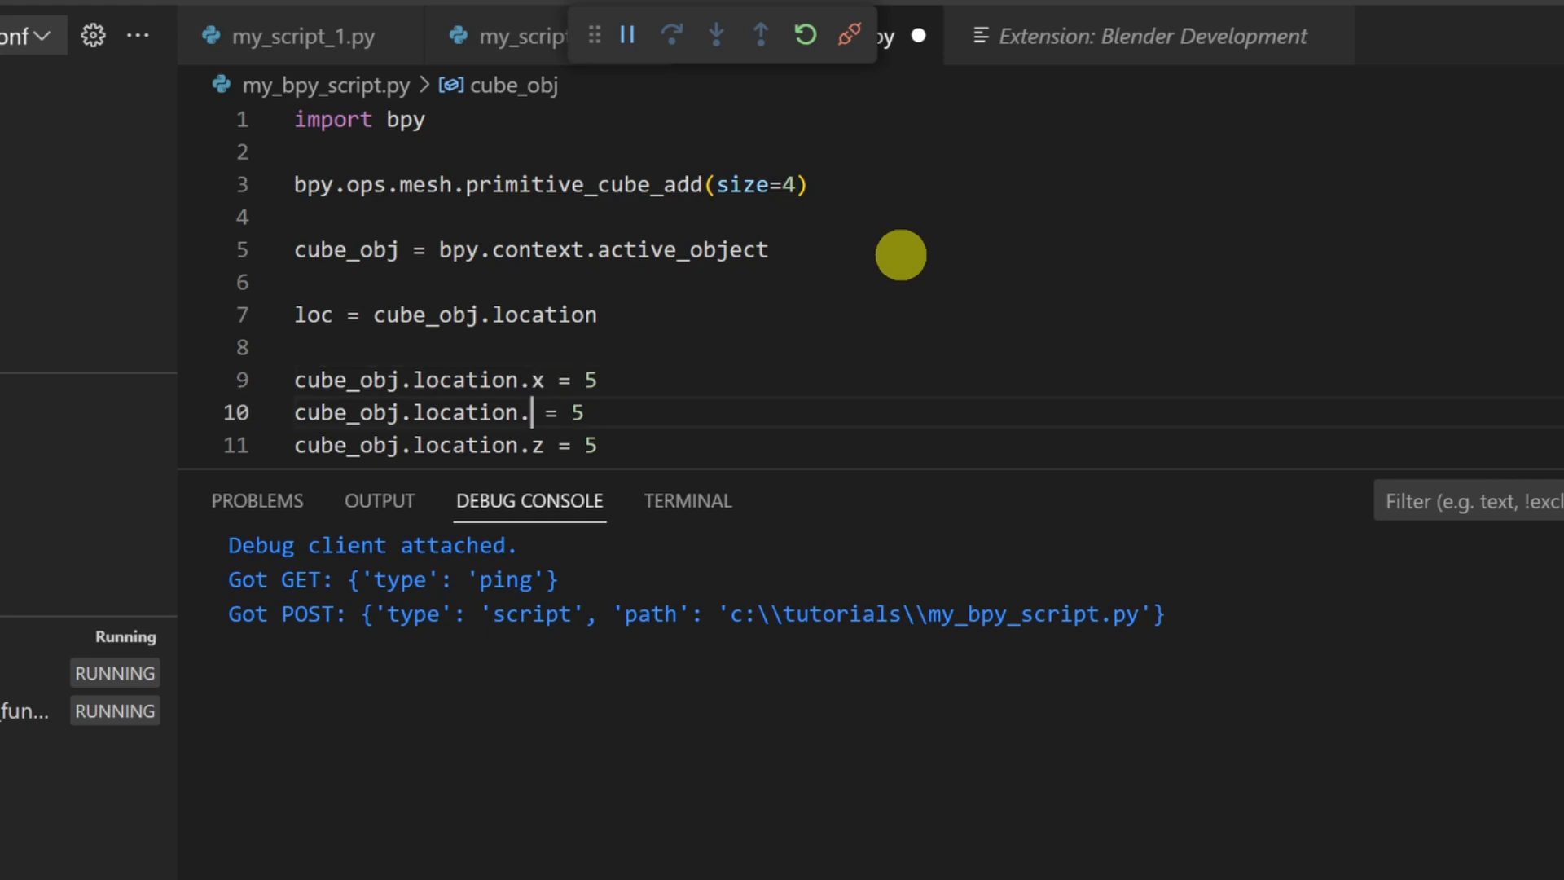
Finish the x/y/z location lines, step over from line 7 watching loc update, then continue.
type("y")
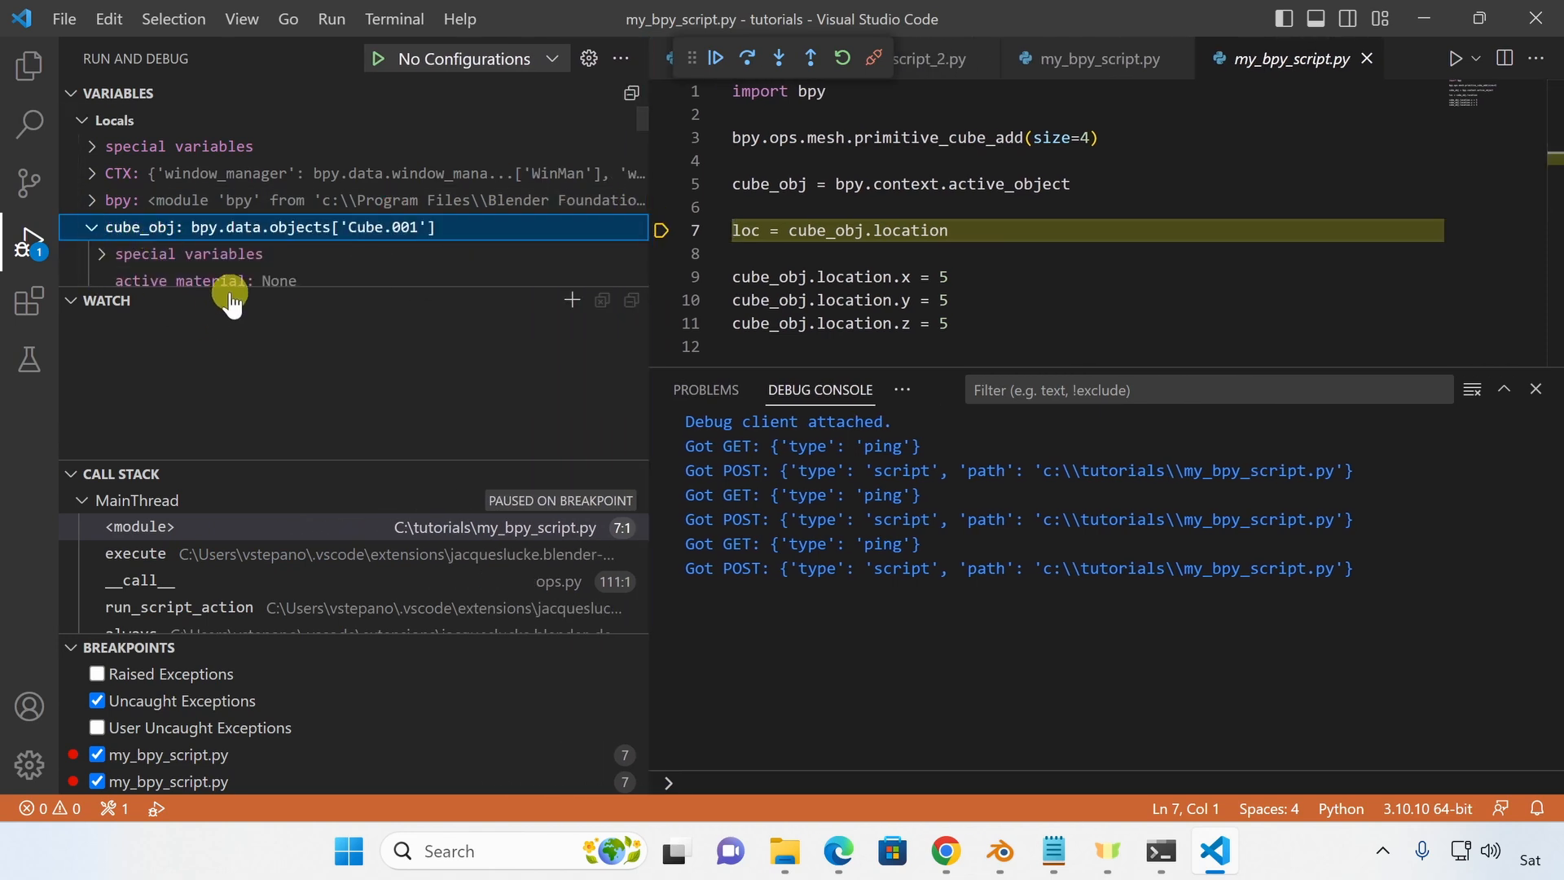
mouse_move(334, 204)
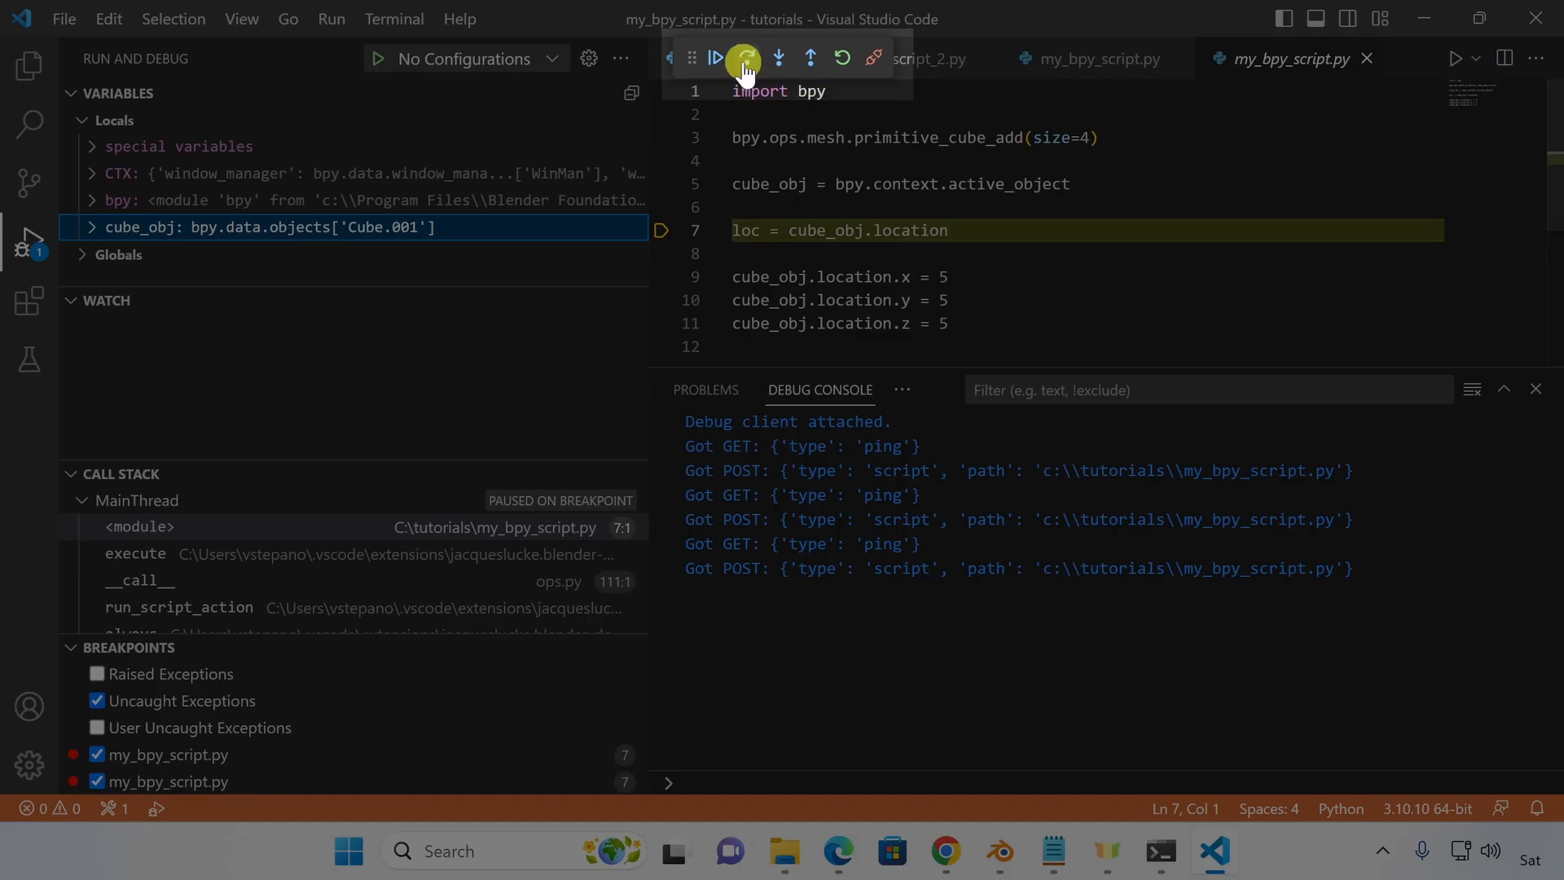
left_click(746, 58)
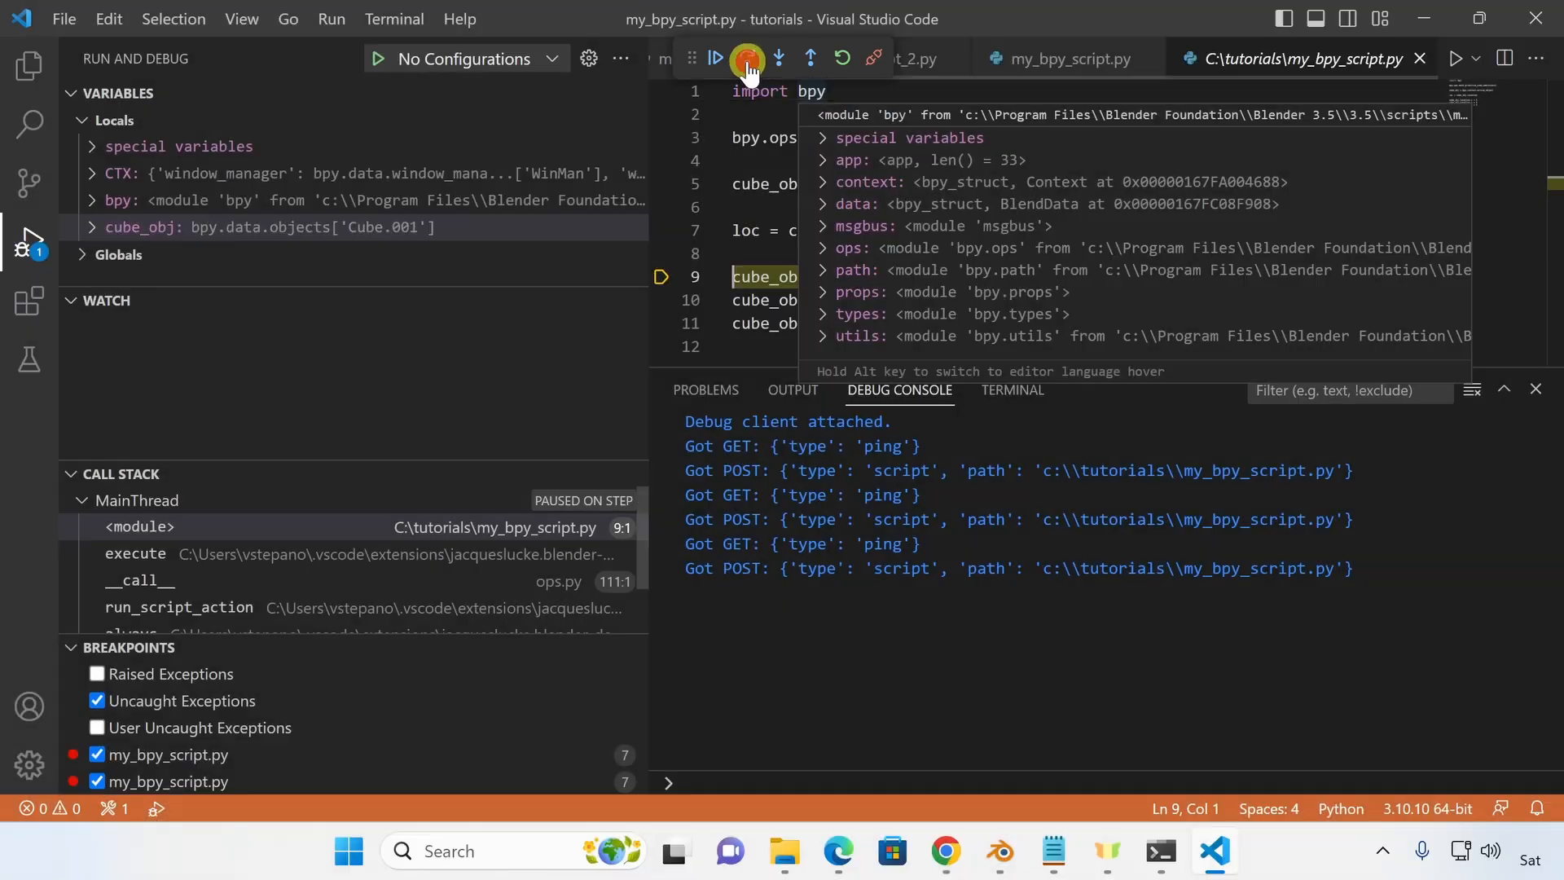
left_click(746, 58)
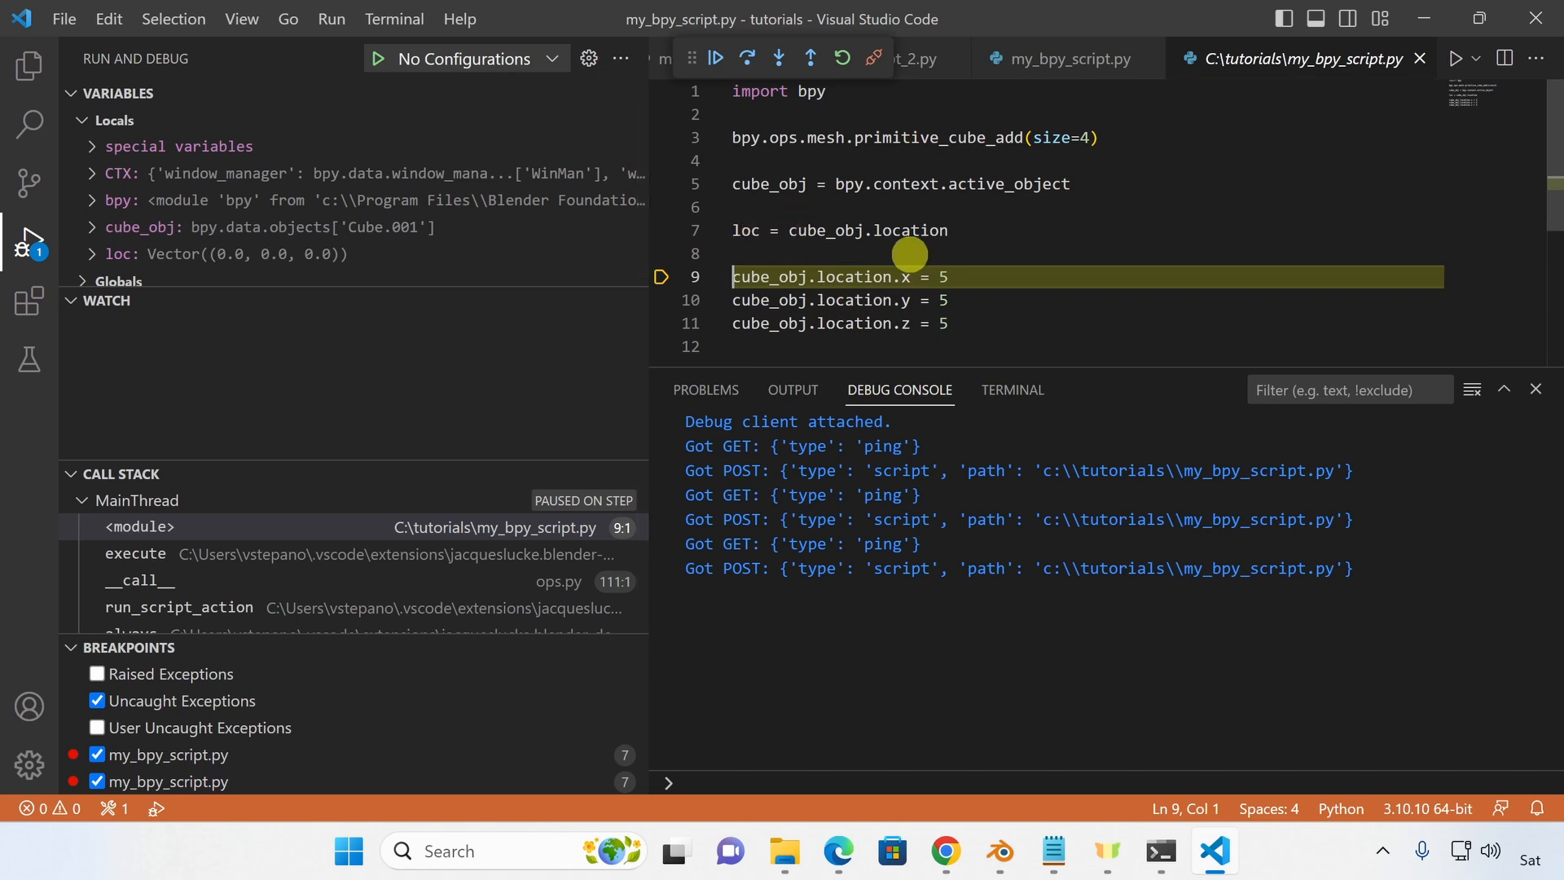
mouse_move(1031, 298)
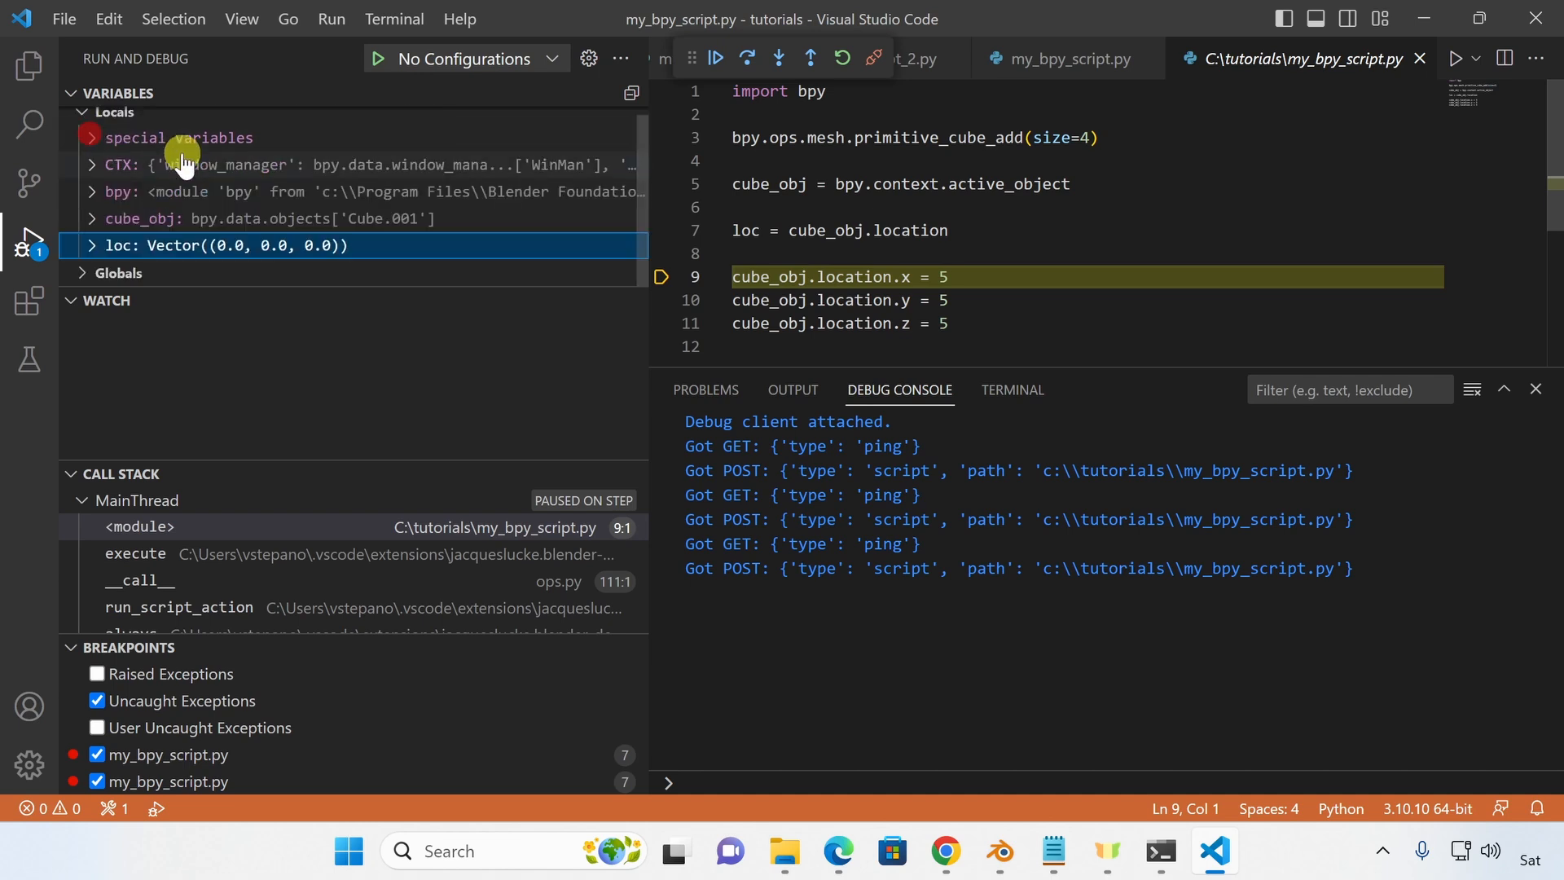
left_click(746, 57)
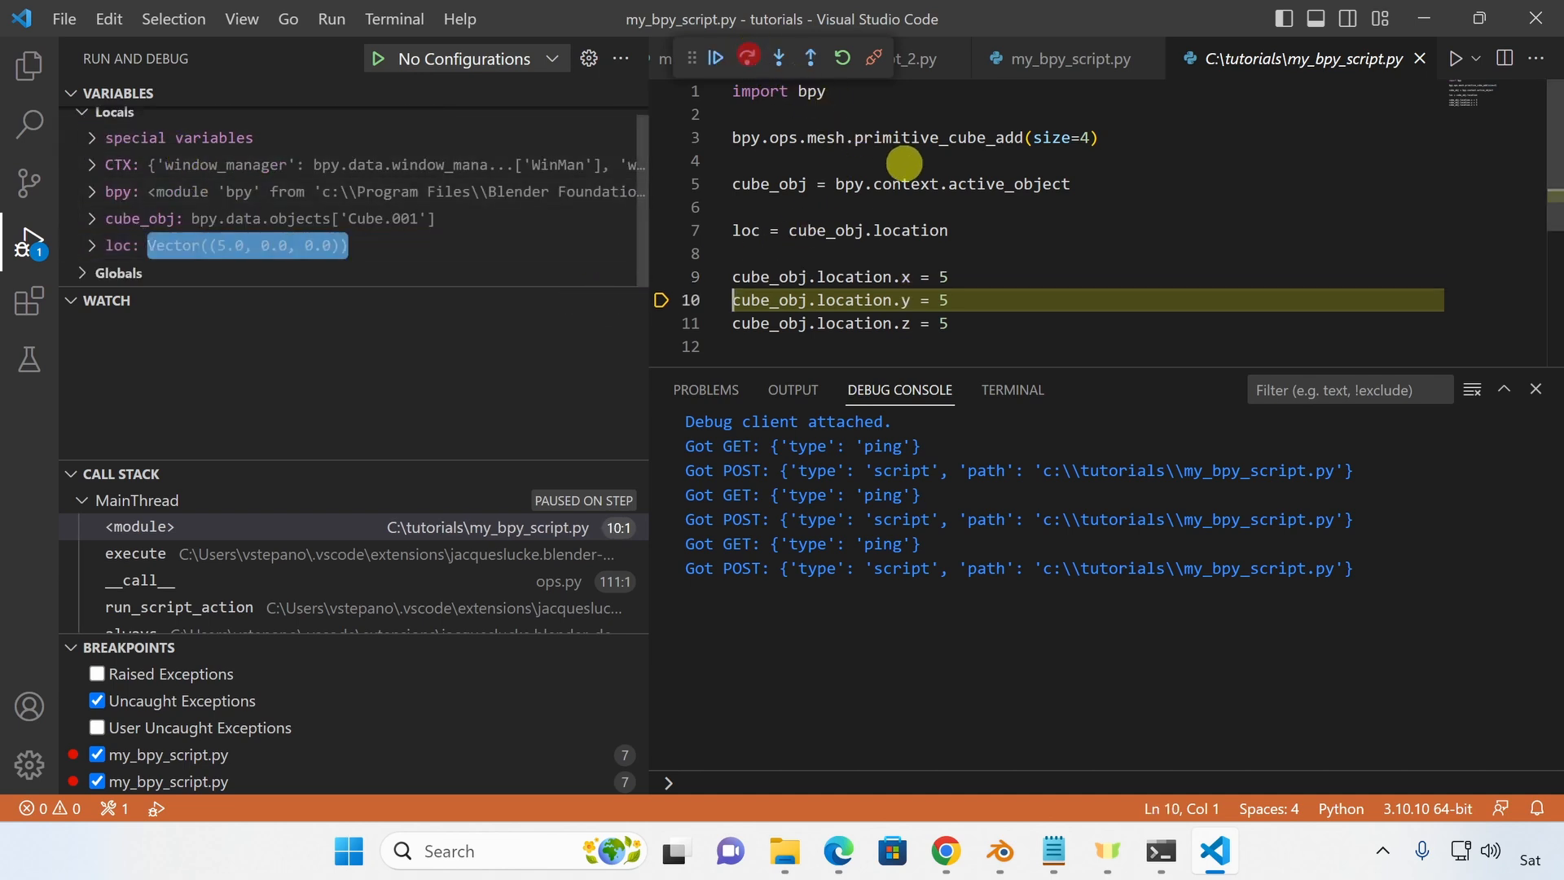
left_click(747, 57)
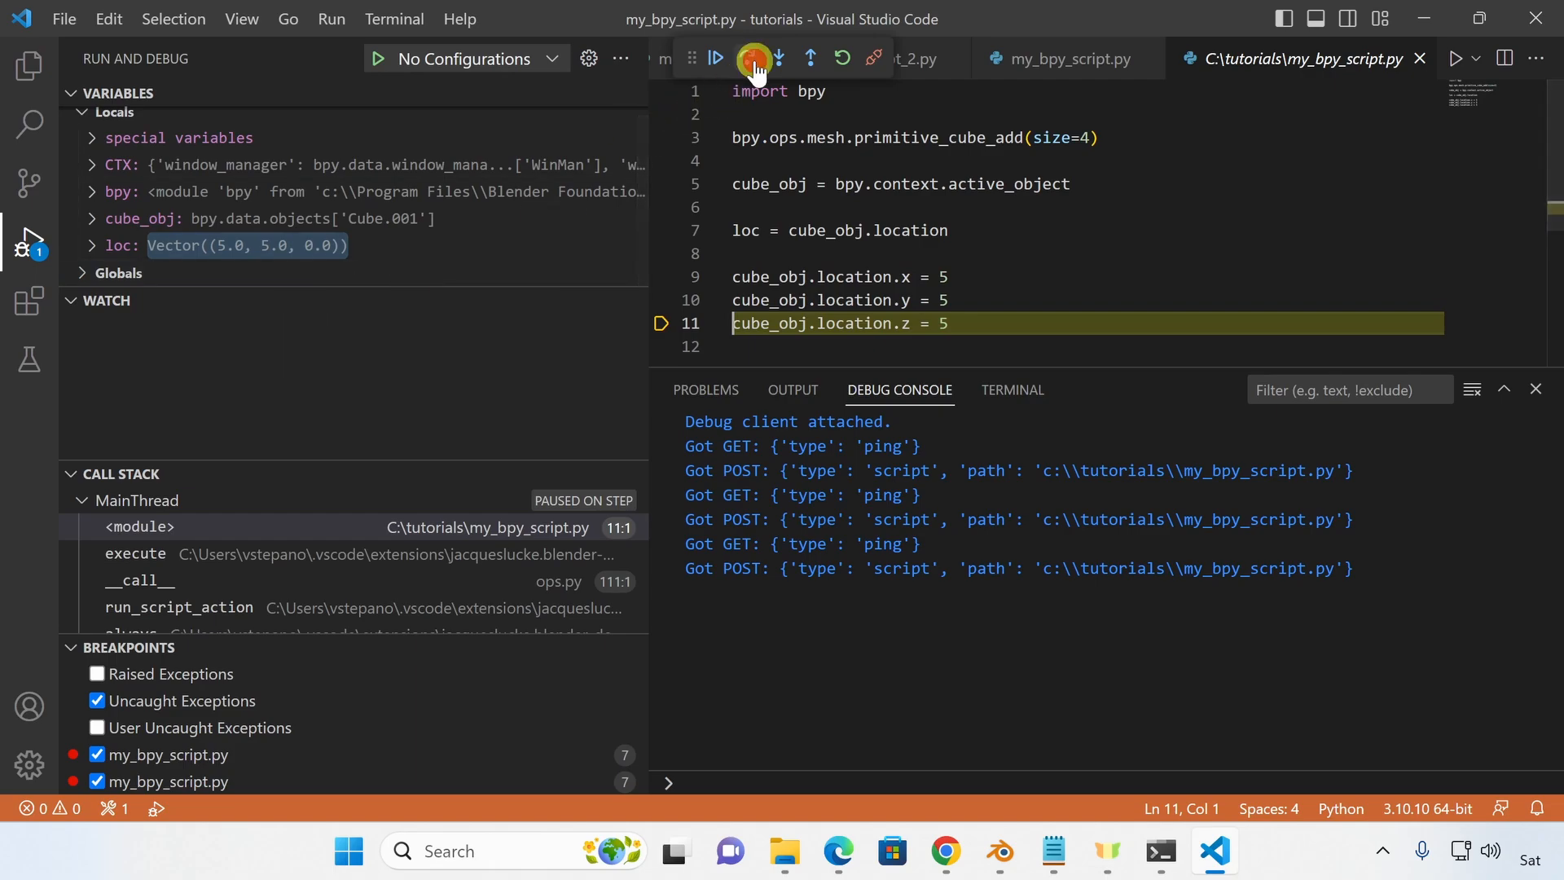
left_click(755, 58)
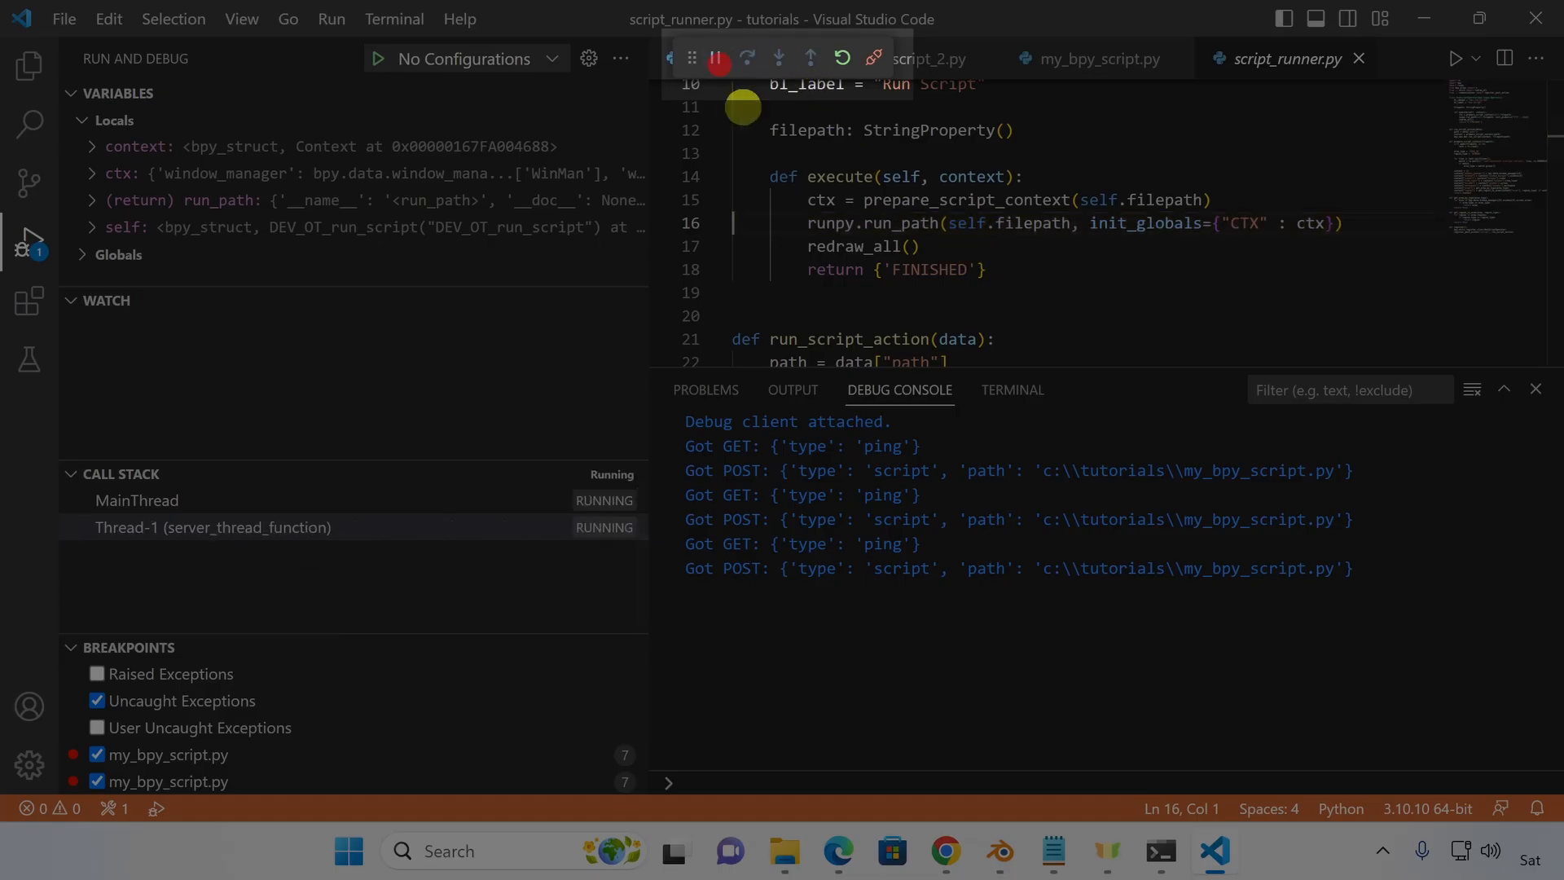
left_click(1087, 58)
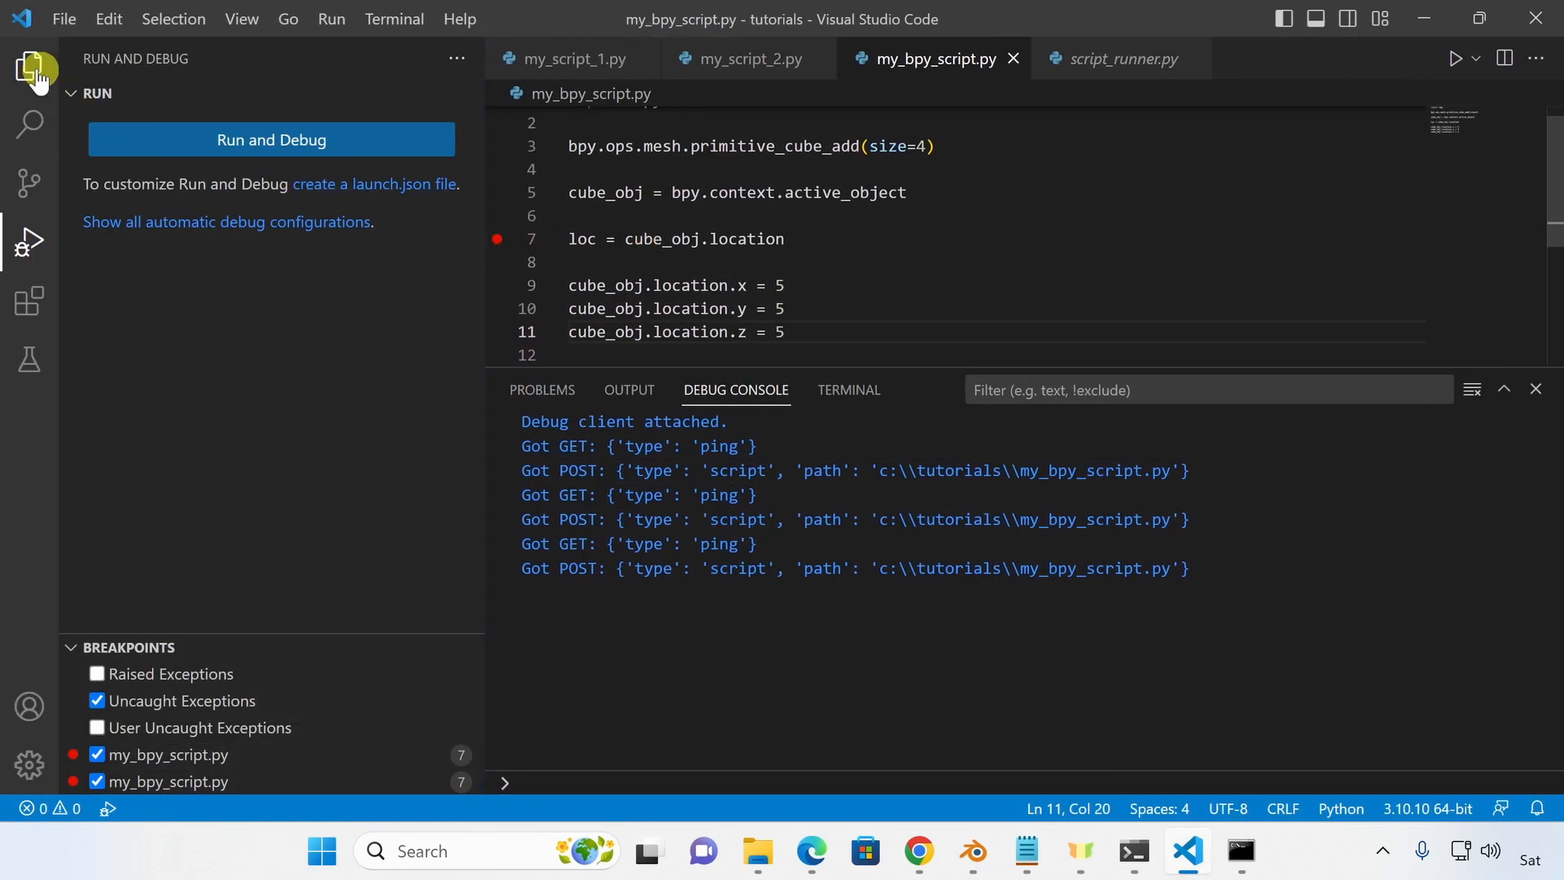
Open the my_panel_addon folder as the workspace via File > Open Folder.
left_click(62, 18)
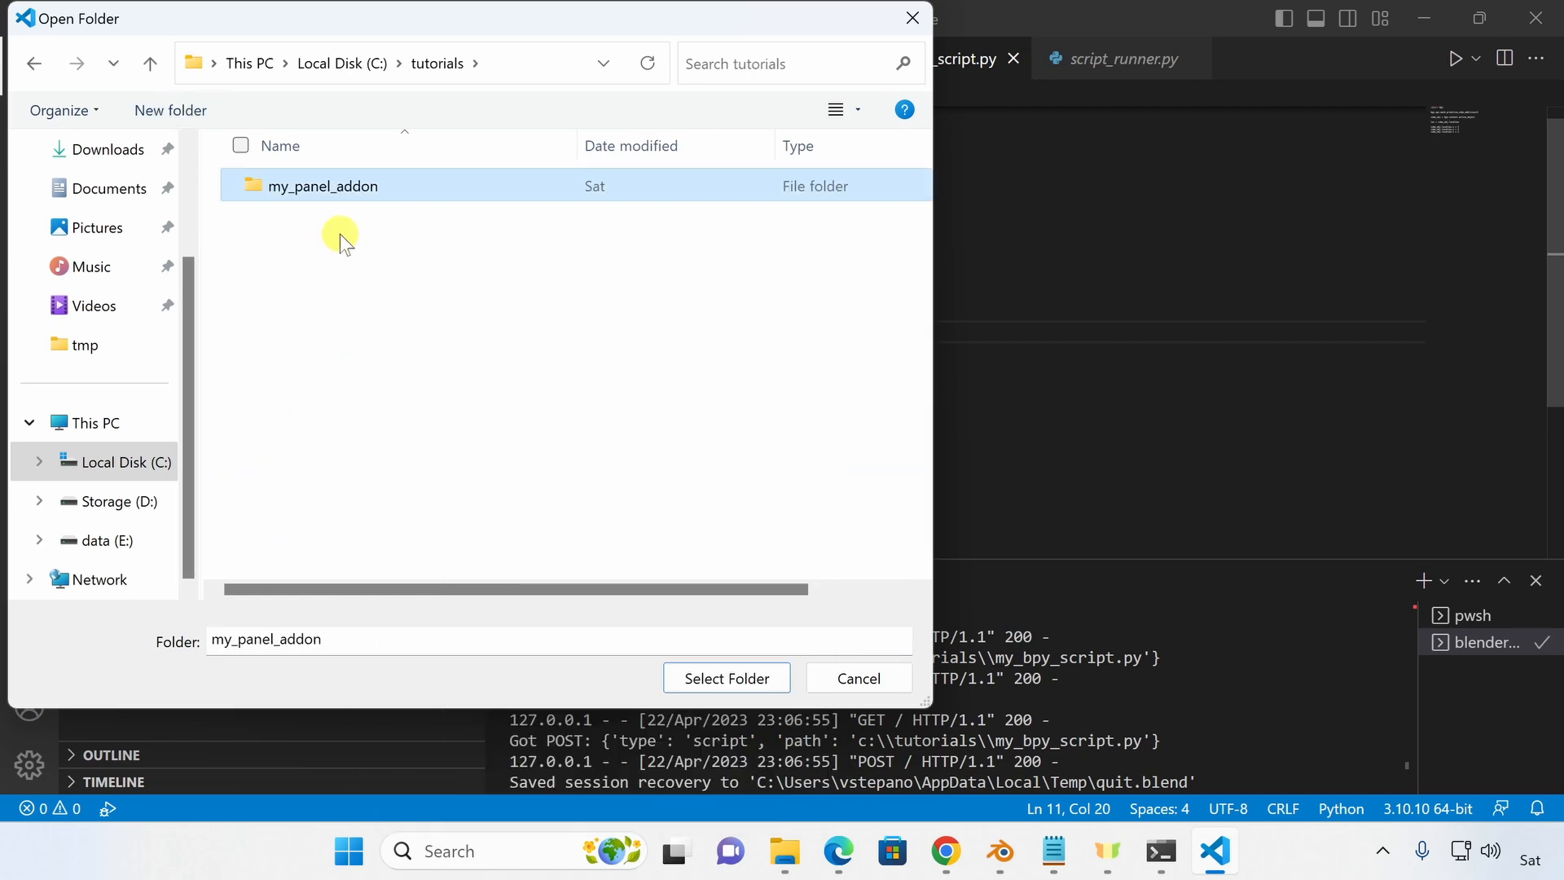
left_click(726, 679)
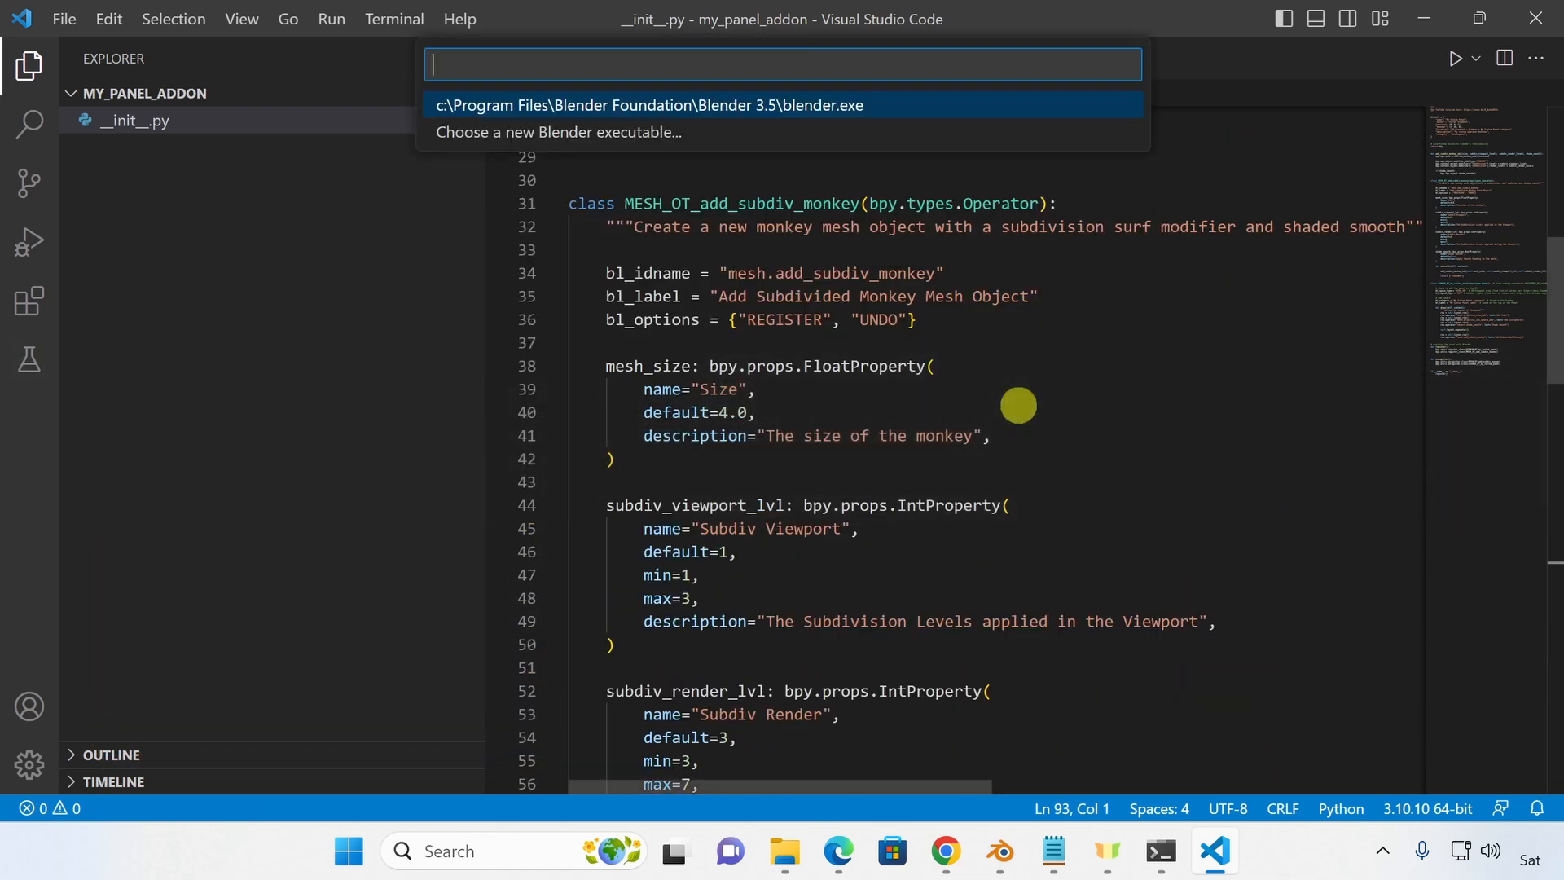
Launch Blender 3.5 and add a breakpoint at line 24 of add_subdiv_monkey.
left_click(649, 105)
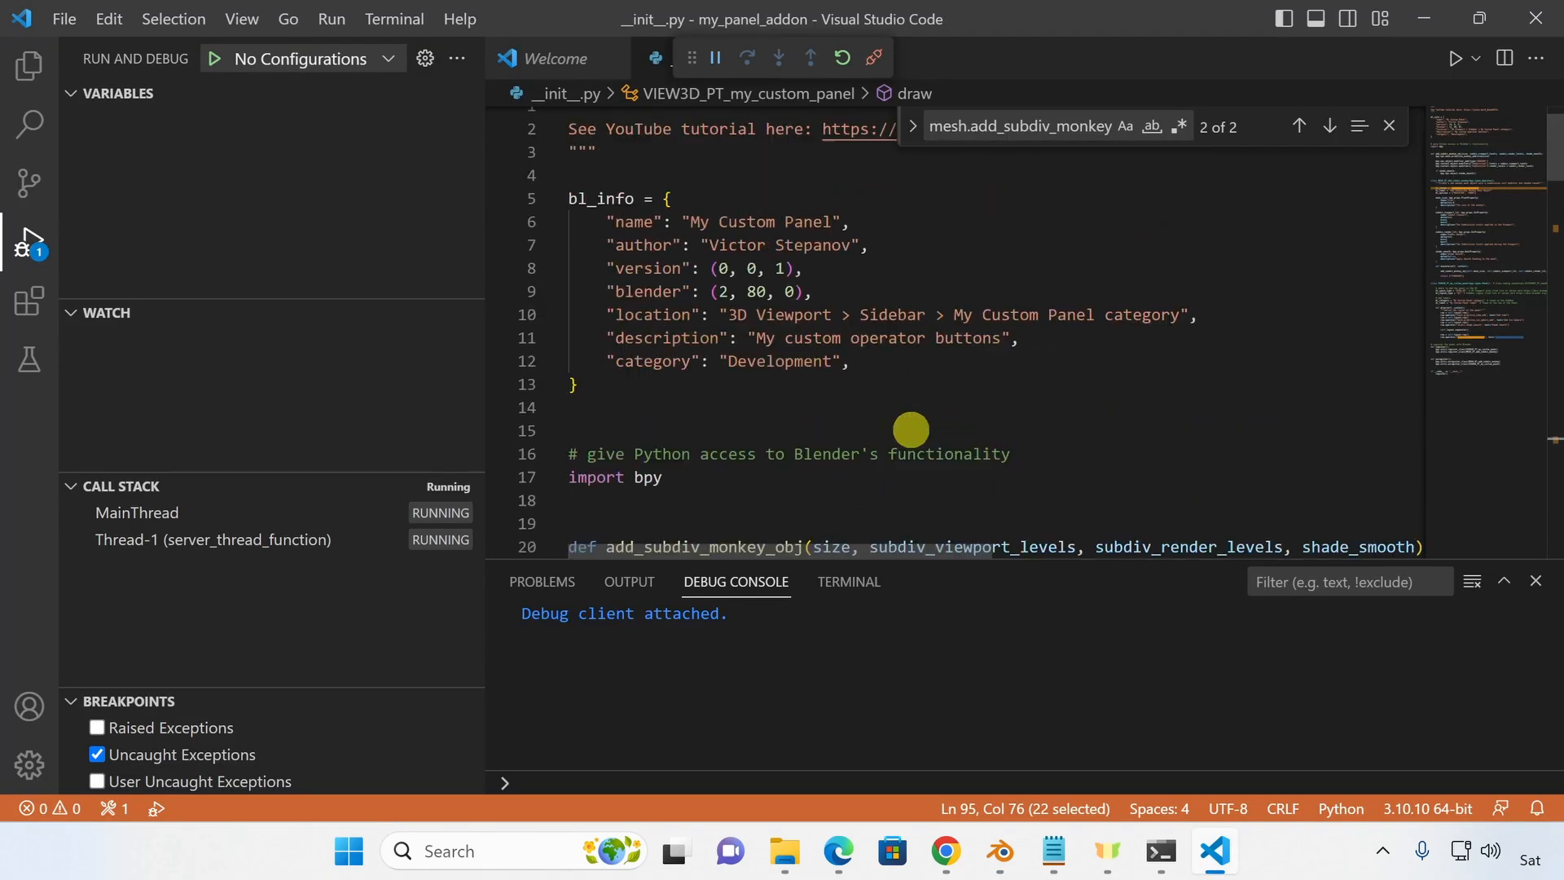
left_click(501, 273)
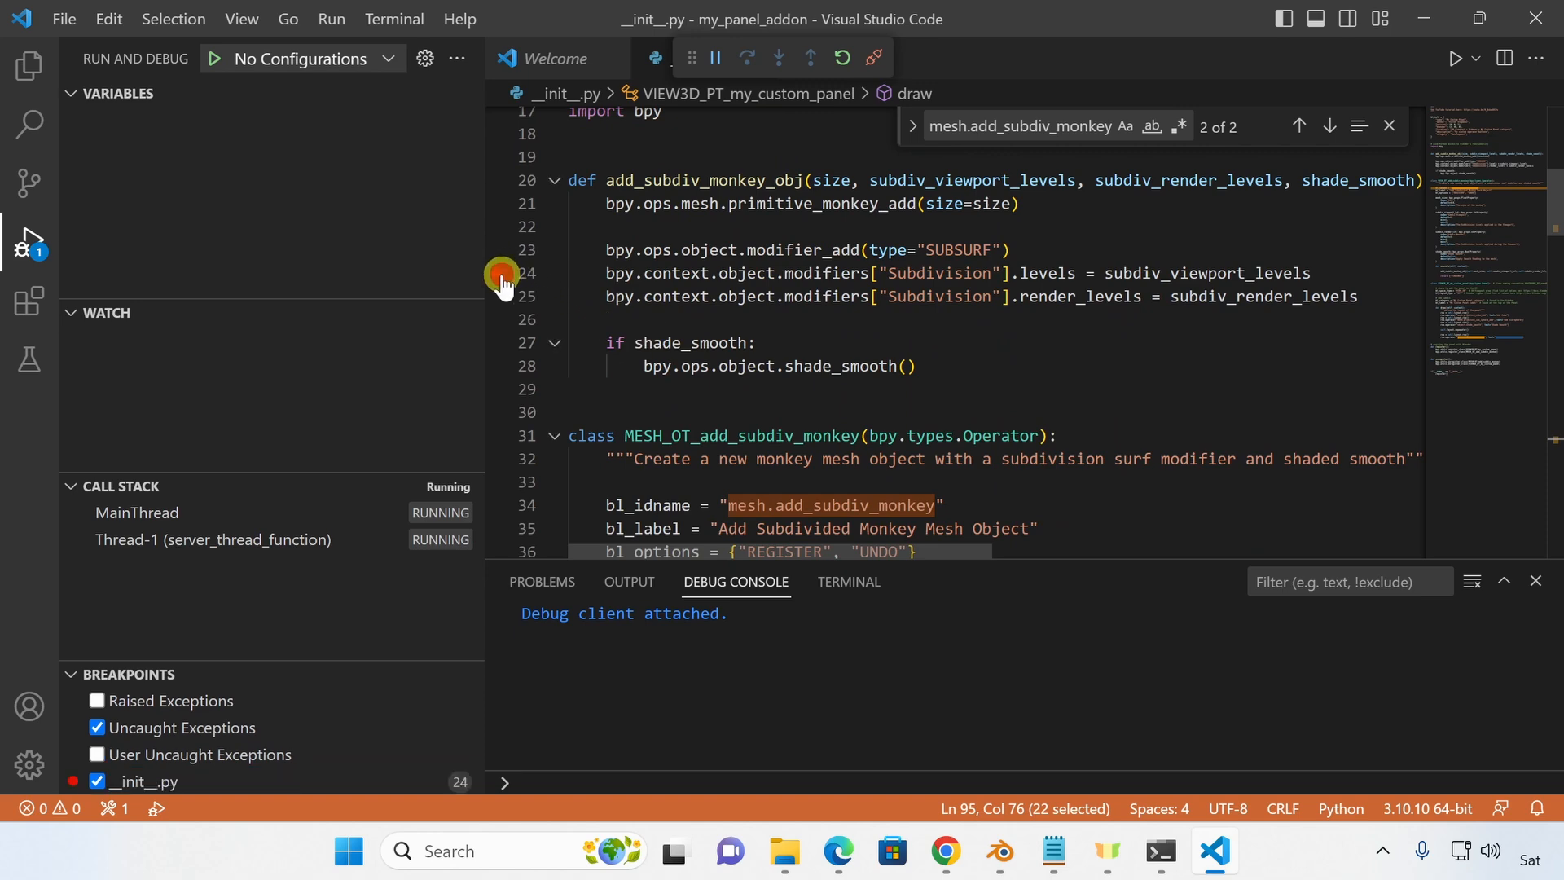
left_click(500, 274)
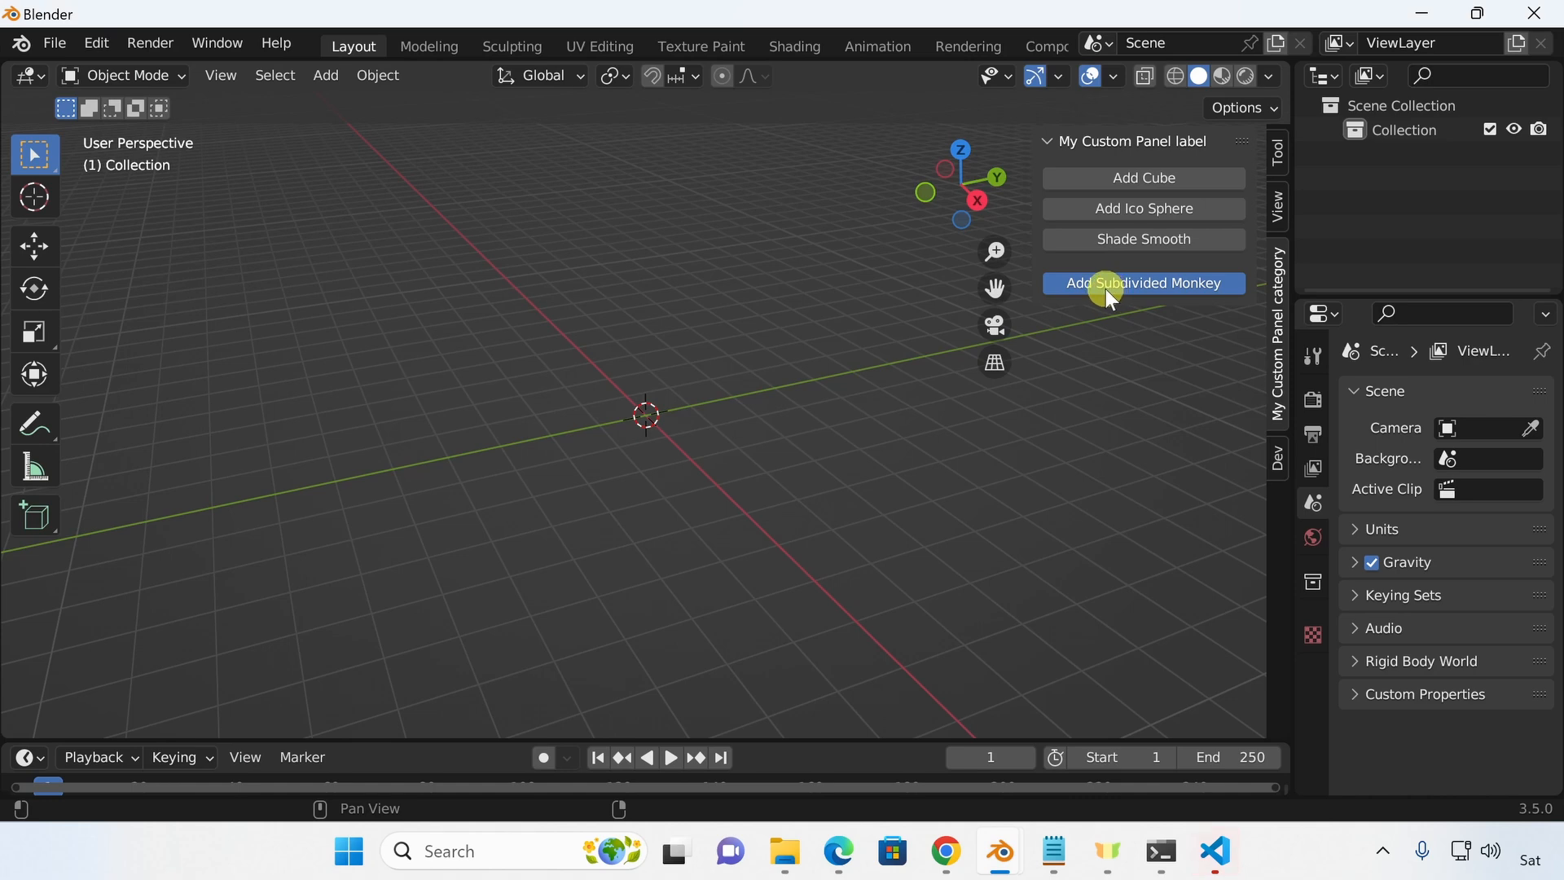
Trigger Add Subdivided Monkey, step over line 24, and resume so Suzanne appears.
left_click(1143, 282)
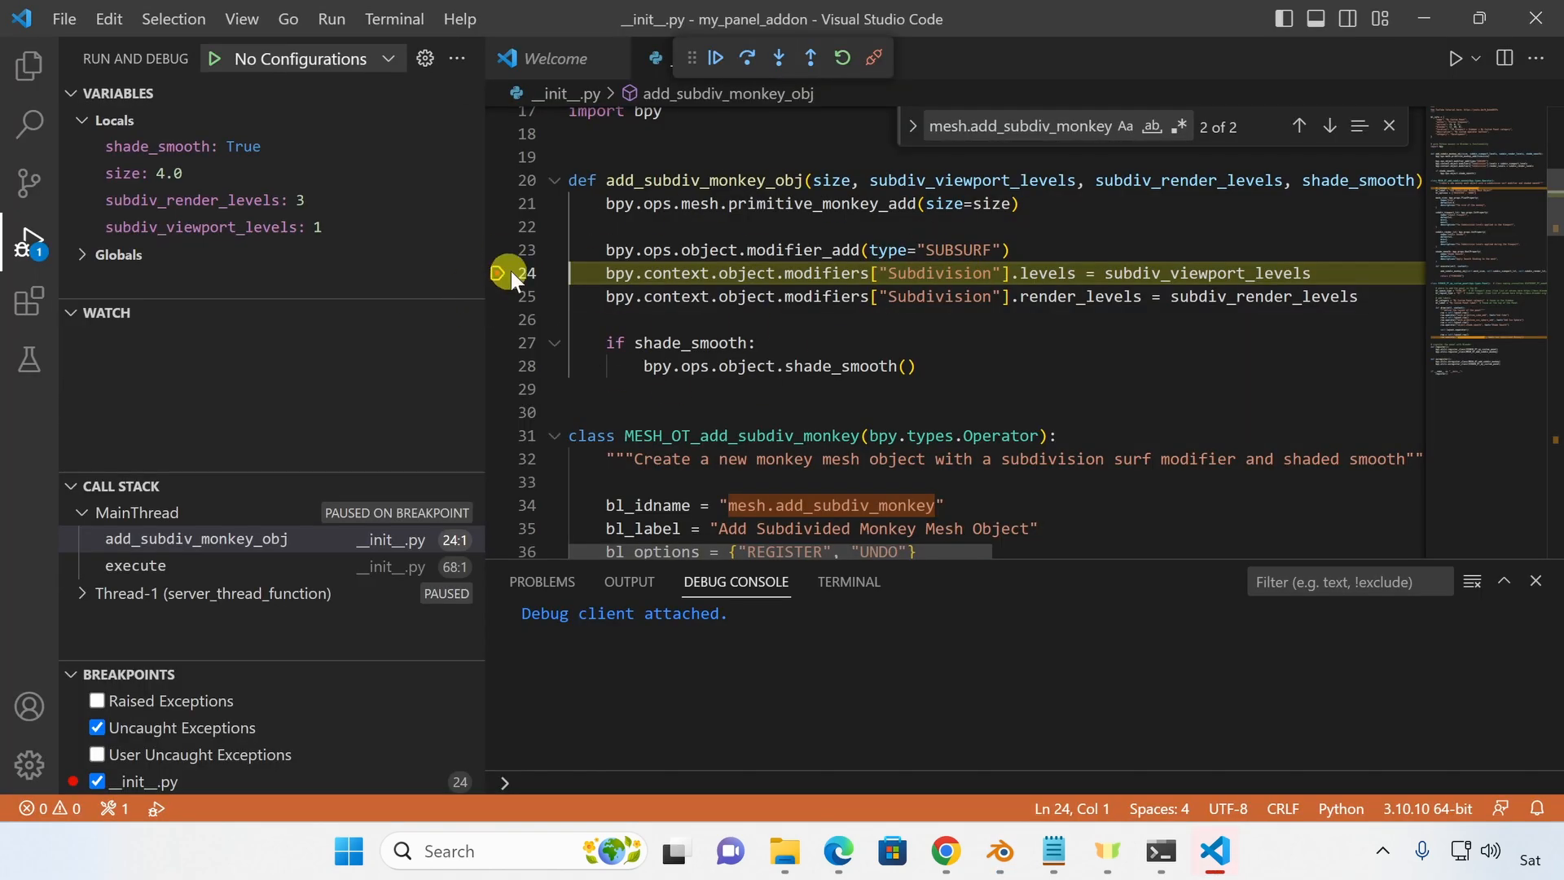
left_click(746, 57)
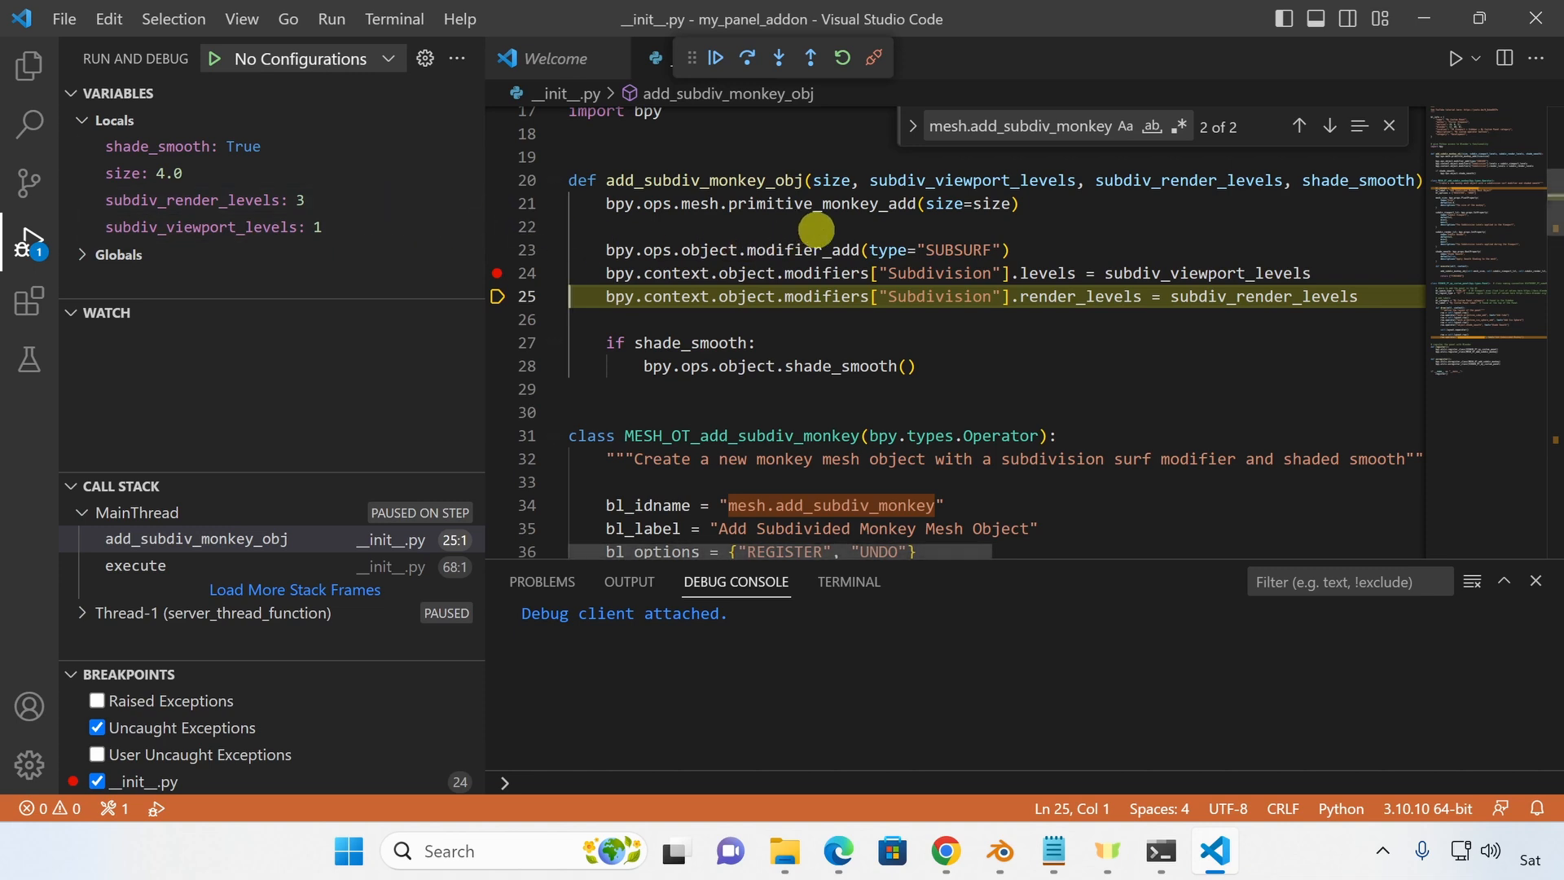
mouse_move(915, 178)
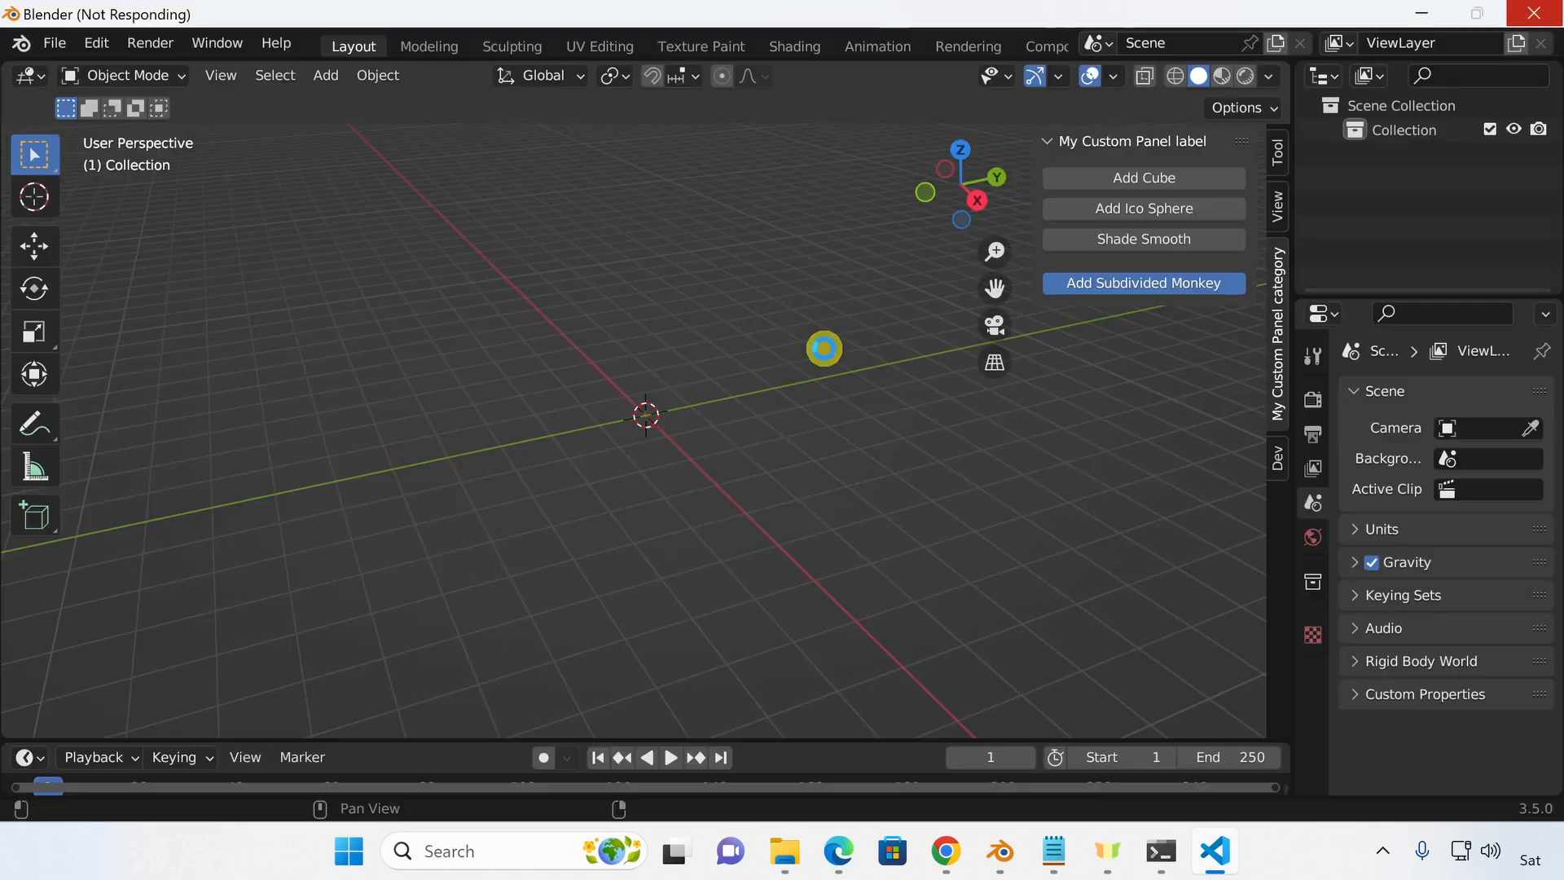
left_click(1142, 282)
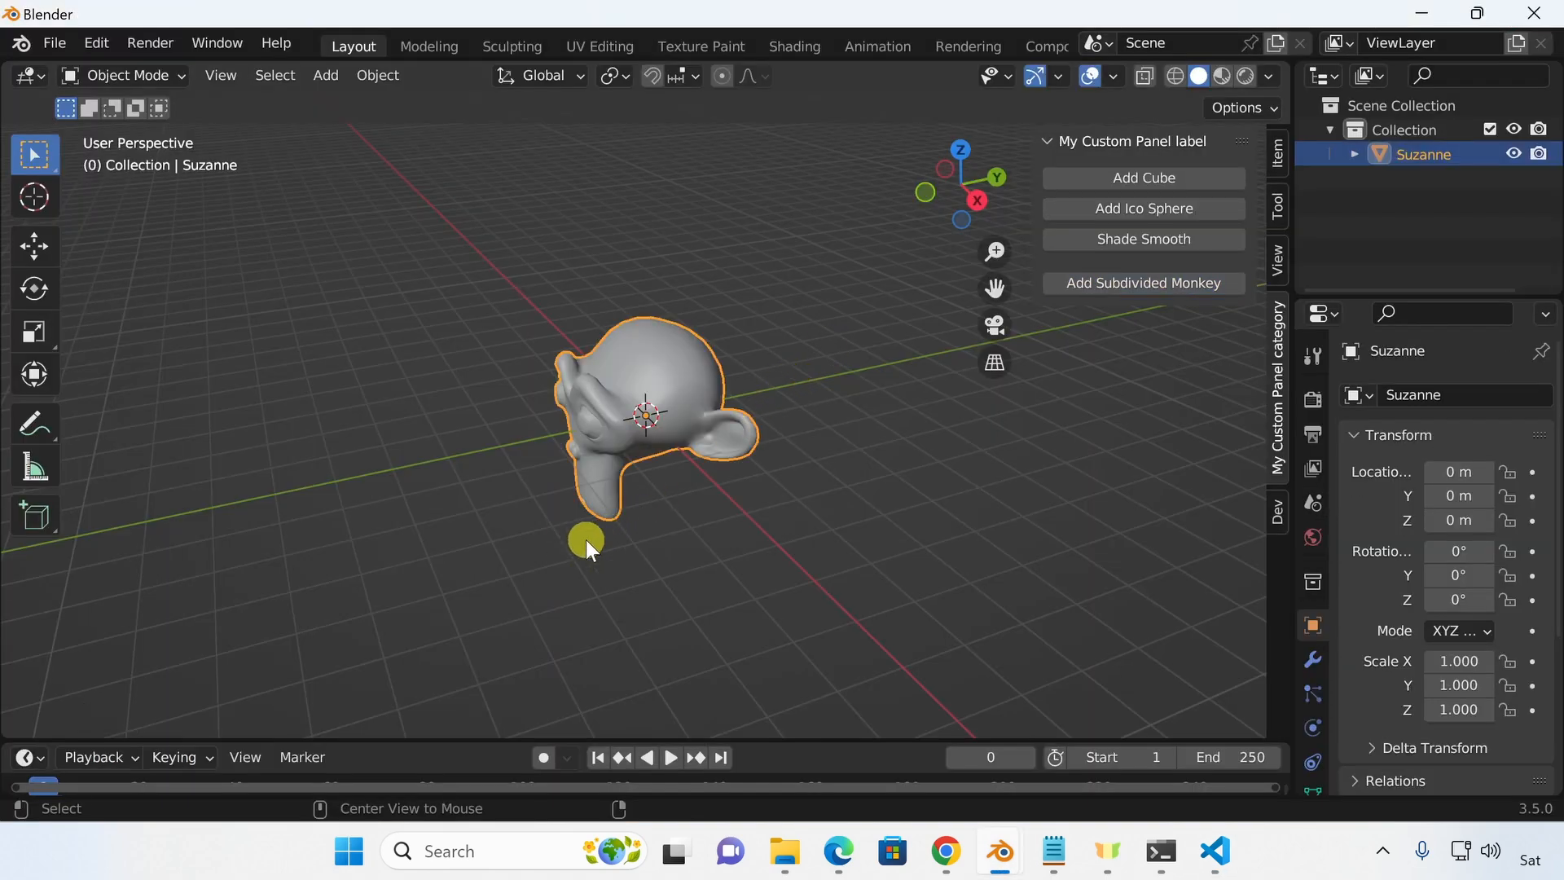